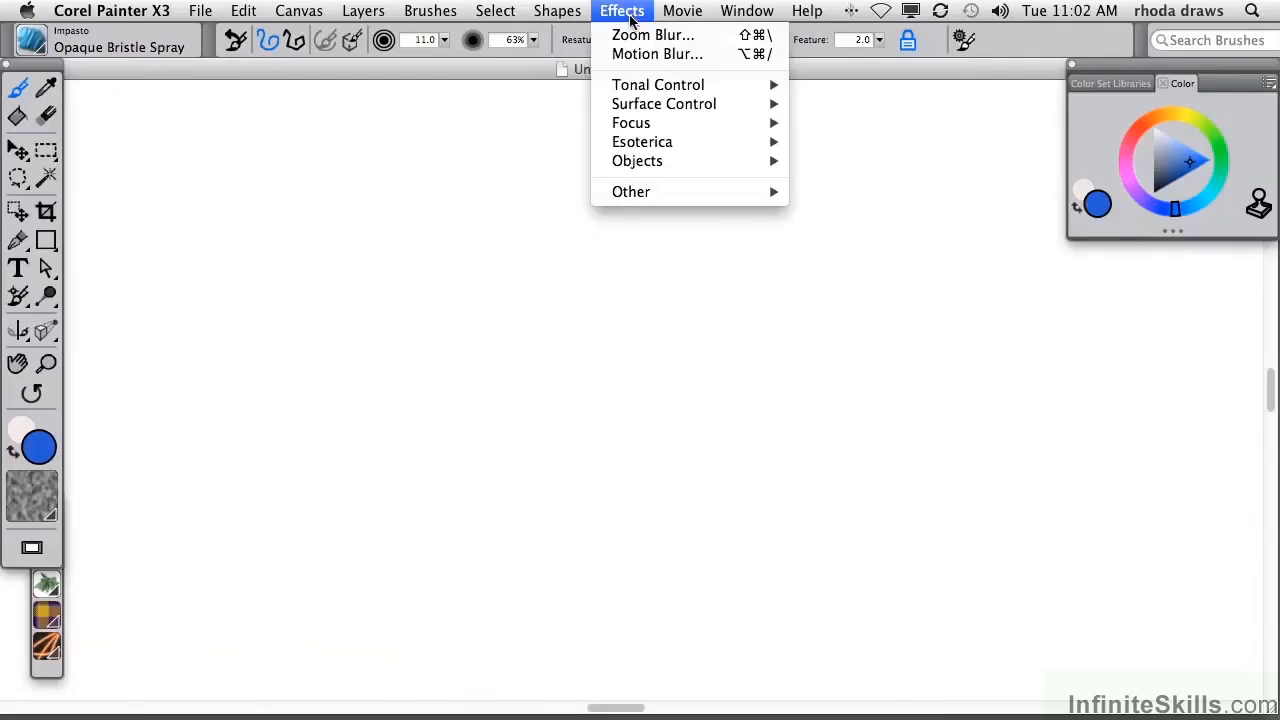
mouse_move(664, 110)
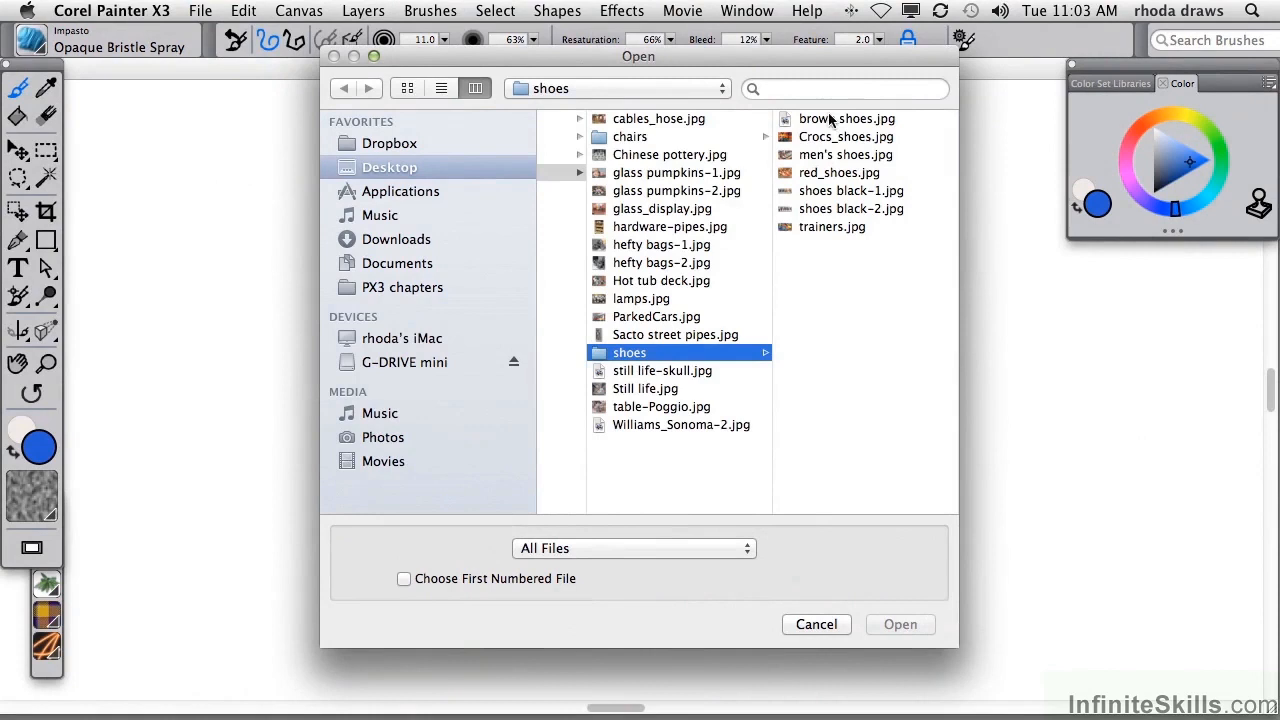
Open brown shoes.jpg from the shoes folder and zoom in to 75.6%.
left_click(848, 118)
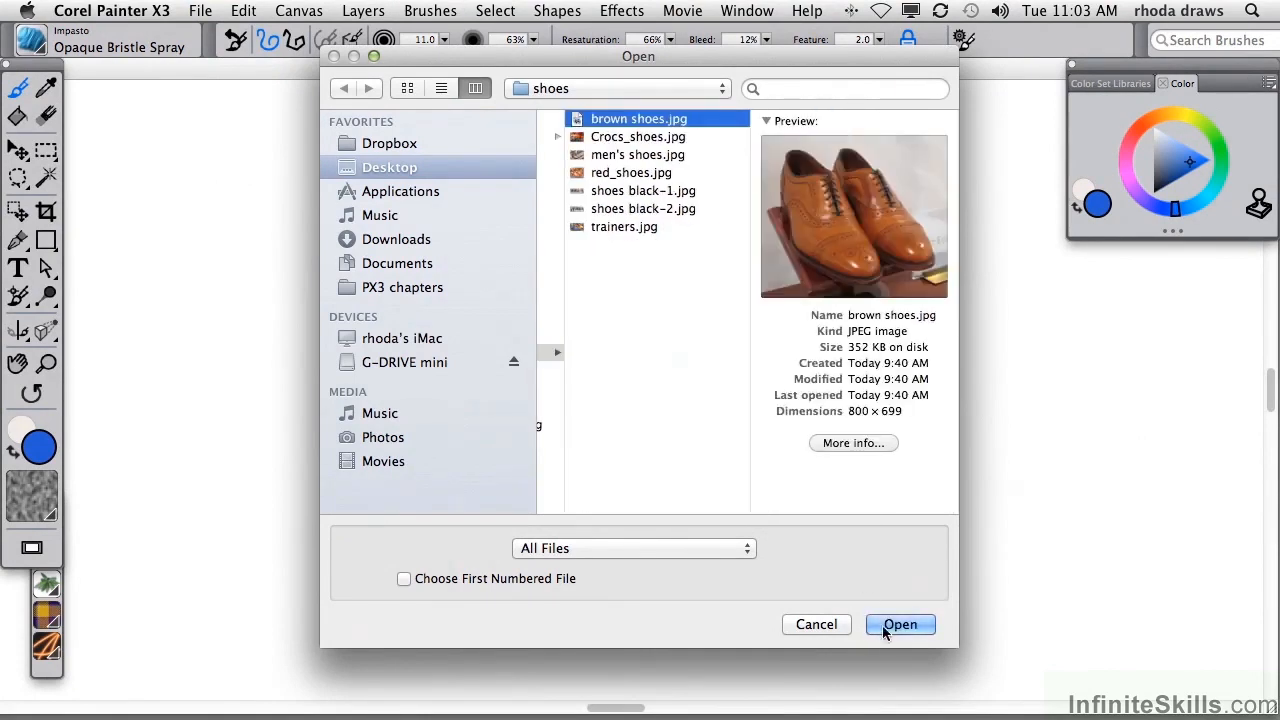
left_click(900, 624)
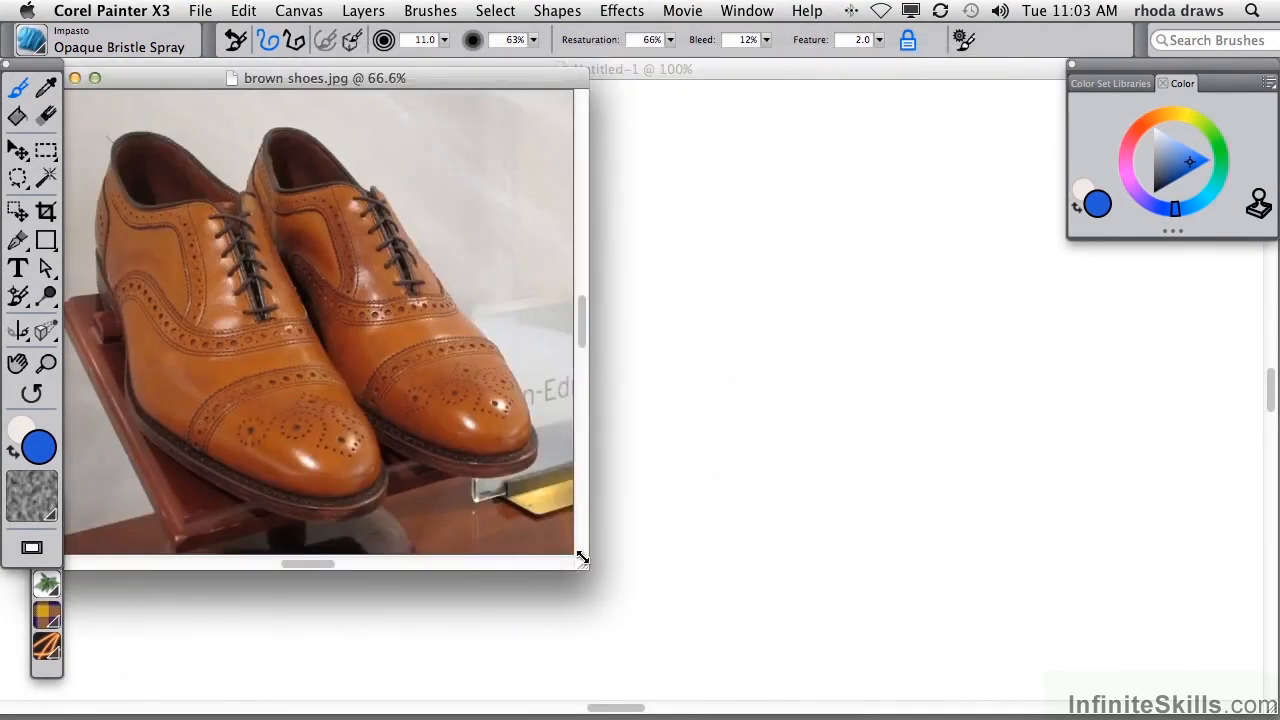
left_click(746, 12)
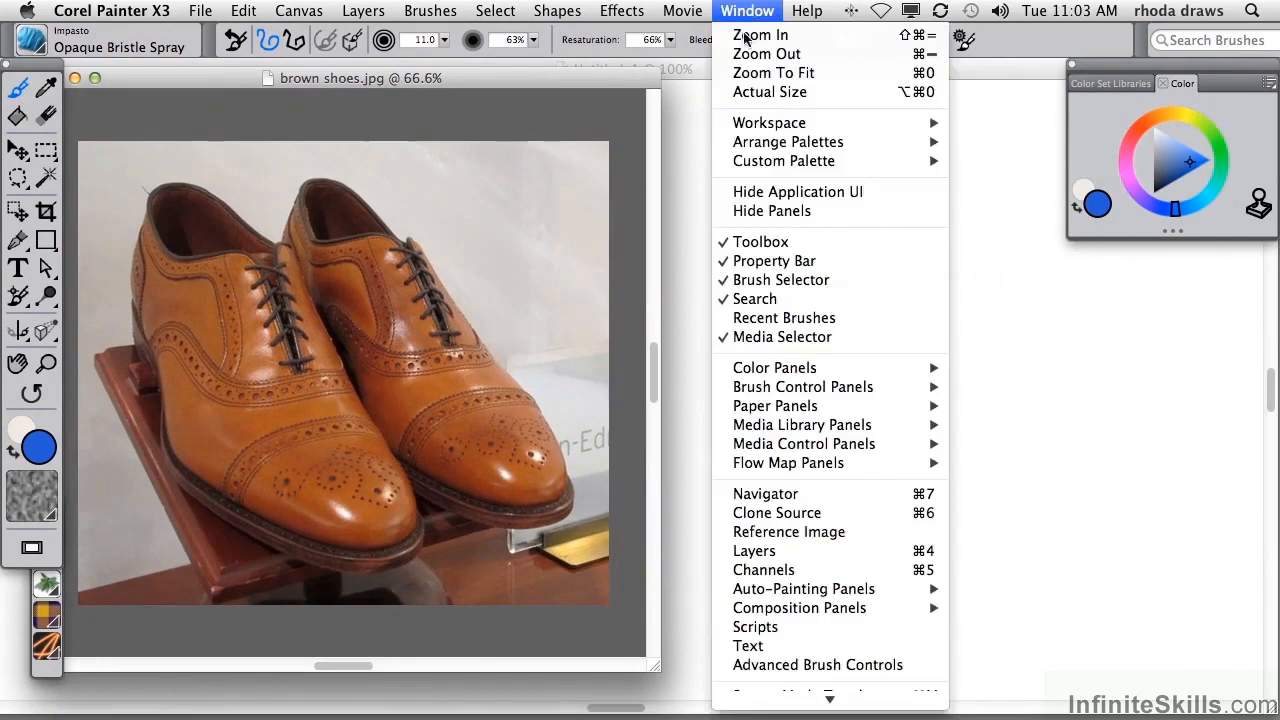
left_click(746, 34)
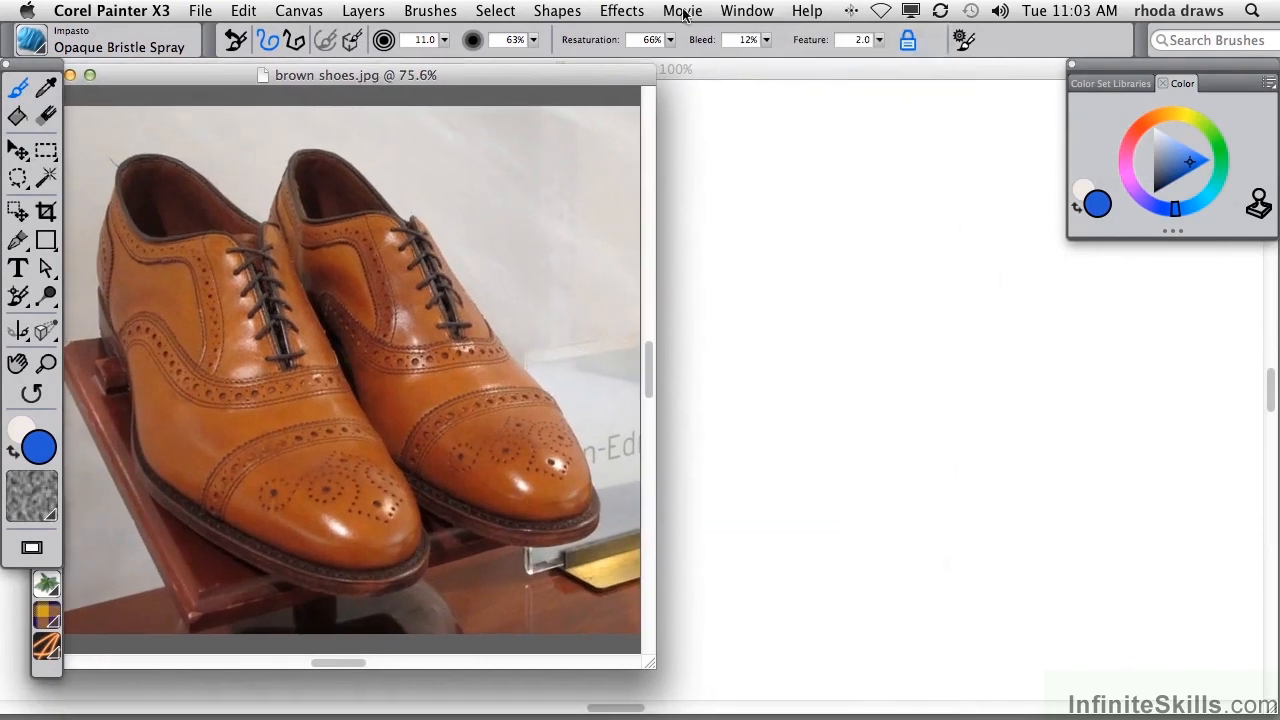
Launch Apply Lighting, browse presets such as Two Down Spots, and settle on Three Colors.
left_click(620, 10)
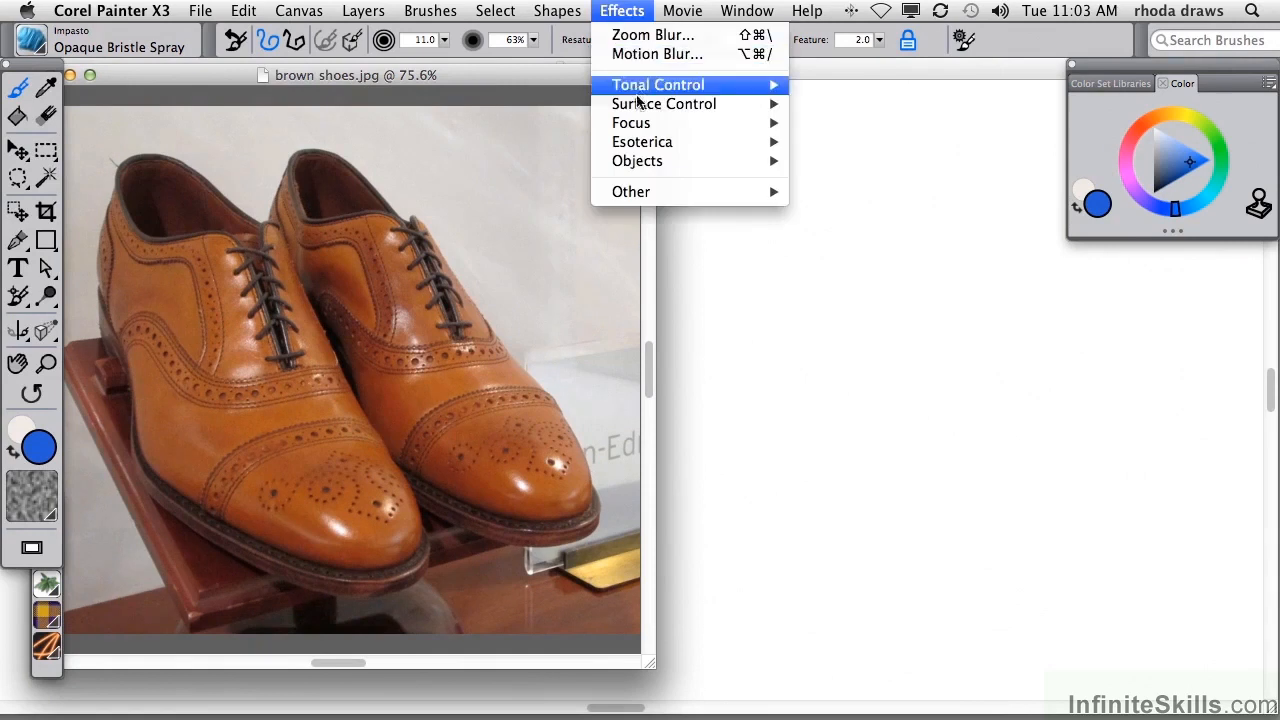
left_click(664, 104)
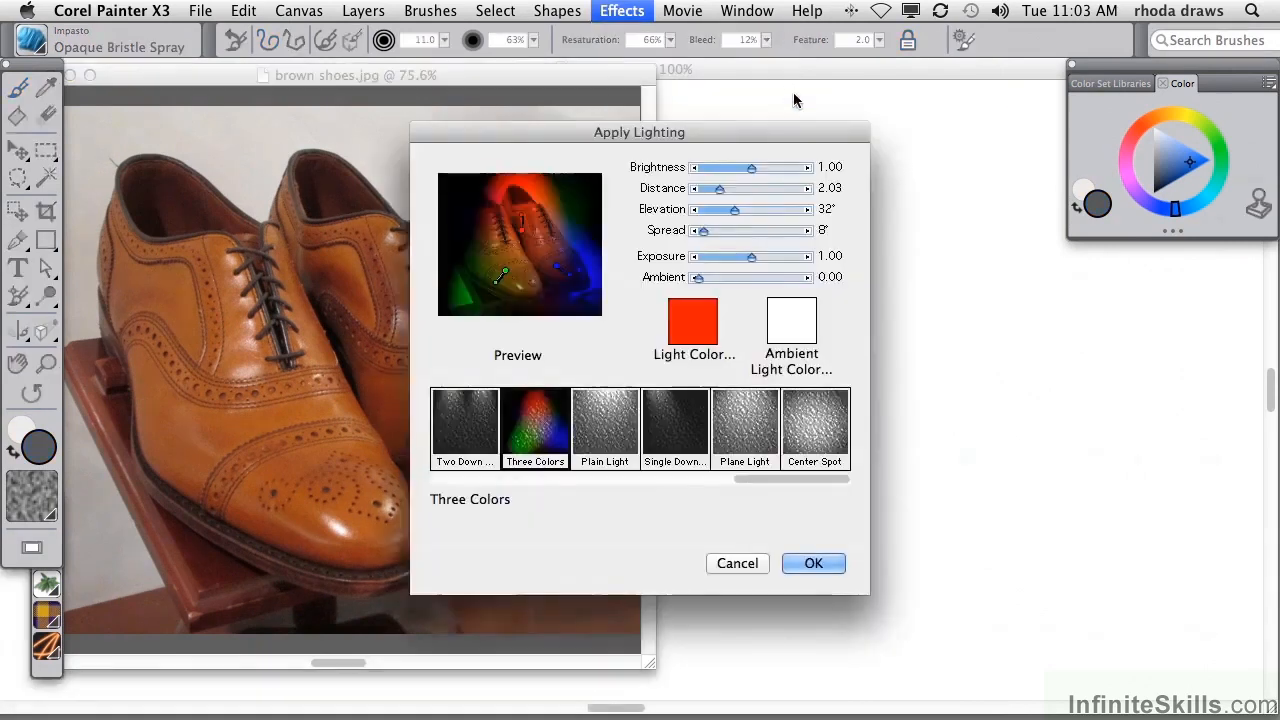
left_click_drag(640, 132, 754, 106)
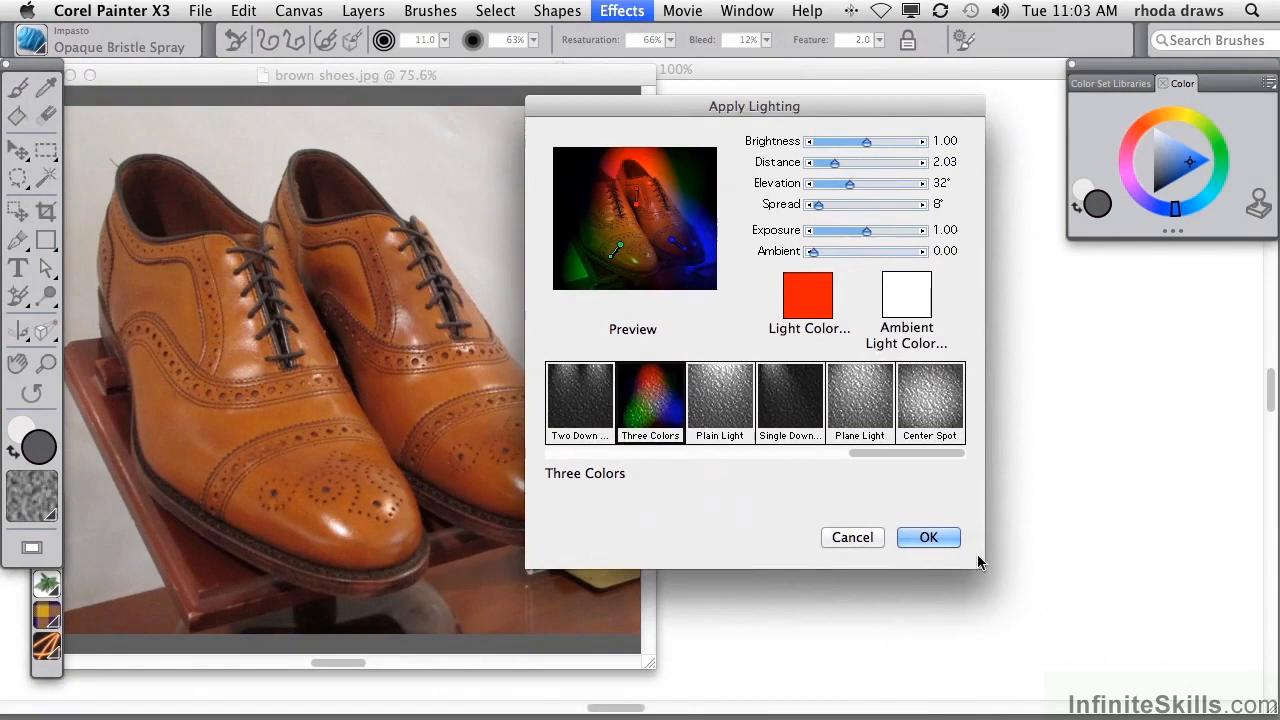
left_click(580, 402)
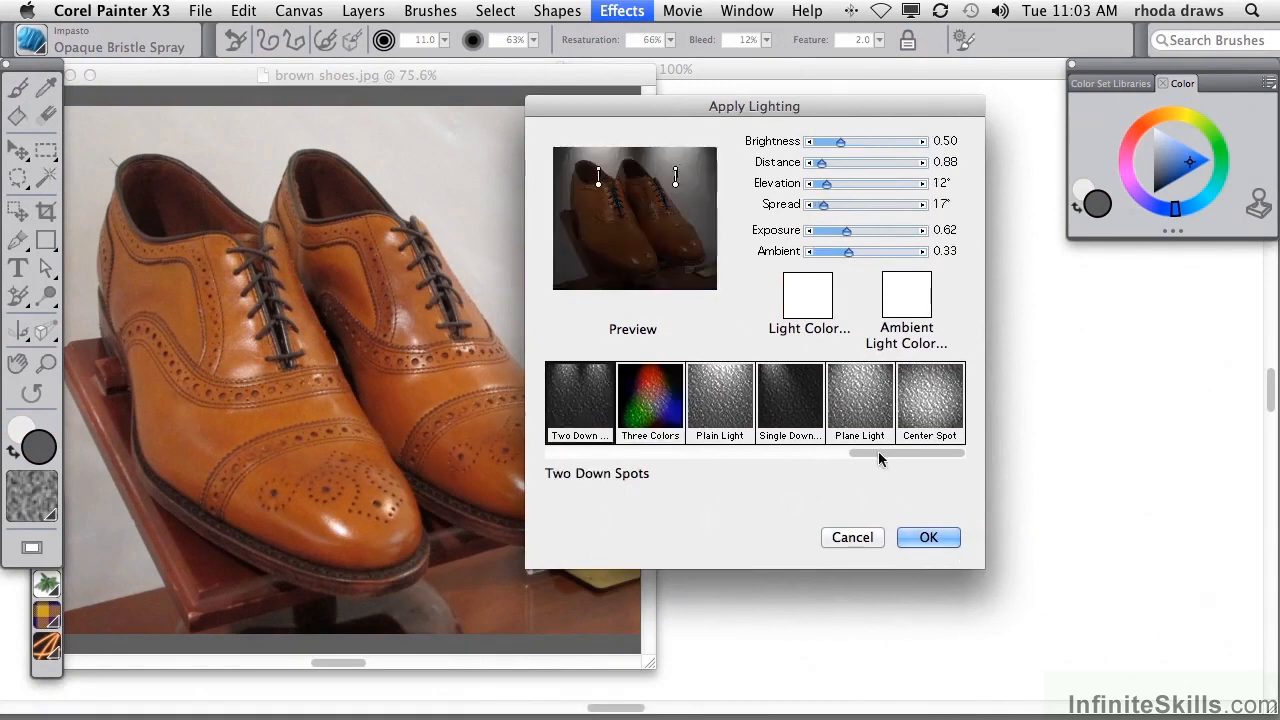
left_click(720, 400)
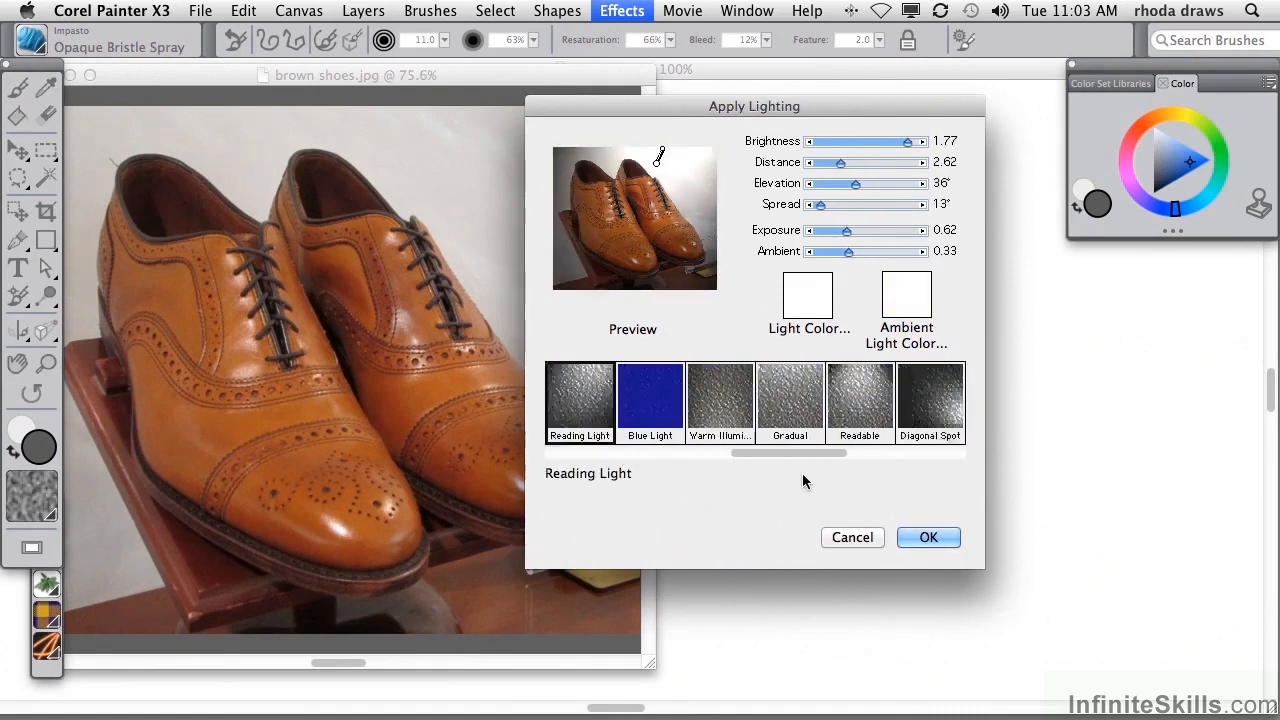
left_click(790, 400)
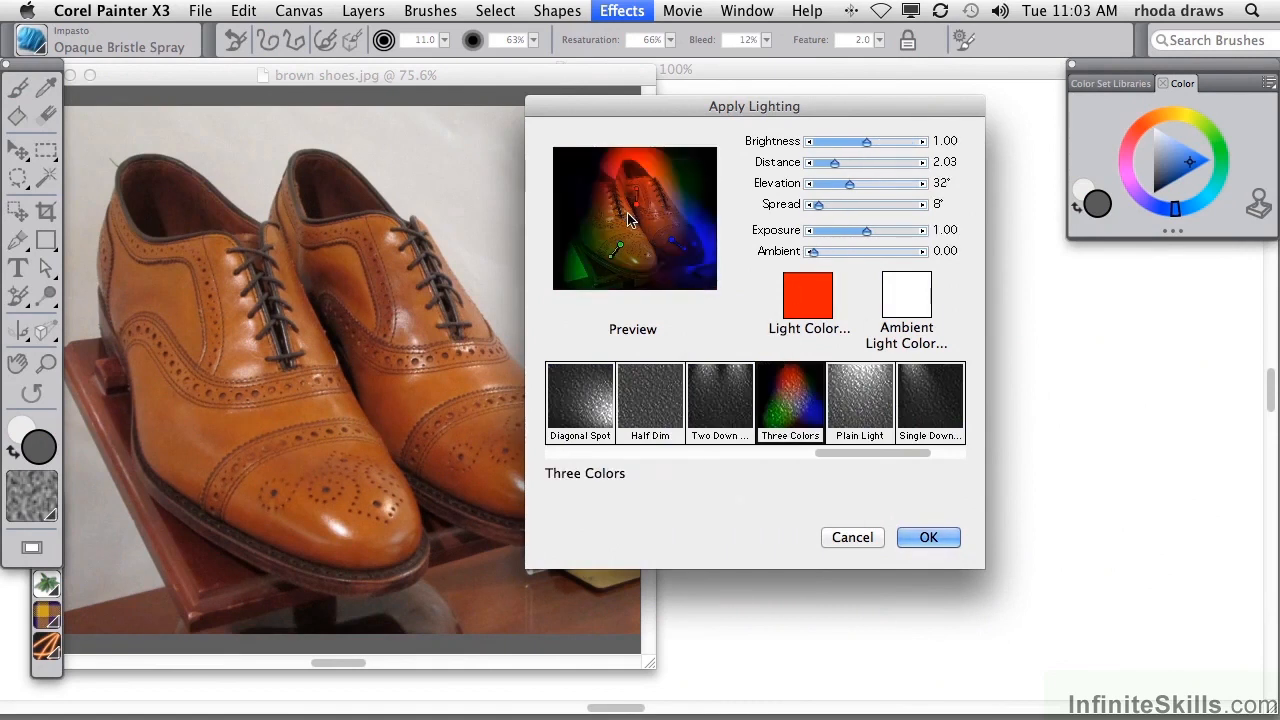
mouse_move(642, 210)
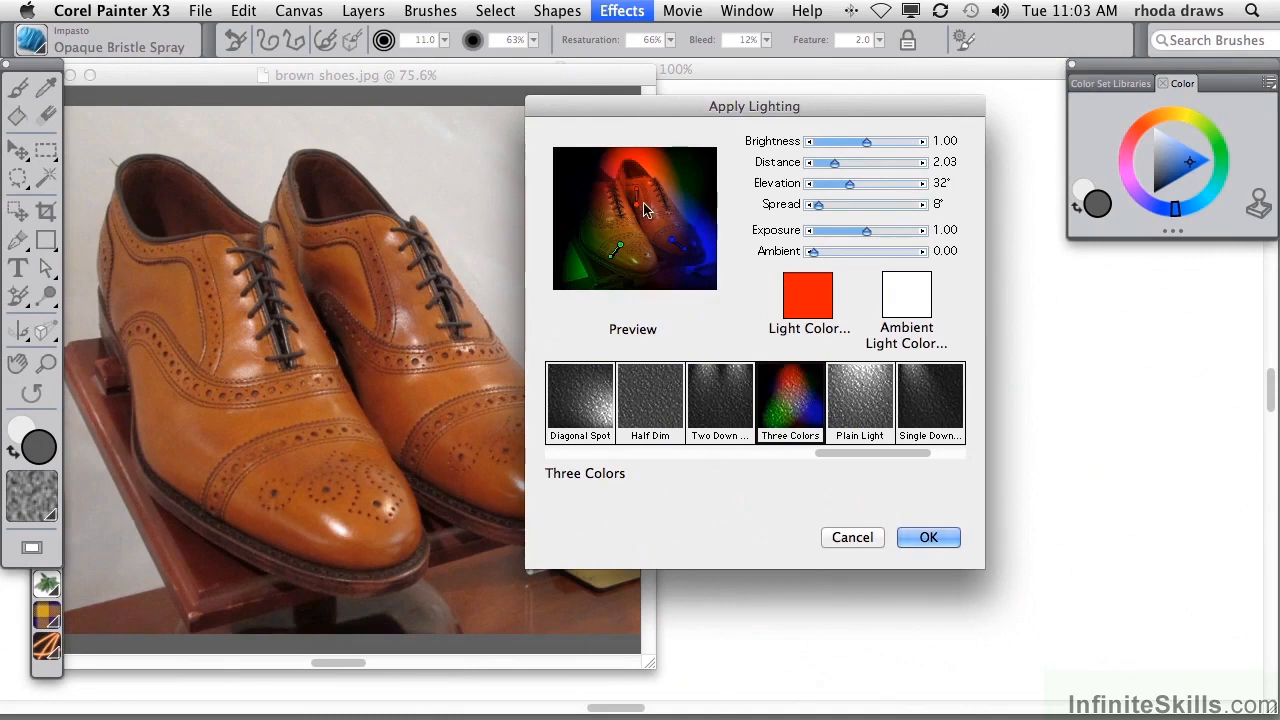
mouse_move(640, 212)
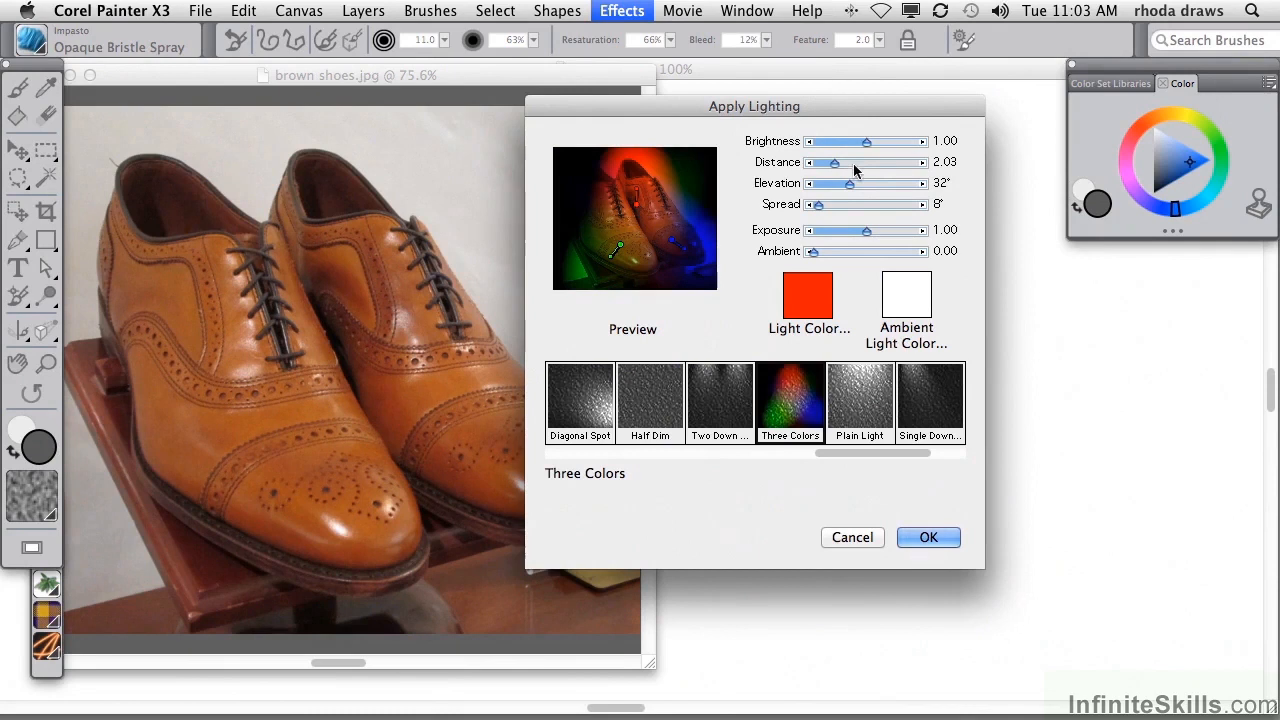
Move the light farther away and set its colour to teal-green after trying pink.
left_click_drag(824, 162, 848, 162)
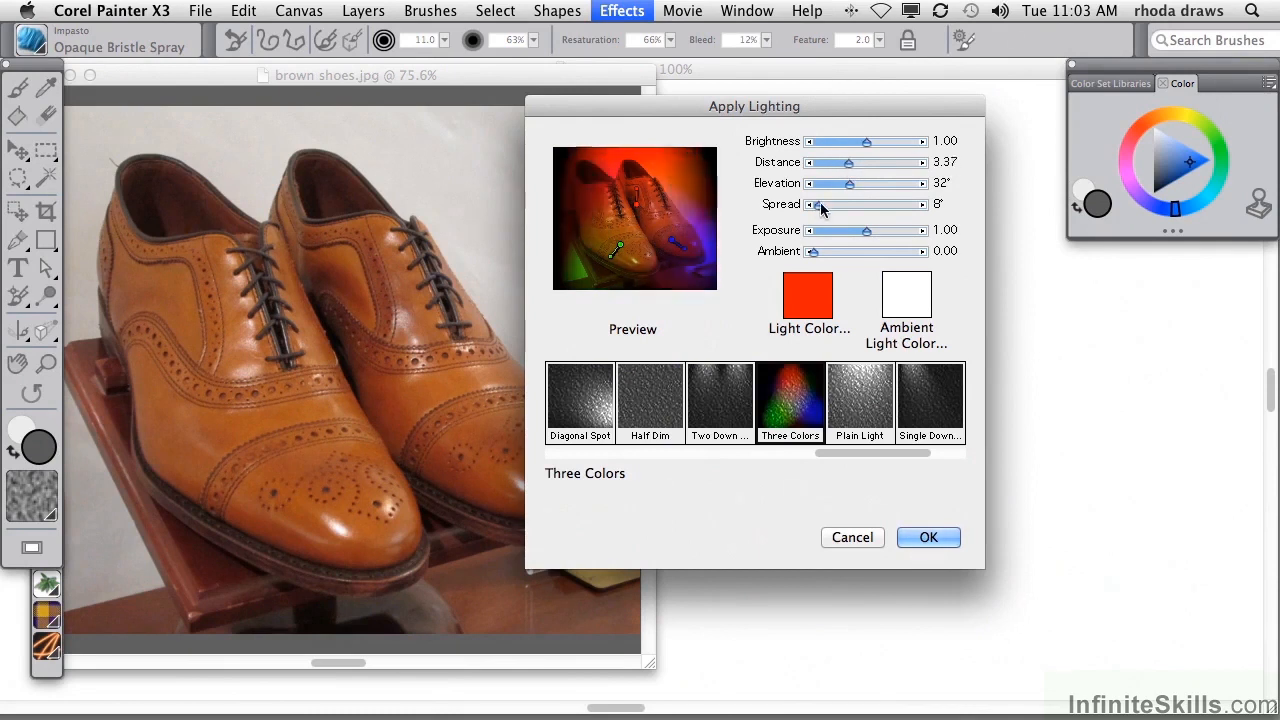
left_click(808, 296)
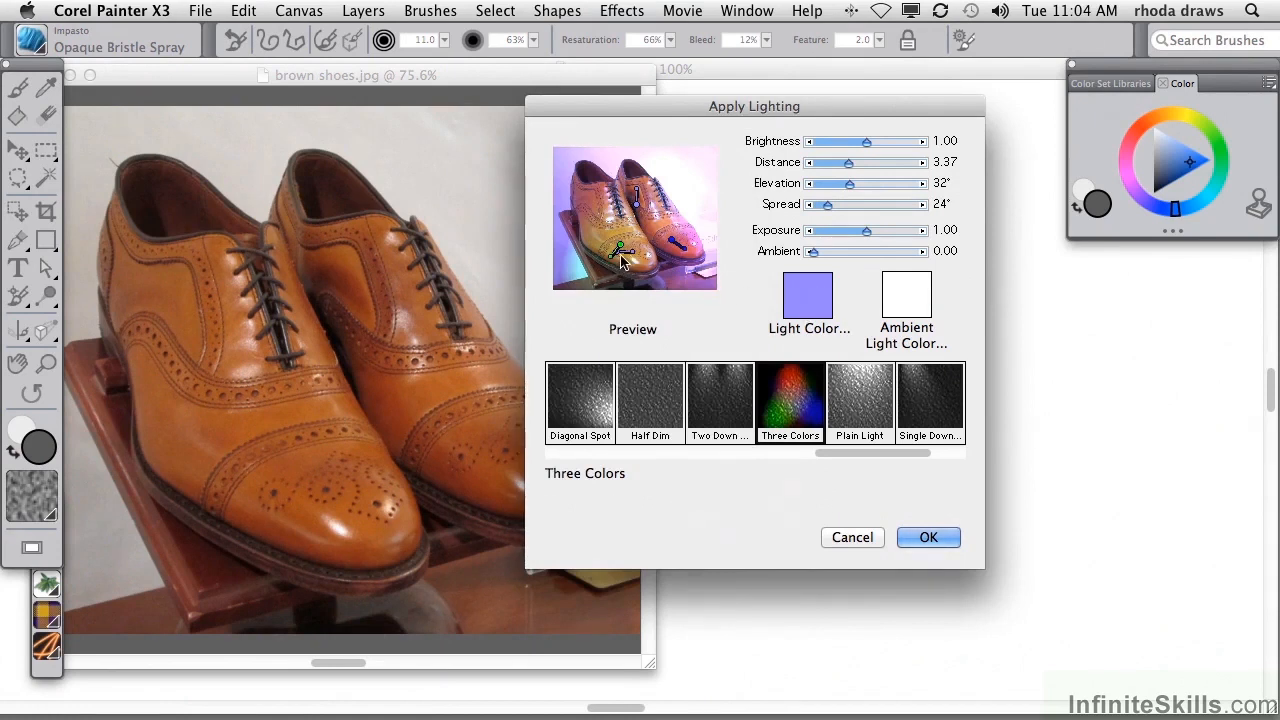
left_click_drag(624, 252, 616, 238)
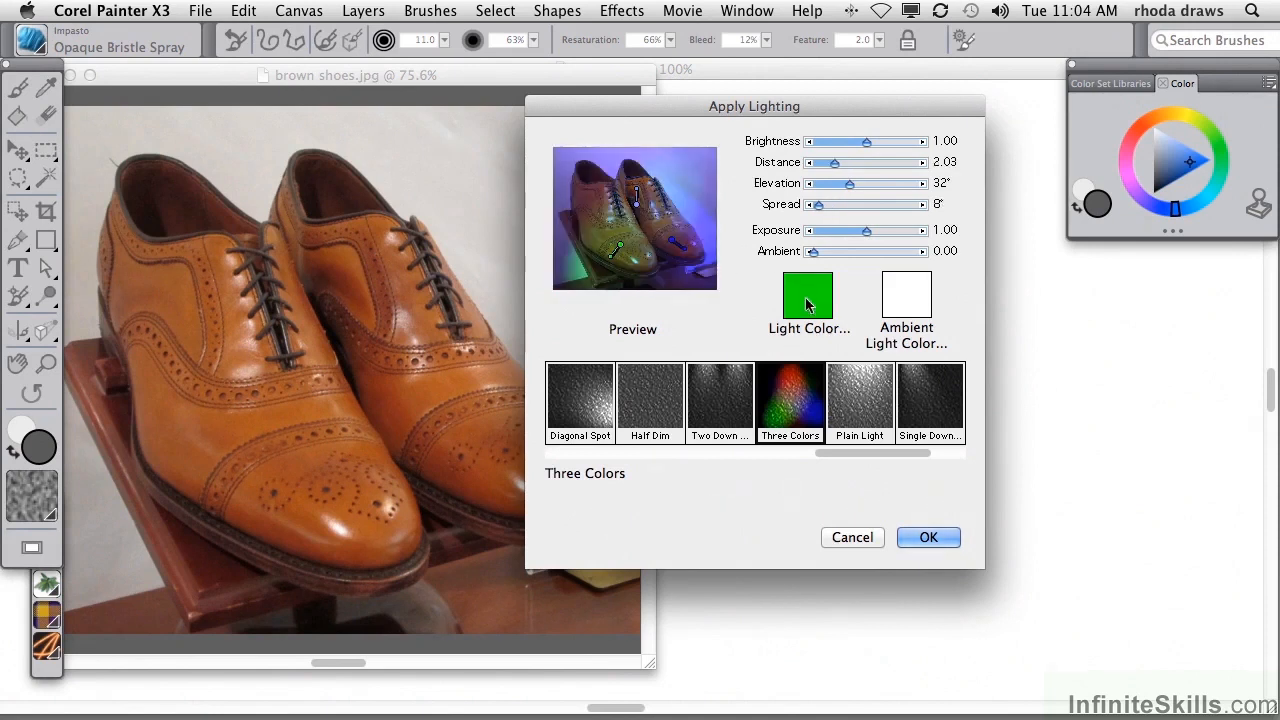
left_click(808, 296)
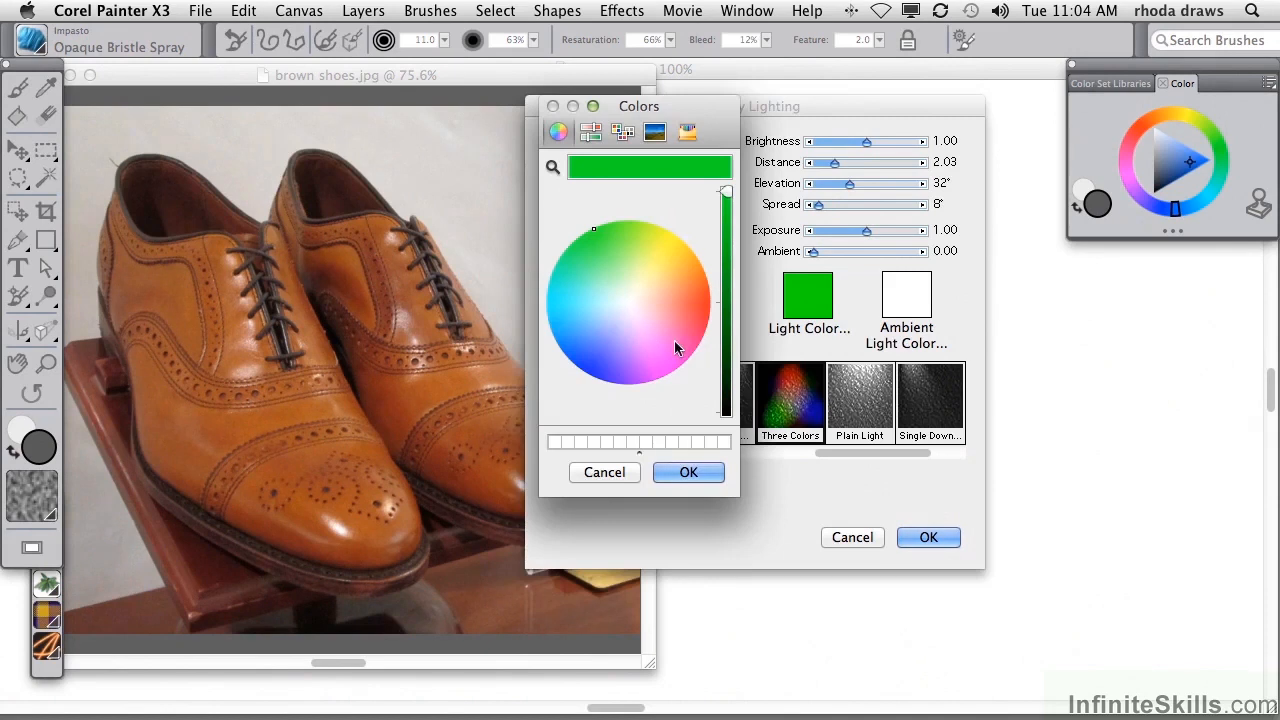
left_click(668, 340)
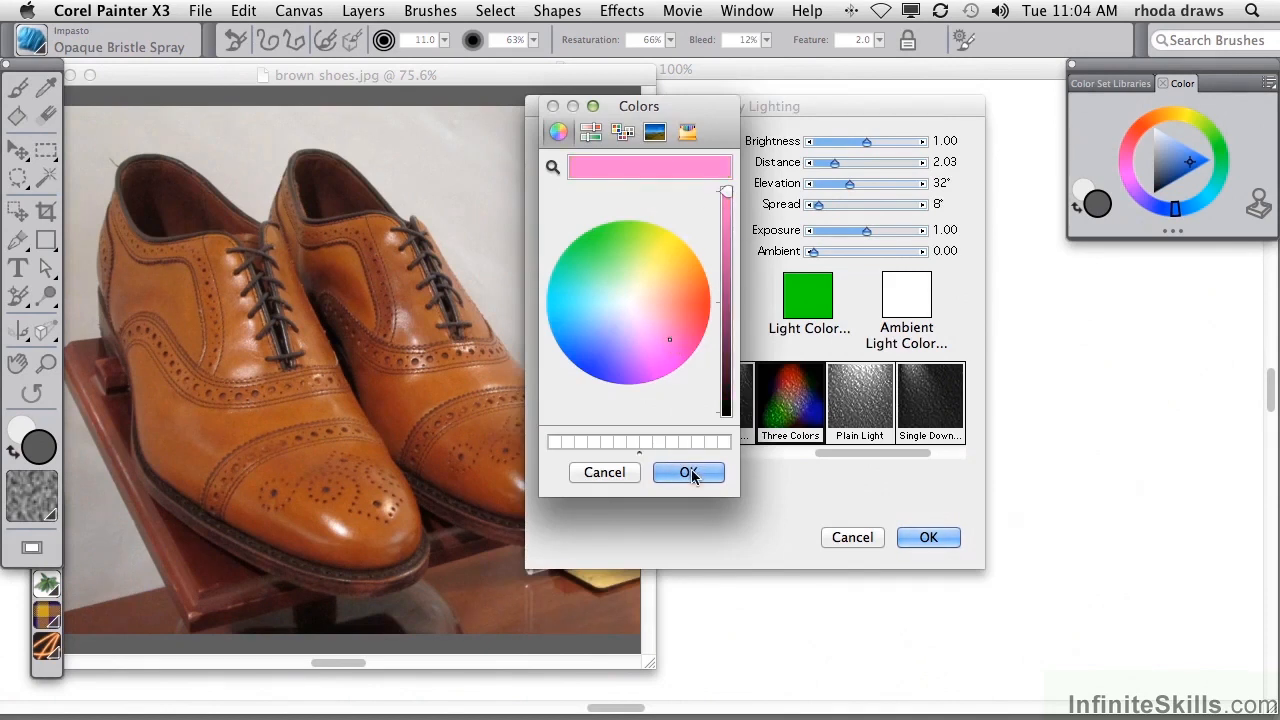
left_click(688, 472)
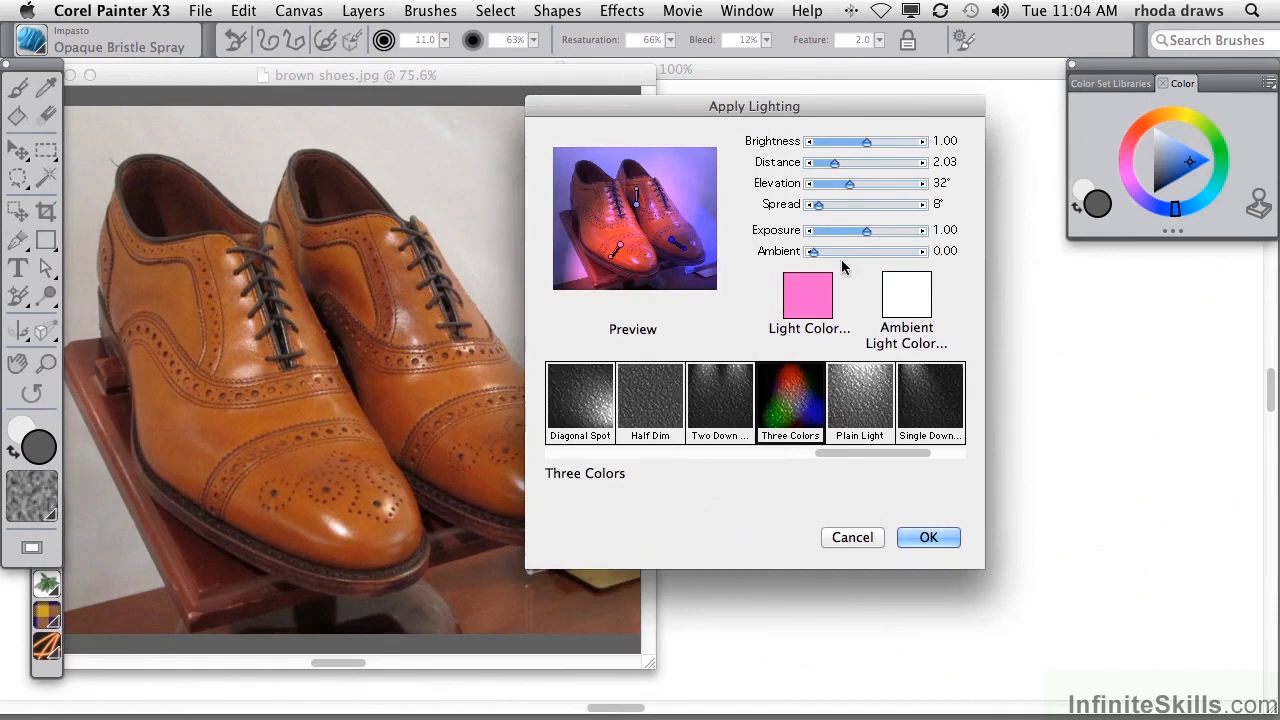
left_click(808, 292)
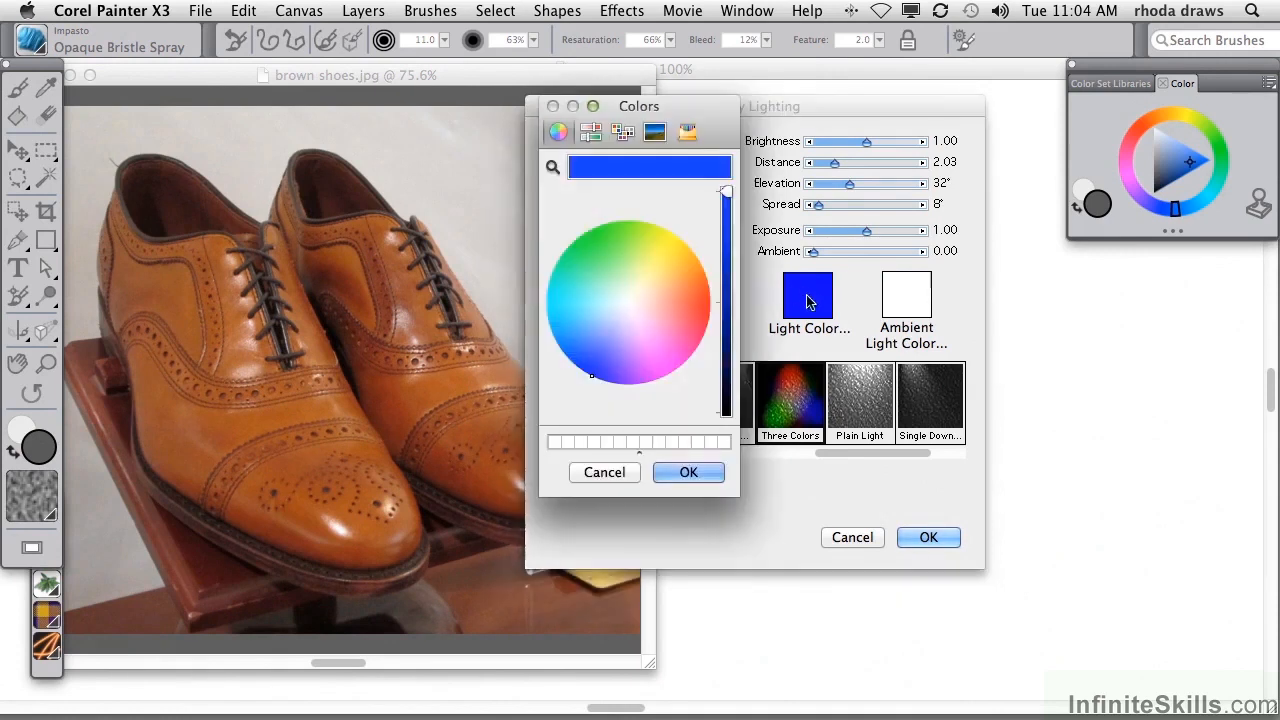
left_click(590, 268)
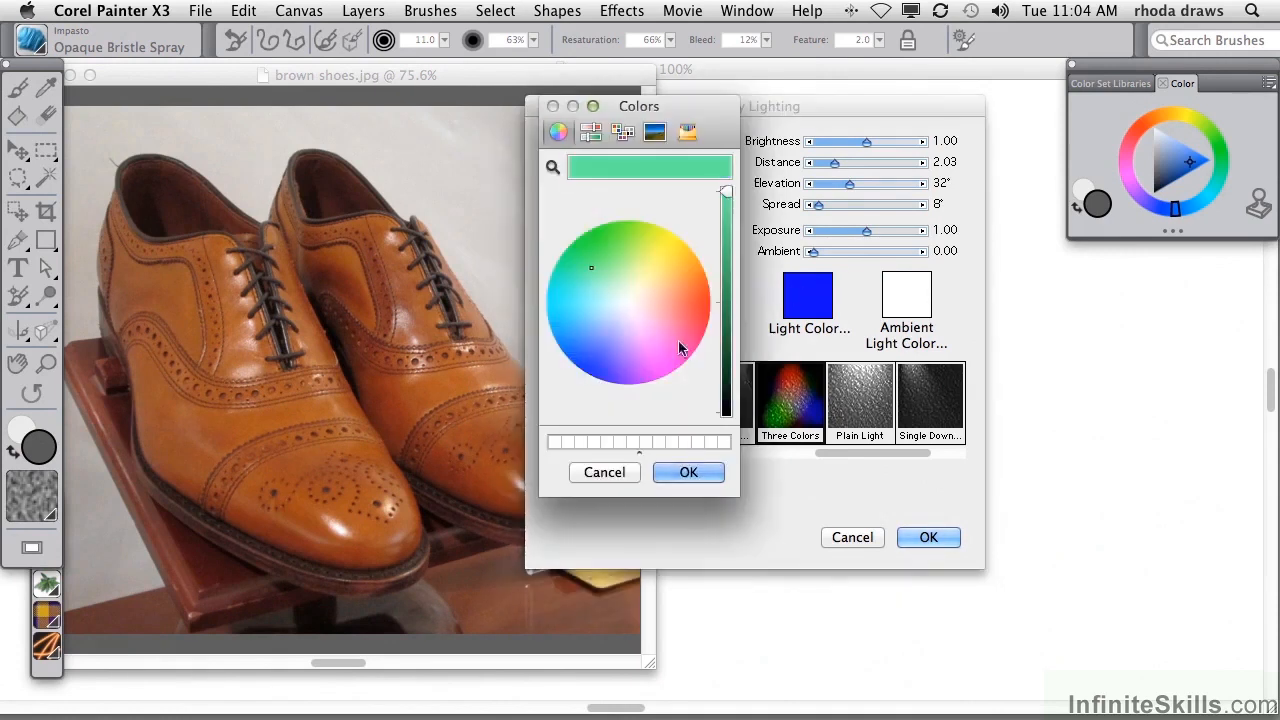
left_click(688, 472)
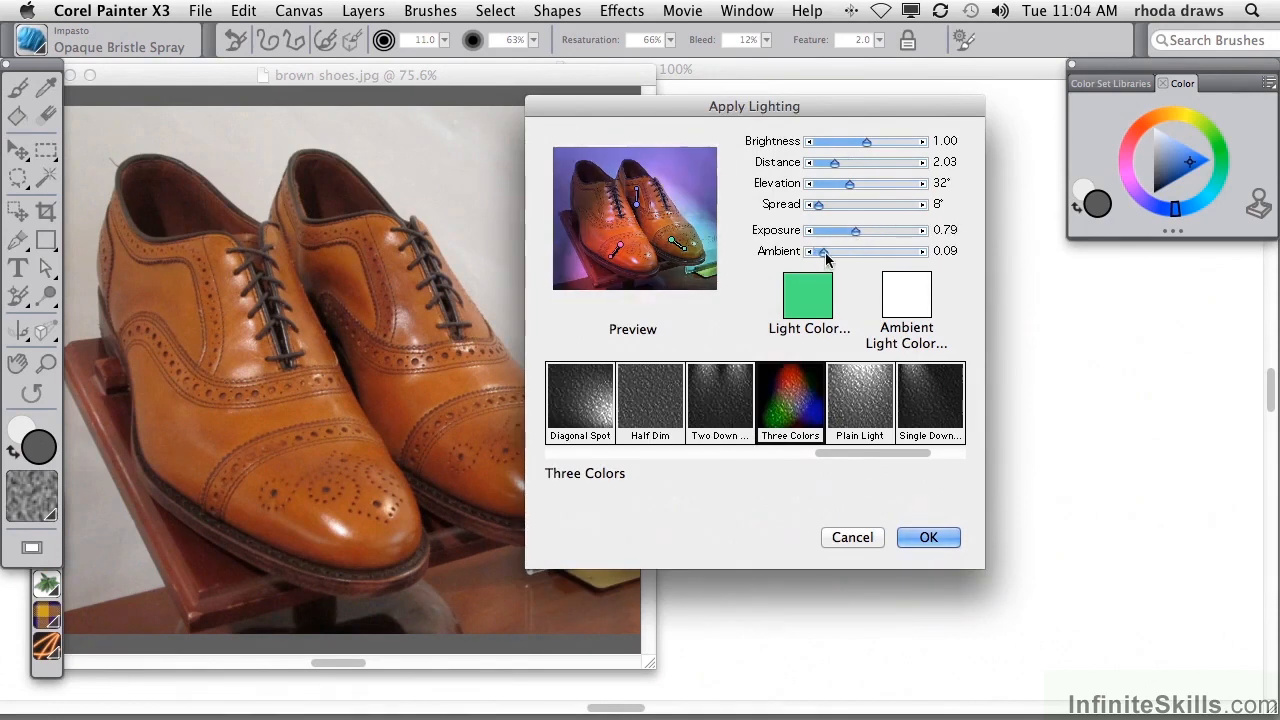
Set the ambient light to orange and adjust its strength to about 0.20.
left_click(808, 292)
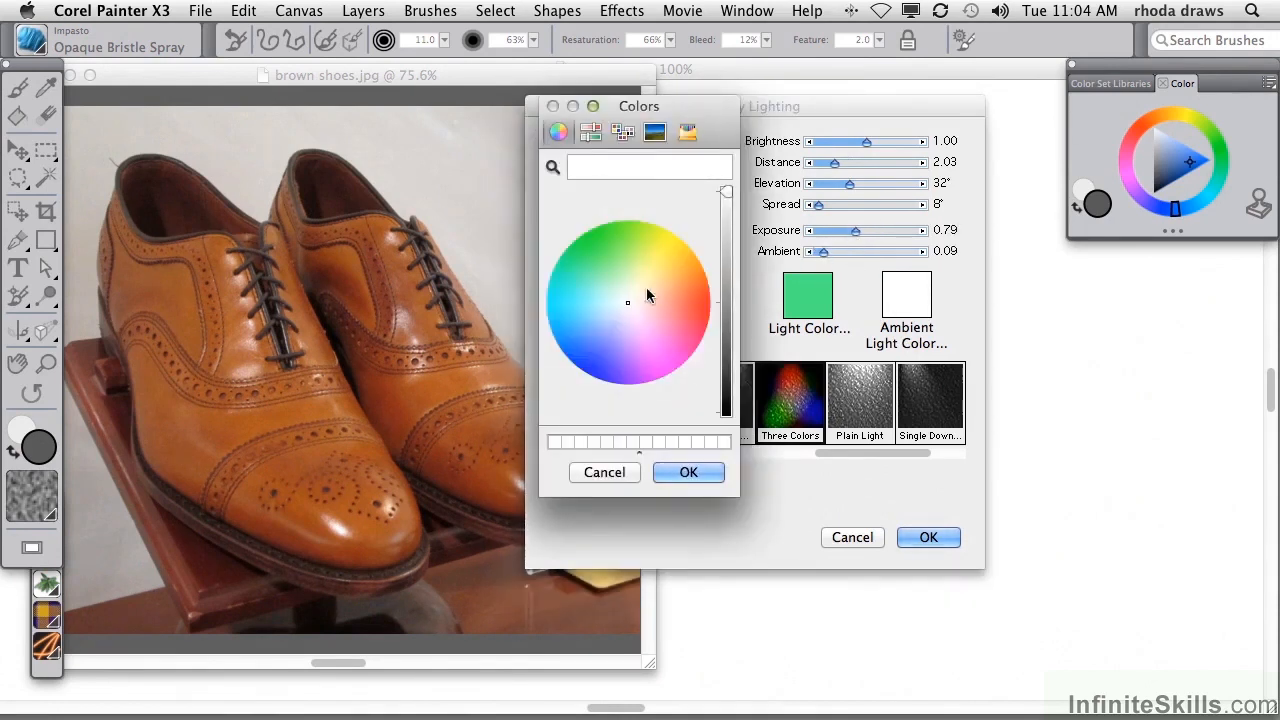
left_click(676, 272)
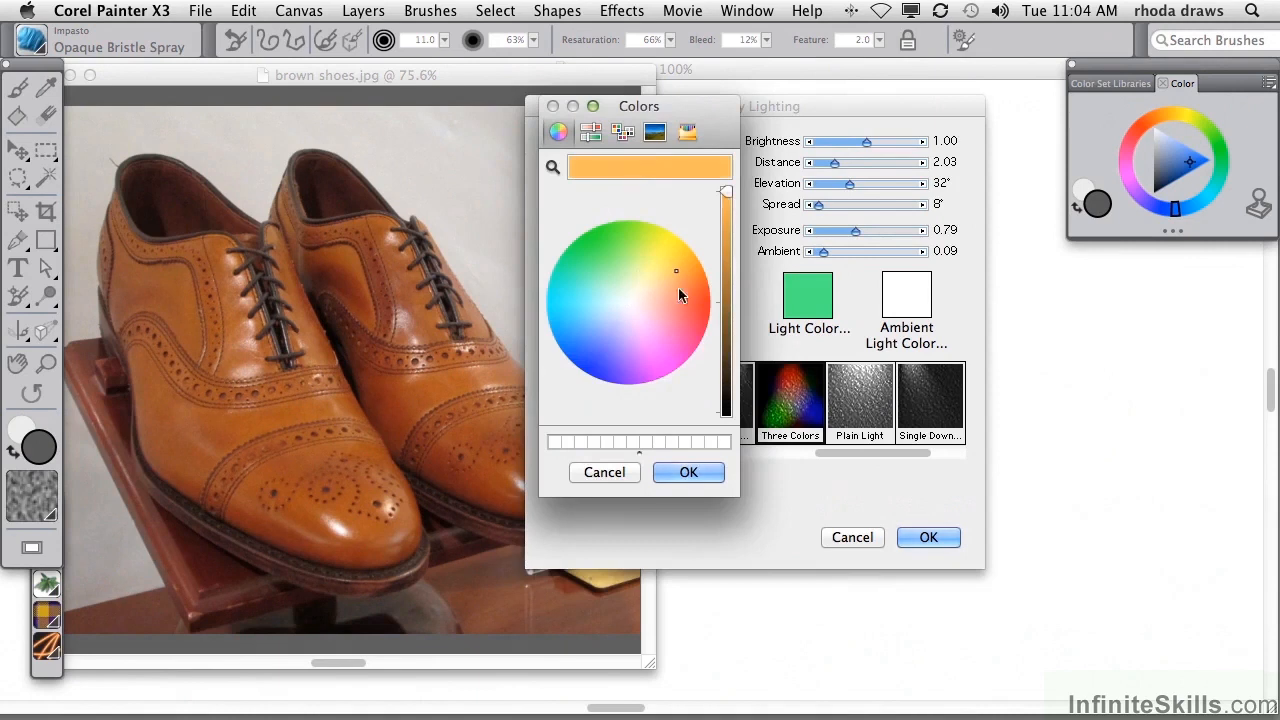
left_click(688, 472)
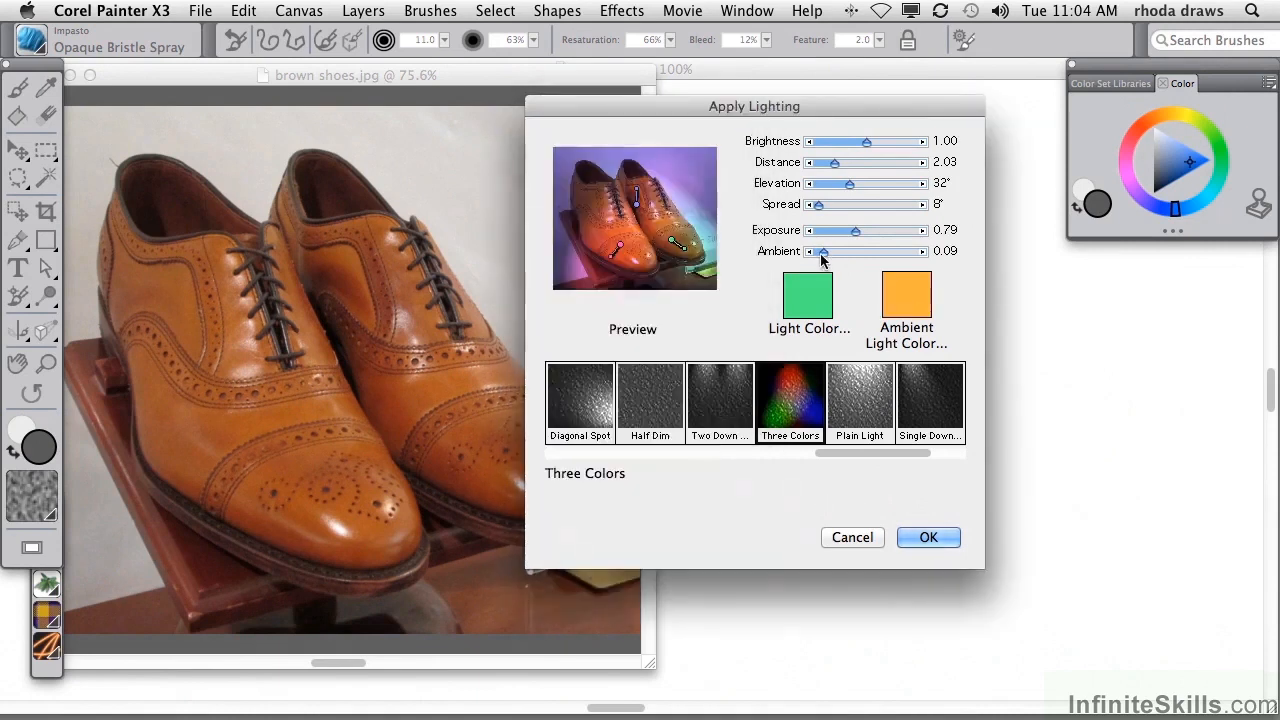
left_click_drag(818, 252, 856, 252)
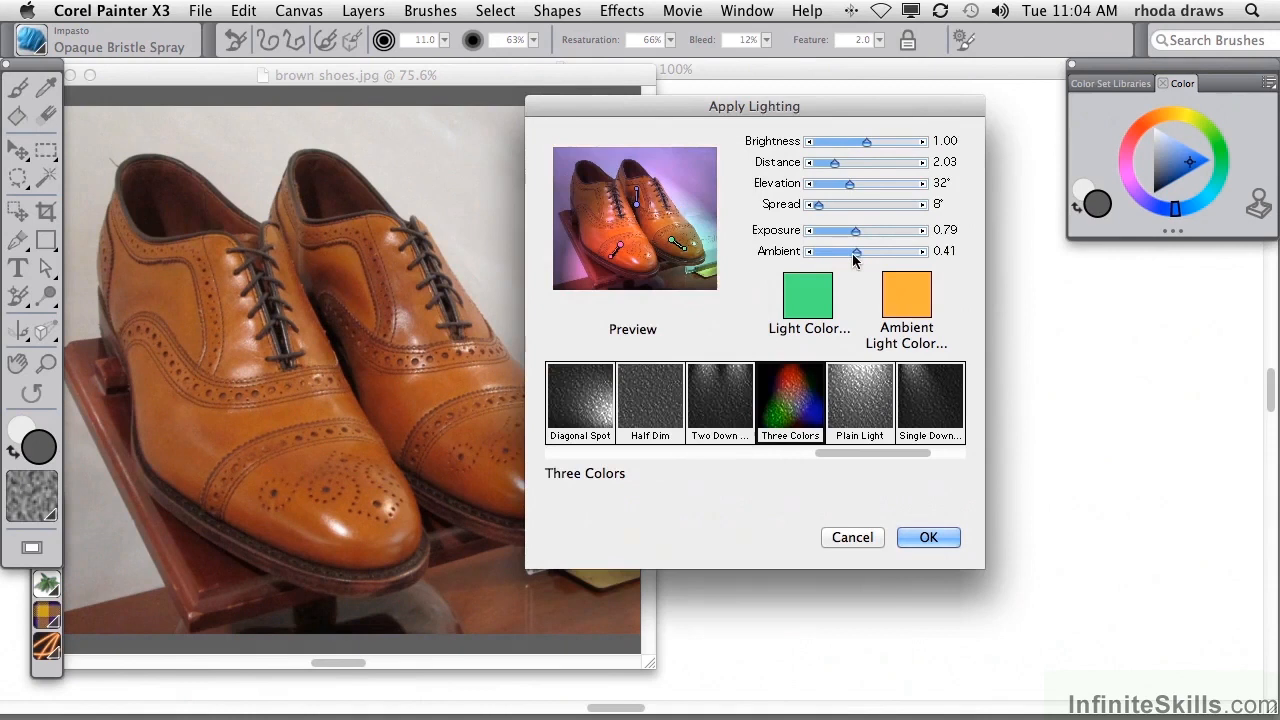
left_click_drag(836, 252, 872, 252)
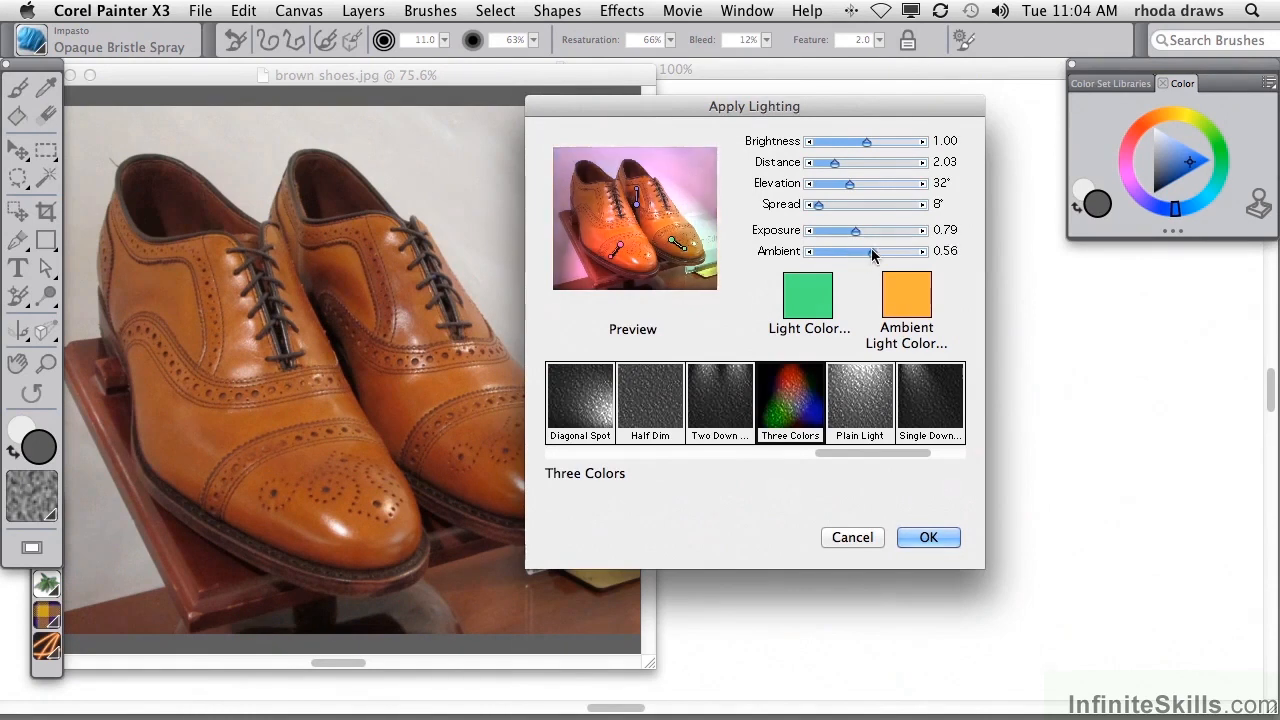
left_click_drag(876, 252, 848, 252)
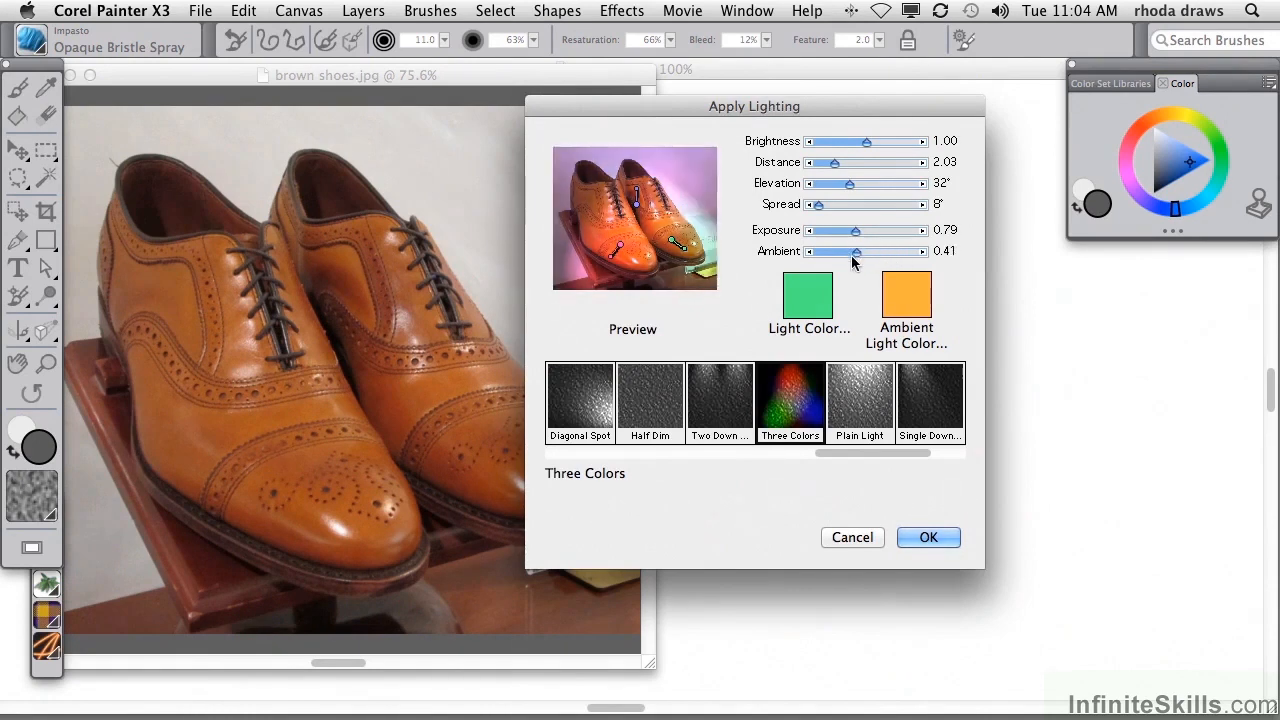
left_click_drag(850, 252, 830, 252)
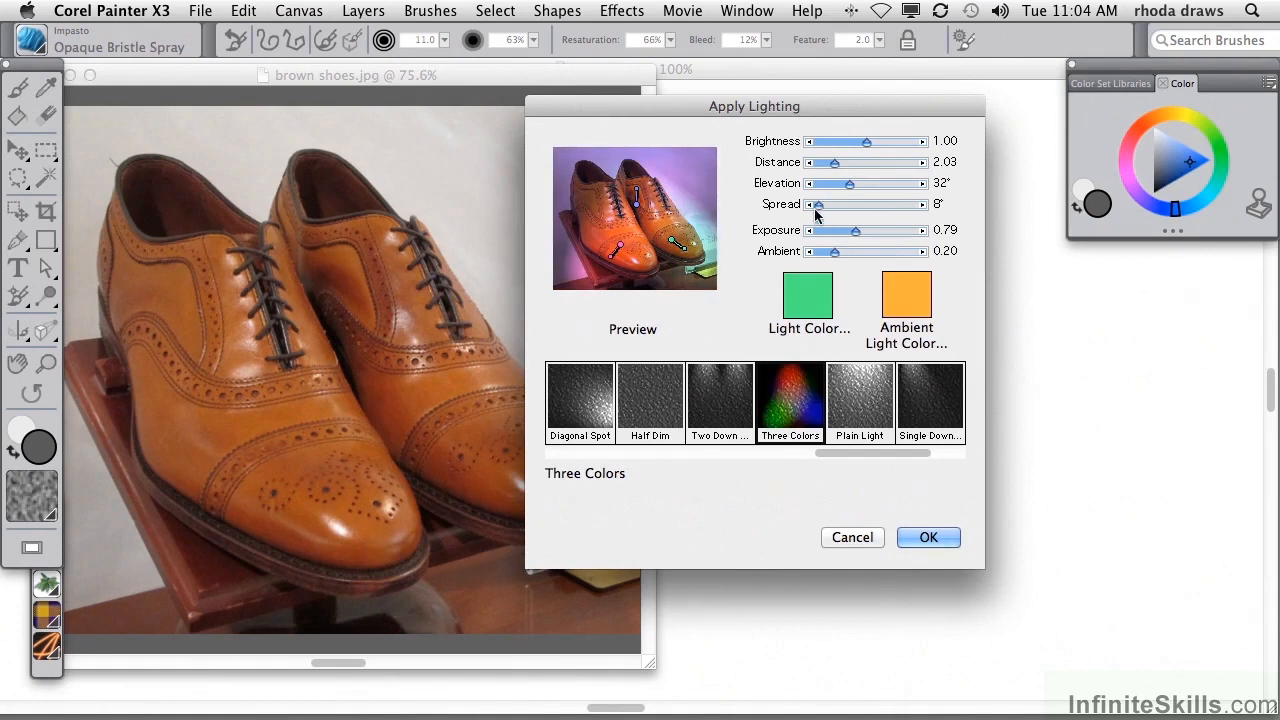
Apply the three-colour lighting, revisit Apply Lighting and cancel it, leaving the photo to be undone.
left_click(928, 536)
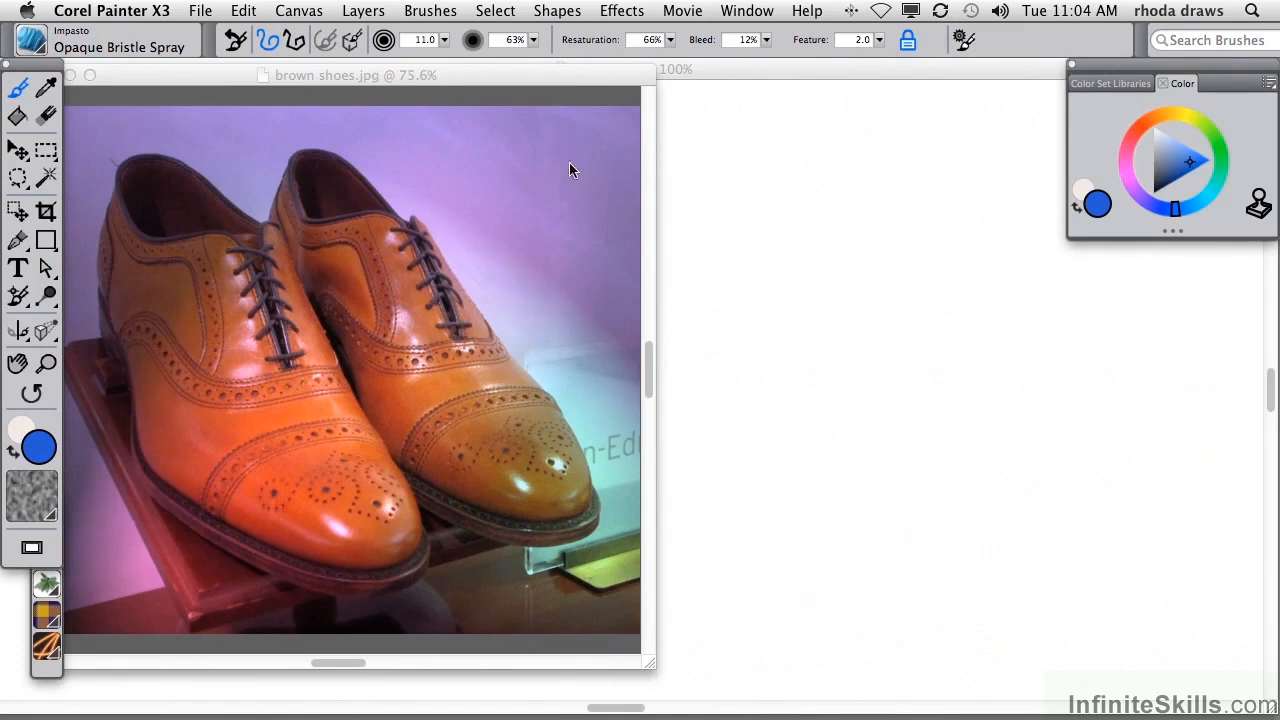
left_click(622, 12)
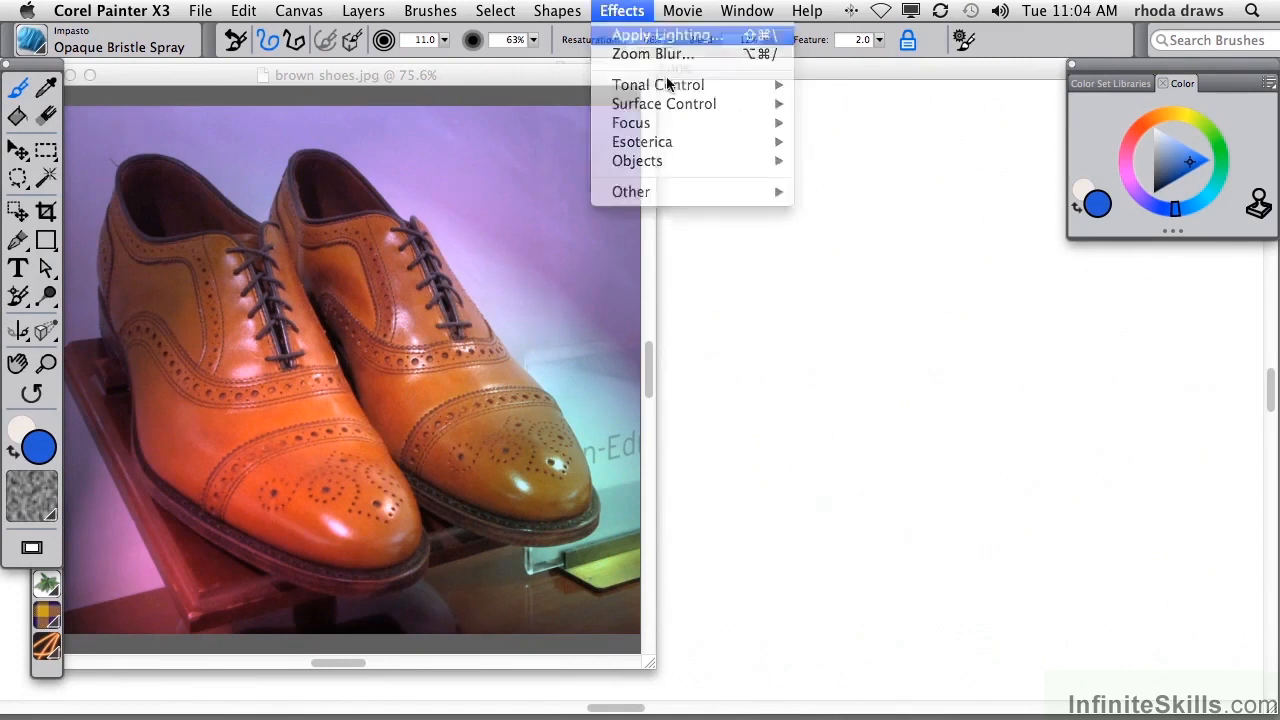
left_click(660, 36)
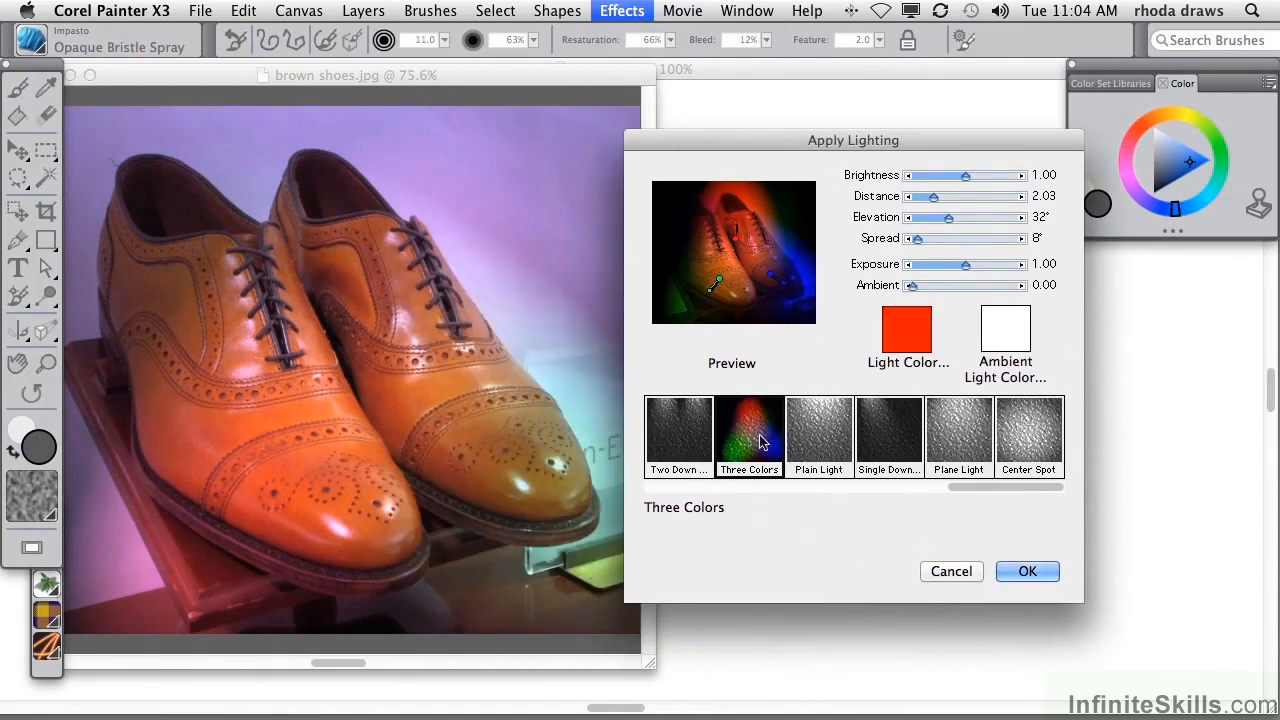
mouse_move(952, 572)
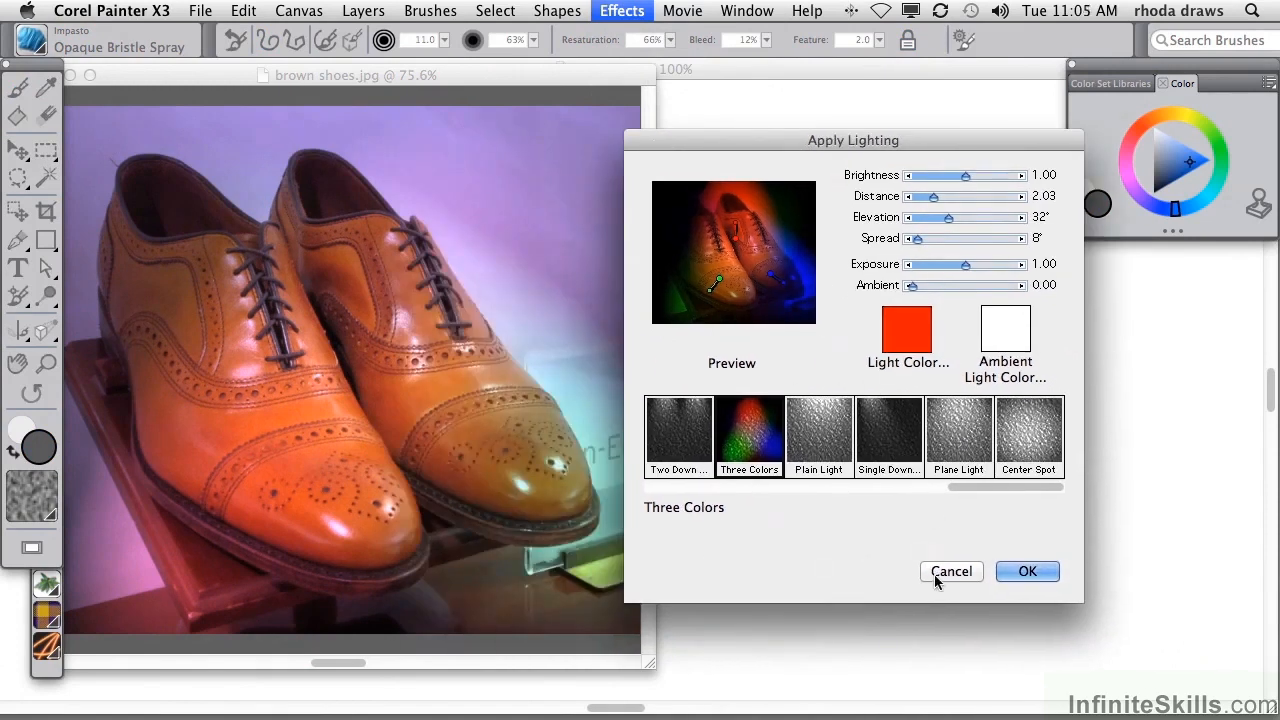
left_click(952, 572)
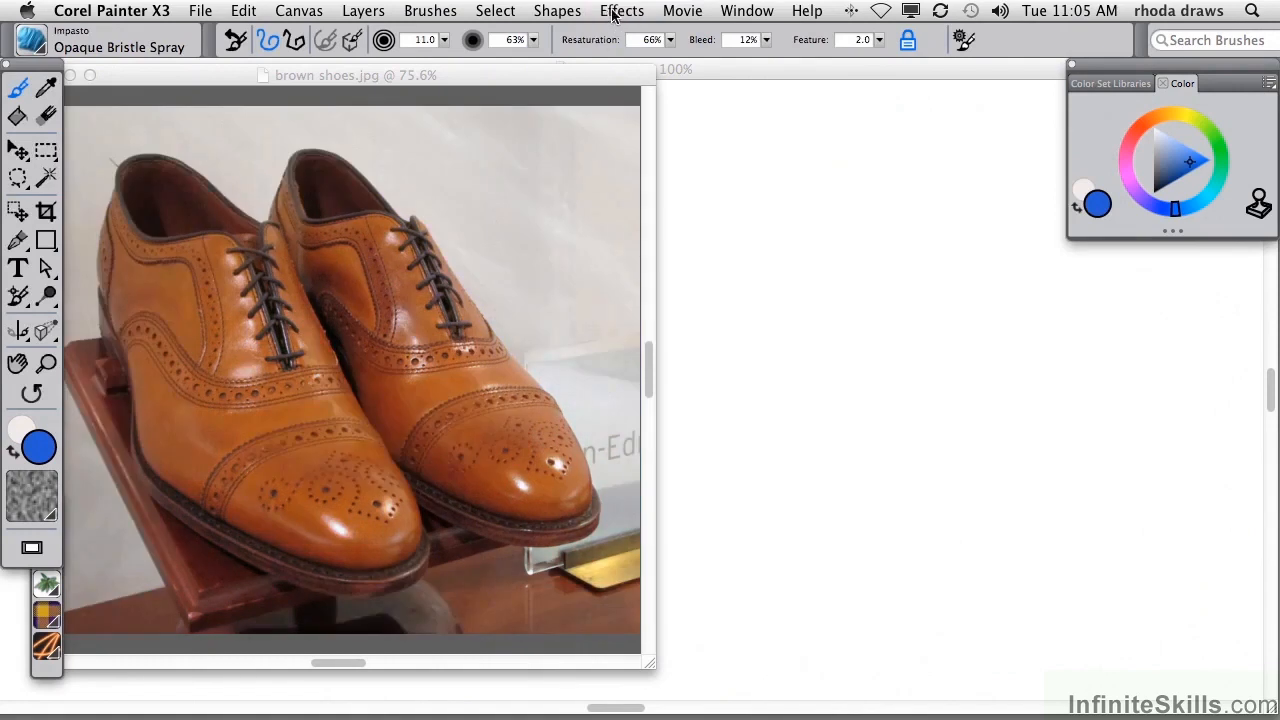
Launch Apply Screen, recolour a screen tone and raise Threshold 1 to 75%.
left_click(620, 12)
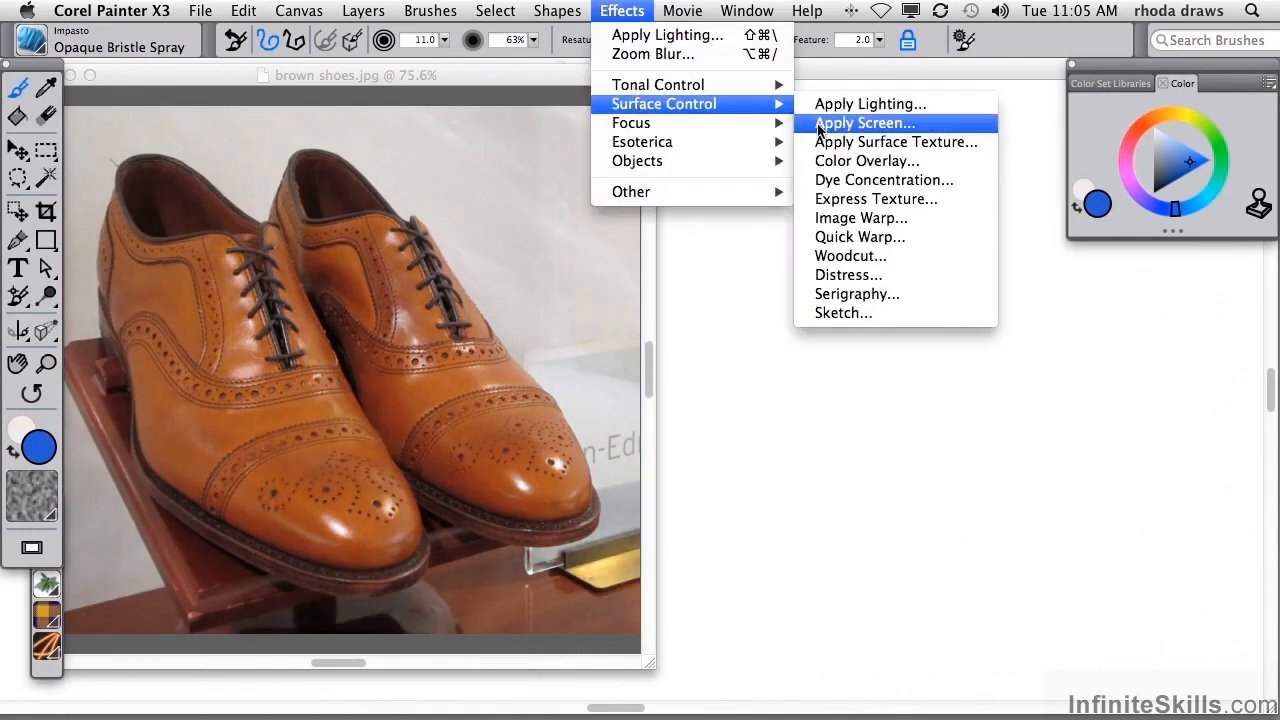
left_click(864, 122)
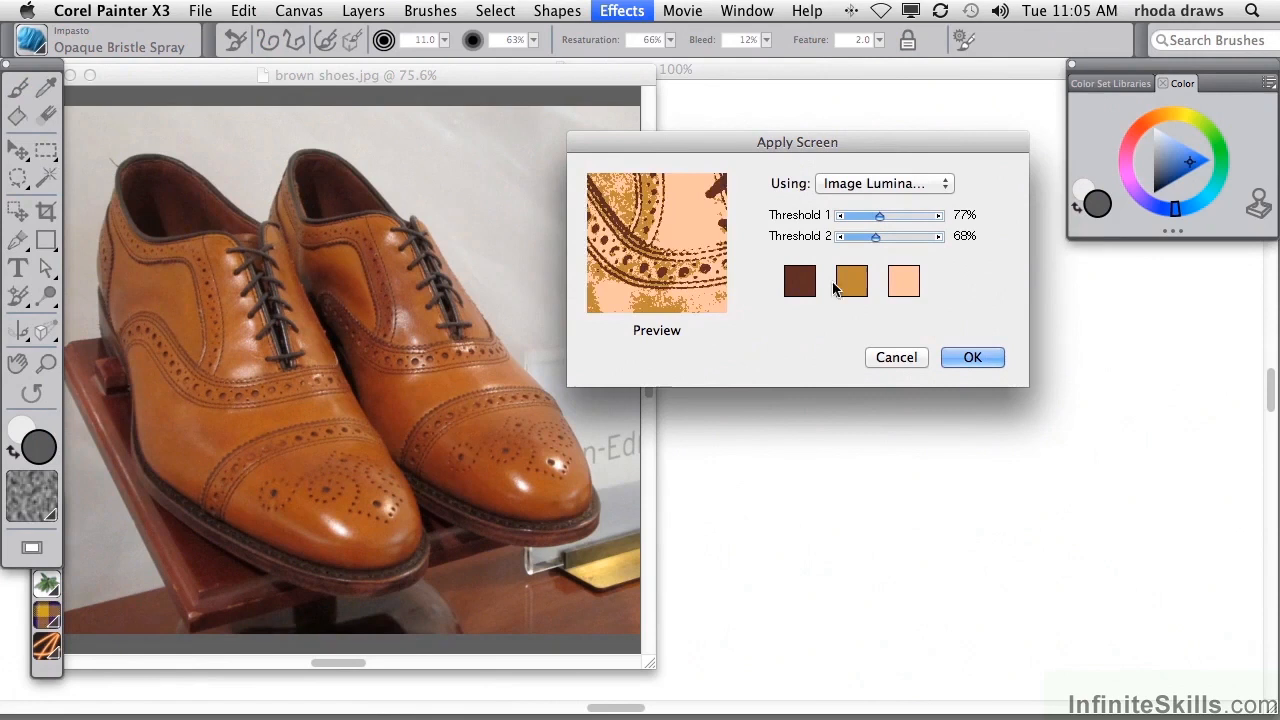
left_click(850, 280)
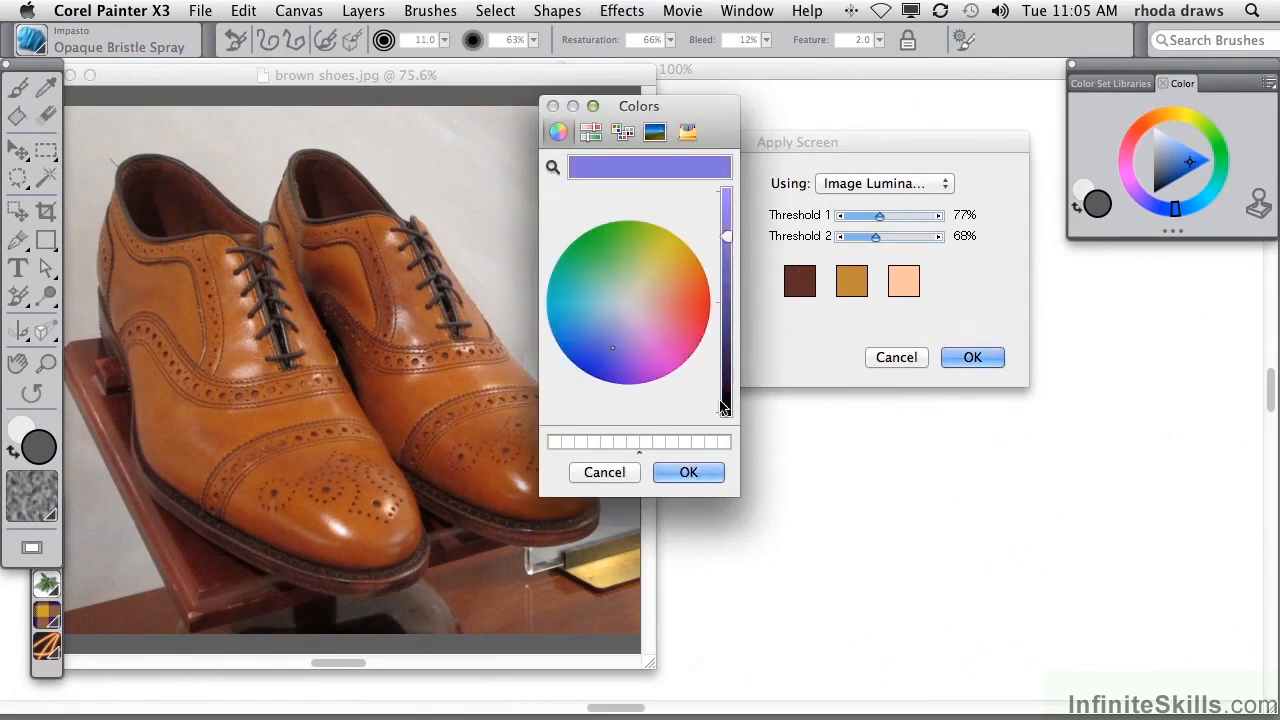
left_click(672, 270)
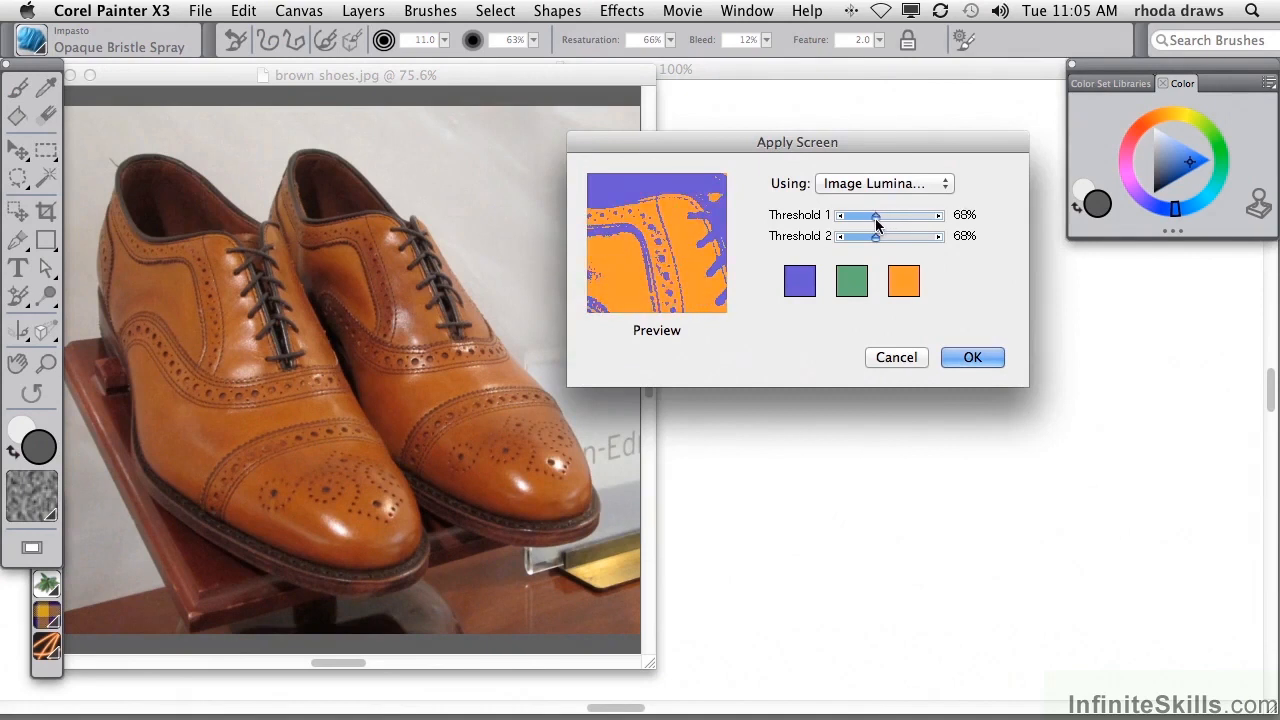
left_click_drag(870, 216, 882, 216)
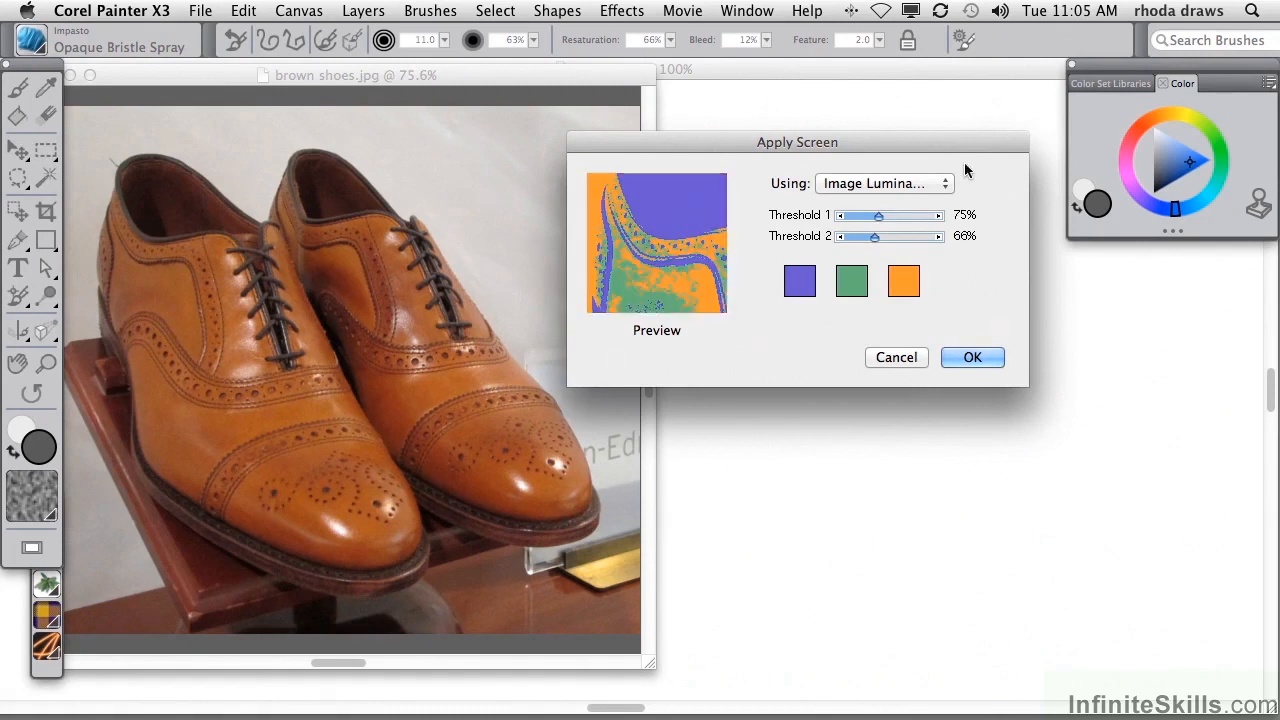
Base the screen on the Paper texture and apply it as a purple-and-orange halftone.
left_click(884, 184)
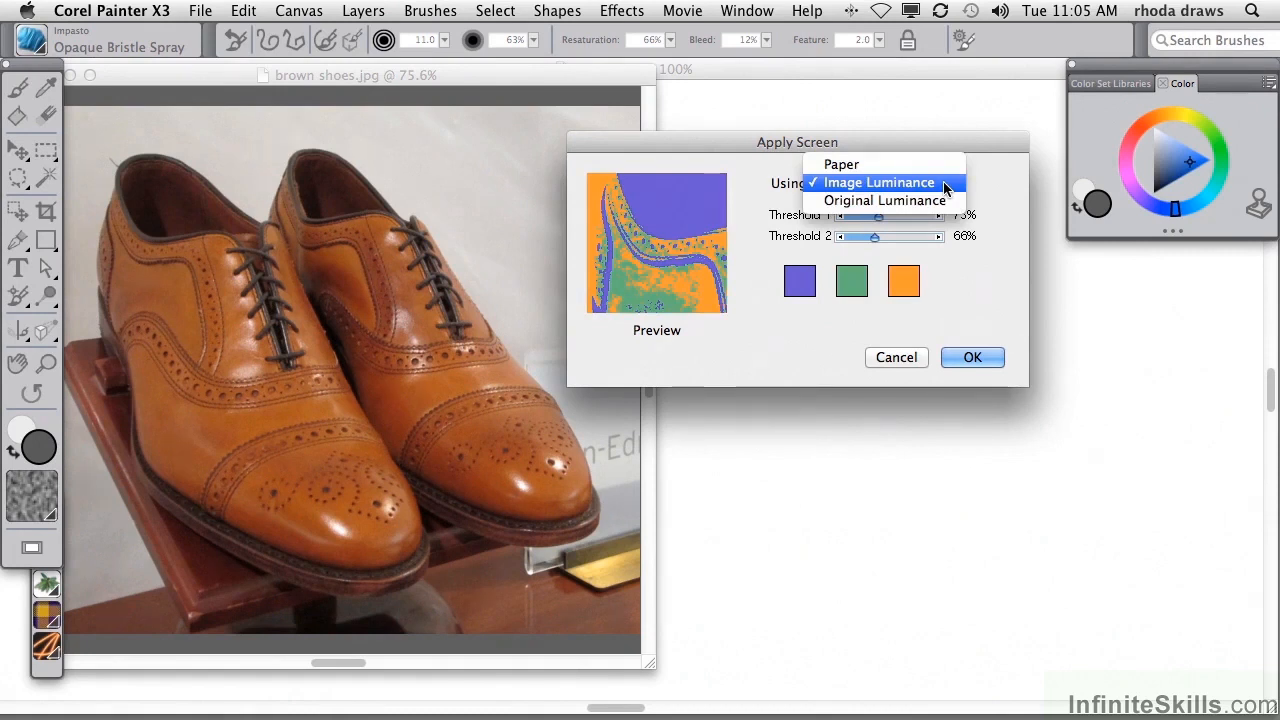
left_click(840, 164)
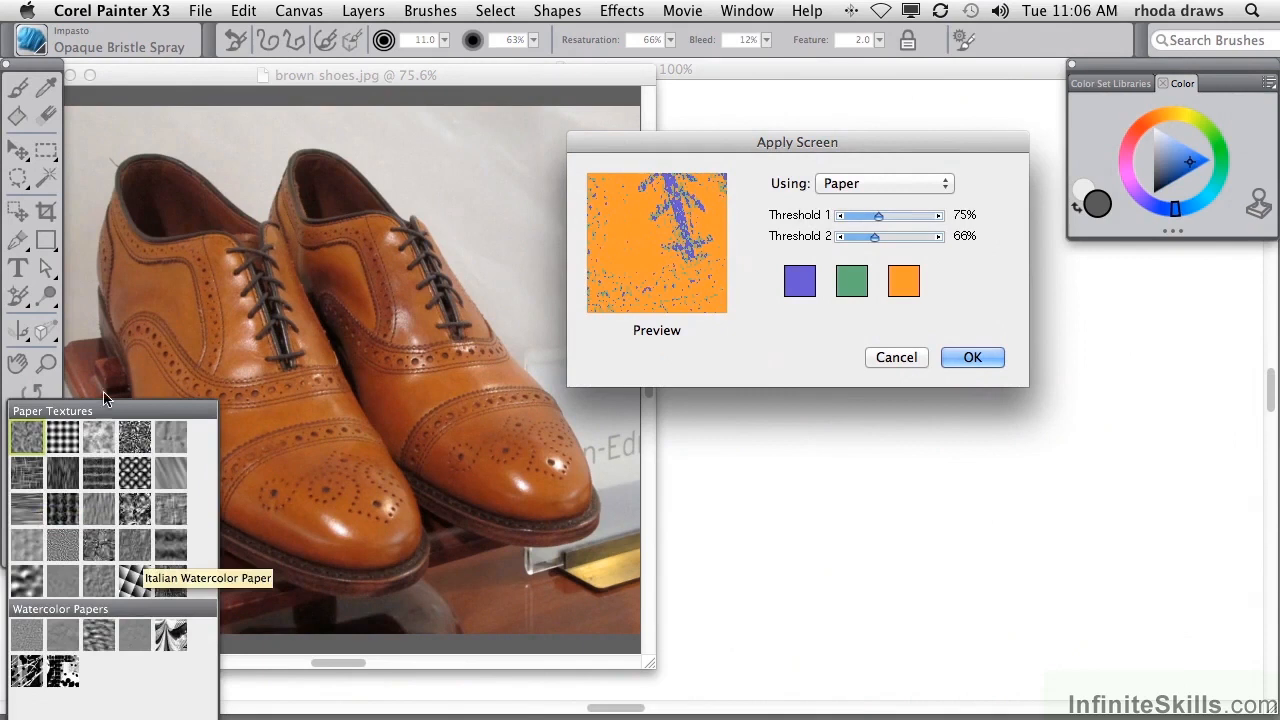
mouse_move(136, 480)
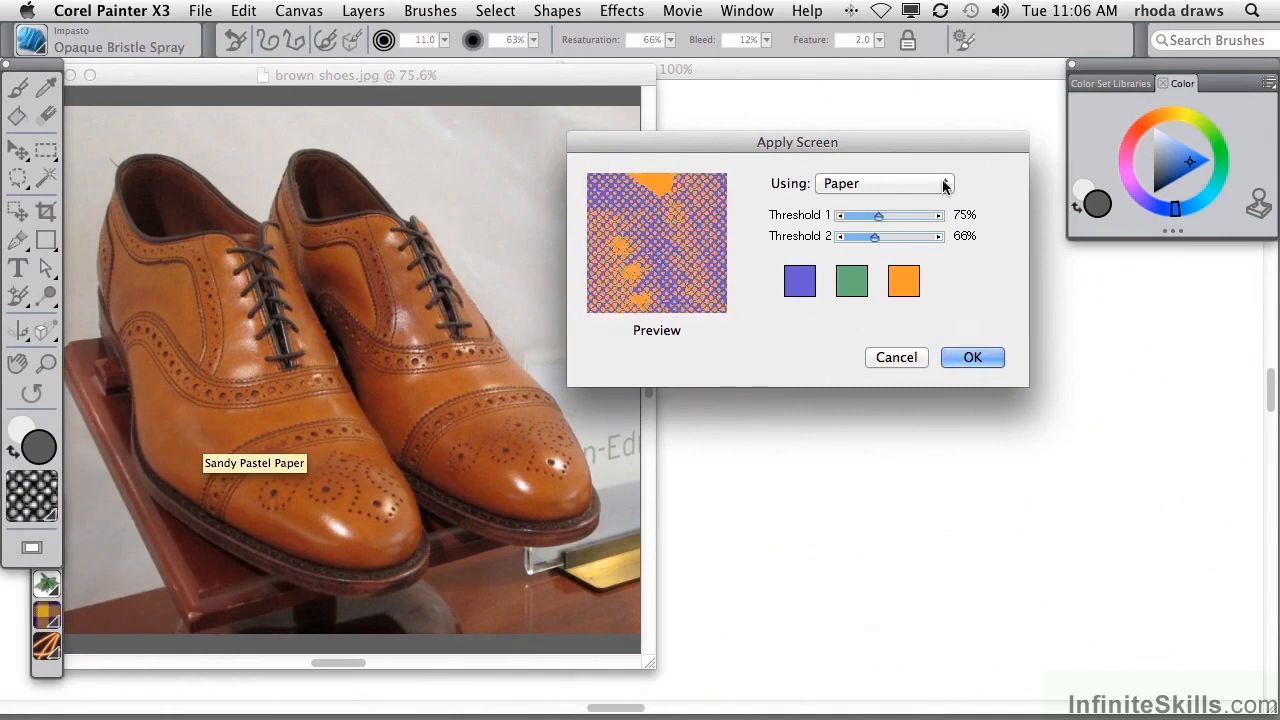
left_click(884, 184)
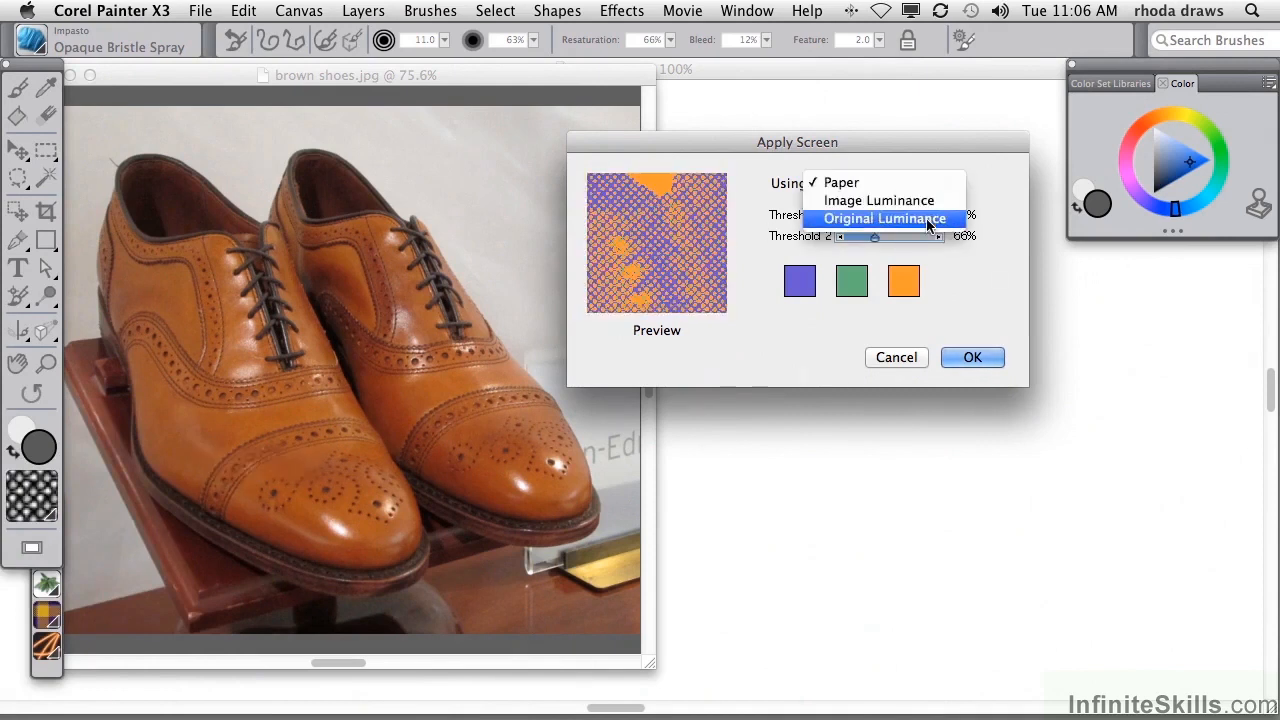
left_click(884, 218)
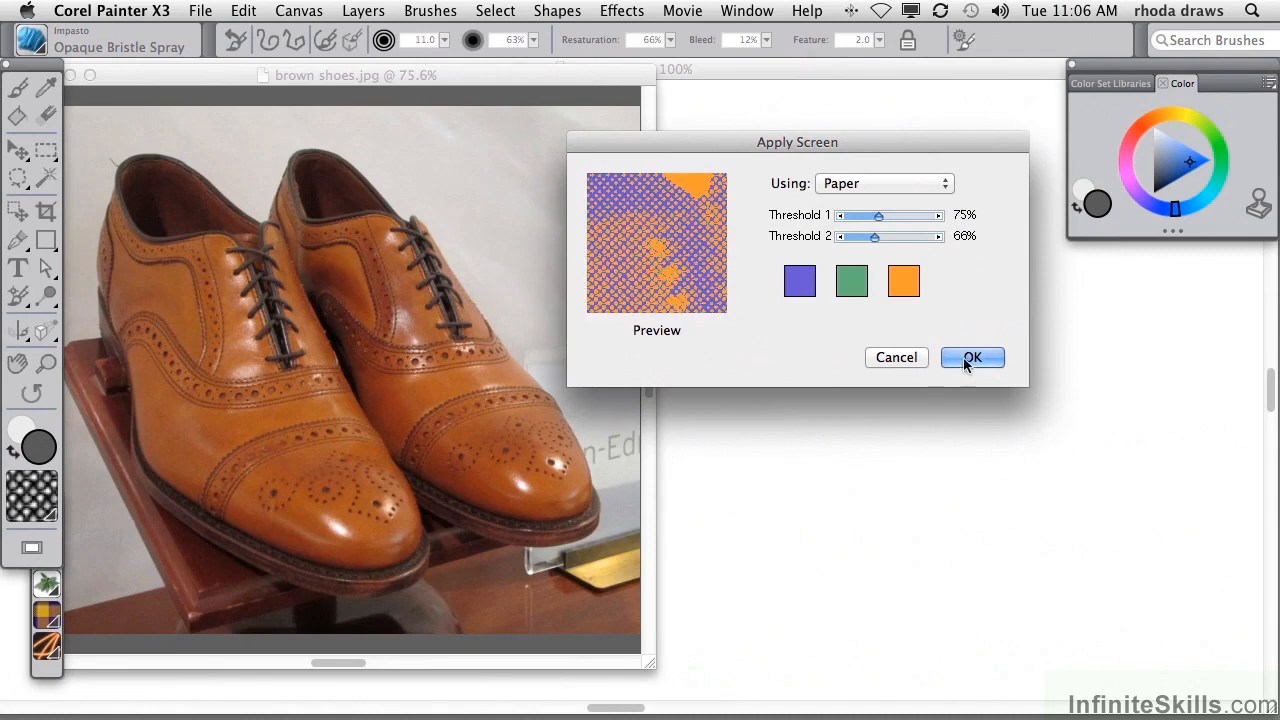
left_click(972, 356)
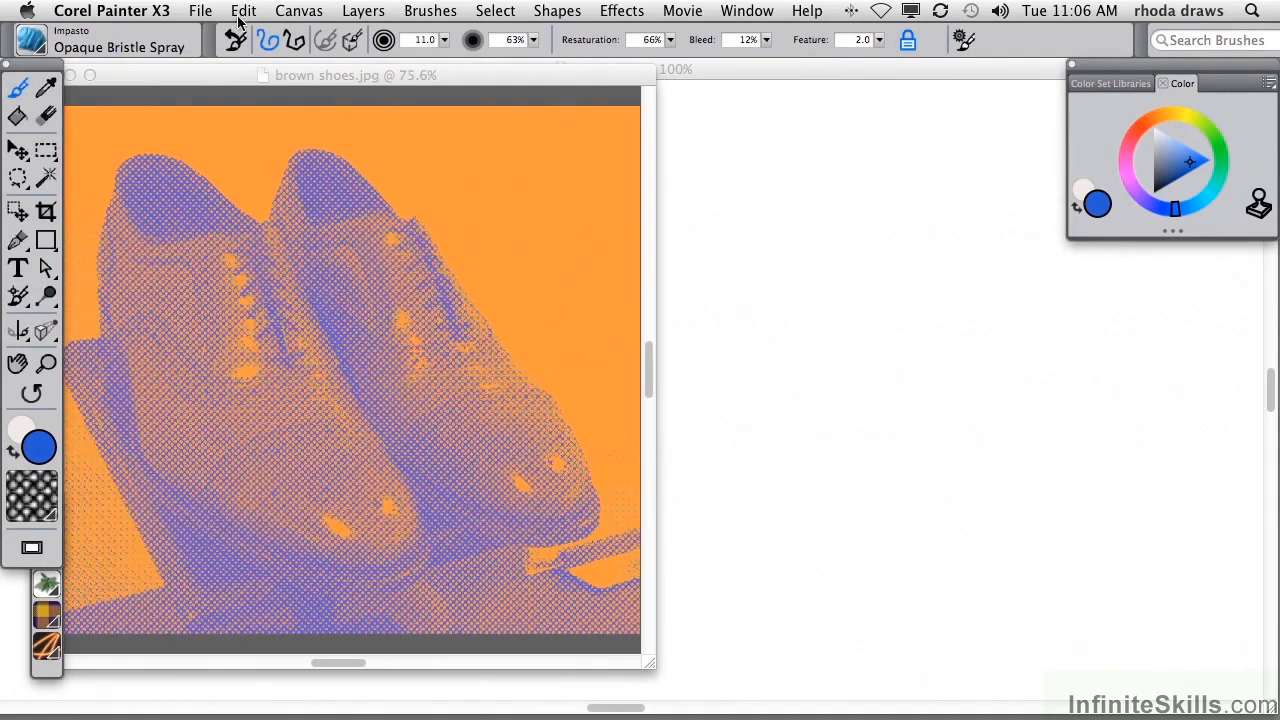
Fade the screen effect via Edit > Fade so the original shoes show through.
left_click(244, 12)
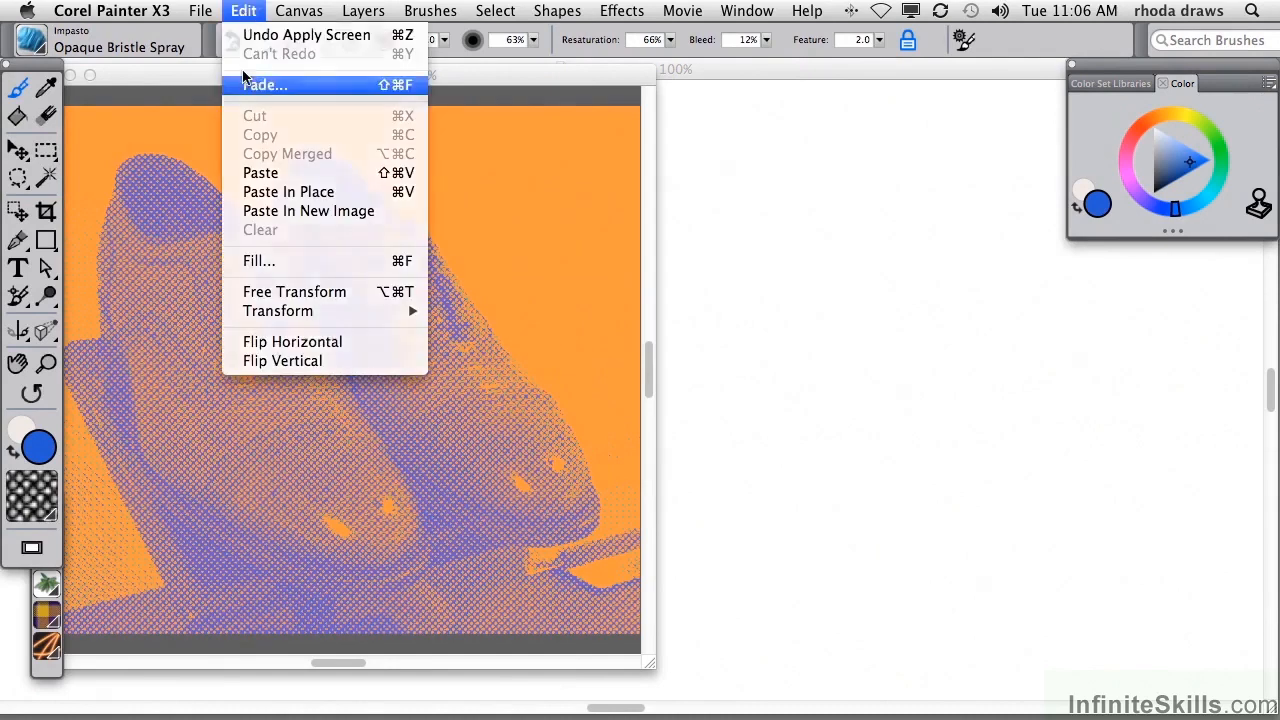
left_click(264, 84)
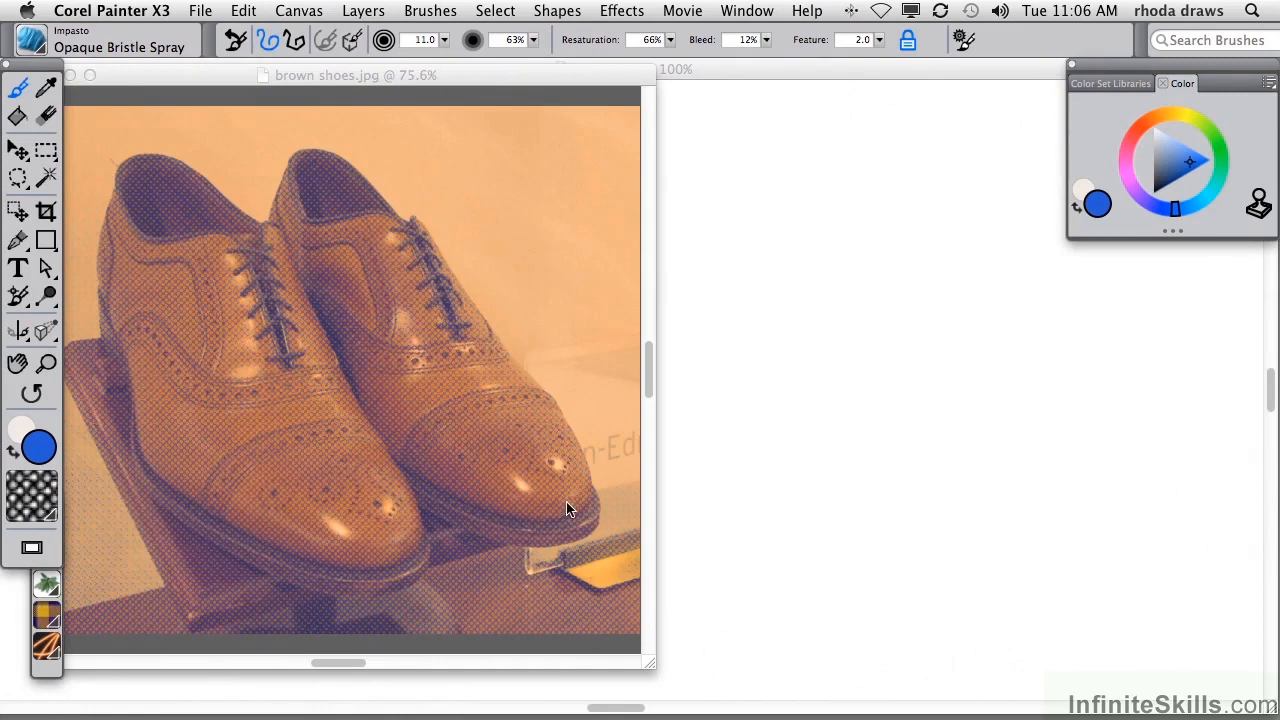
mouse_move(556, 568)
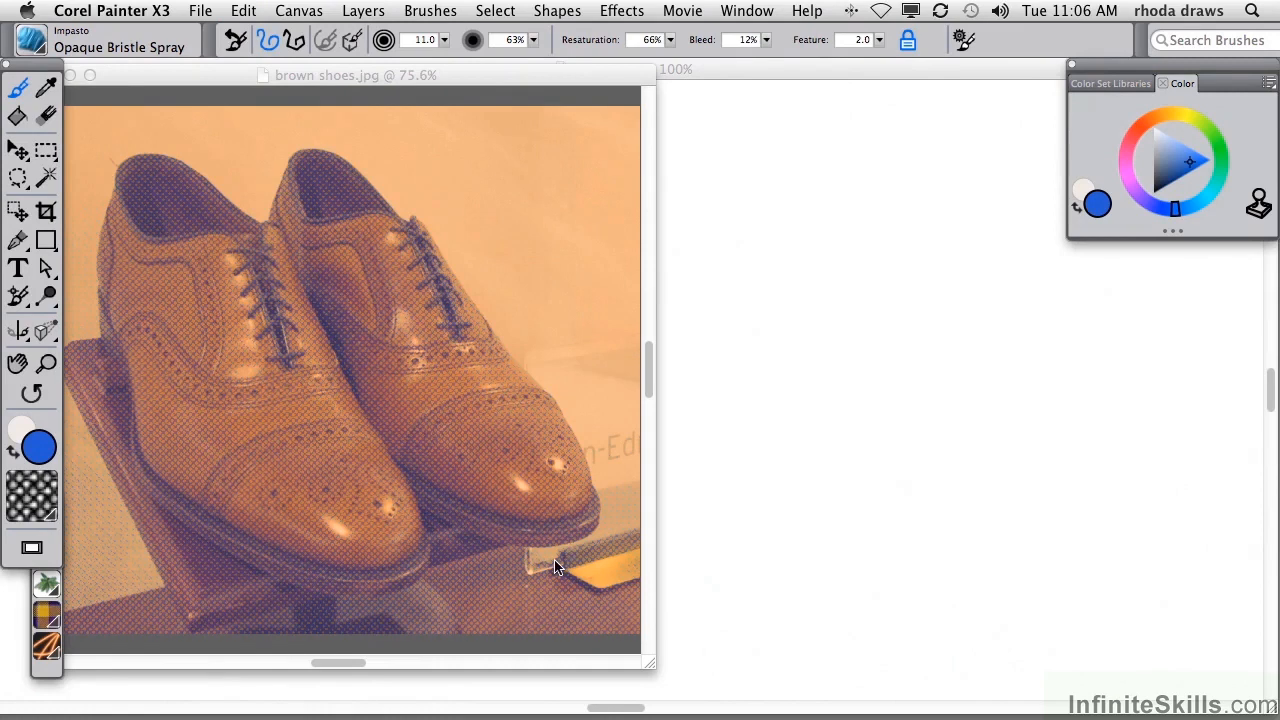
Launch Apply Surface Texture, try 3D Brush Strokes, then set Using to Original Luminance.
left_click(622, 12)
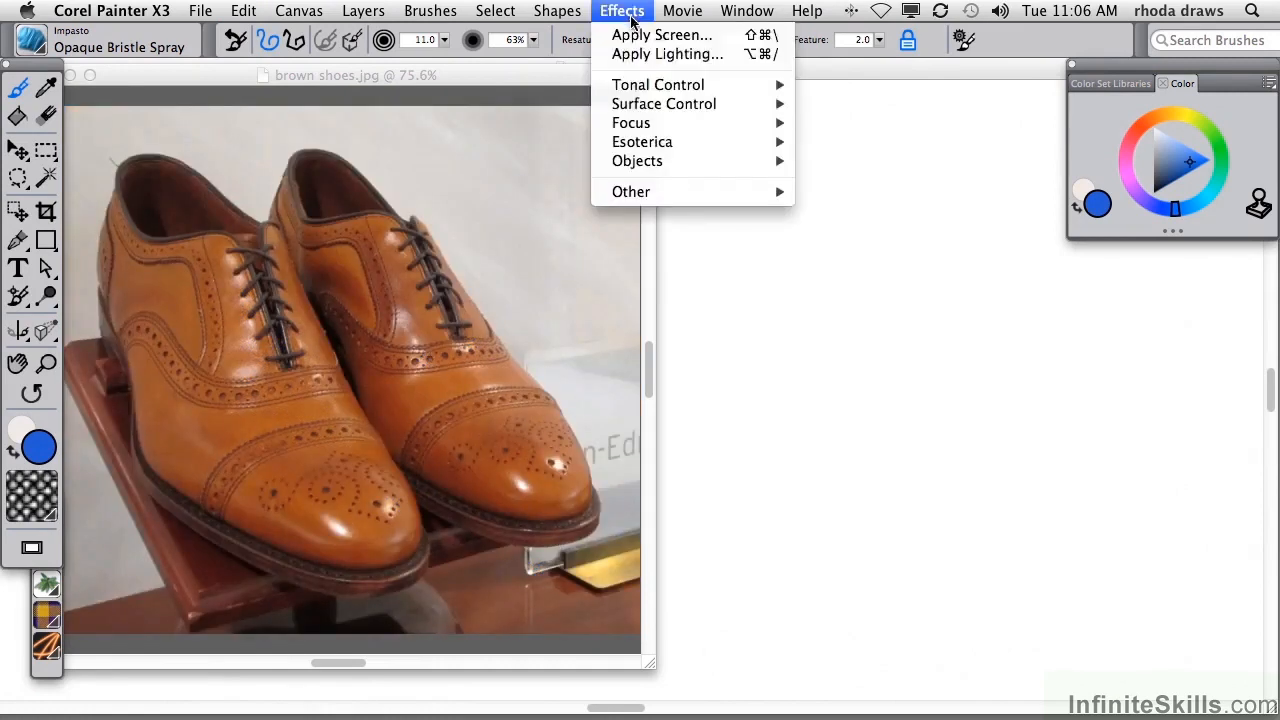
mouse_move(664, 104)
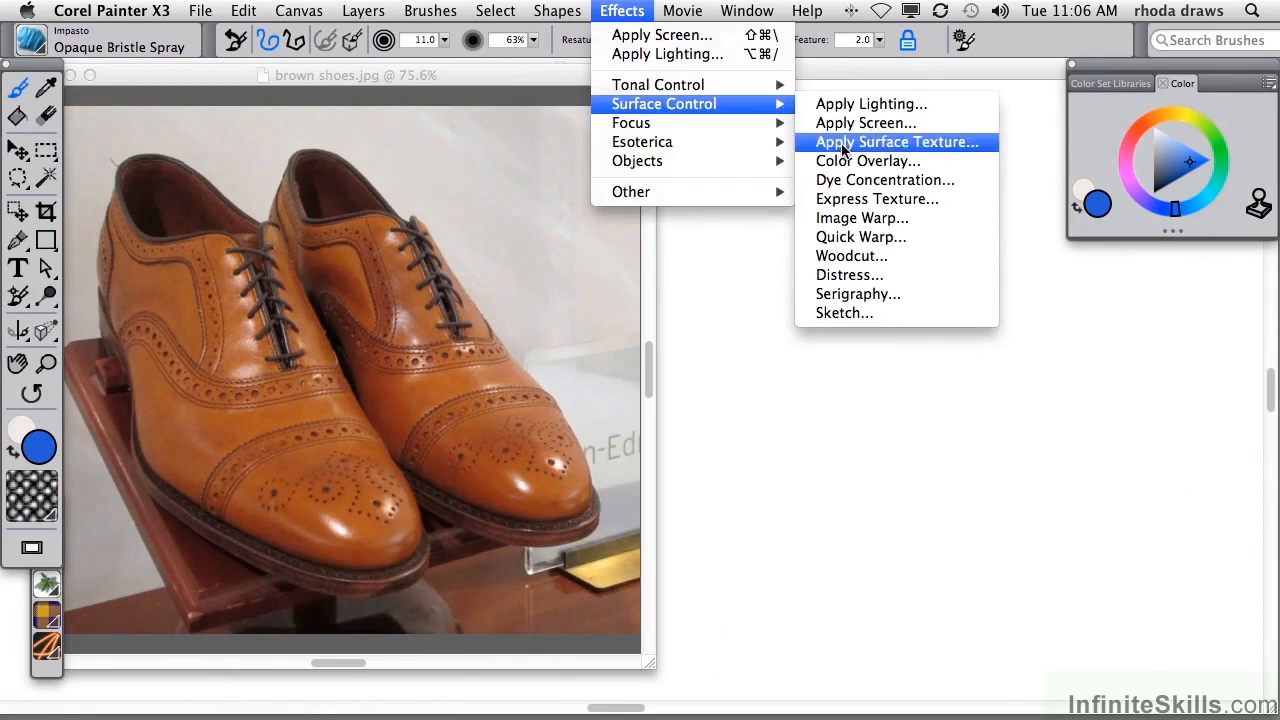
left_click(896, 140)
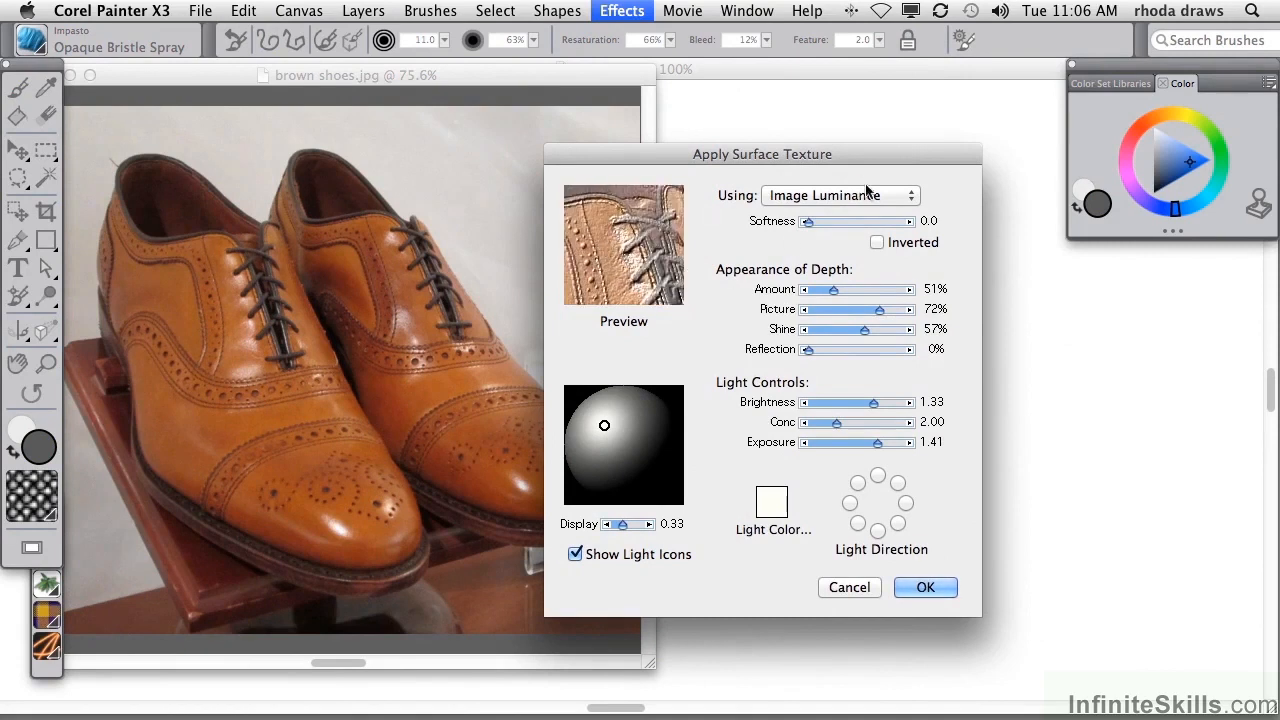
left_click(840, 196)
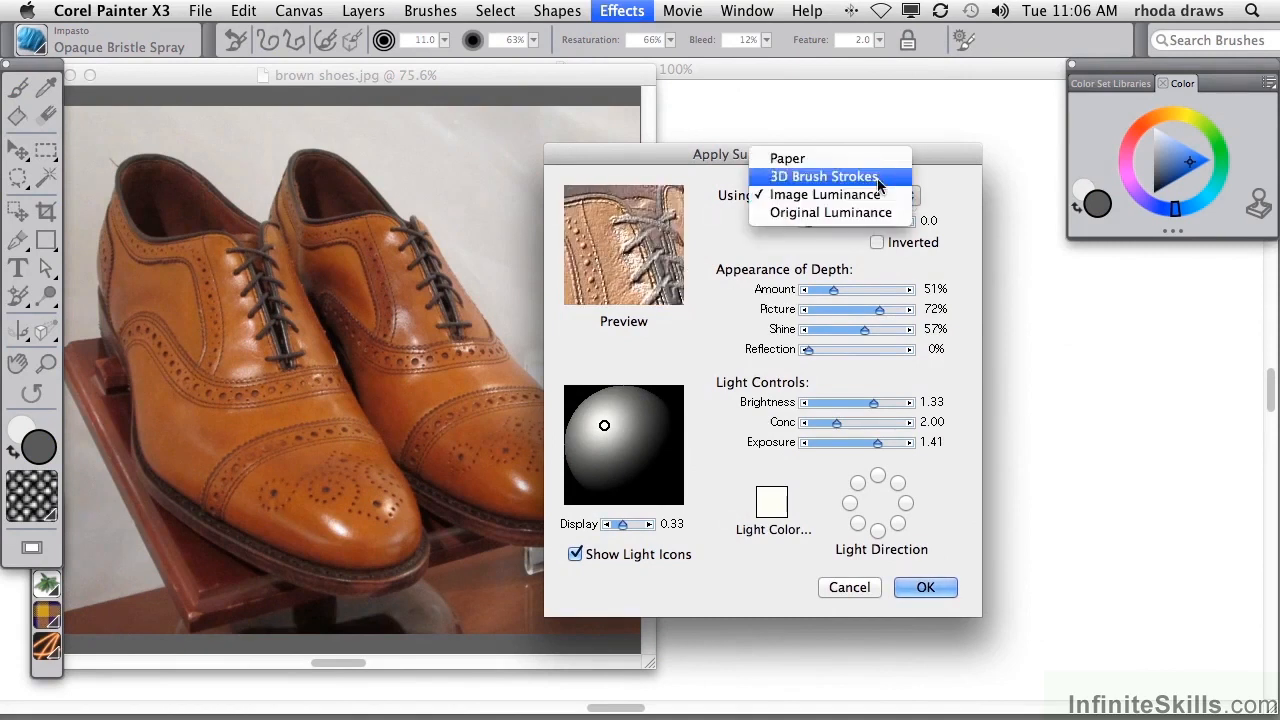
left_click(824, 176)
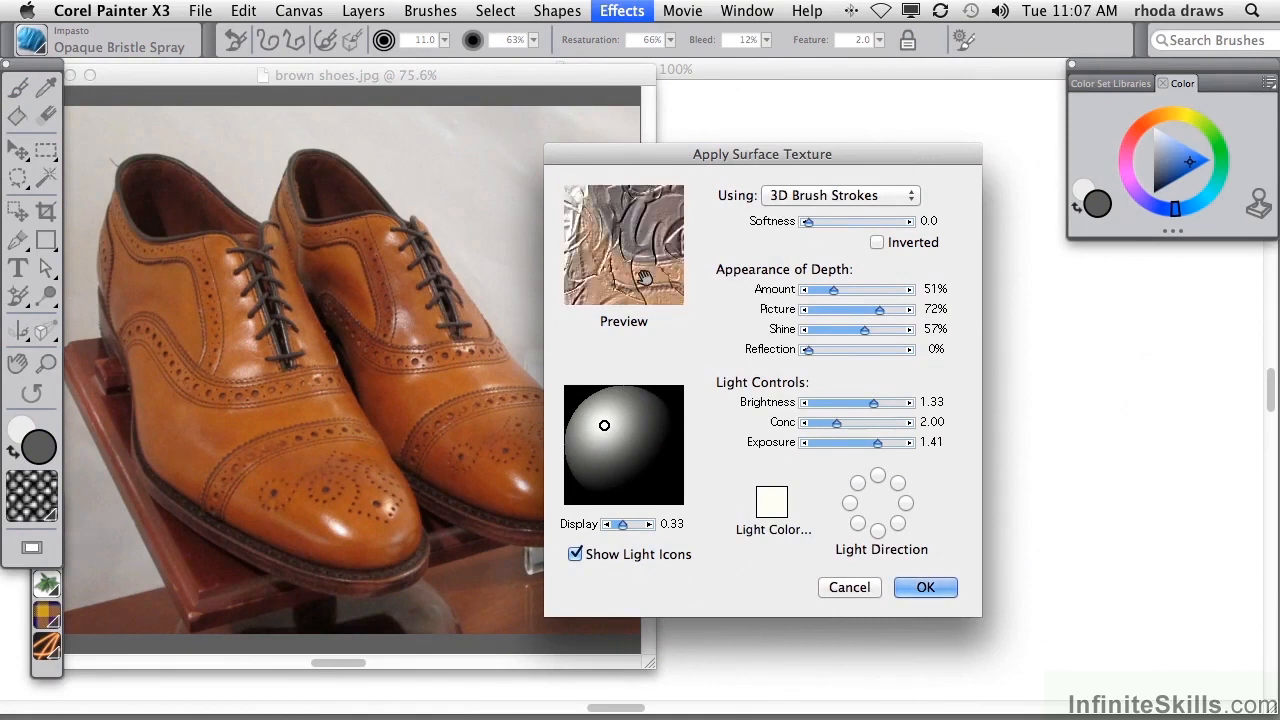
mouse_move(380, 376)
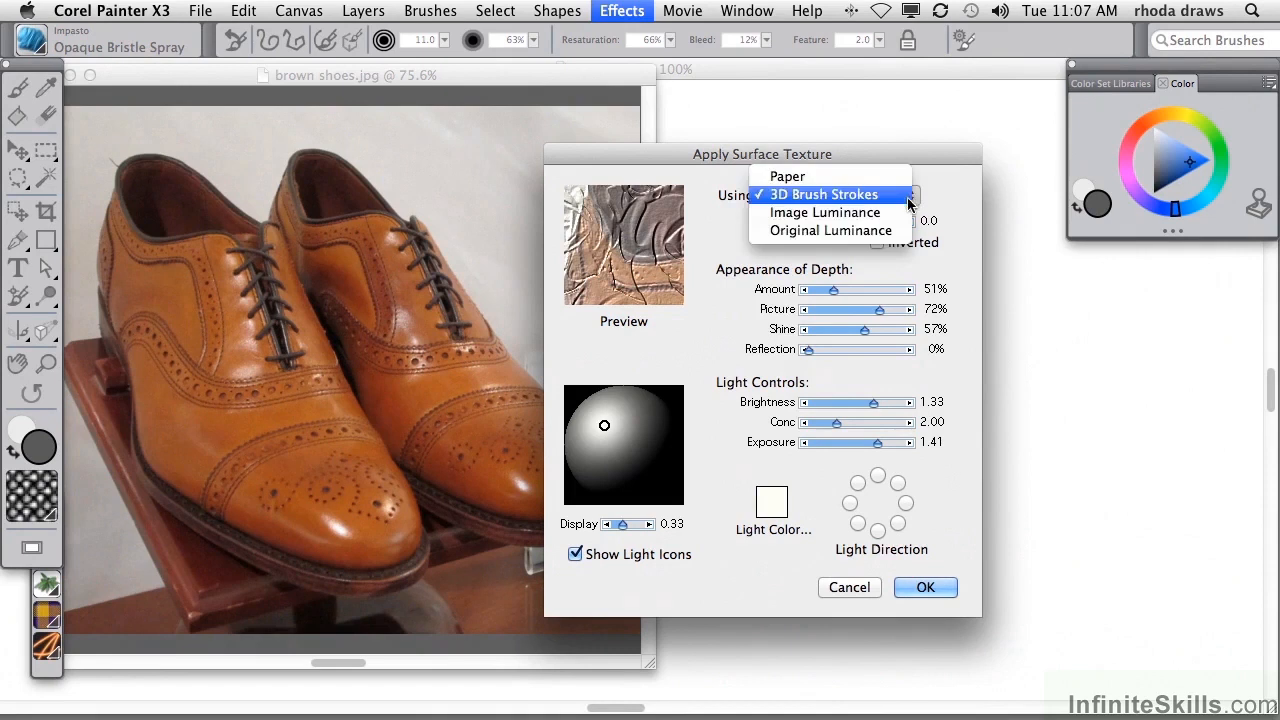
left_click(832, 230)
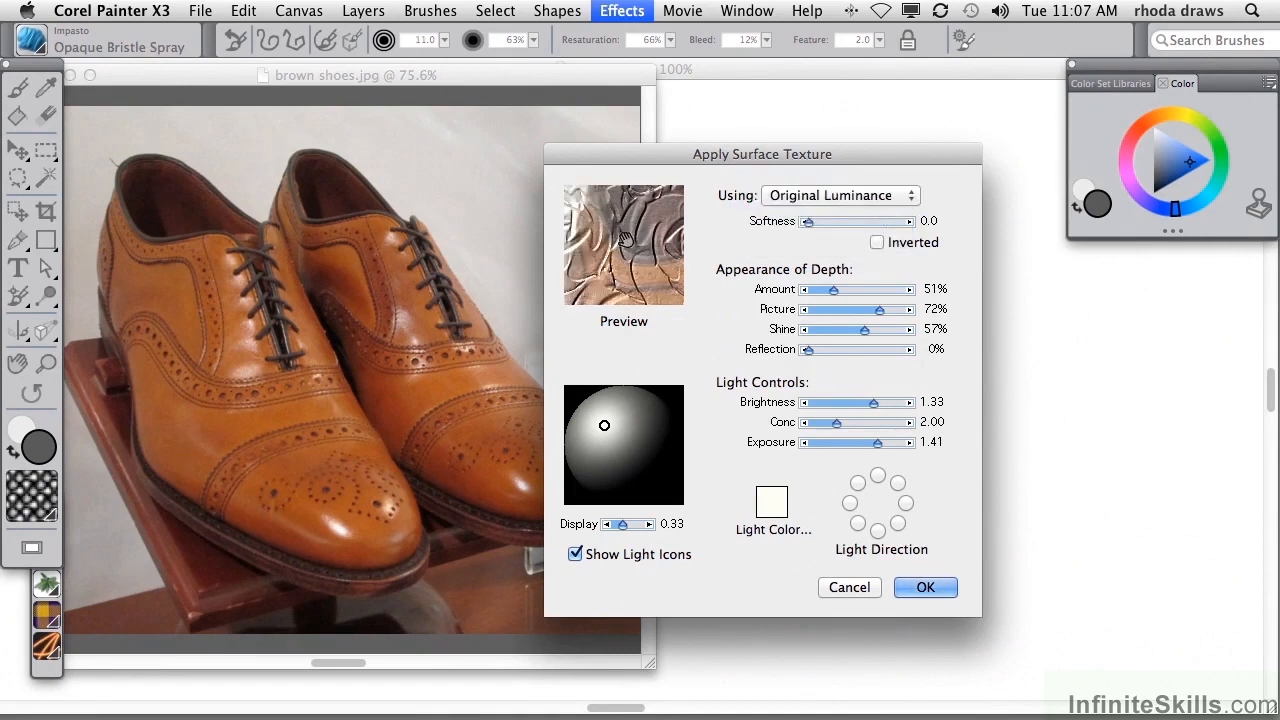
mouse_move(836, 222)
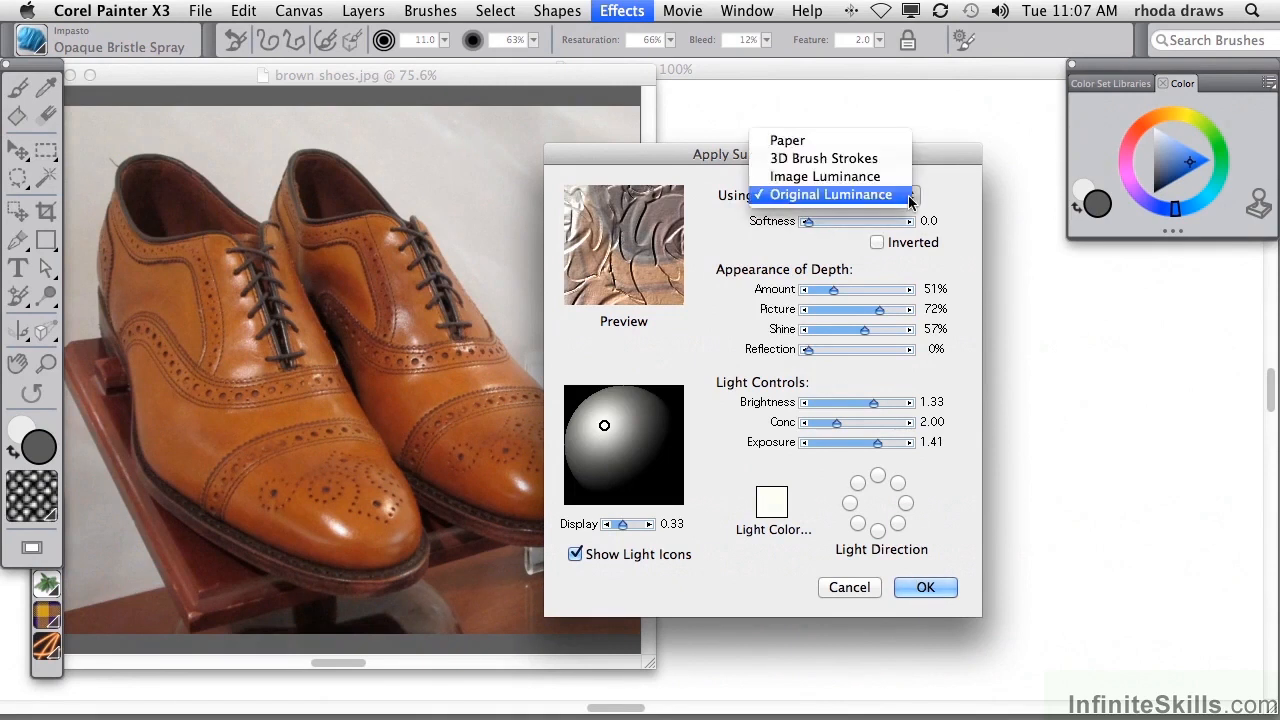
Base the texture on Retro Fabric paper and raise the depth Amount to 76%.
left_click(788, 140)
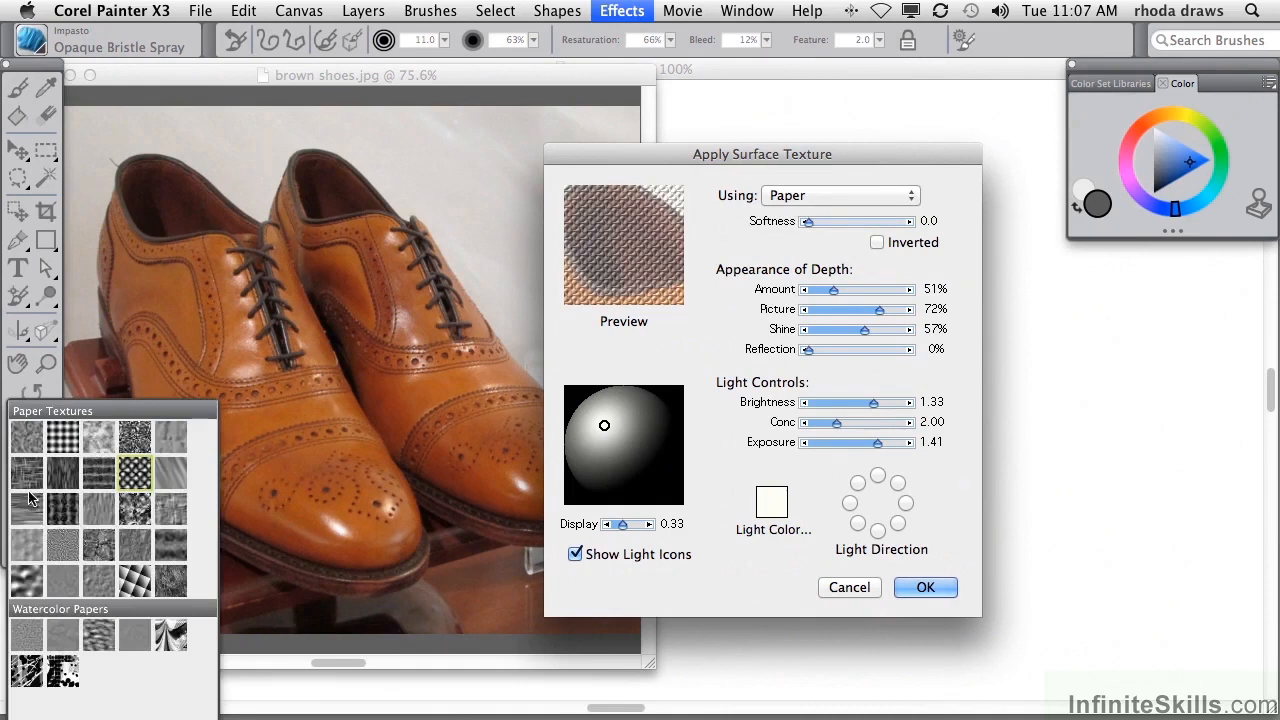
mouse_move(30, 472)
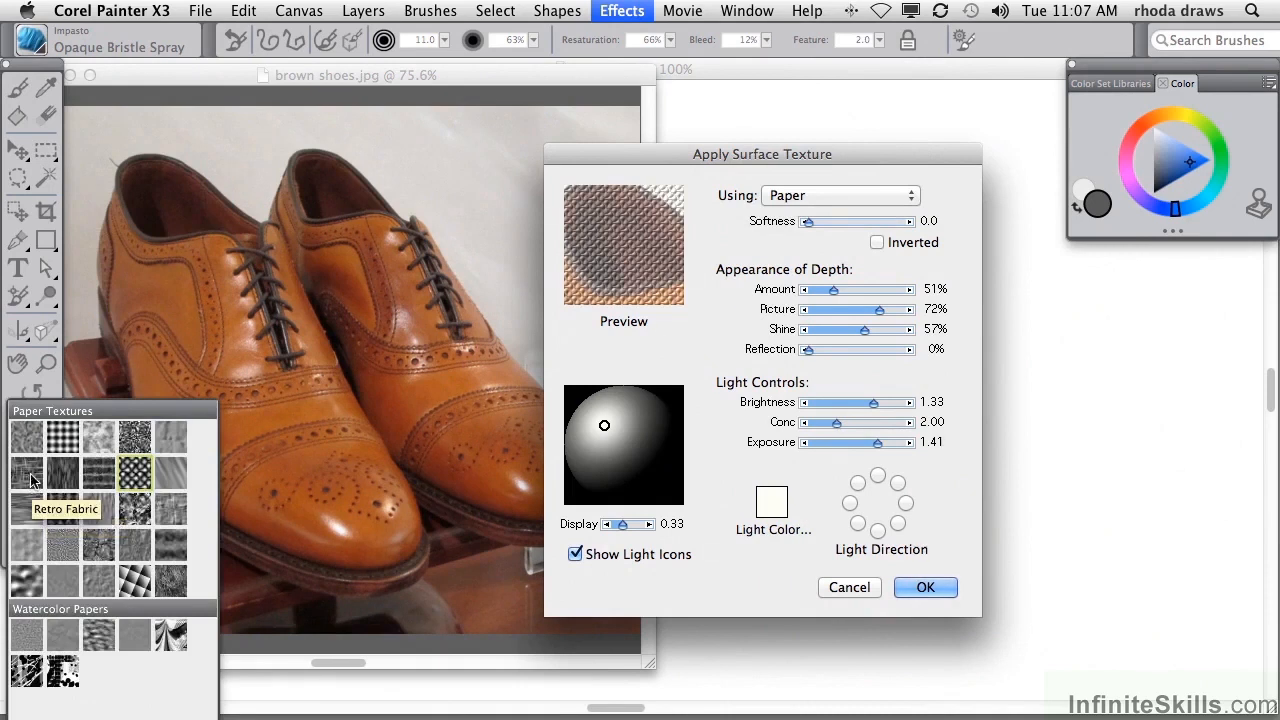
left_click(28, 476)
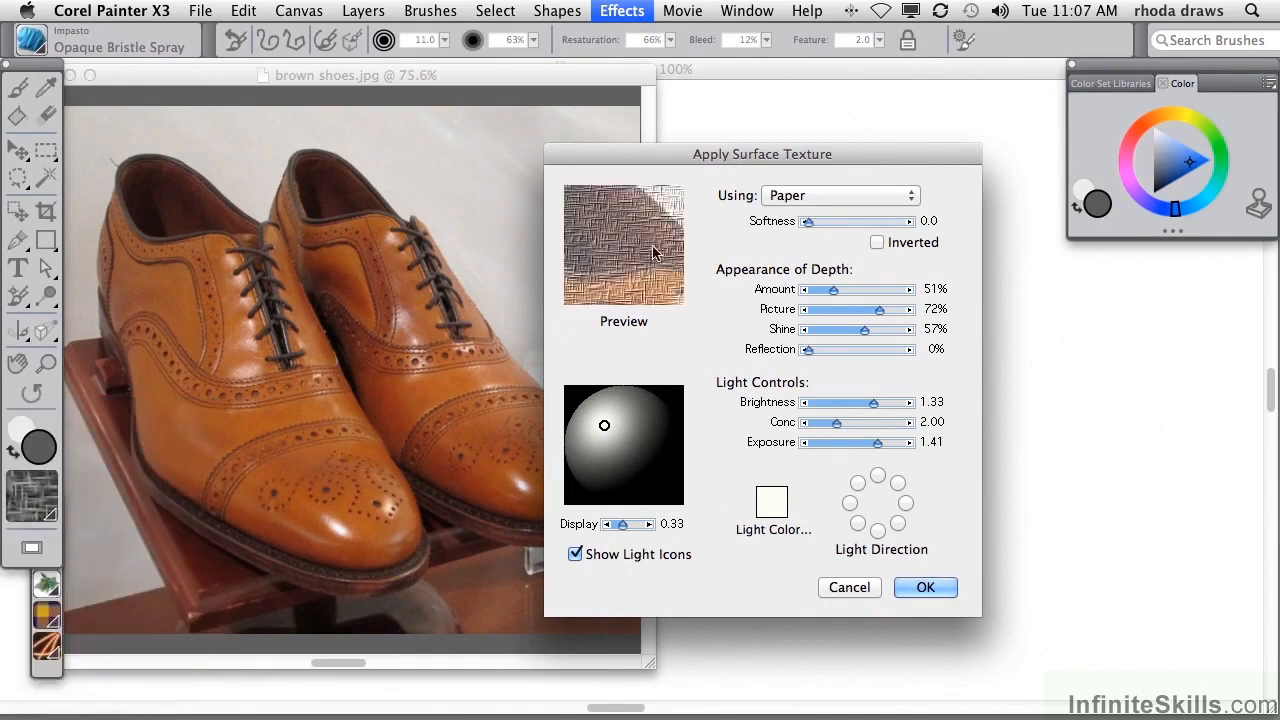
left_click_drag(822, 288, 838, 288)
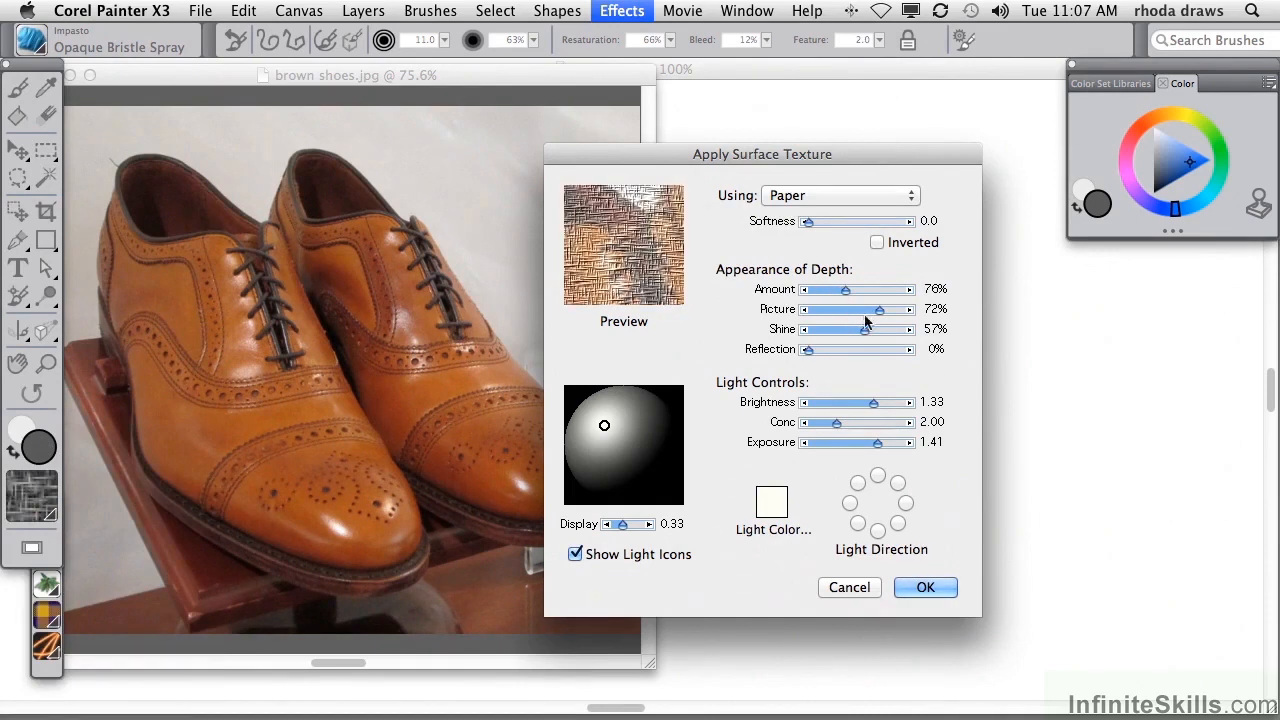
Set Shine around 70%, Reflection back to 0% and widen the light cone Conc to 3.00.
left_click_drag(888, 308, 878, 308)
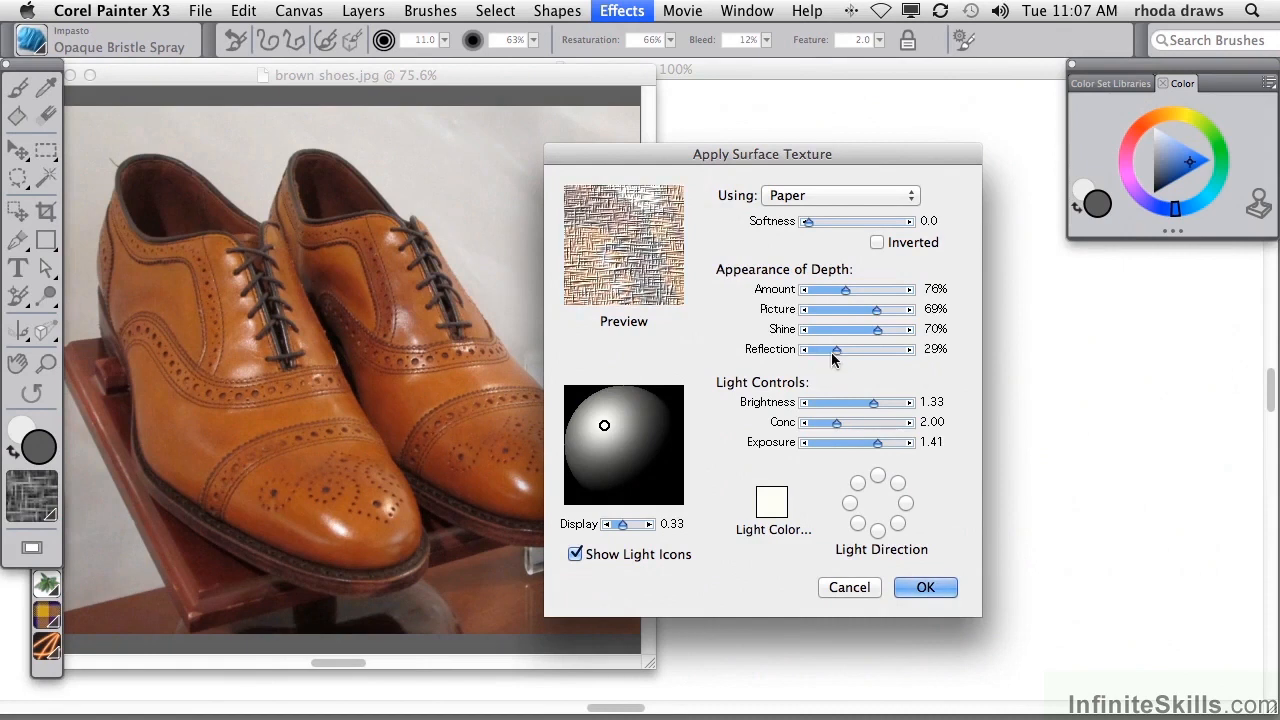
left_click_drag(836, 348, 874, 348)
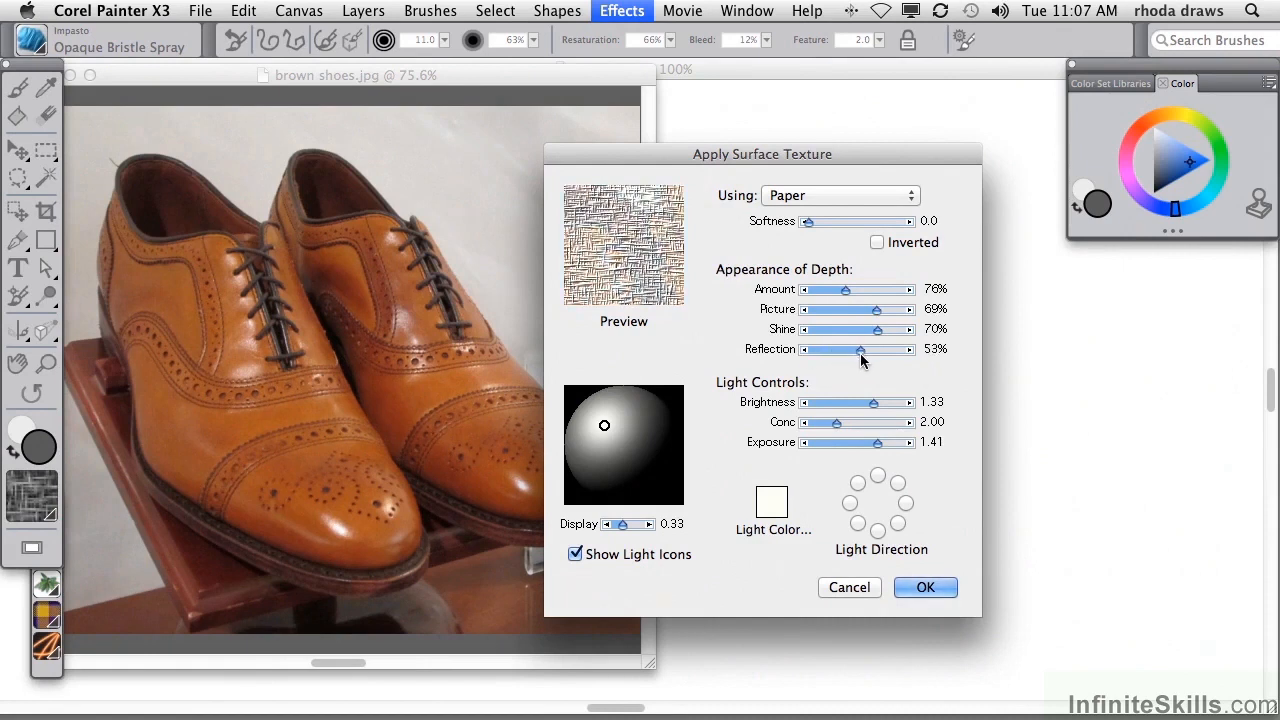
left_click_drag(862, 348, 812, 348)
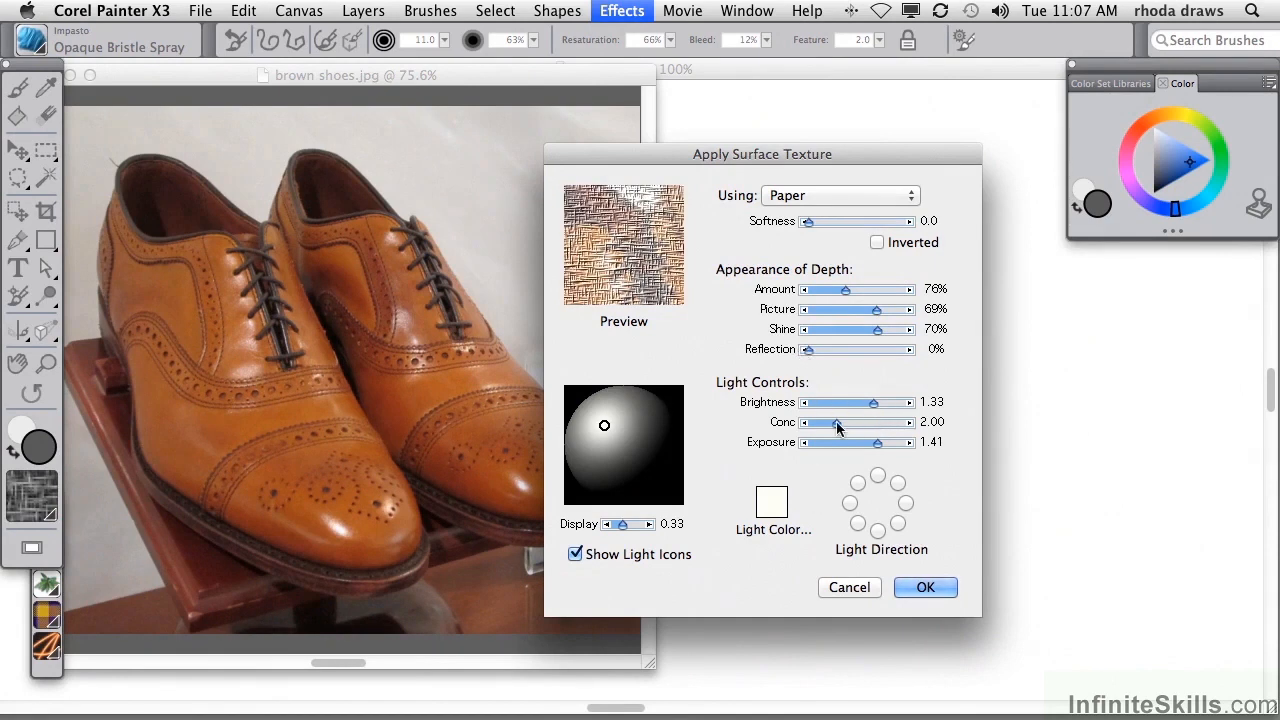
left_click_drag(836, 420, 844, 420)
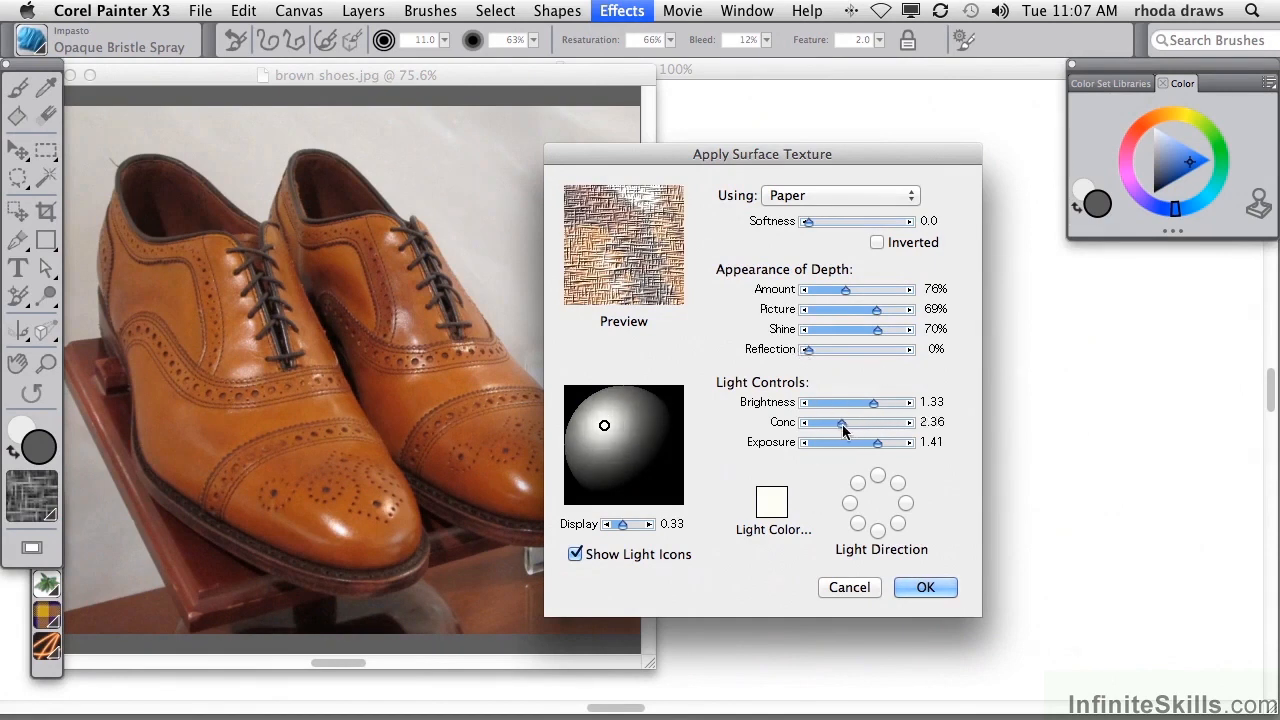
left_click_drag(824, 420, 870, 420)
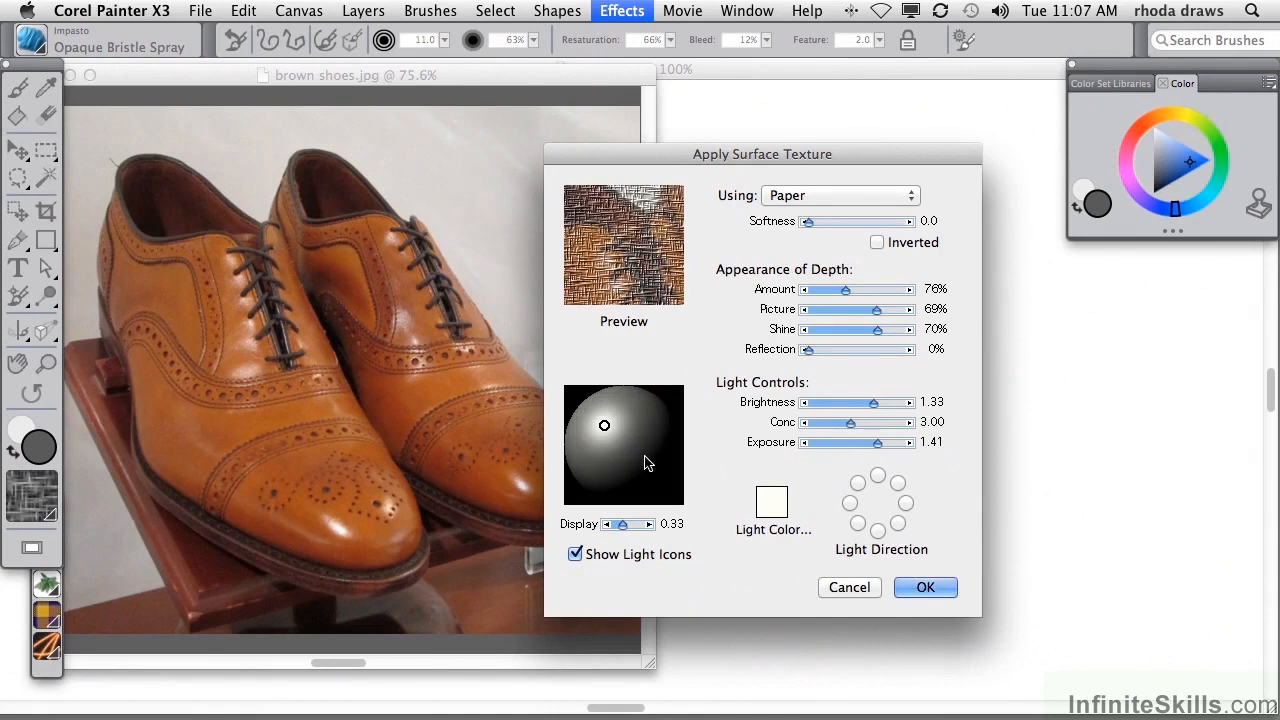
mouse_move(616, 420)
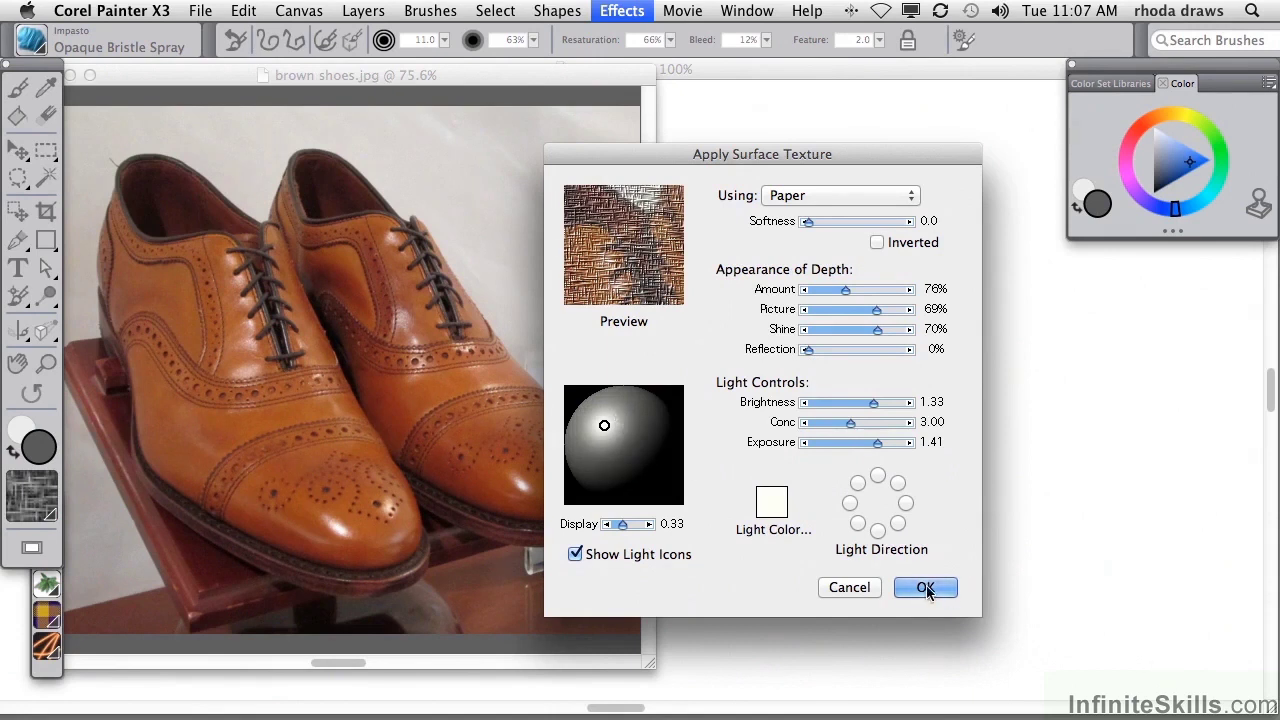
Apply the Retro Fabric surface texture, giving the shoes an embossed woven look.
left_click(924, 588)
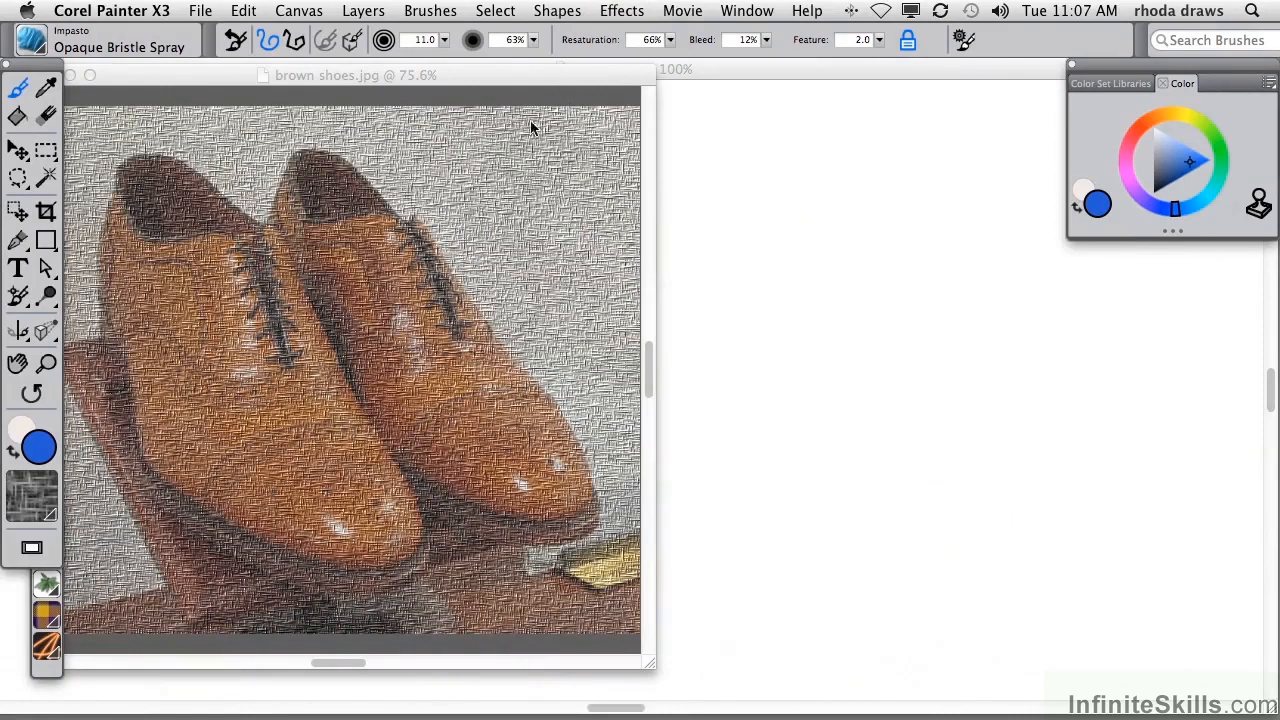
mouse_move(548, 84)
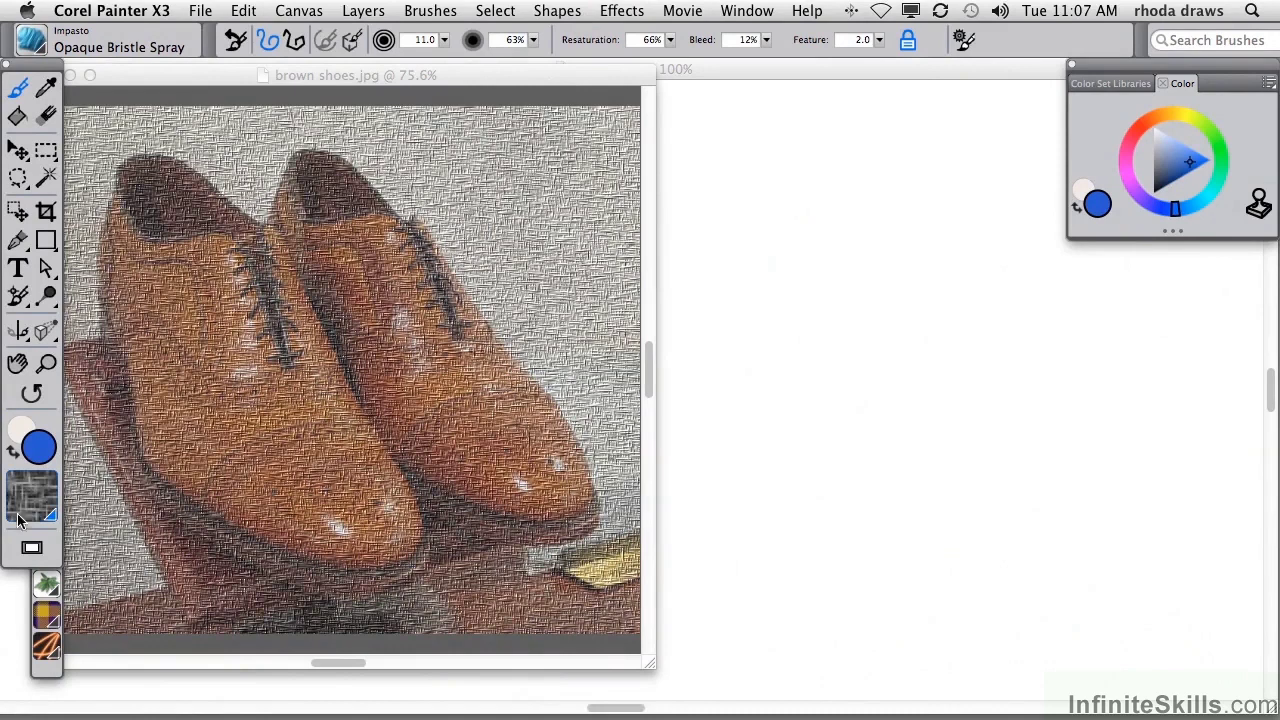
left_click(30, 492)
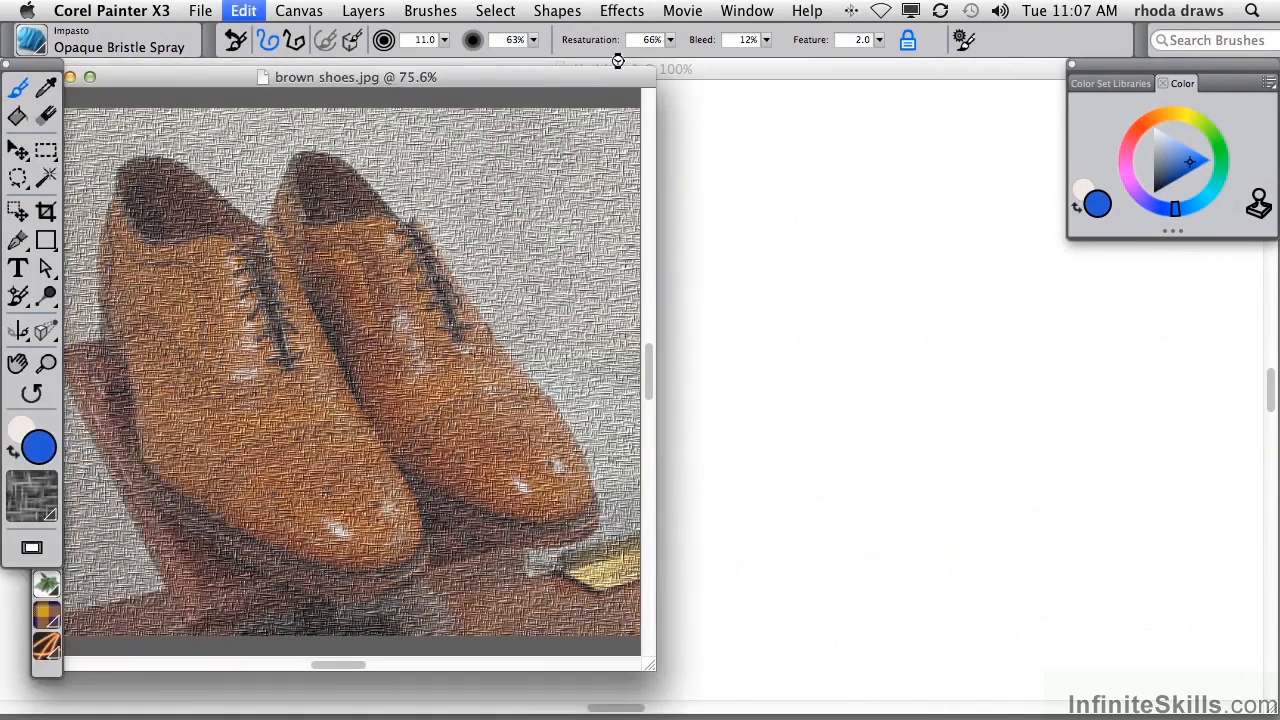
Undo the fabric texture, then set Color Overlay to Hiding Power at 59% opacity.
left_click(622, 12)
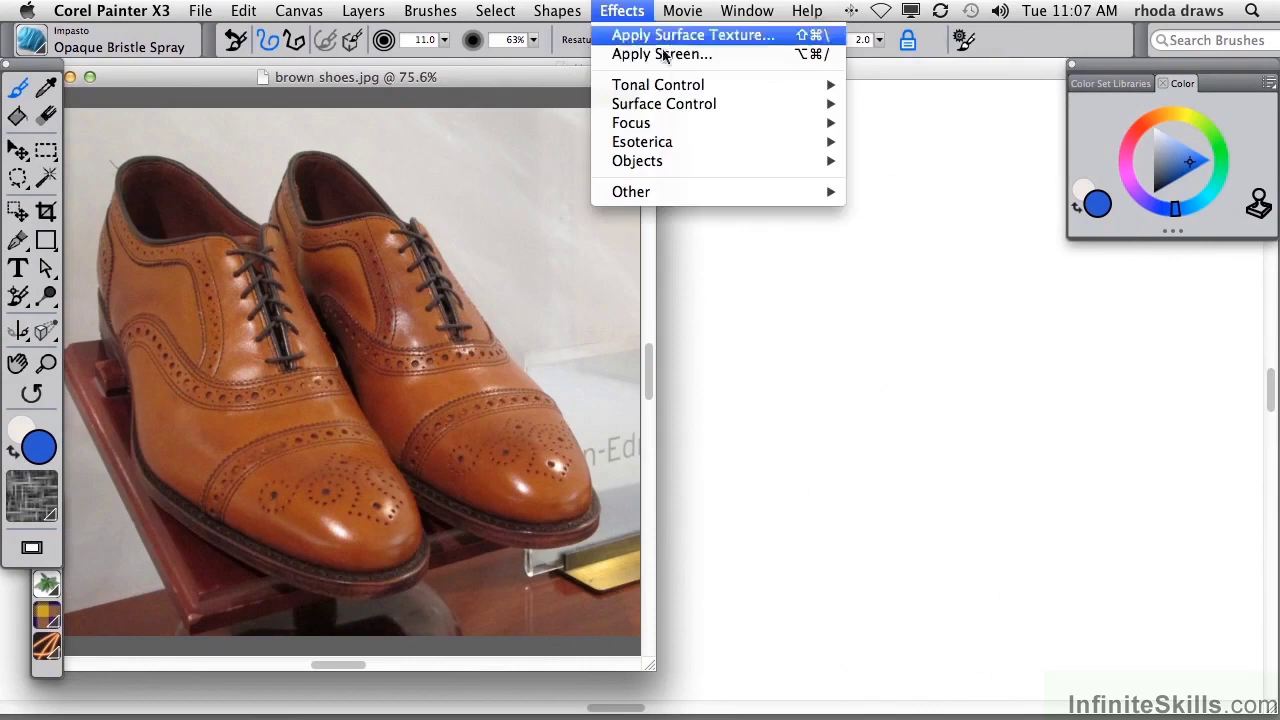
mouse_move(664, 104)
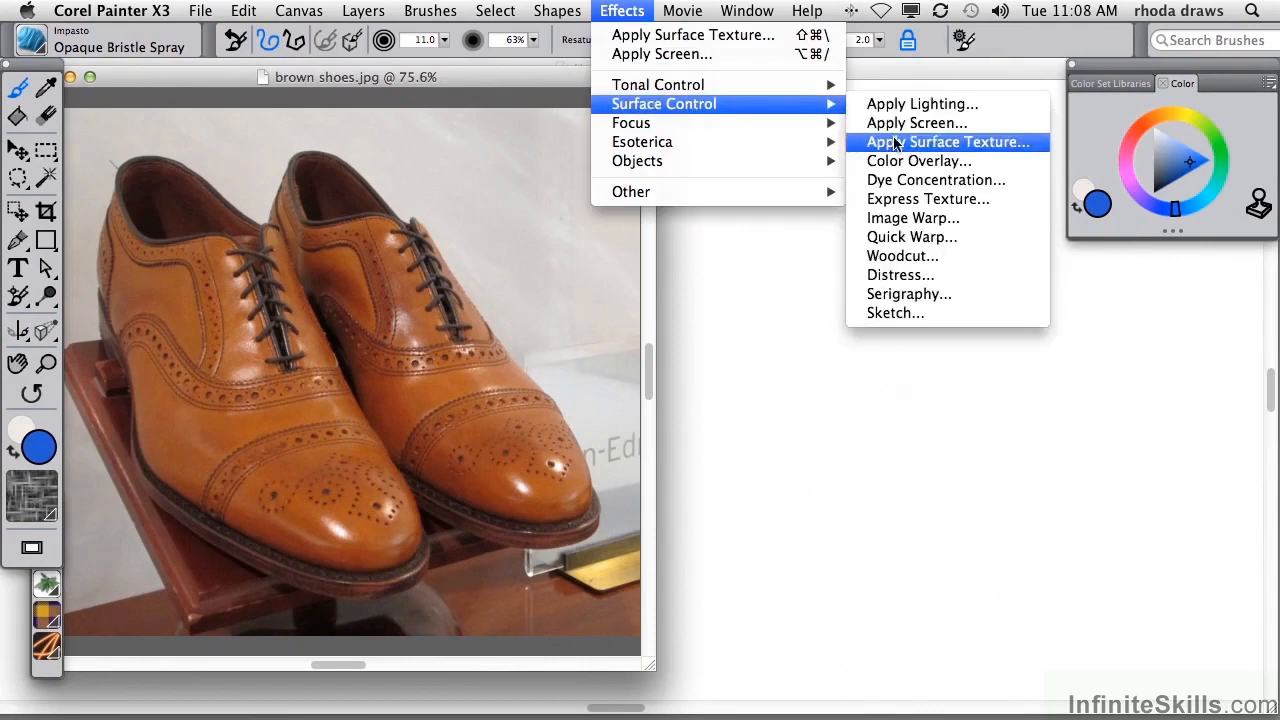
left_click(918, 160)
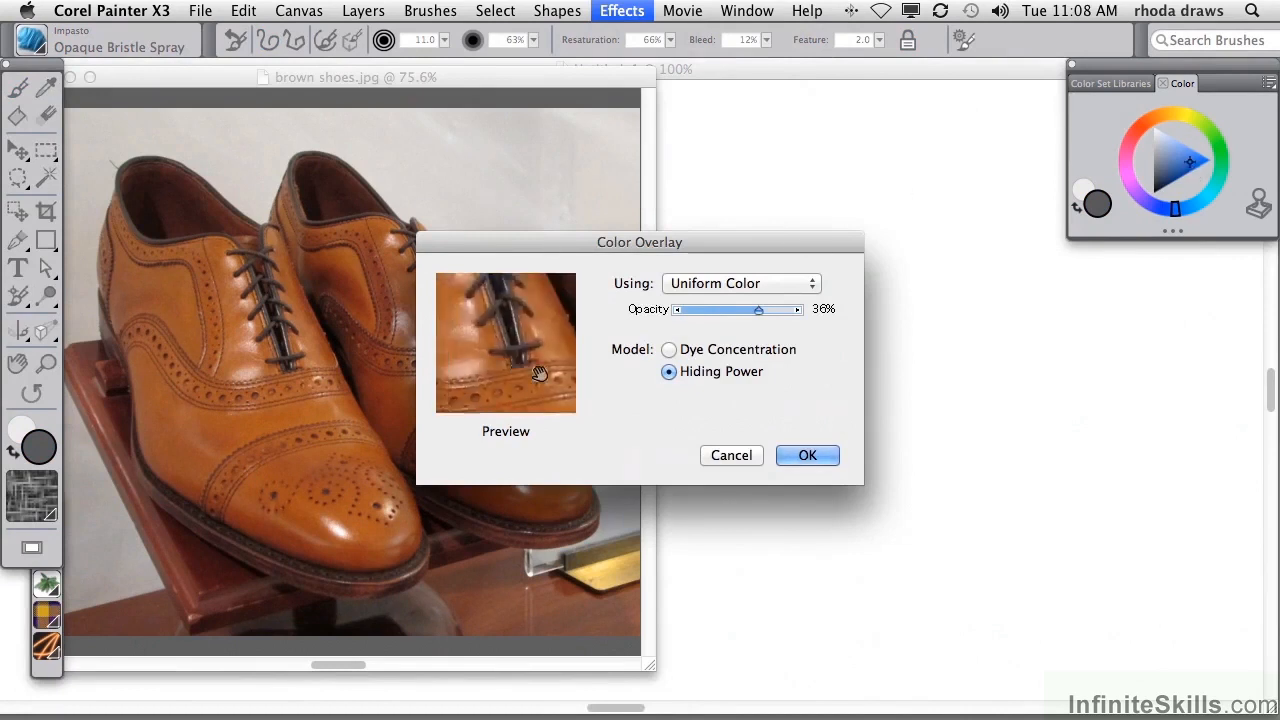
left_click(666, 348)
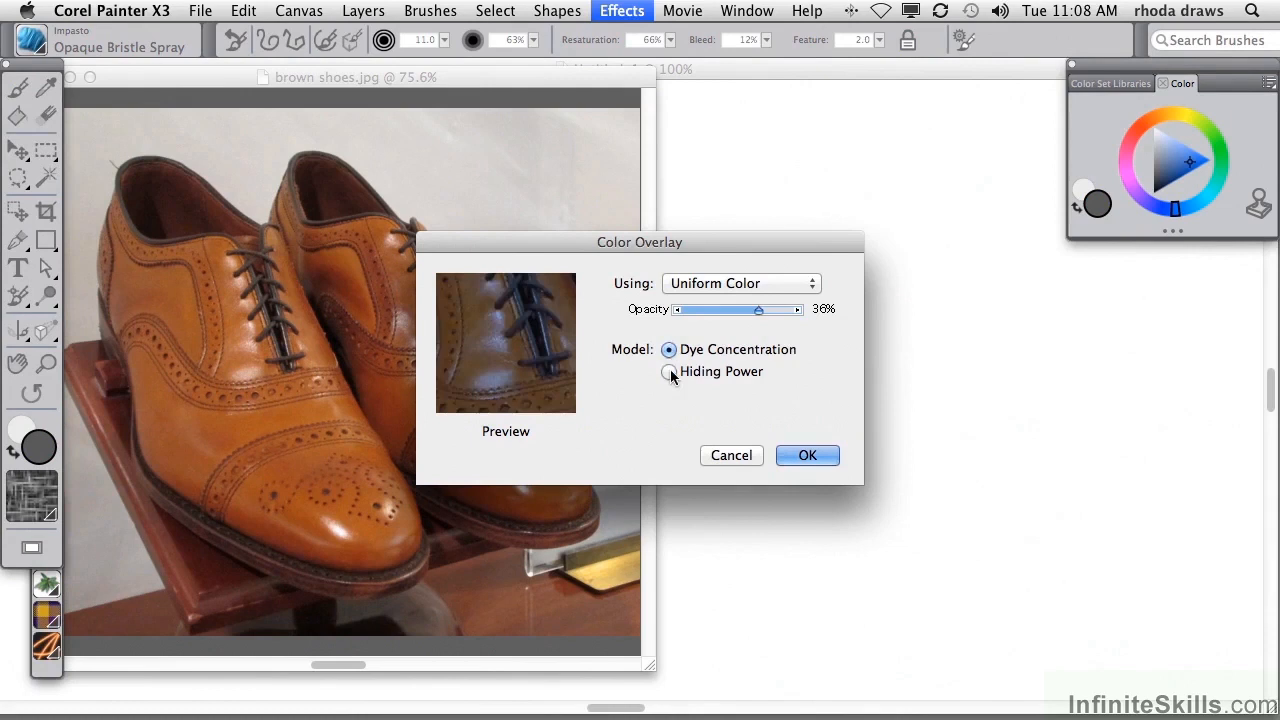
left_click(668, 372)
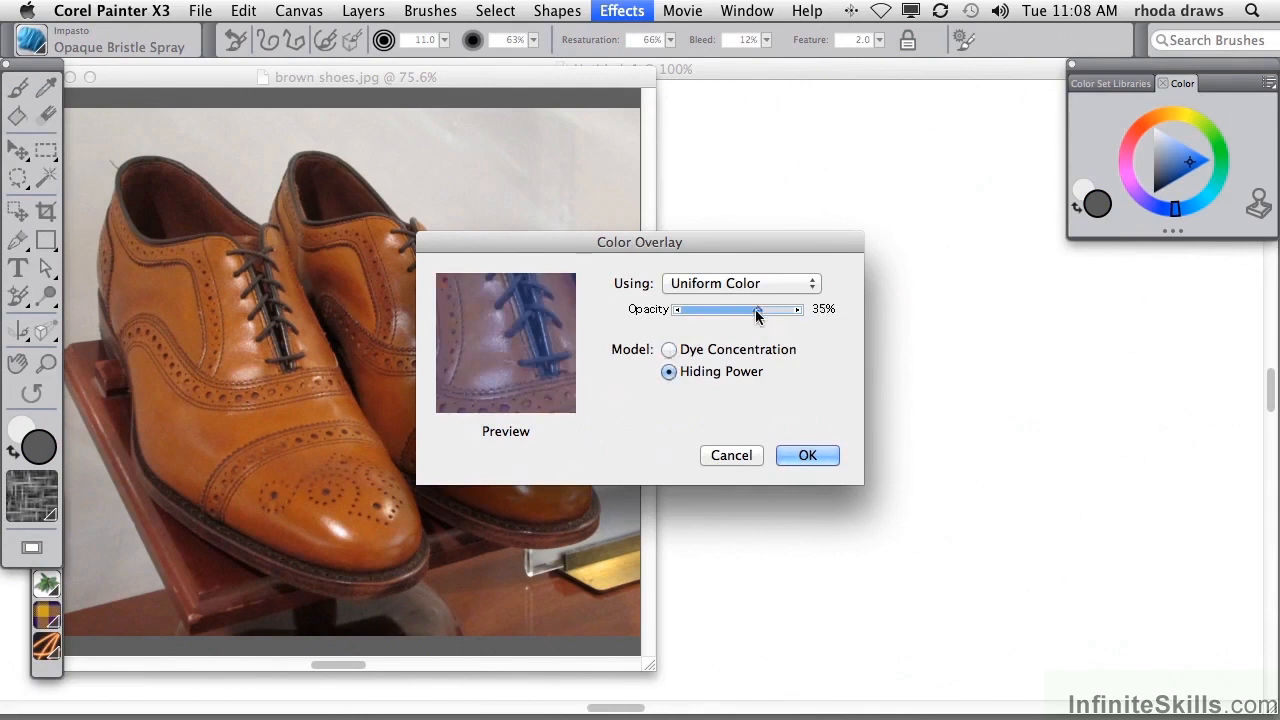
left_click_drag(756, 308, 772, 308)
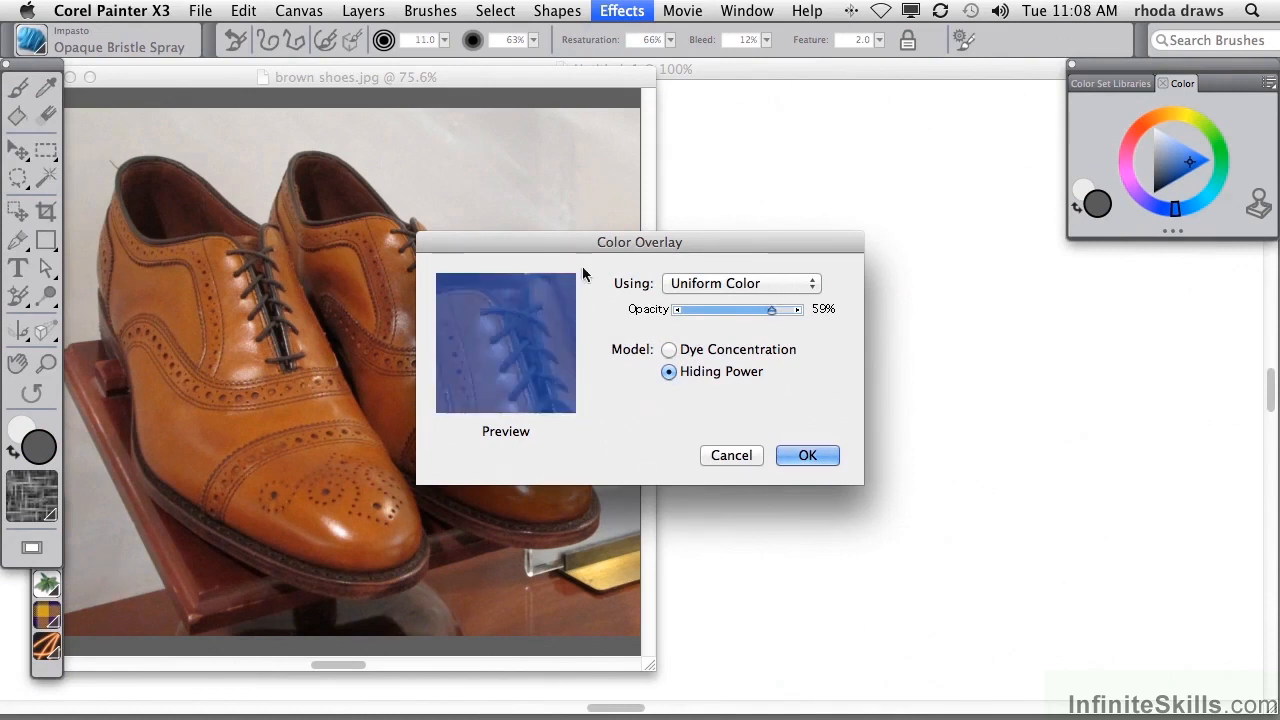
Base the blue overlay on Paper grain, settle opacity at 40% and apply it to the shoes photo.
left_click(740, 284)
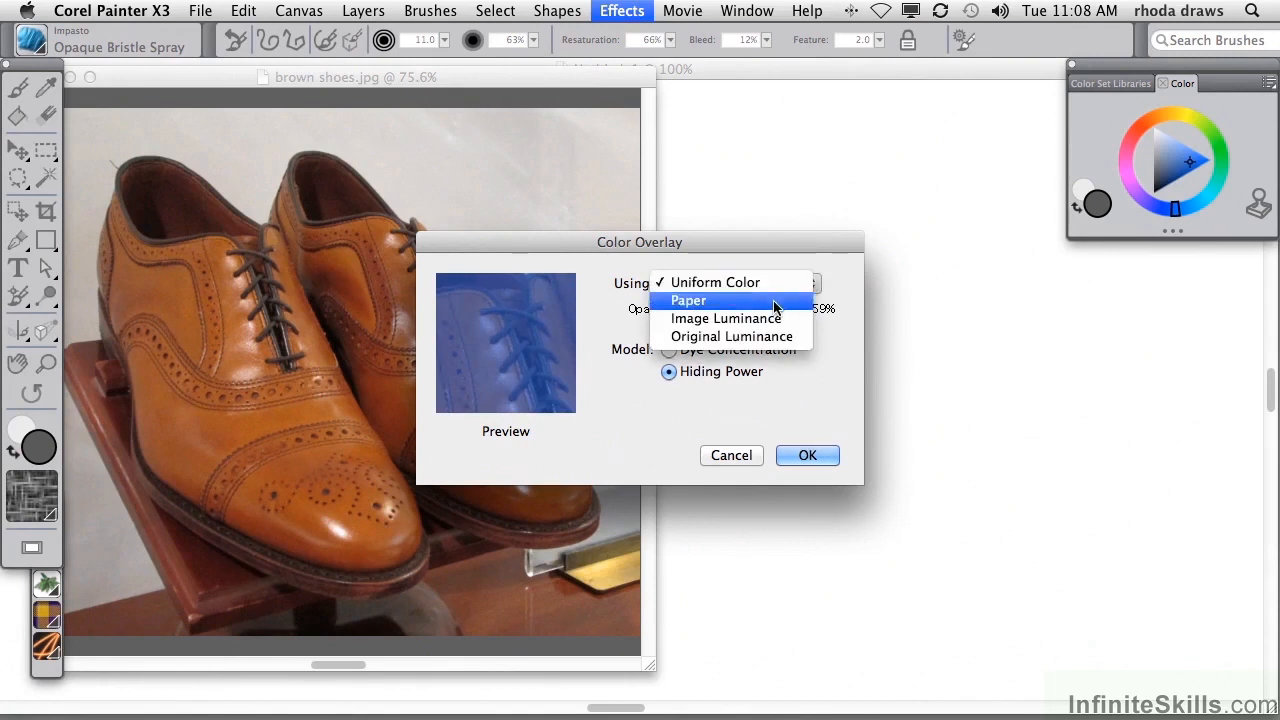
left_click(688, 300)
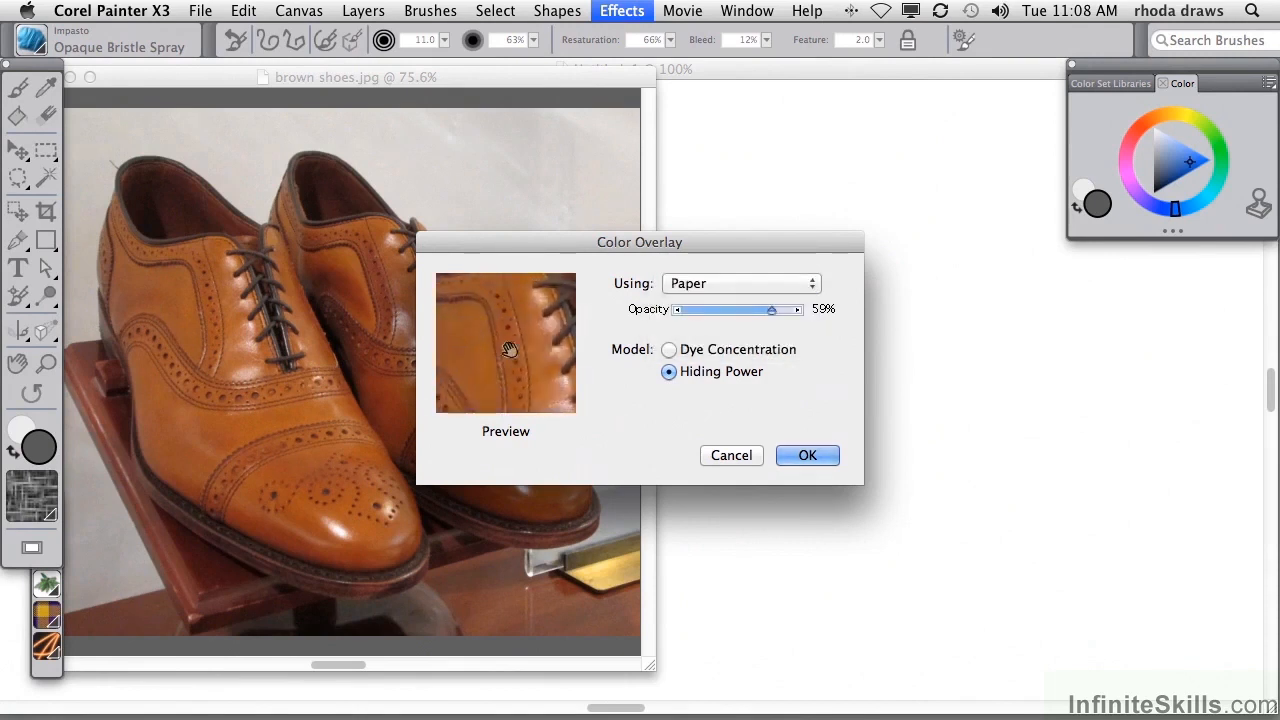
left_click_drag(772, 308, 786, 308)
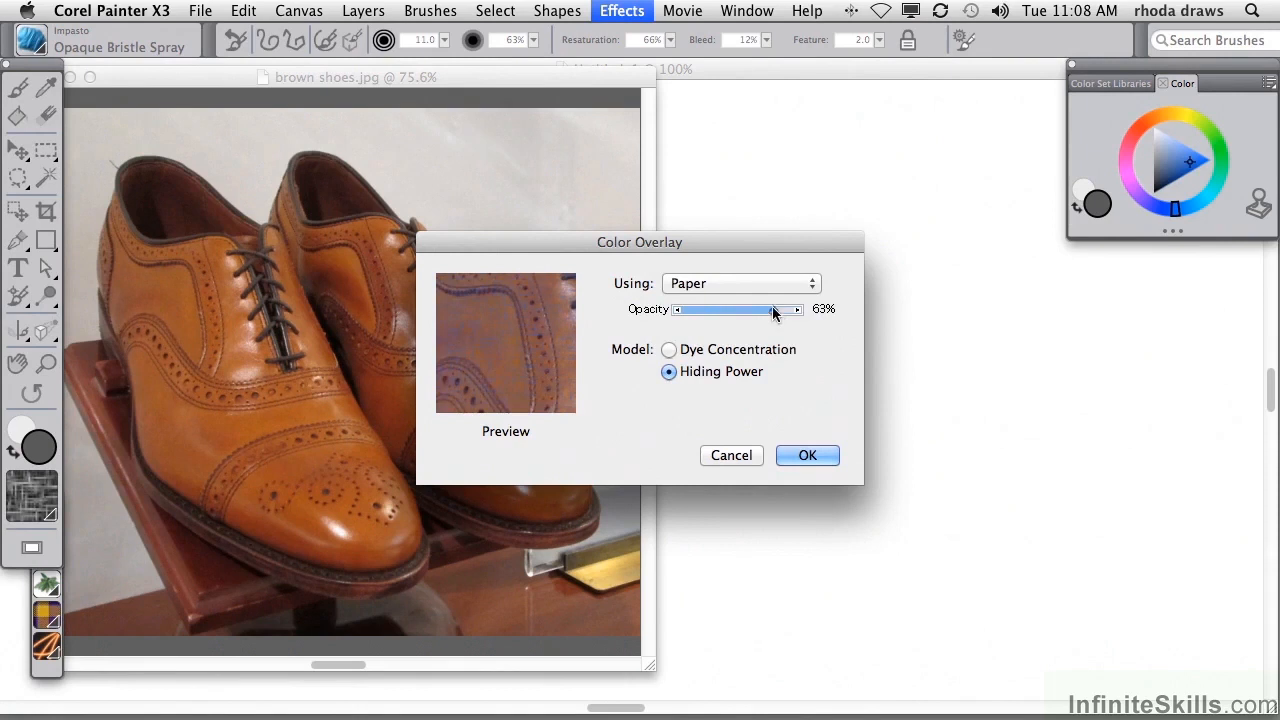
left_click_drag(770, 308, 780, 308)
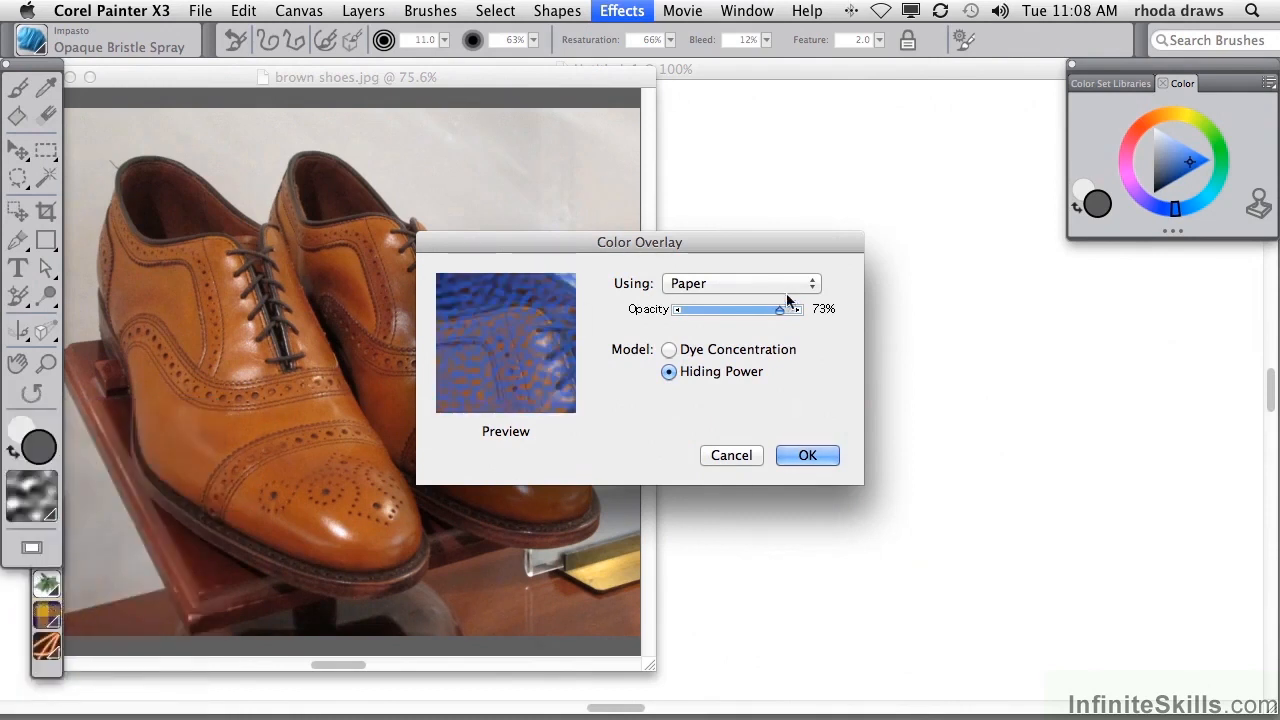
left_click_drag(780, 308, 764, 308)
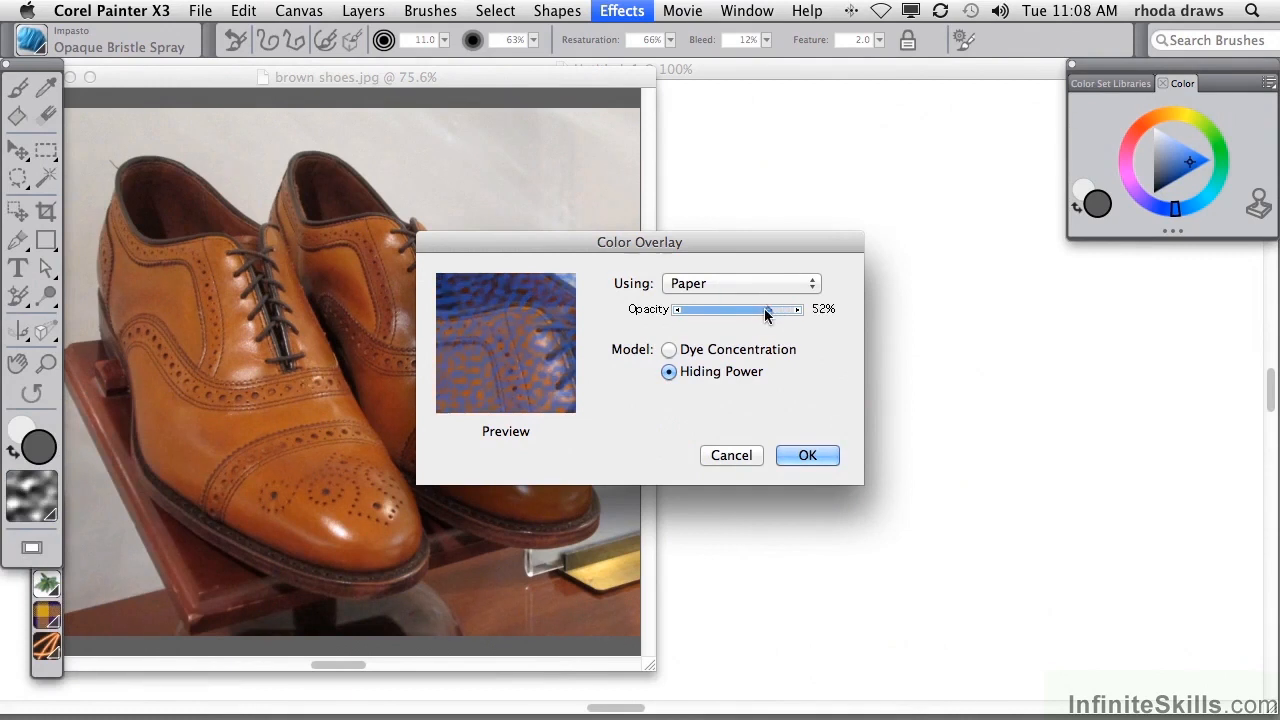
left_click_drag(766, 308, 758, 308)
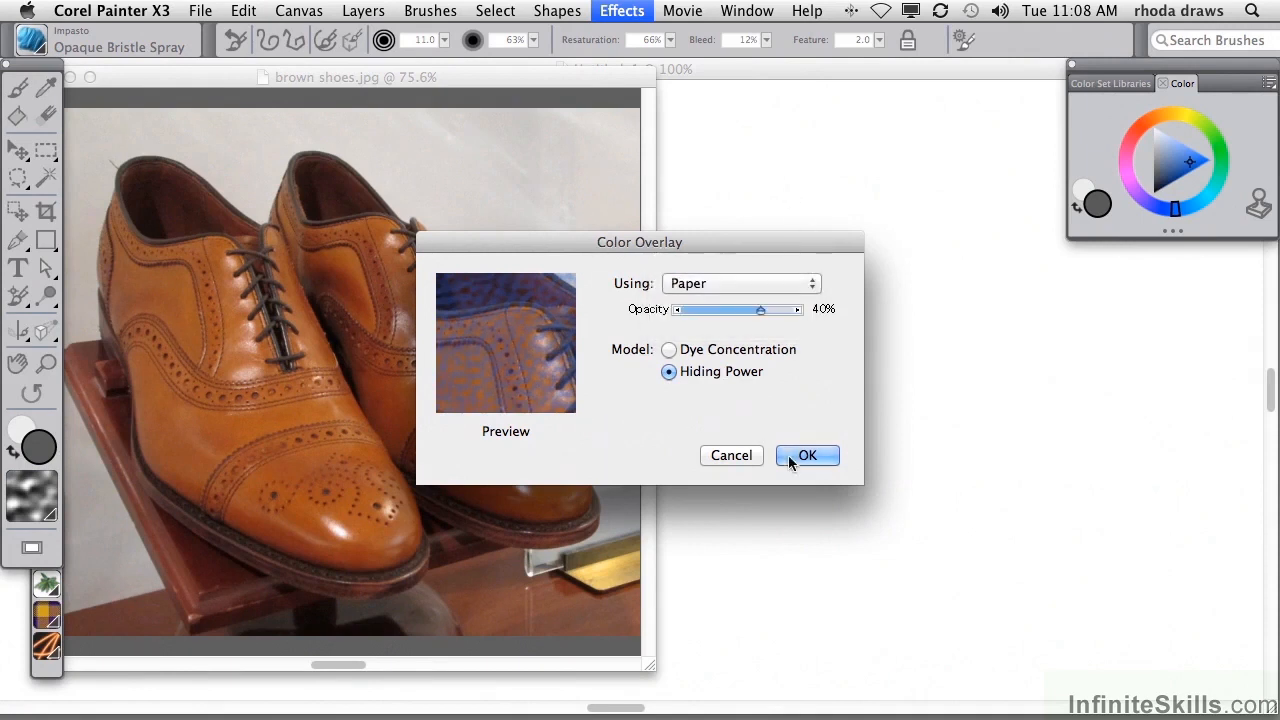
left_click(808, 456)
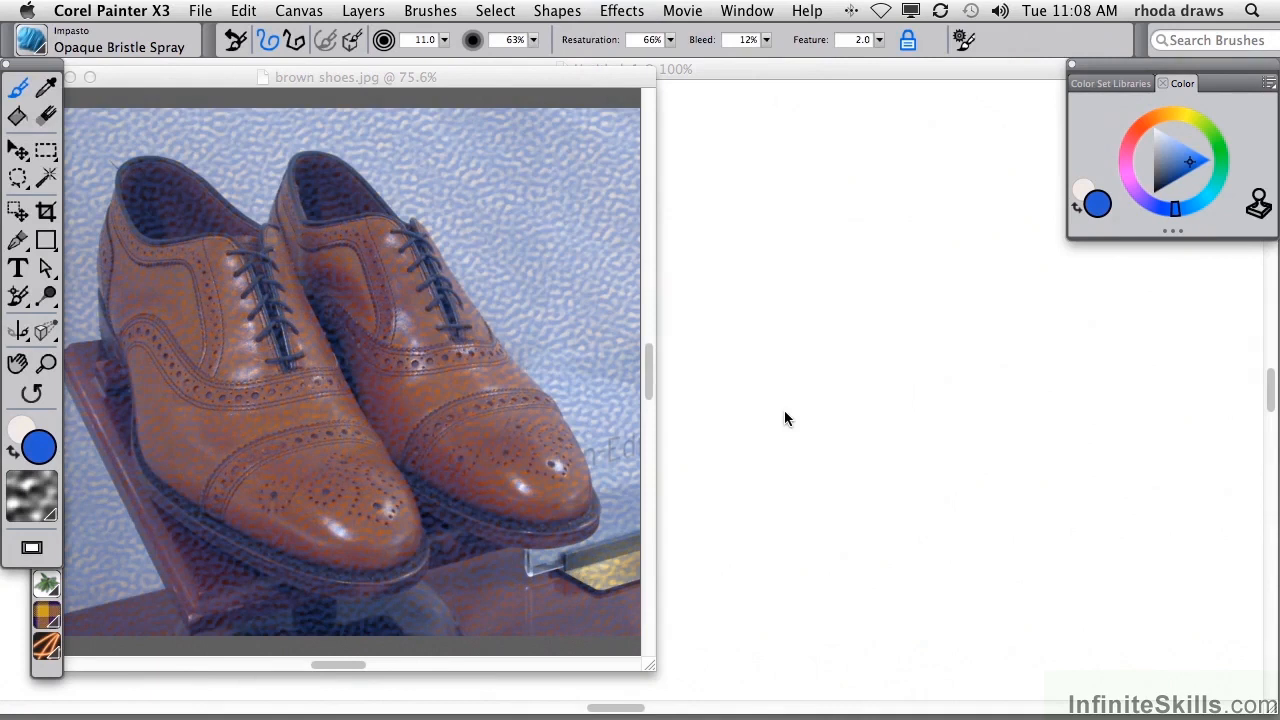
mouse_move(704, 42)
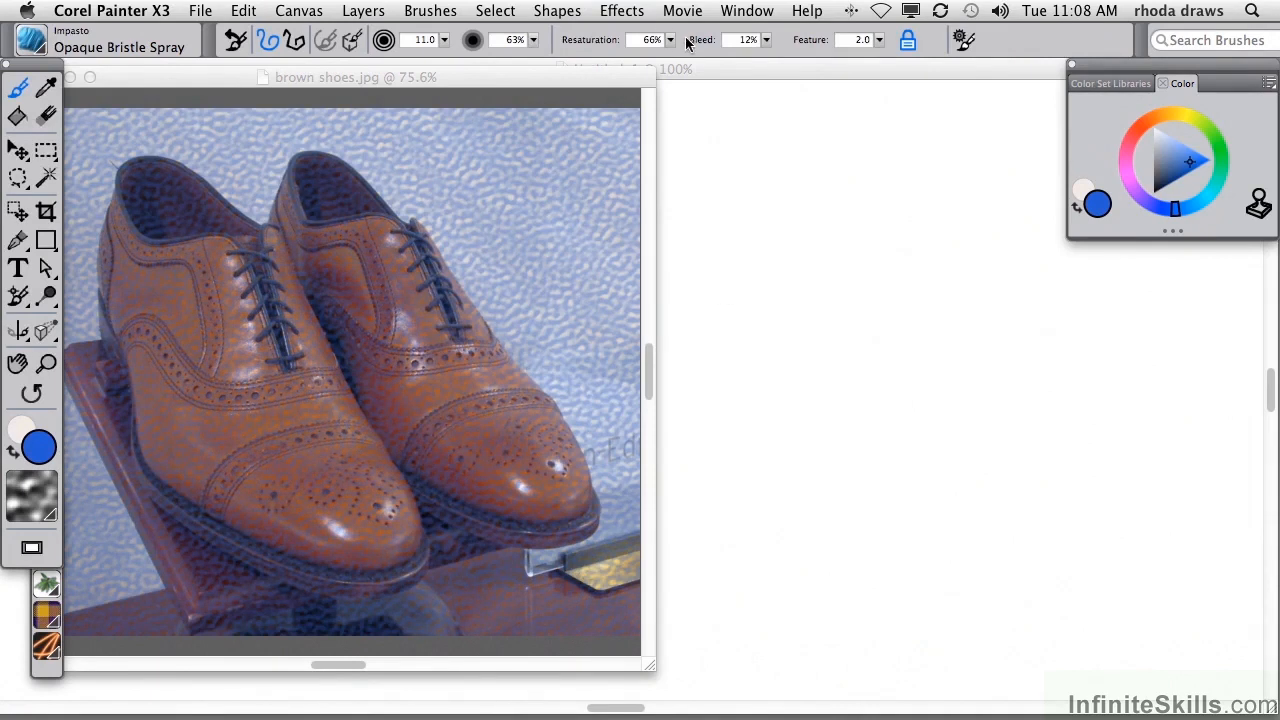
left_click(620, 12)
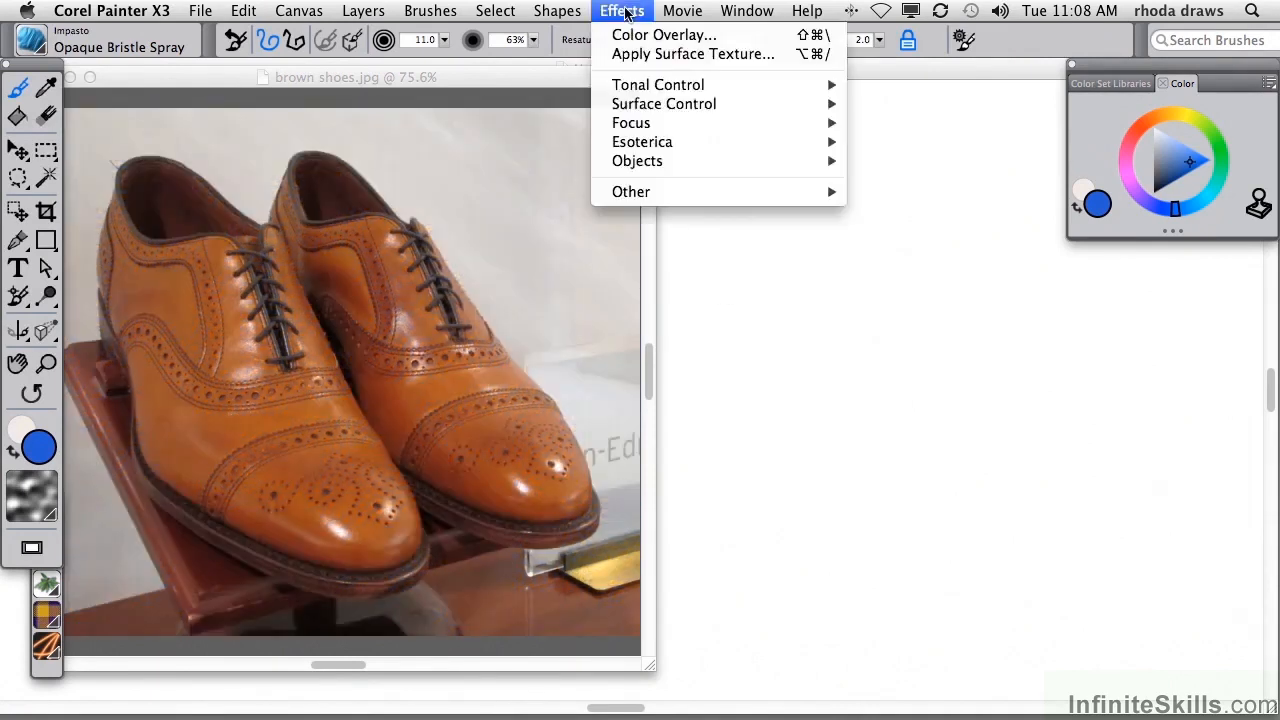
mouse_move(664, 104)
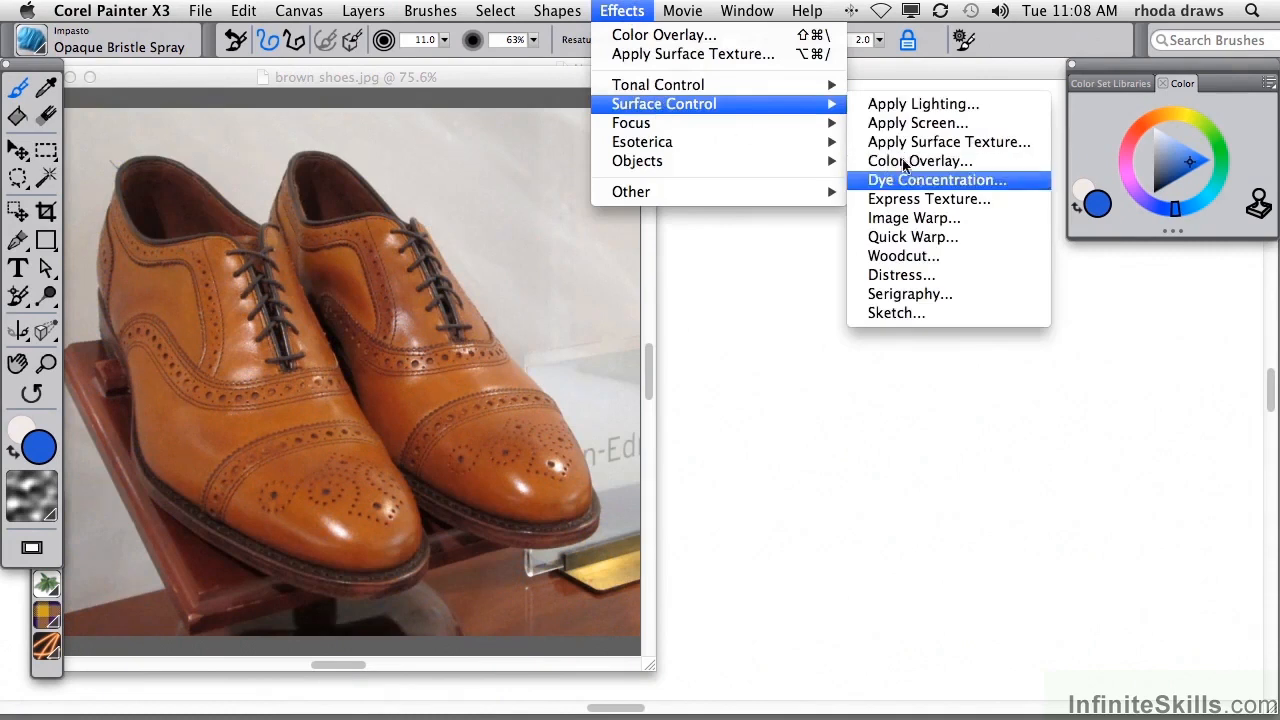
left_click(932, 180)
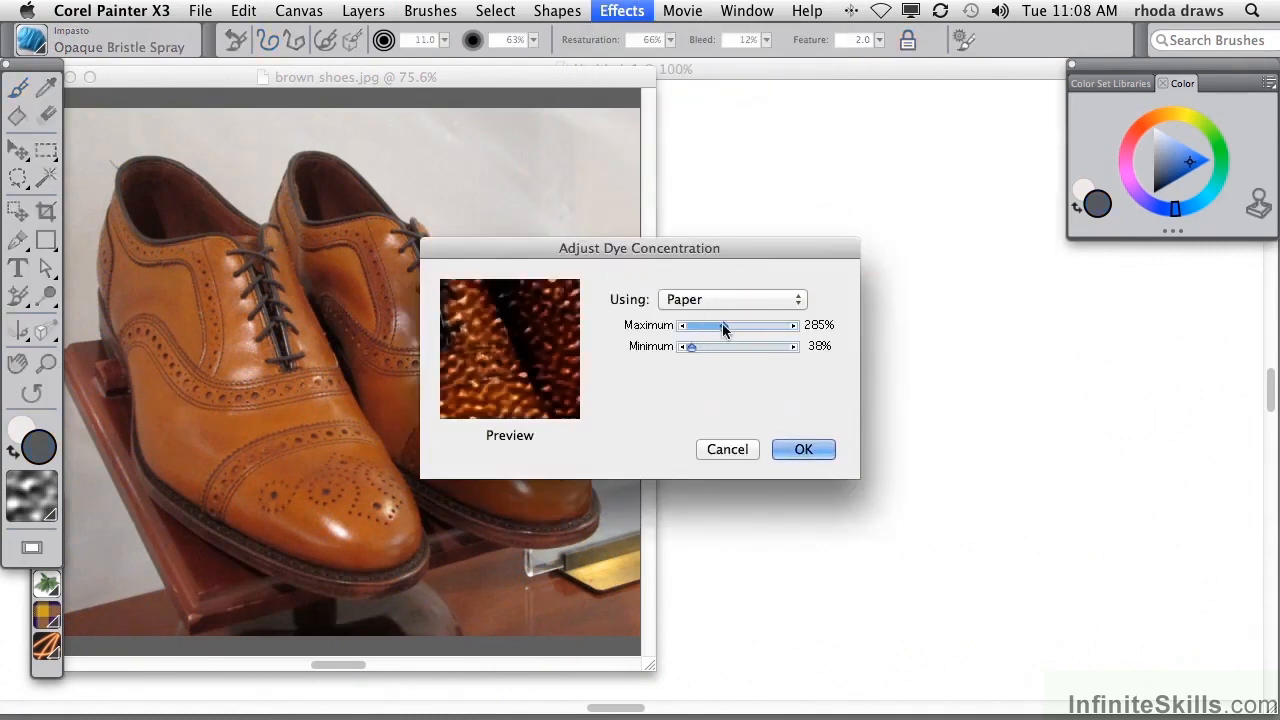
left_click_drag(704, 324, 692, 324)
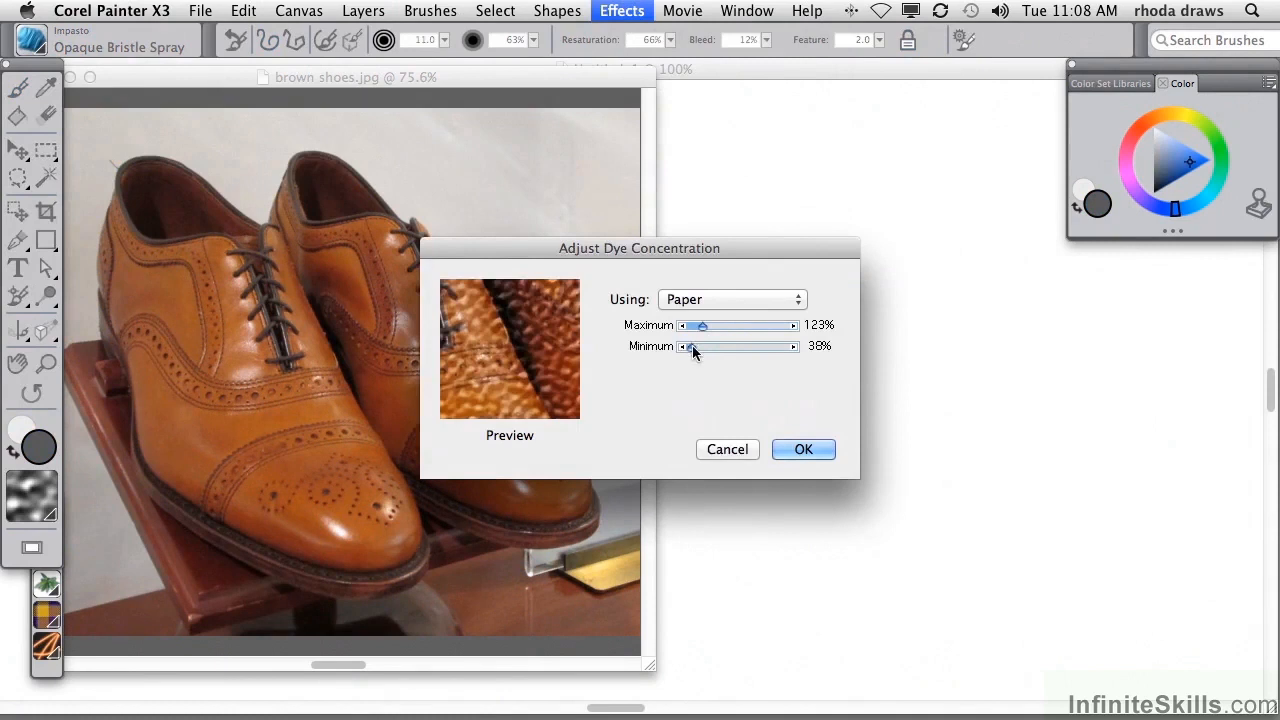
left_click_drag(684, 346, 710, 346)
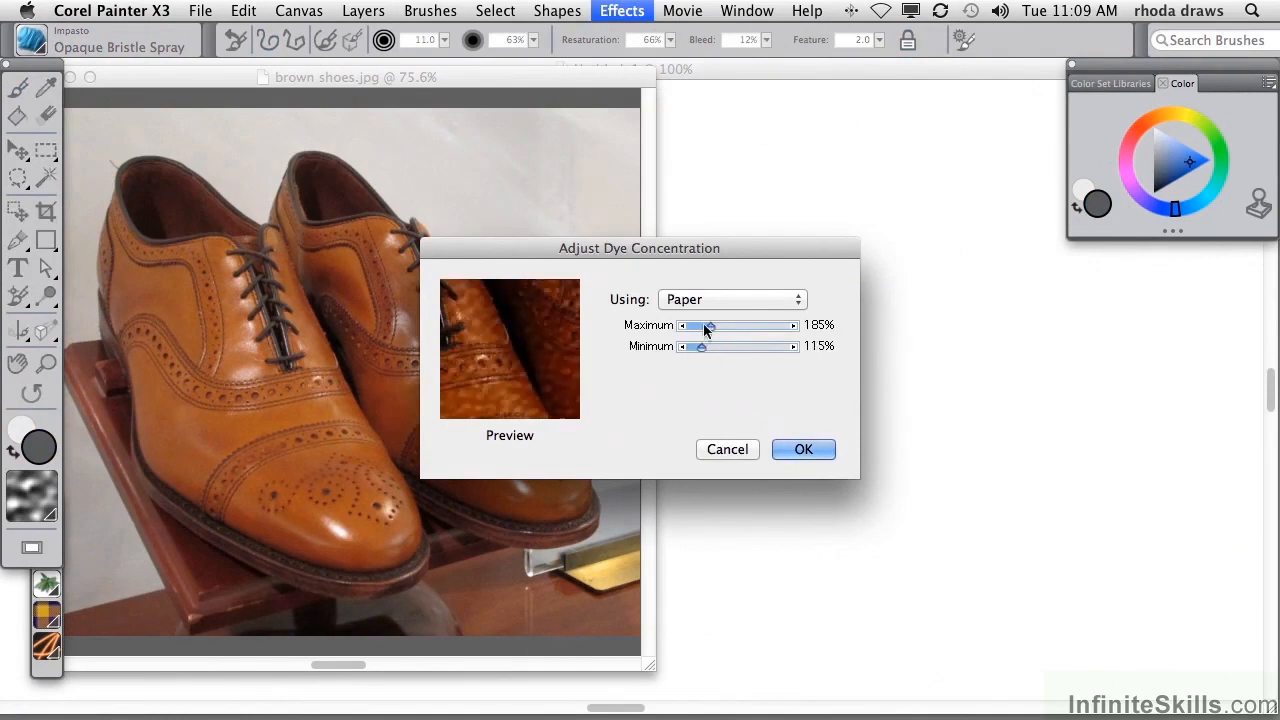
left_click(732, 300)
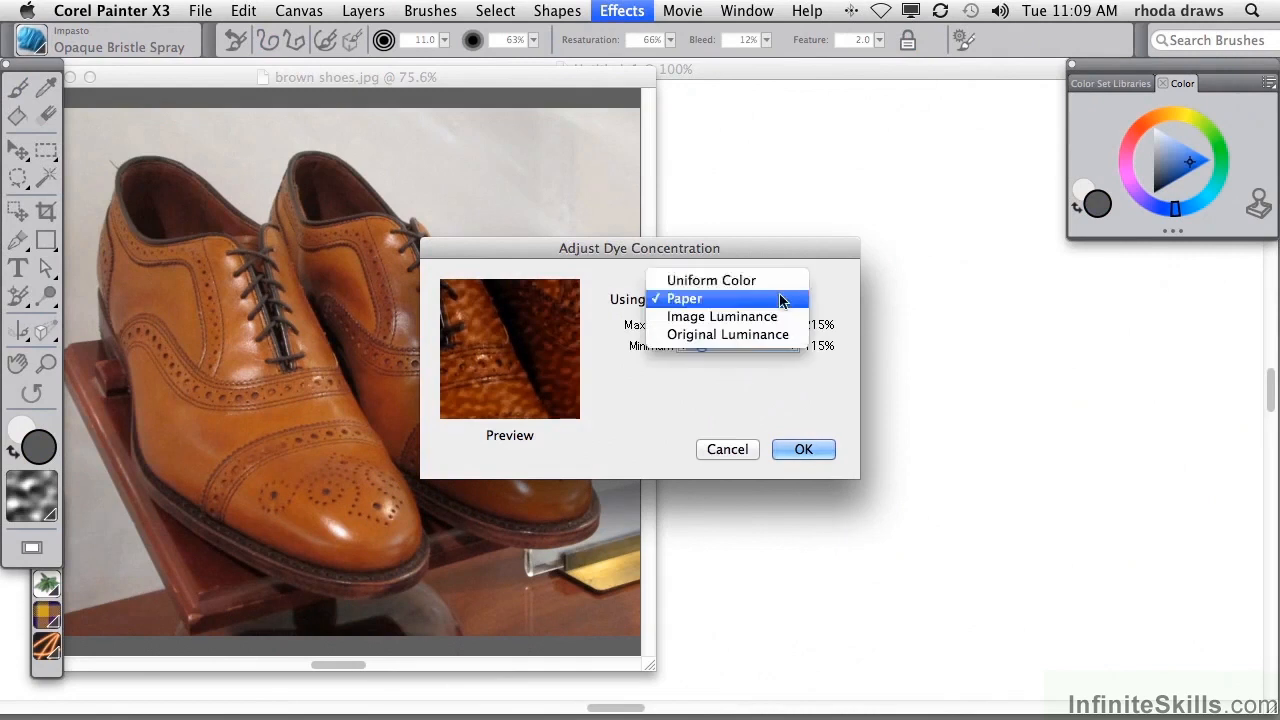
left_click(716, 280)
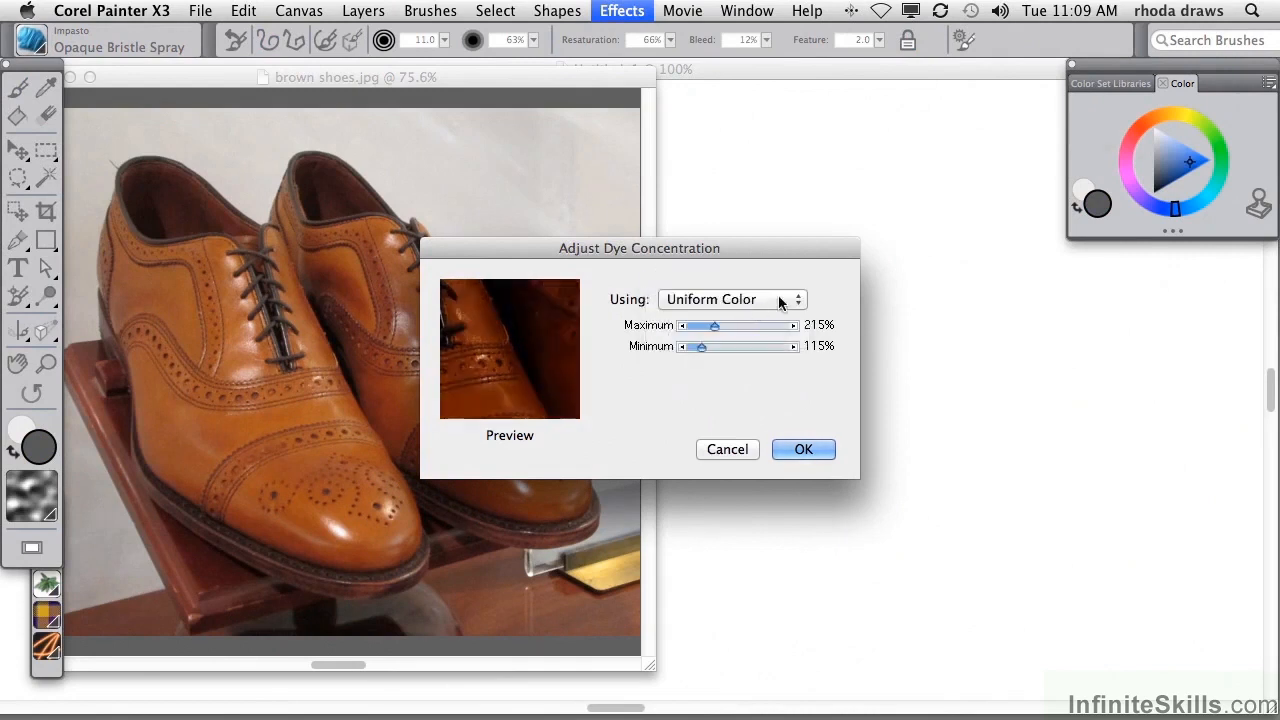
left_click(732, 300)
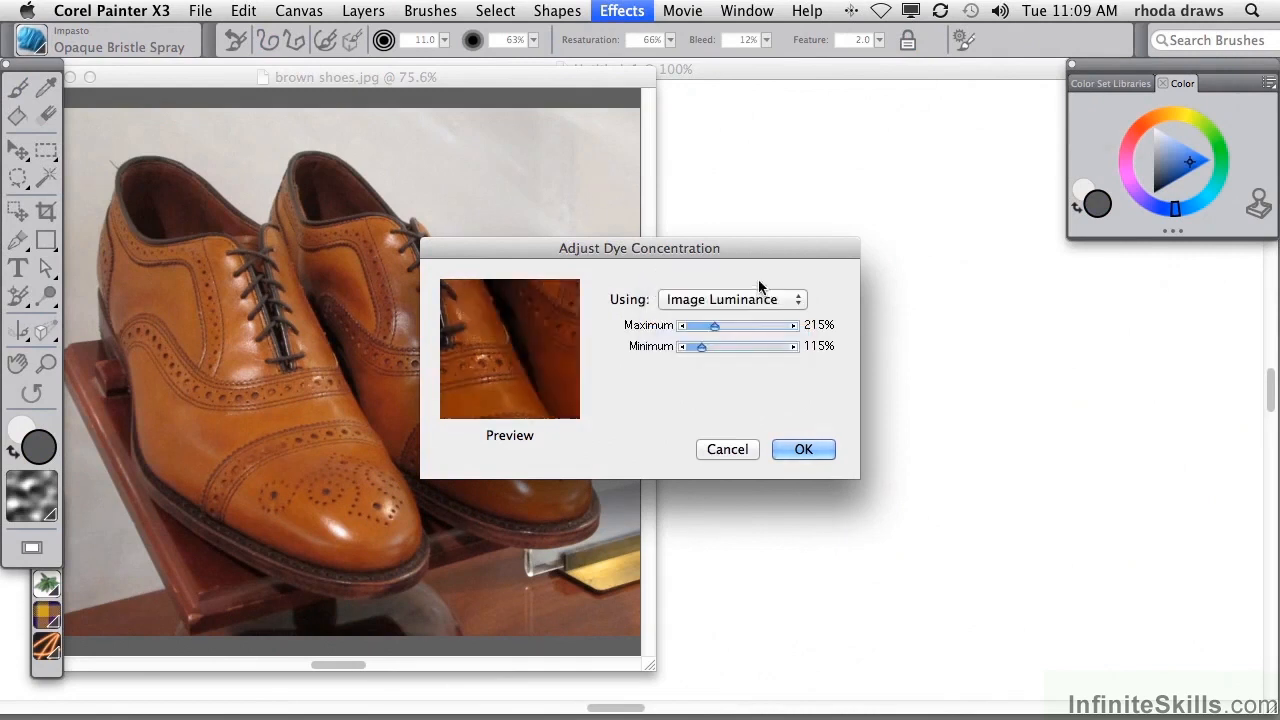
left_click(732, 300)
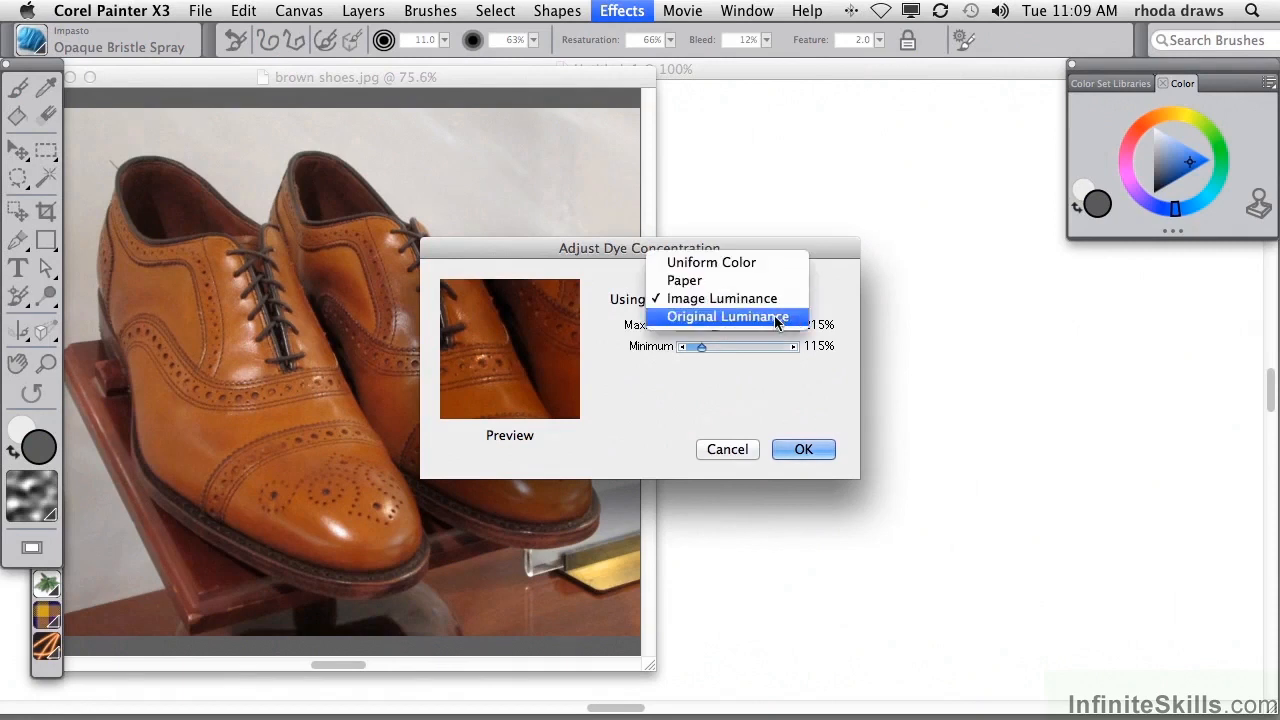
left_click(804, 448)
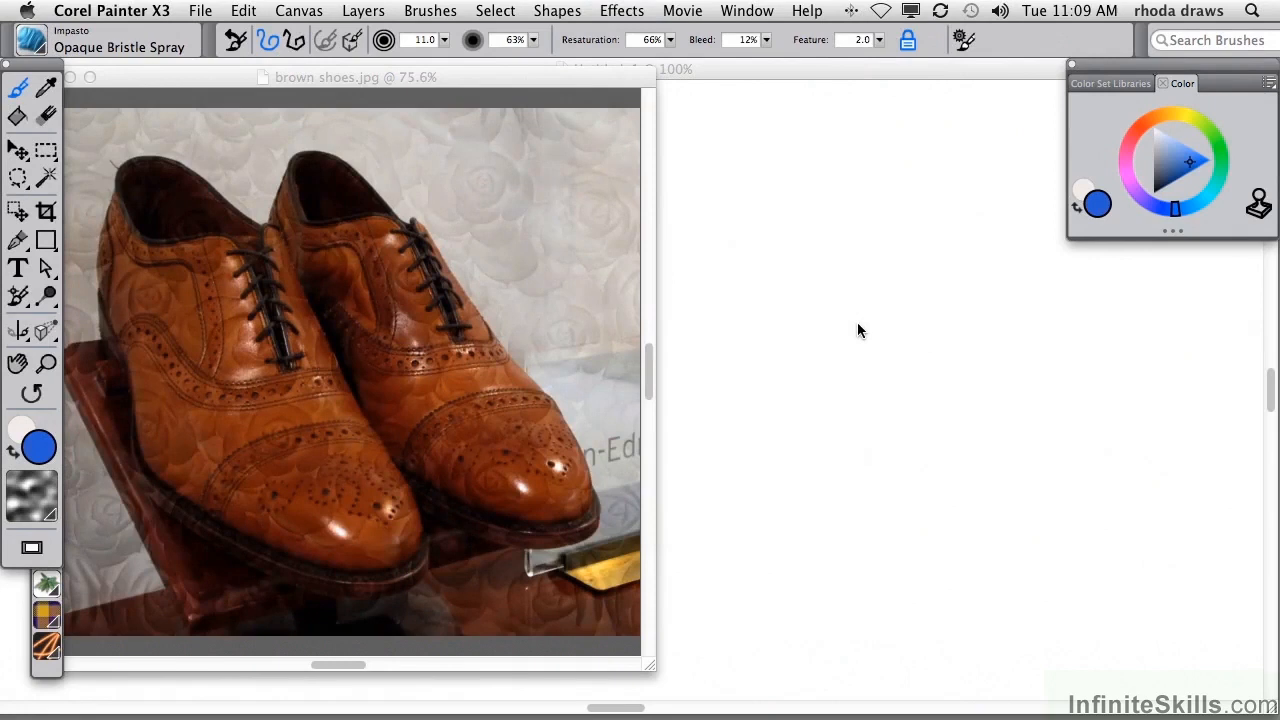
mouse_move(44, 592)
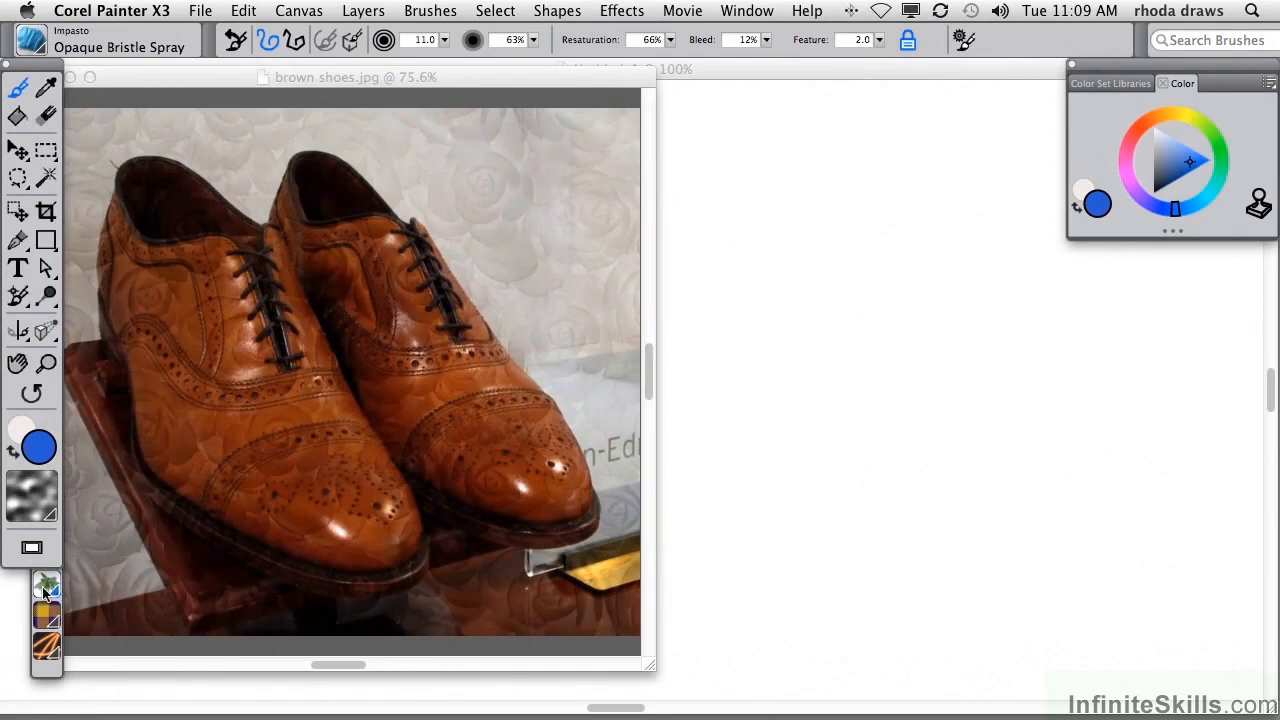
left_click(44, 584)
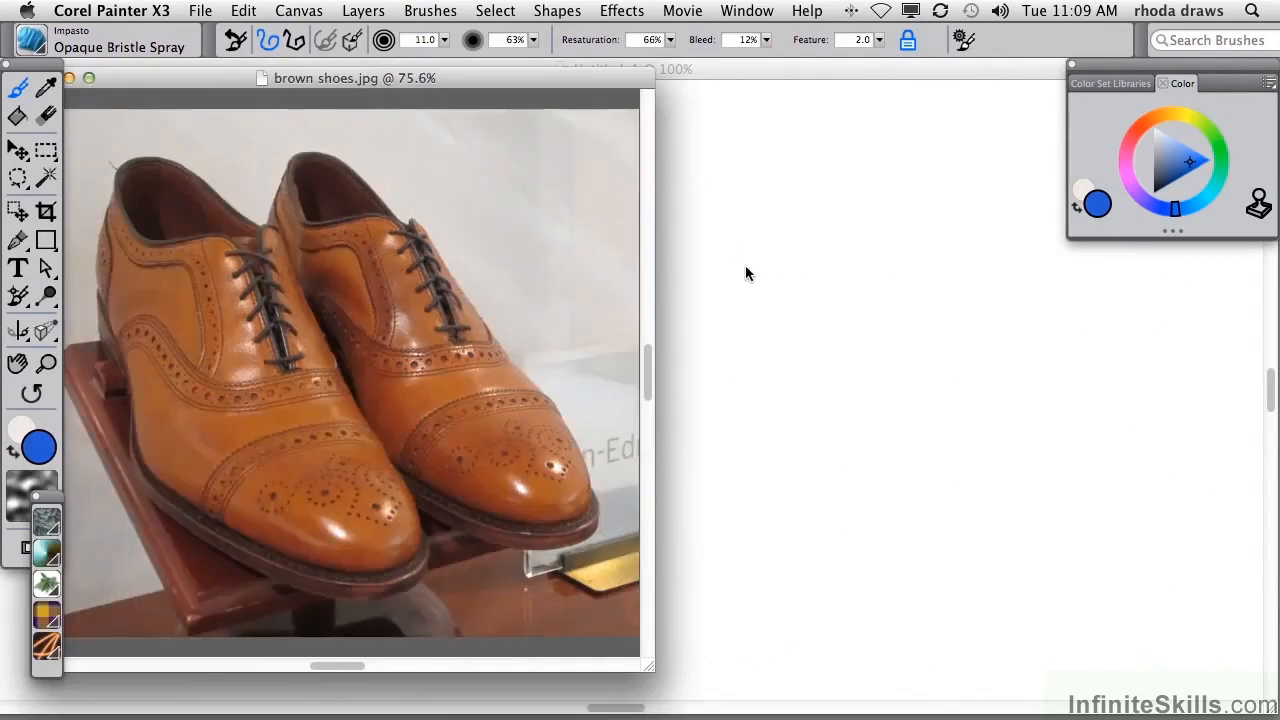
left_click(620, 12)
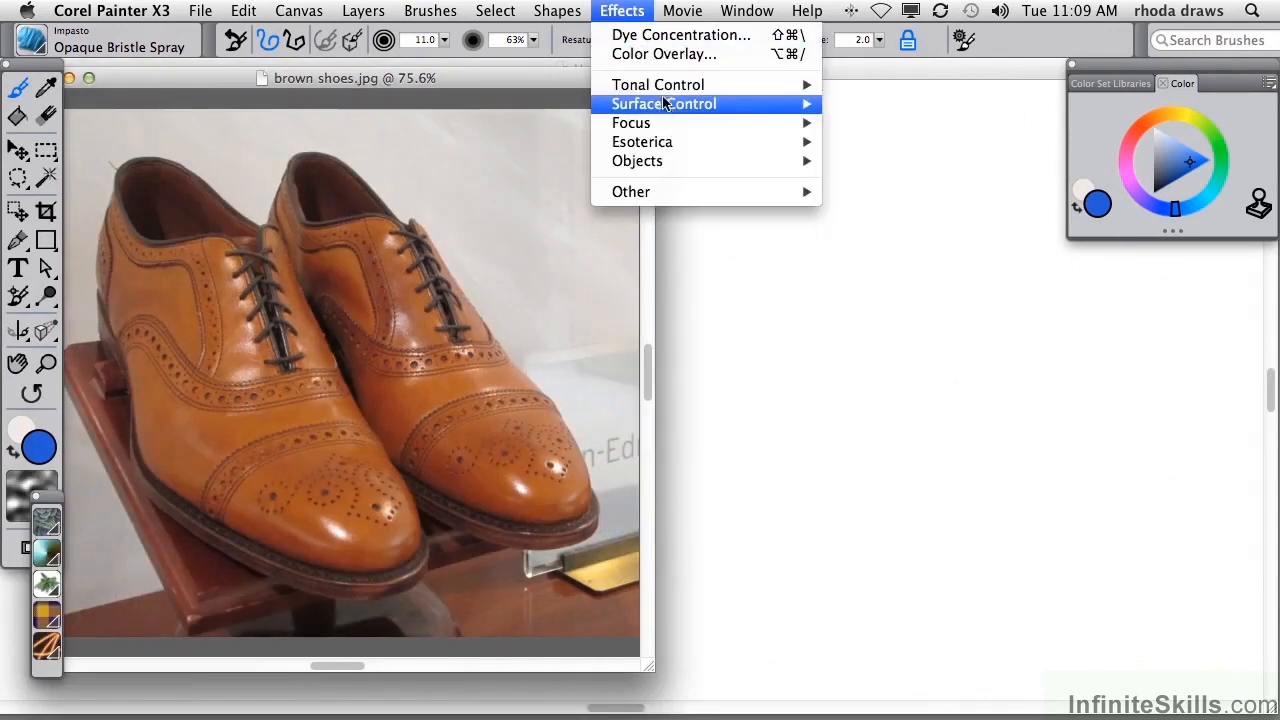
left_click(664, 104)
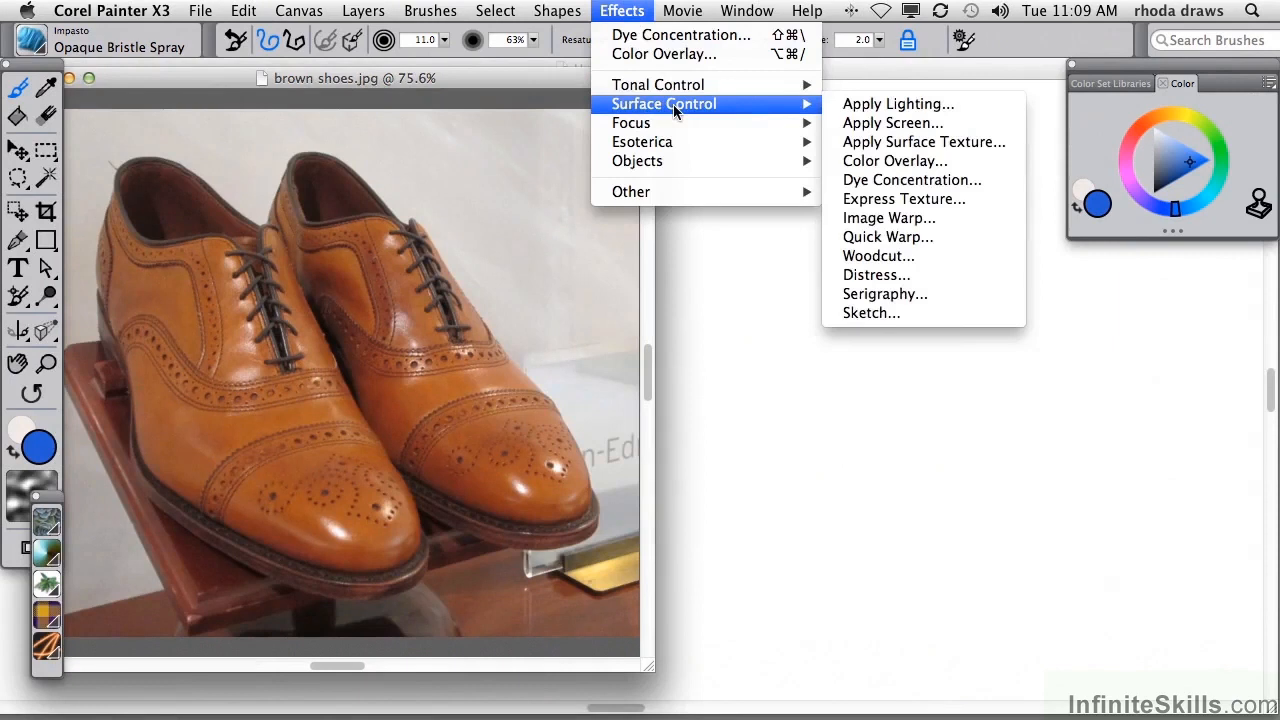
mouse_move(904, 200)
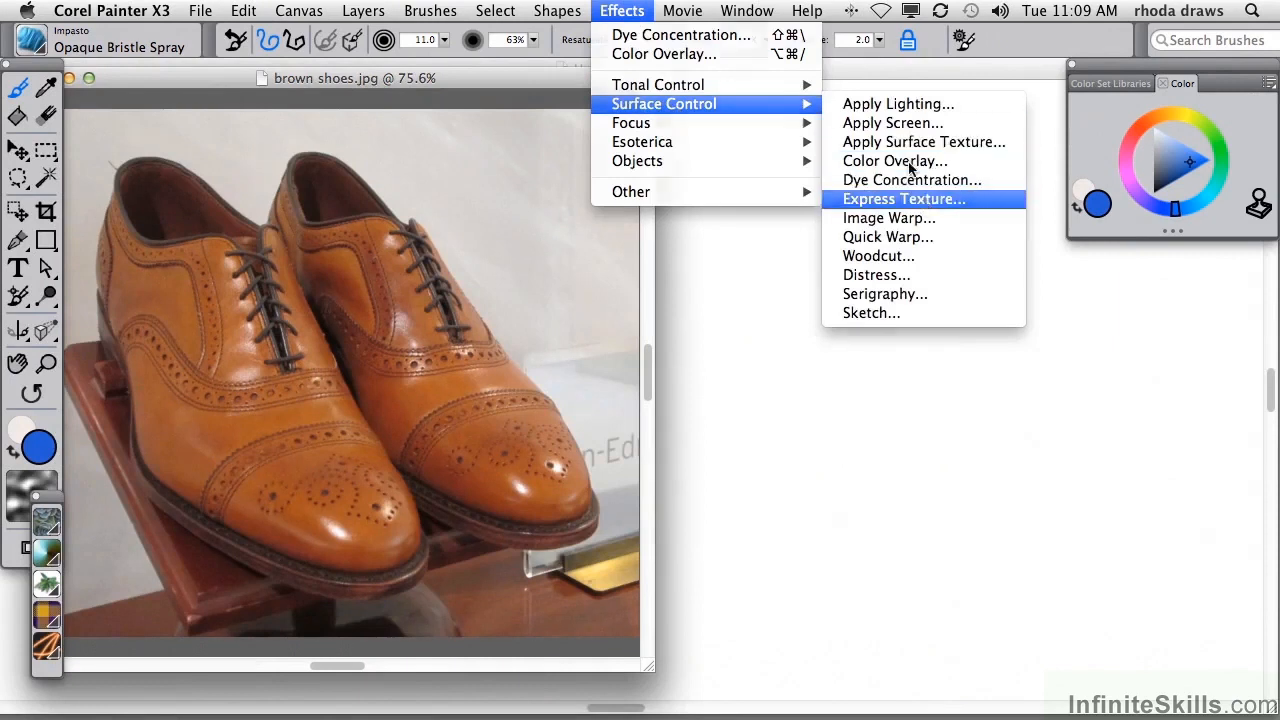
left_click(912, 200)
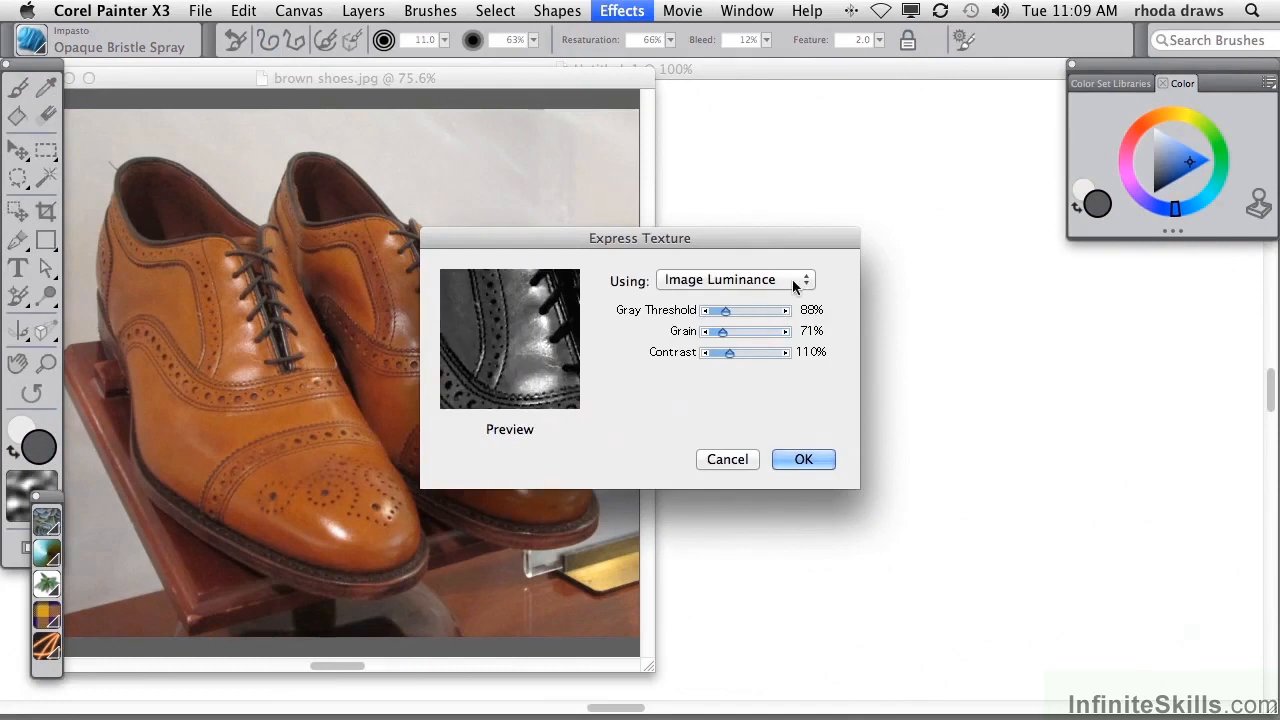
left_click(732, 280)
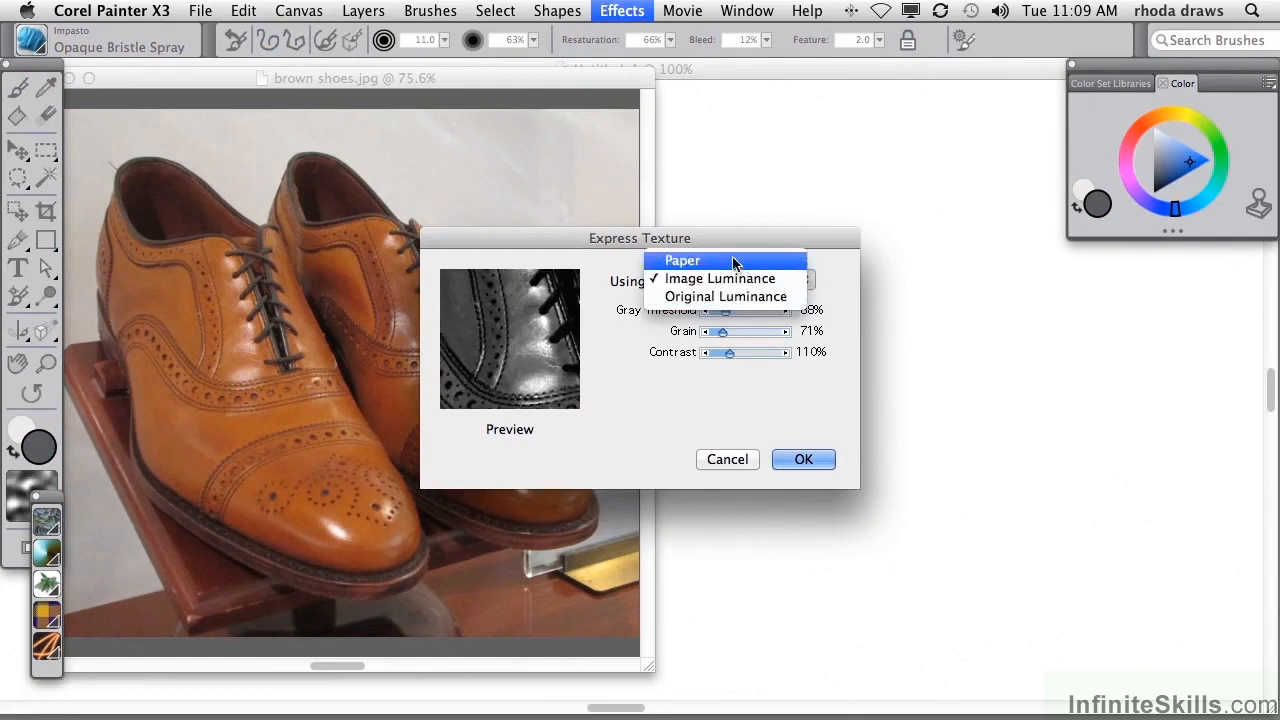
left_click(682, 260)
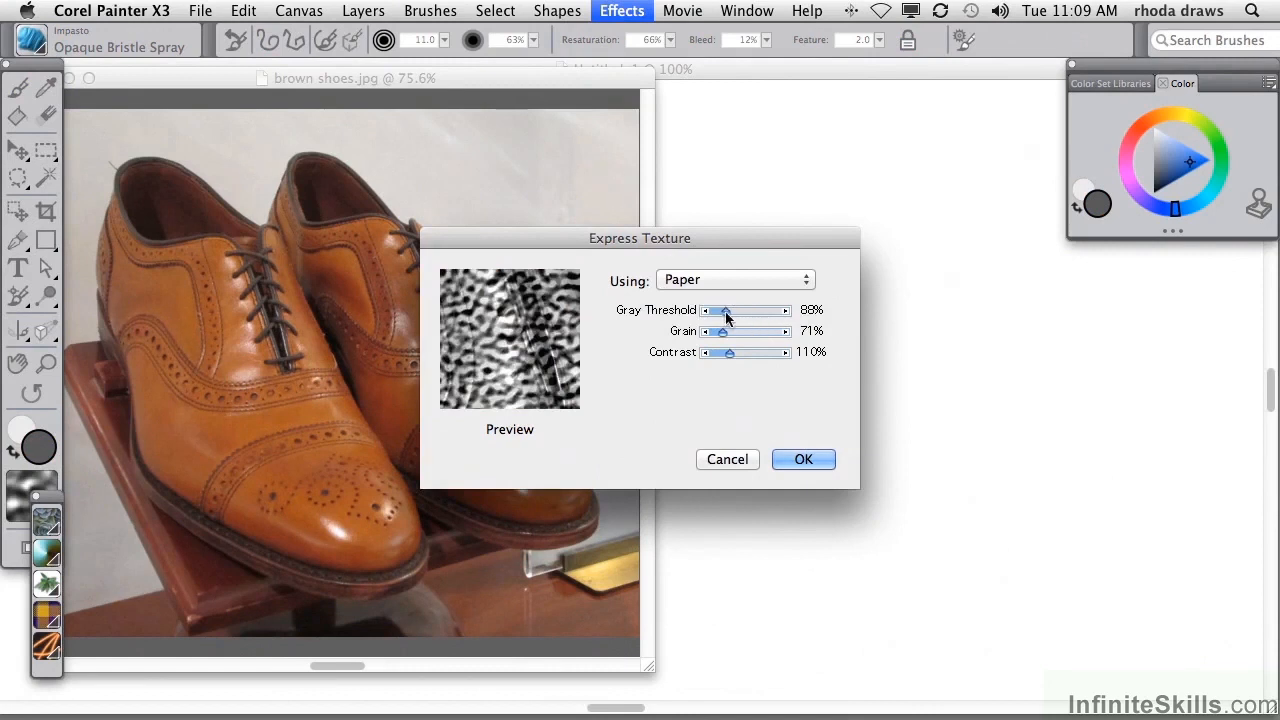
left_click_drag(724, 308, 718, 308)
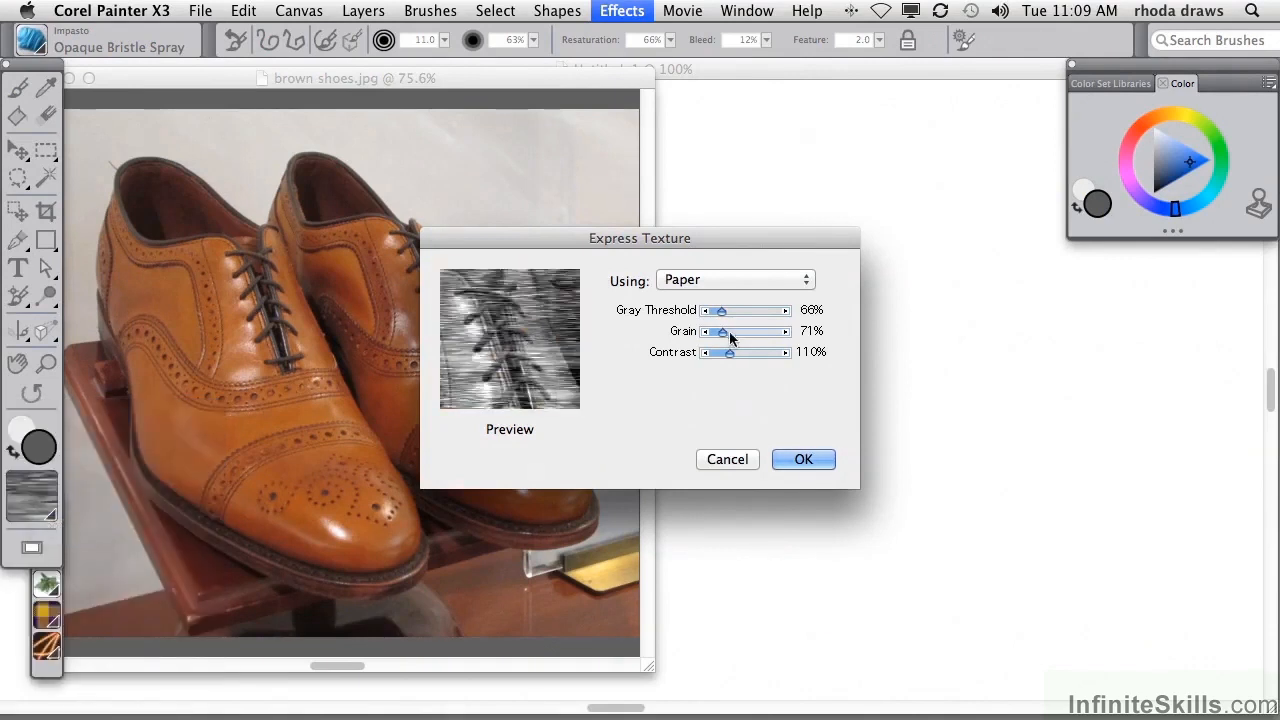
left_click_drag(724, 332, 718, 332)
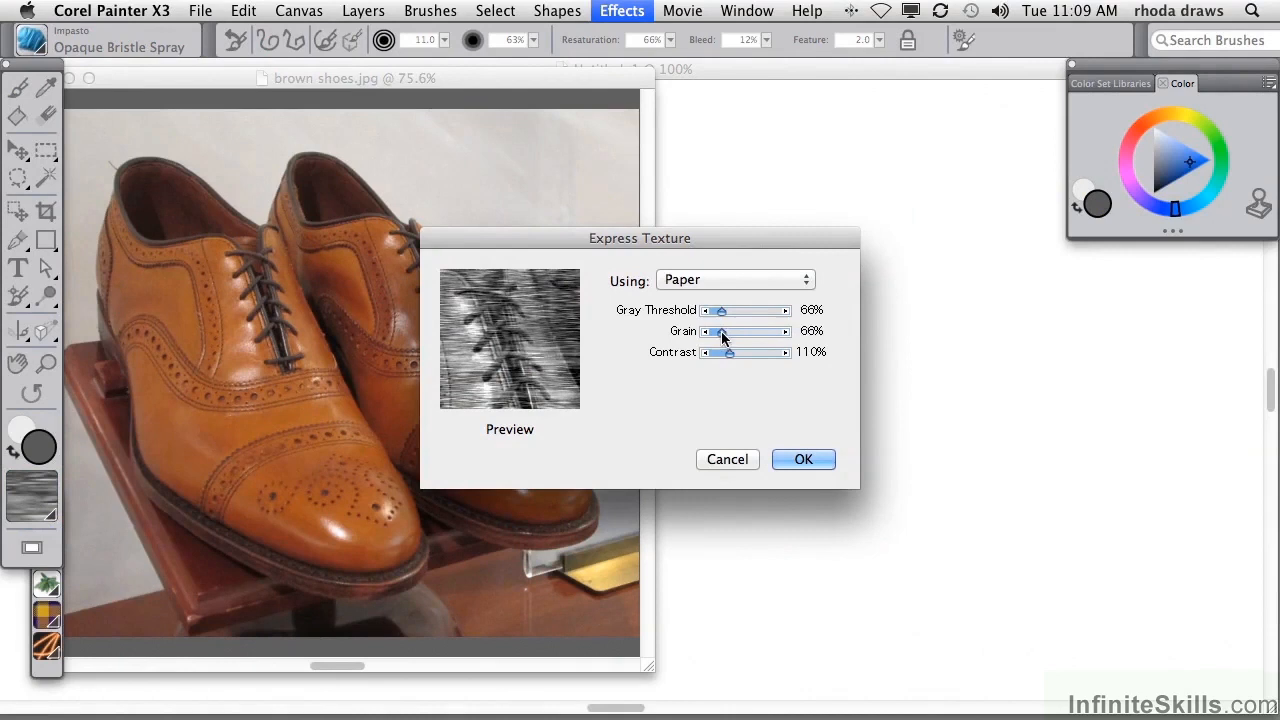
left_click_drag(720, 352, 740, 352)
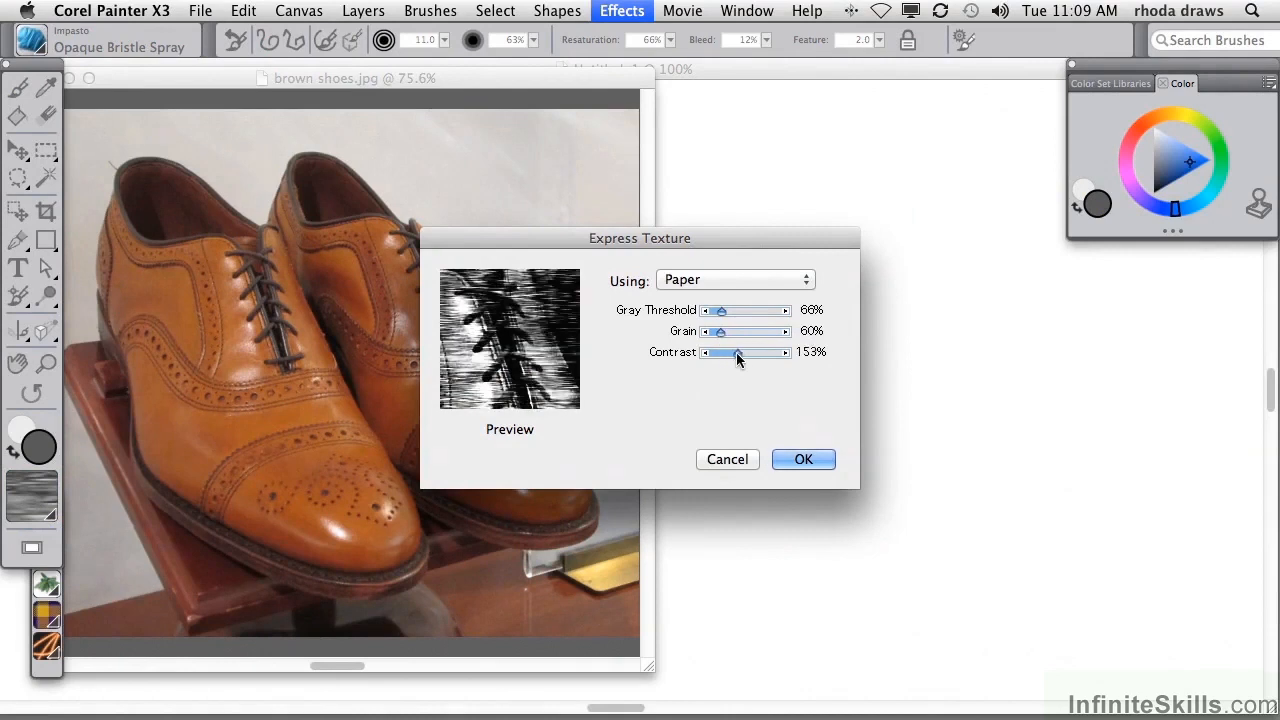
left_click_drag(736, 352, 718, 352)
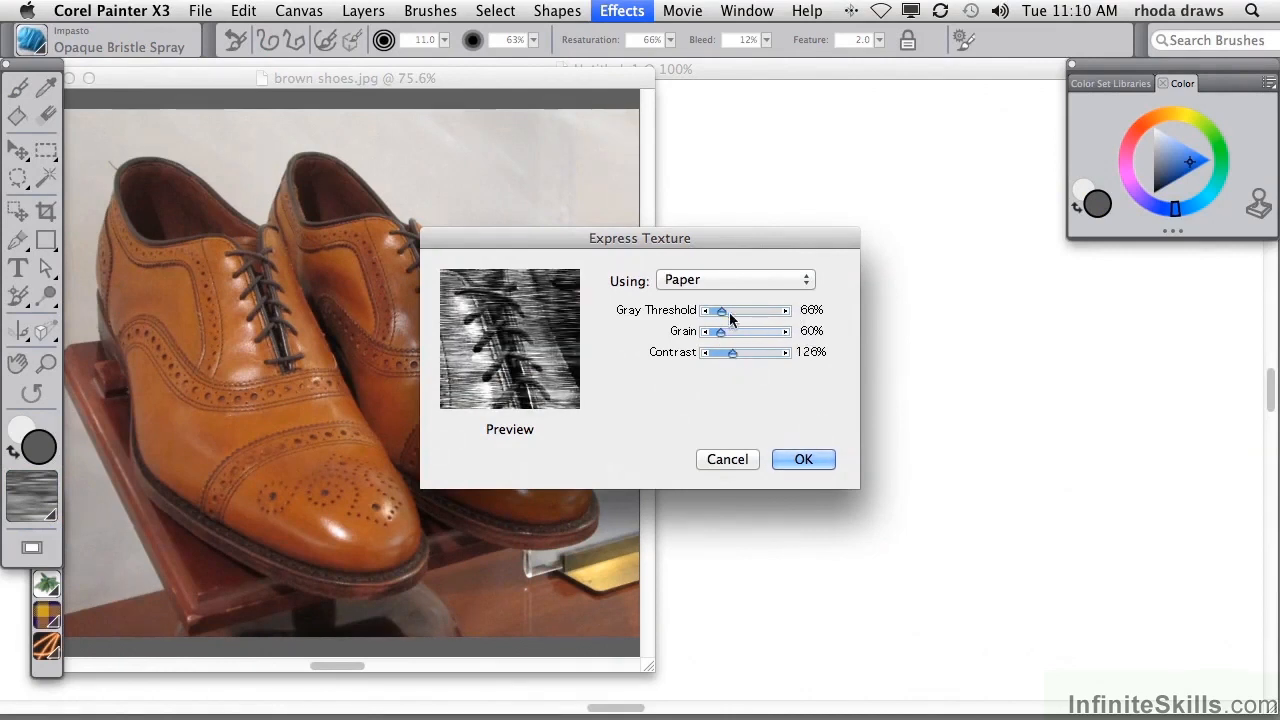
left_click_drag(720, 310, 716, 310)
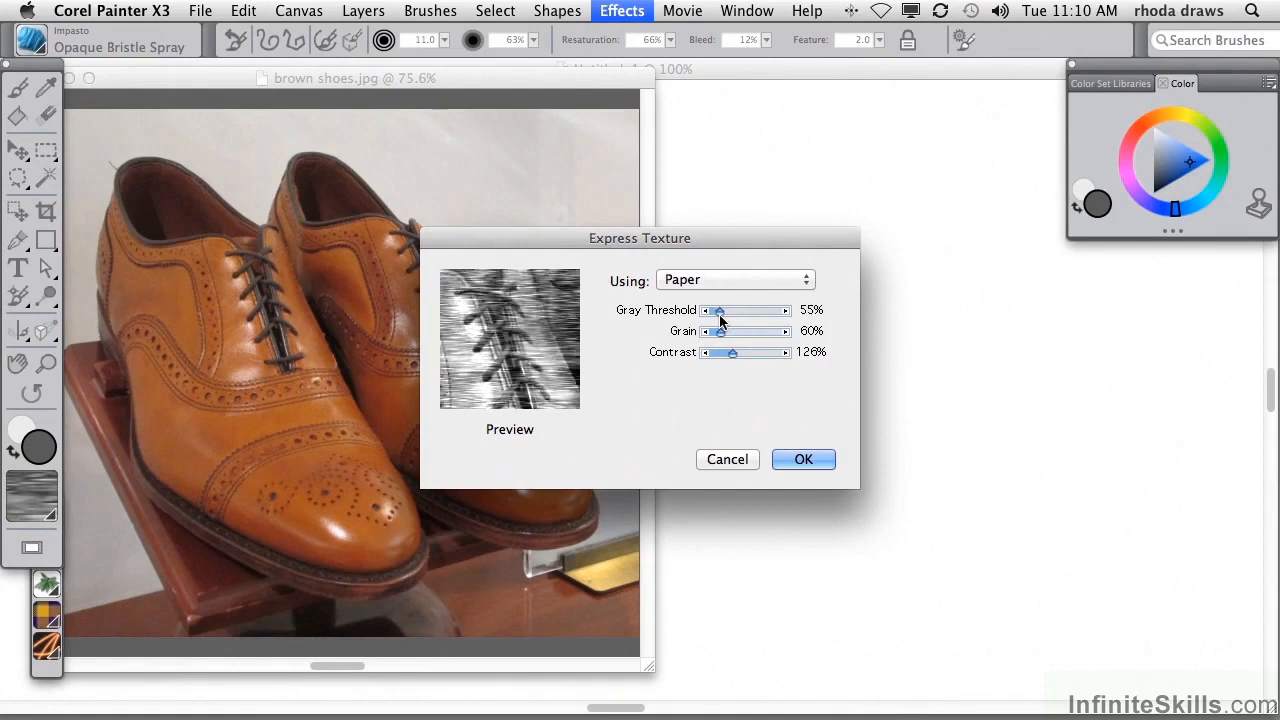
left_click_drag(718, 310, 722, 310)
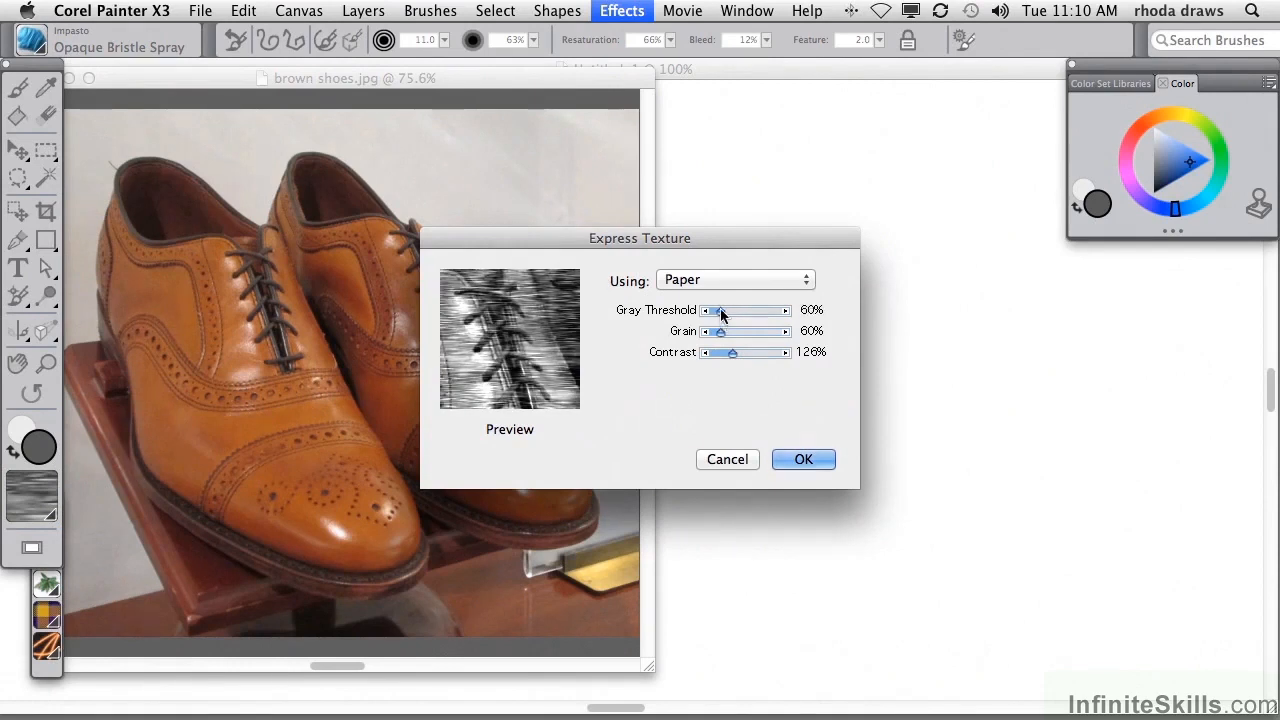
mouse_move(730, 338)
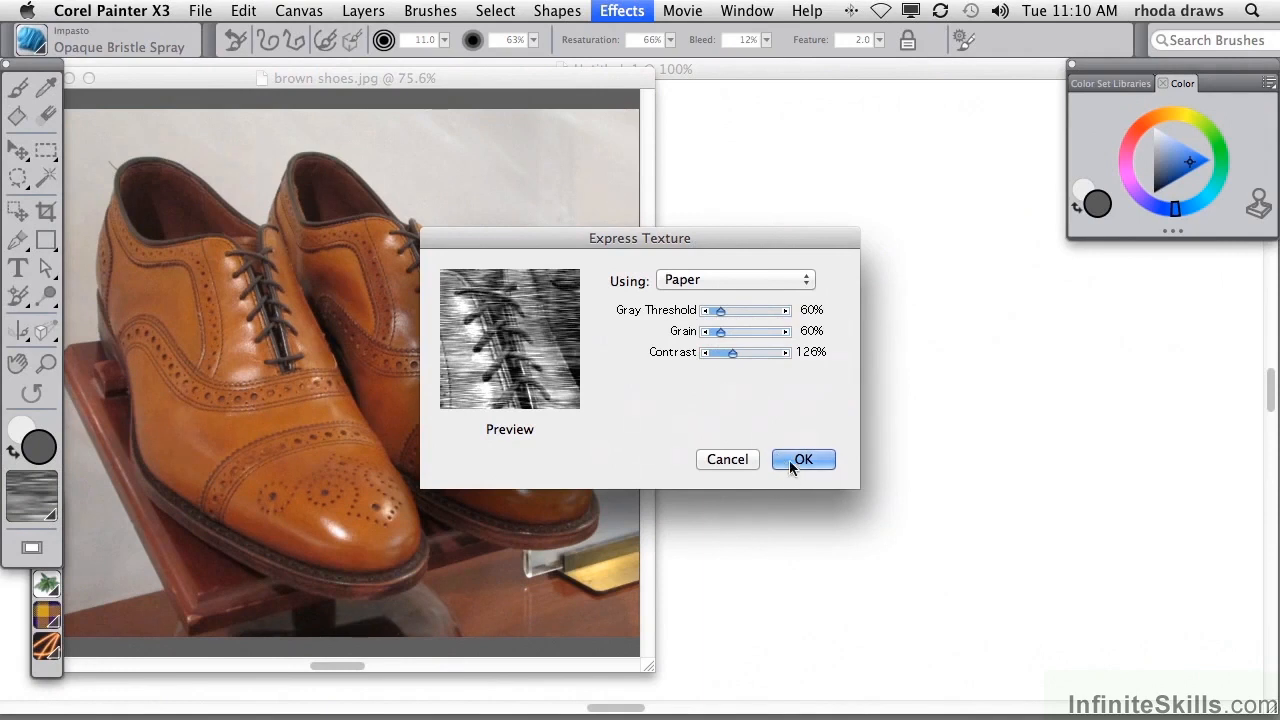
left_click(804, 458)
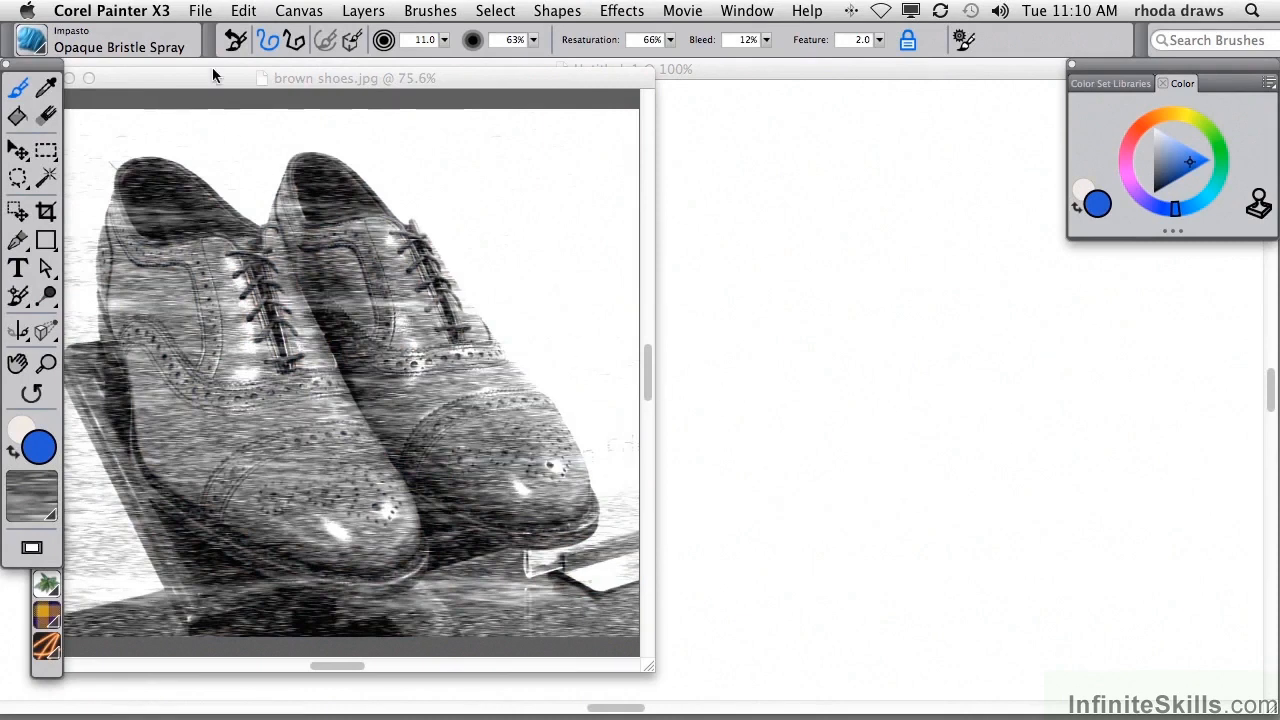
left_click(244, 12)
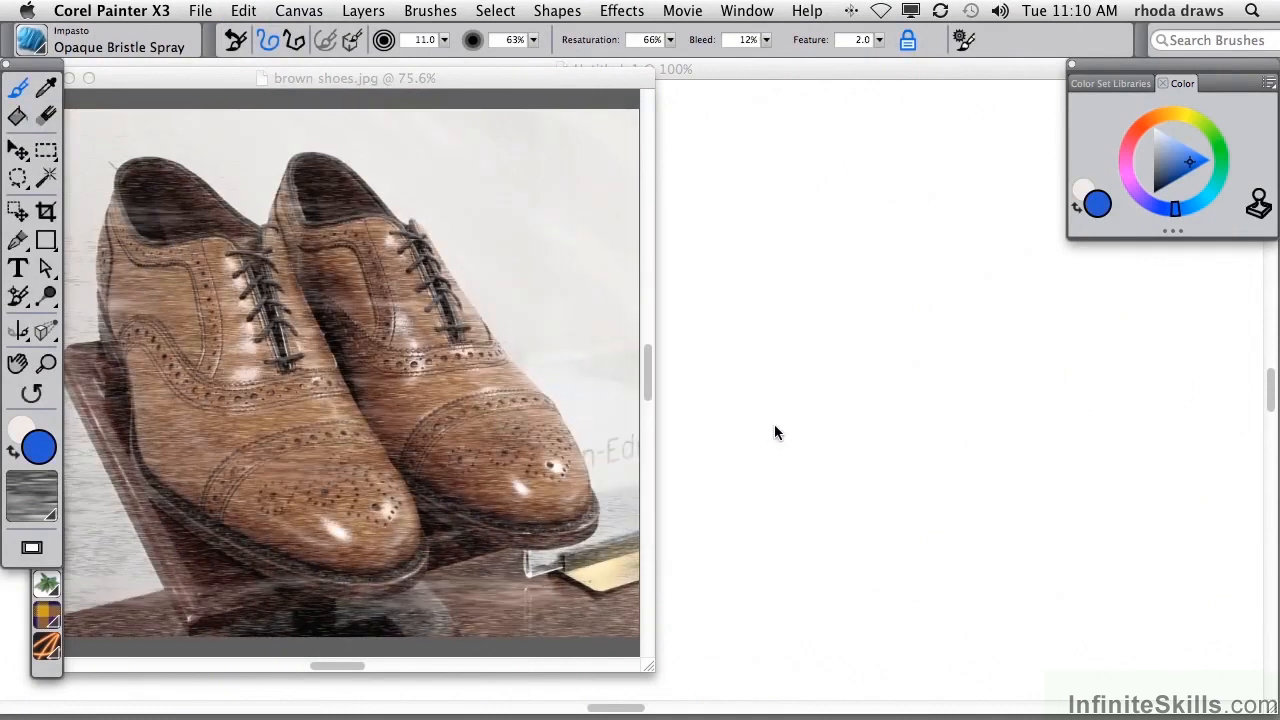
mouse_move(1008, 332)
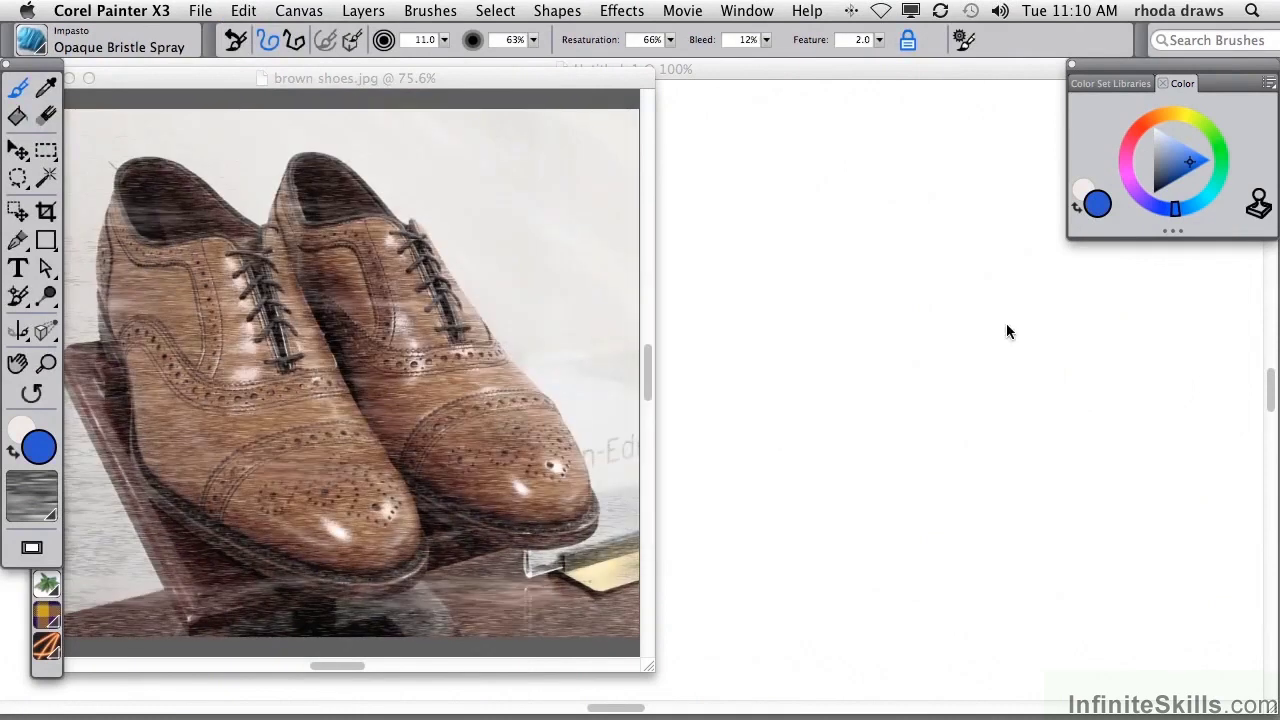
left_click(622, 12)
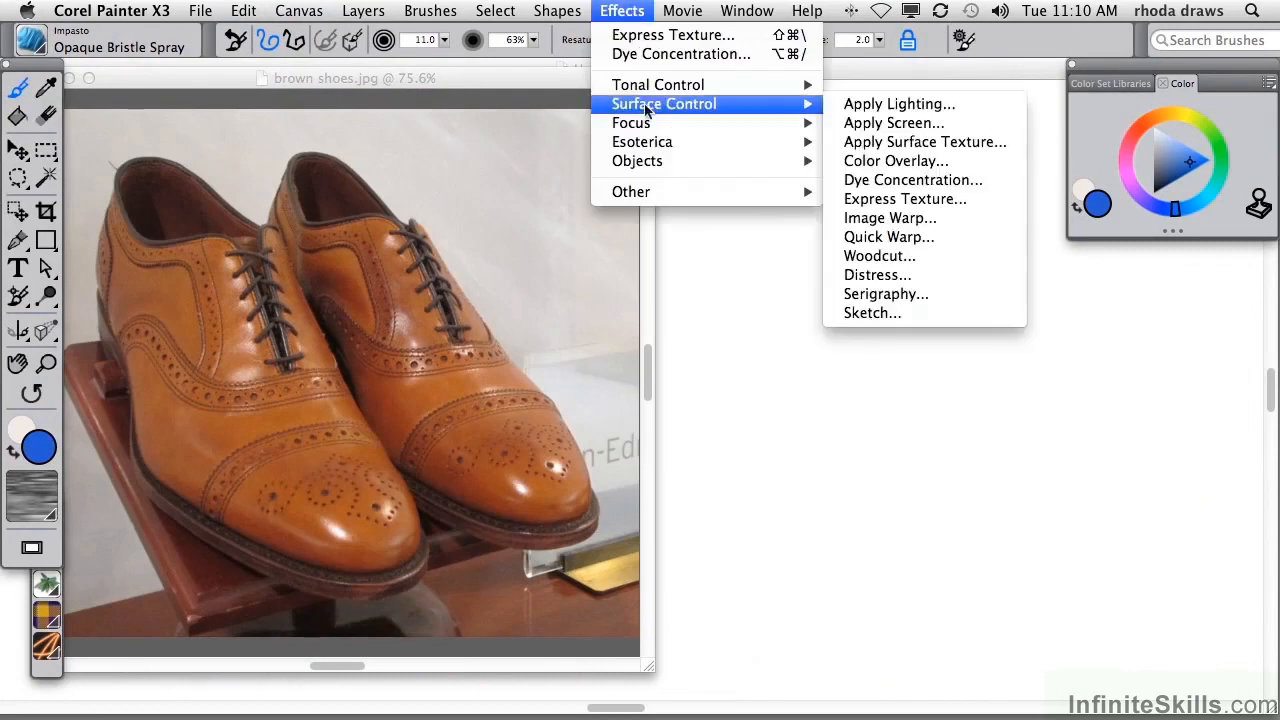
mouse_move(890, 218)
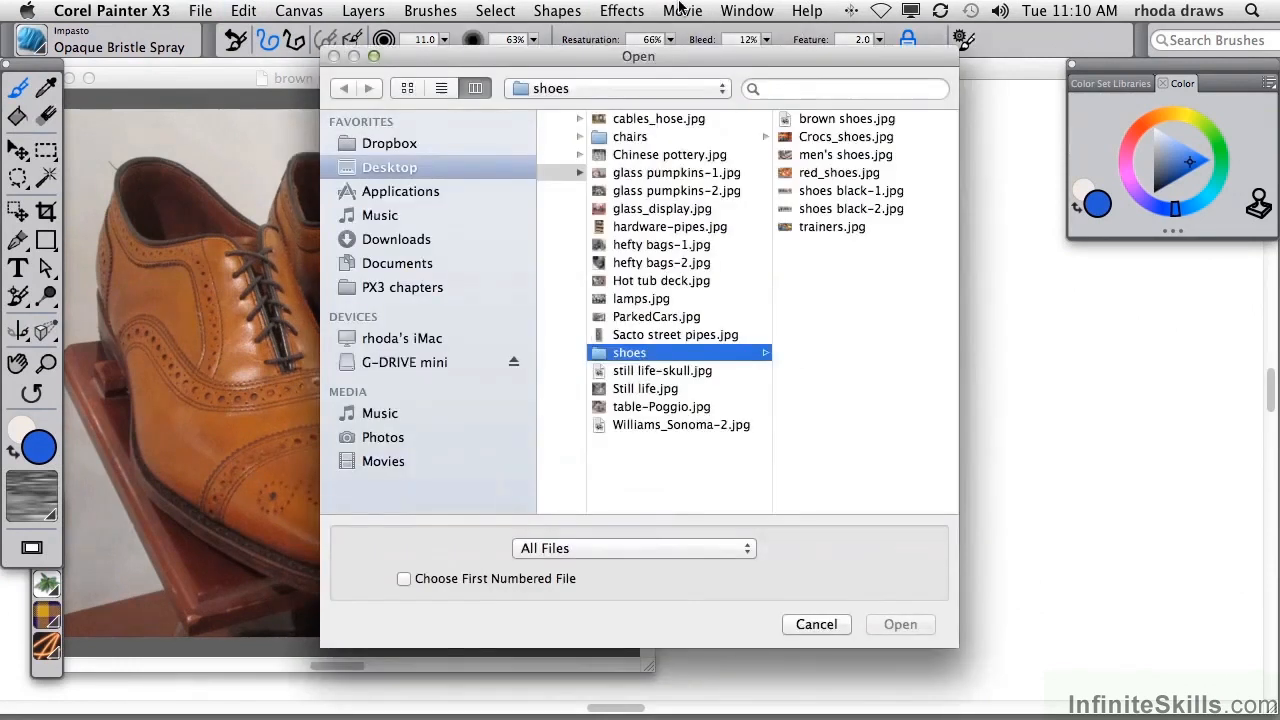
Open Barry.jpg from a recent folder and enlarge its window so the portrait shows bigger.
left_click(616, 88)
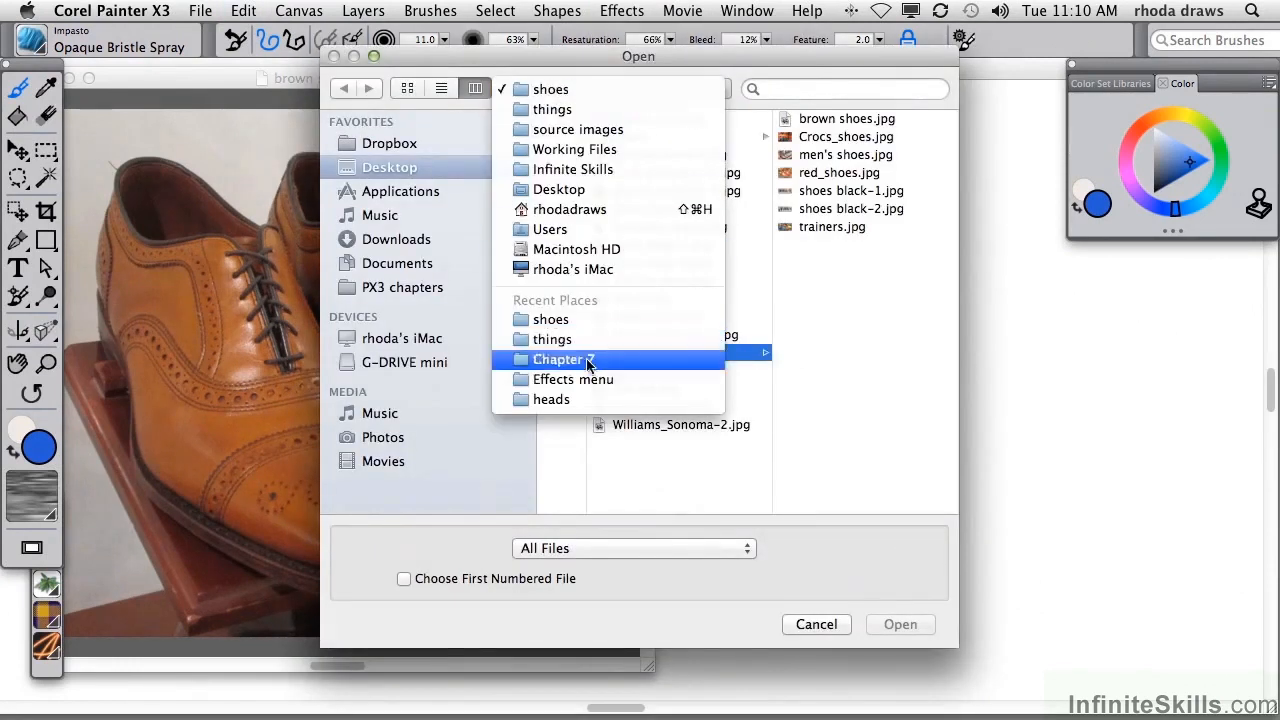
left_click(552, 400)
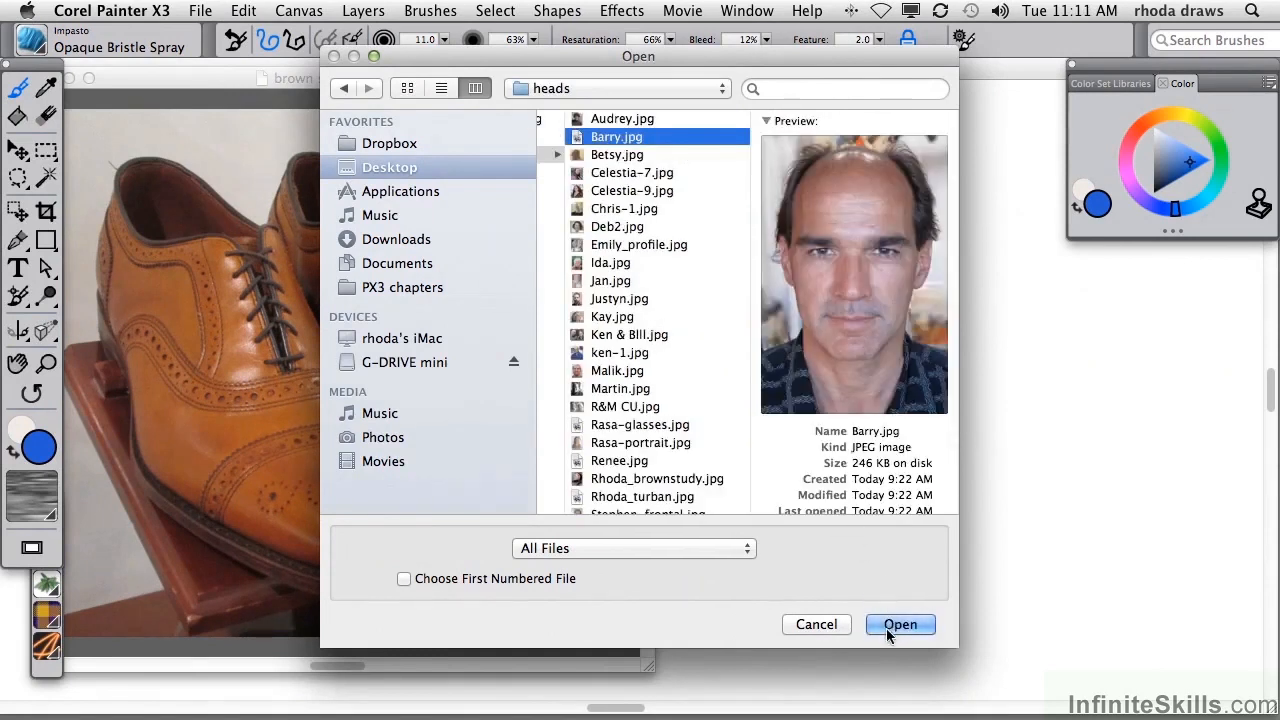
left_click(900, 624)
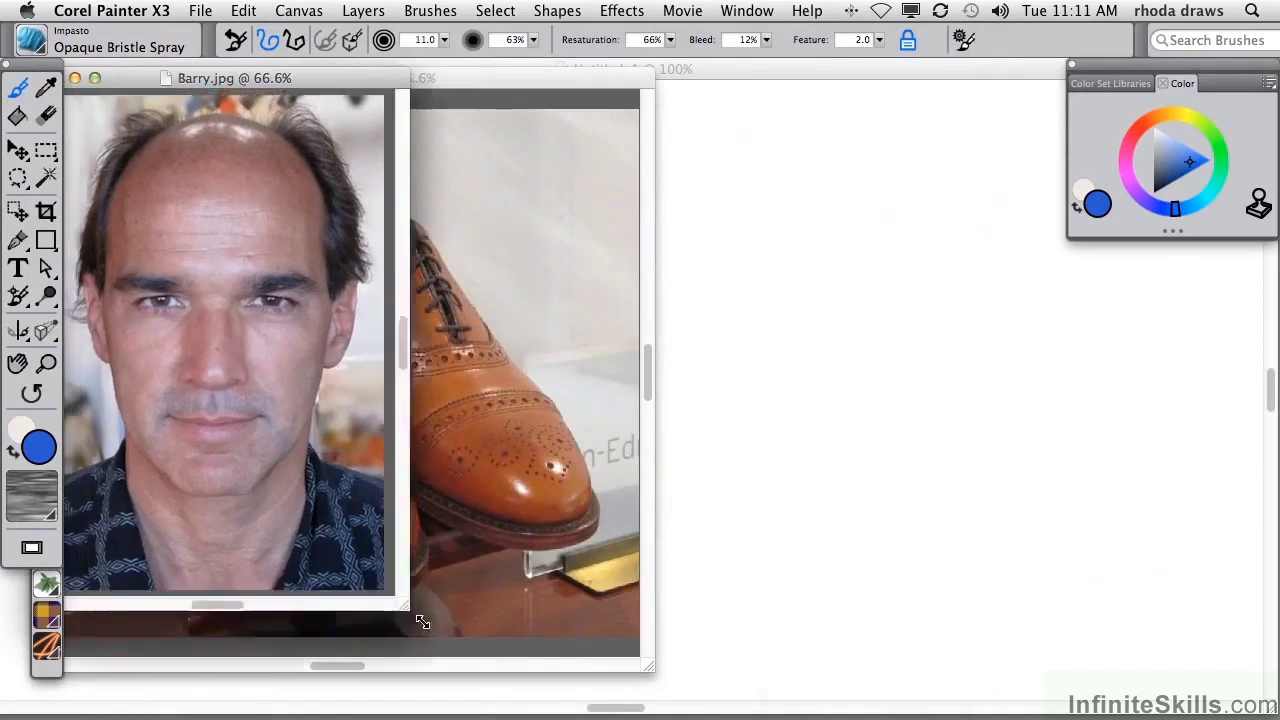
left_click(748, 12)
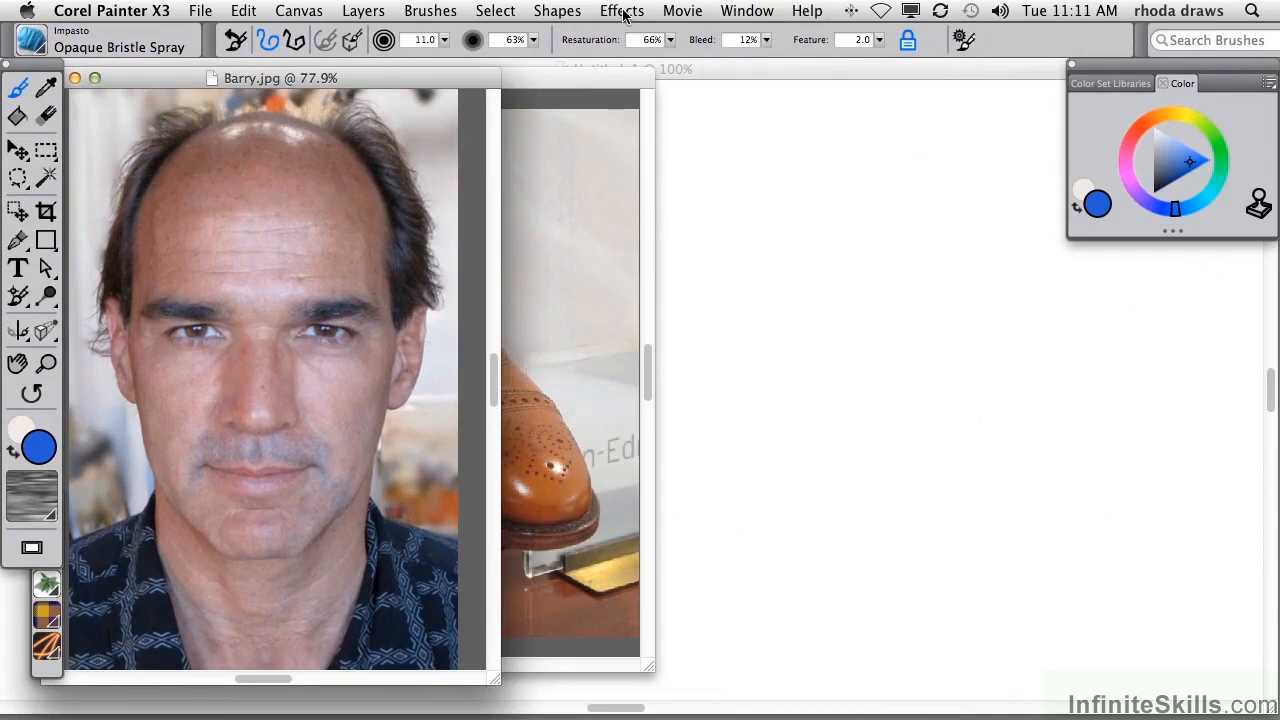
left_click(620, 12)
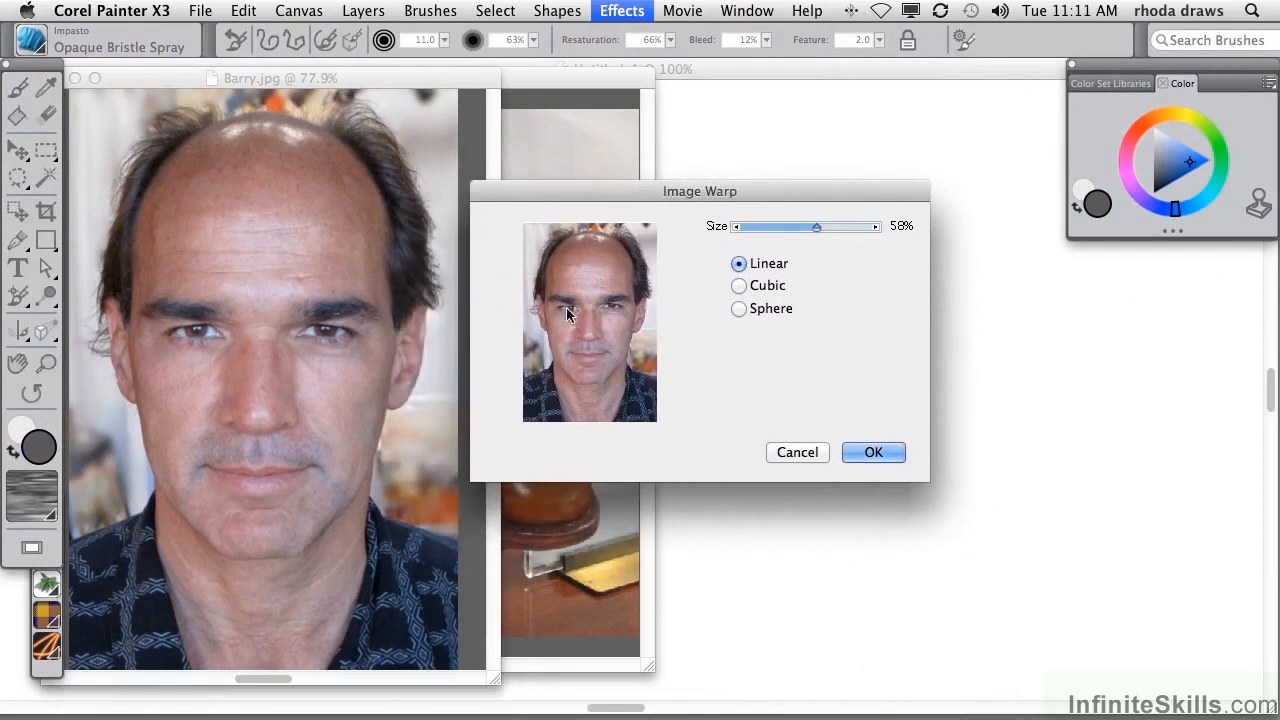
mouse_move(572, 280)
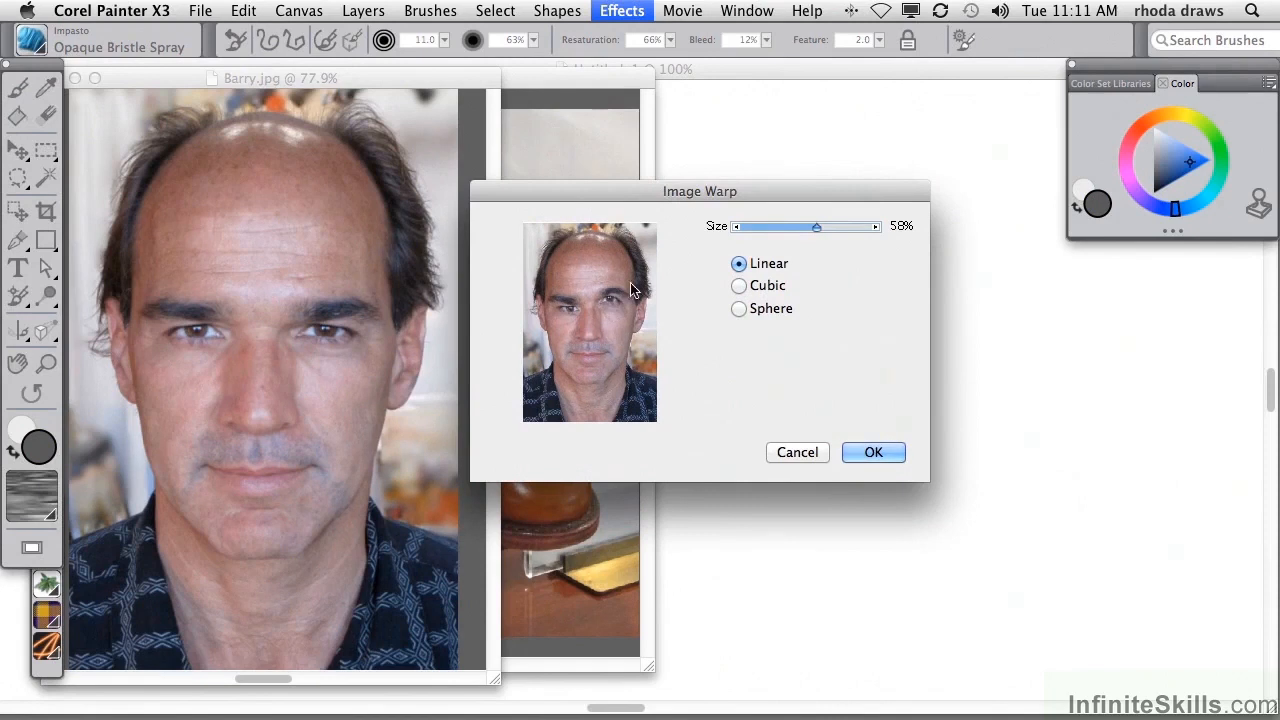
left_click(872, 452)
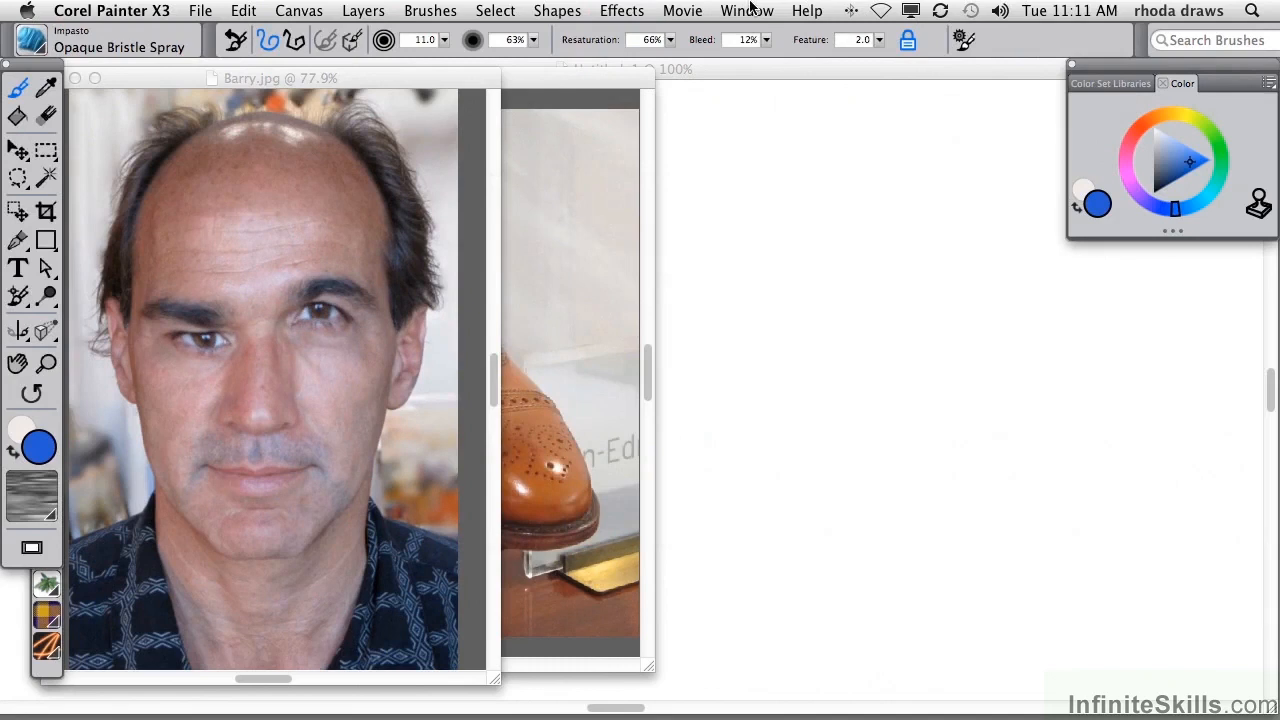
left_click(622, 12)
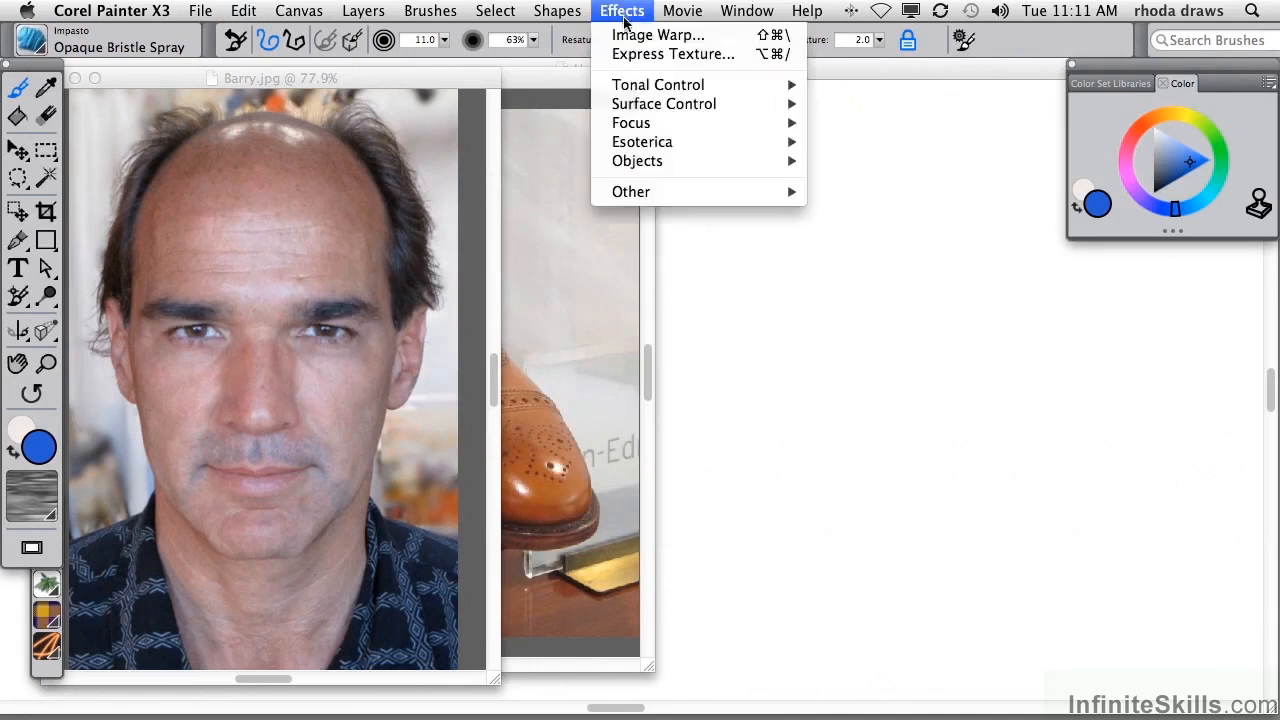
mouse_move(664, 104)
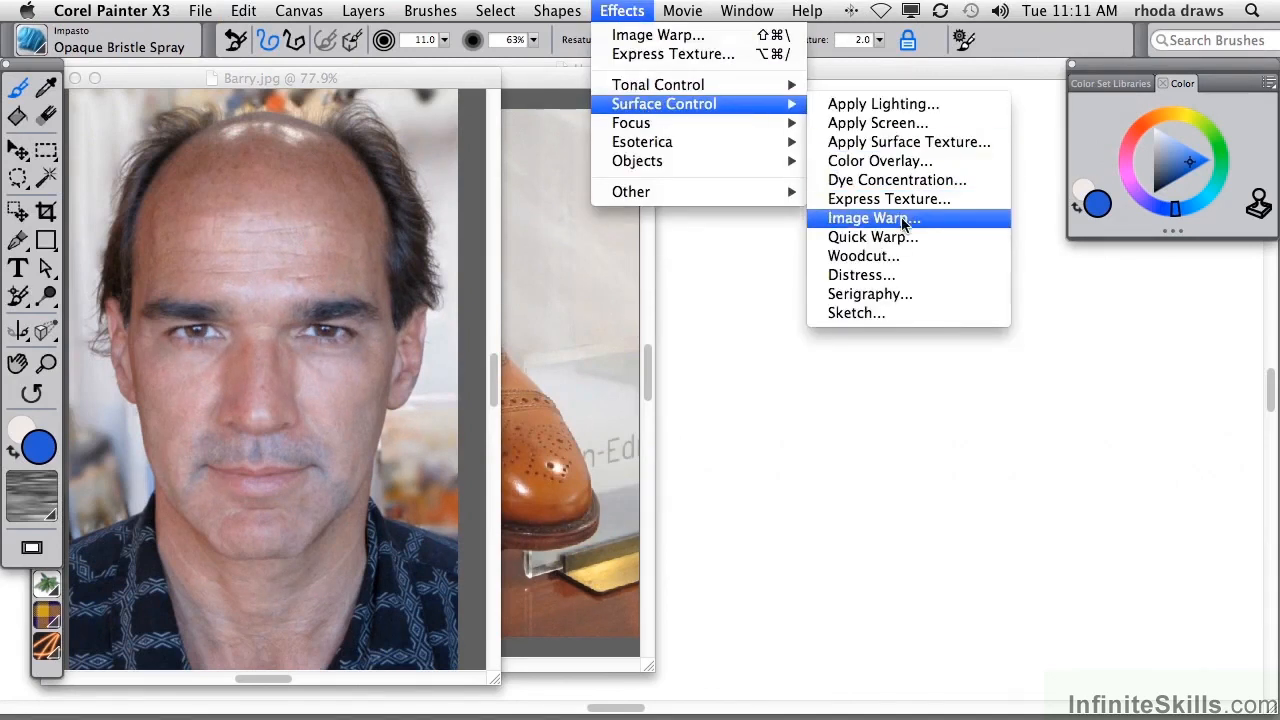
left_click(872, 236)
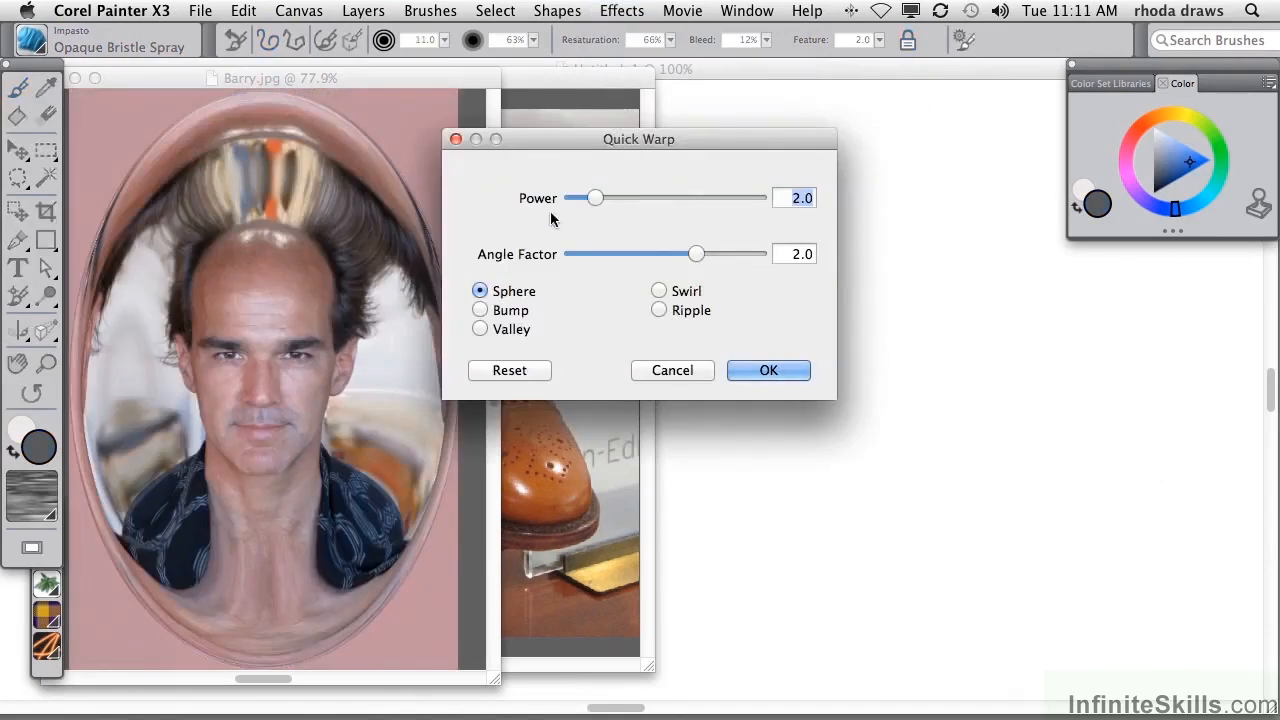
left_click(560, 328)
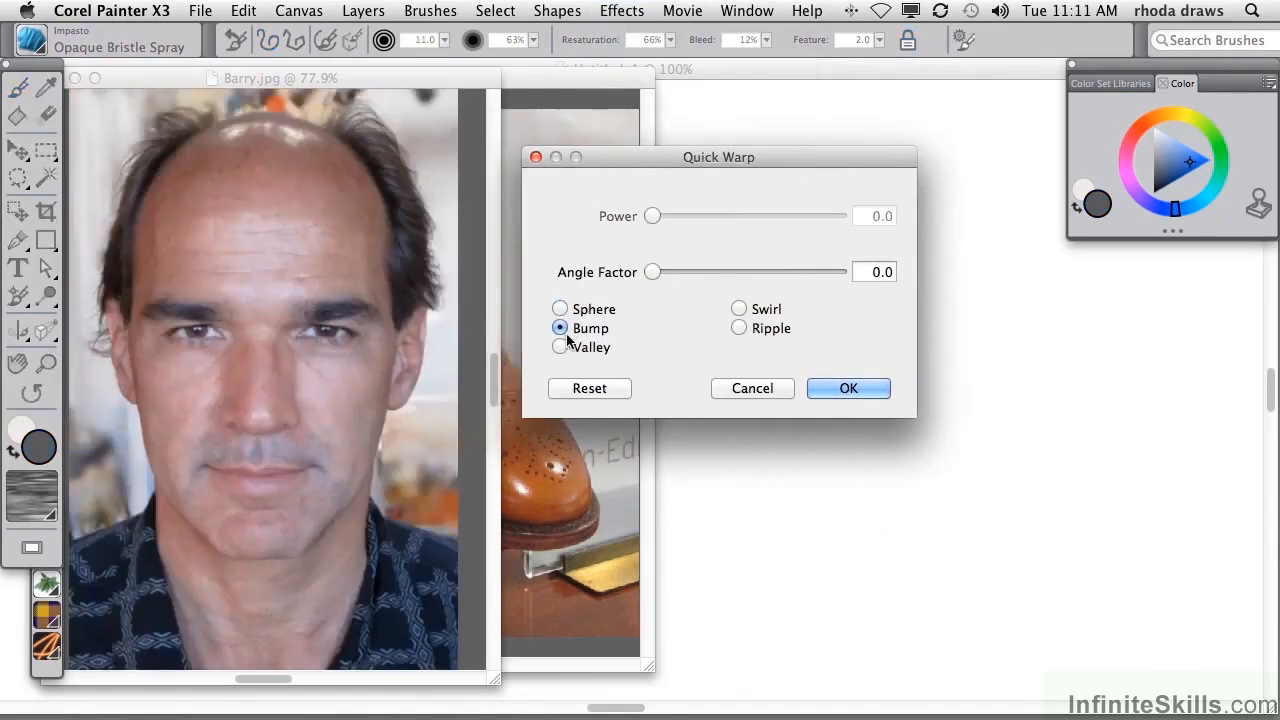
left_click_drag(652, 272, 668, 272)
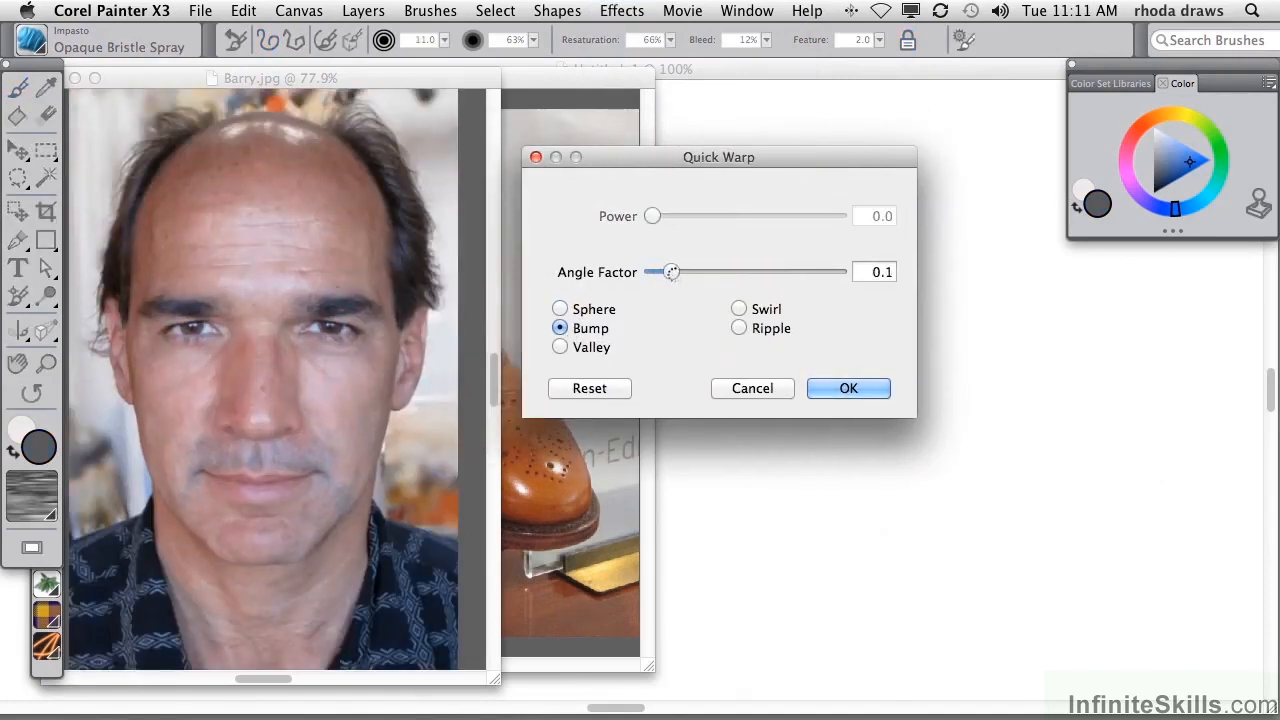
left_click_drag(670, 272, 708, 272)
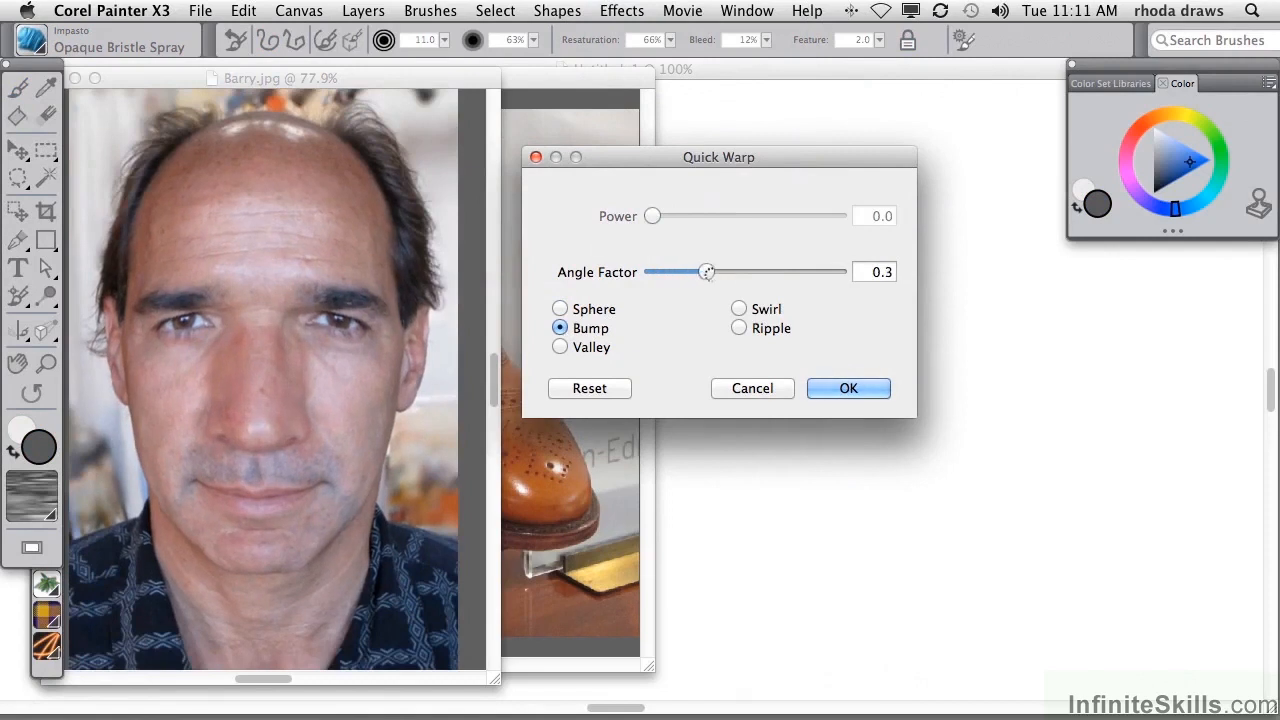
left_click_drag(708, 272, 724, 272)
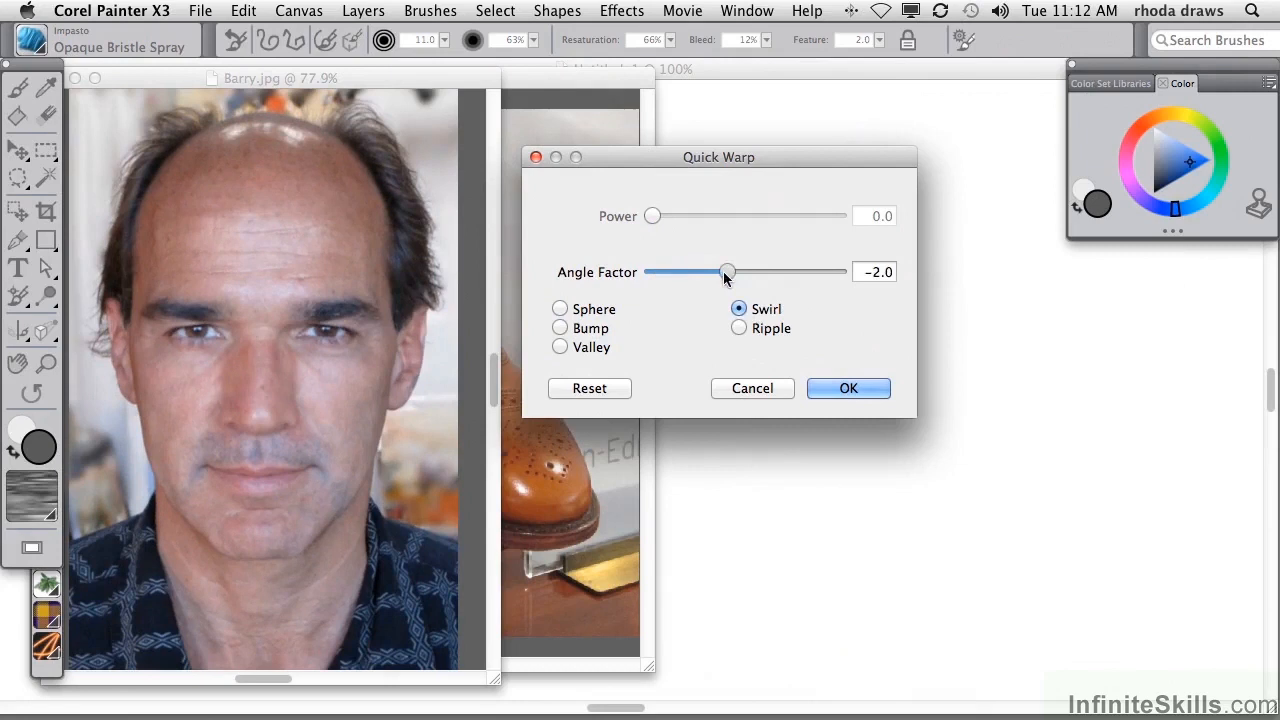
left_click_drag(728, 272, 736, 272)
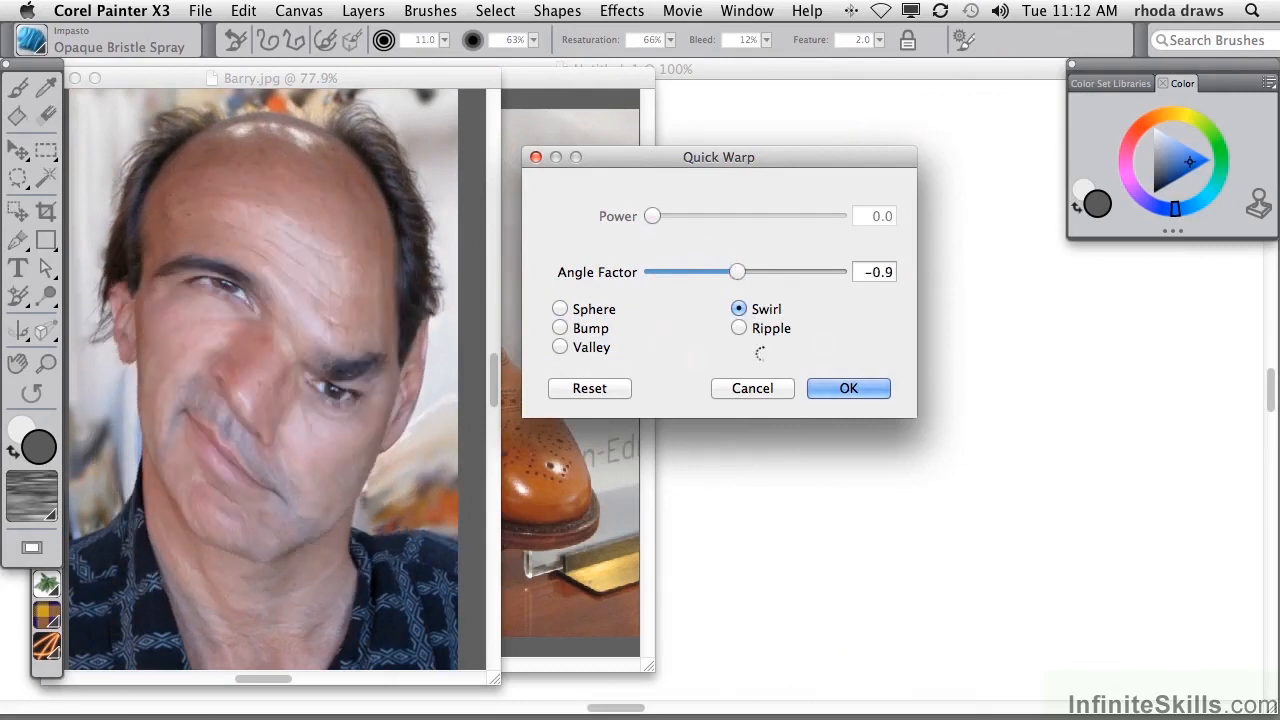
left_click(738, 328)
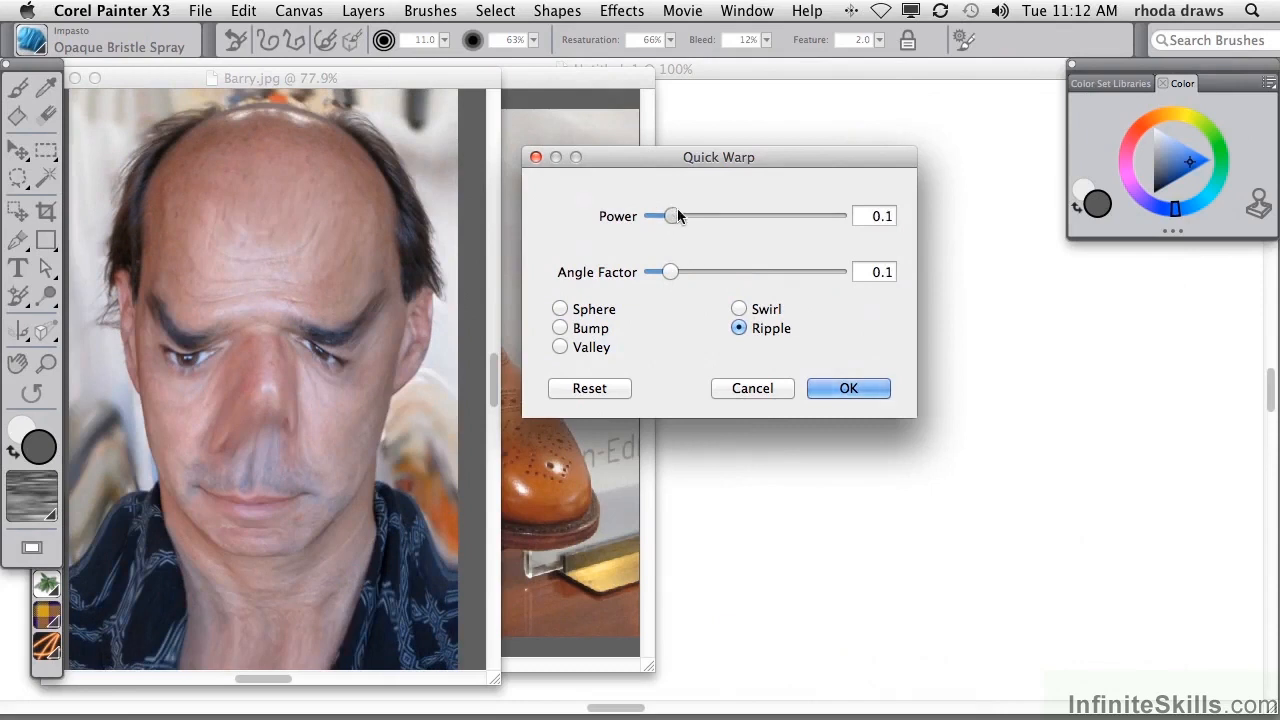
left_click_drag(672, 216, 652, 216)
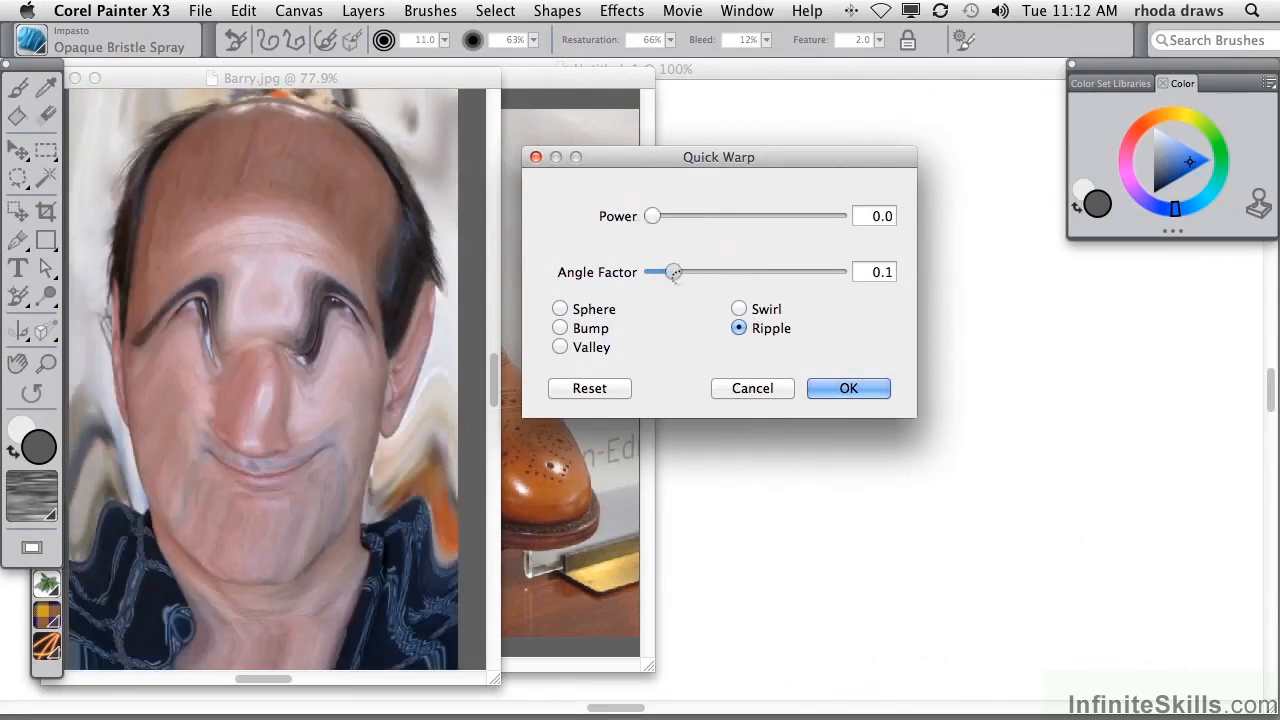
left_click(560, 328)
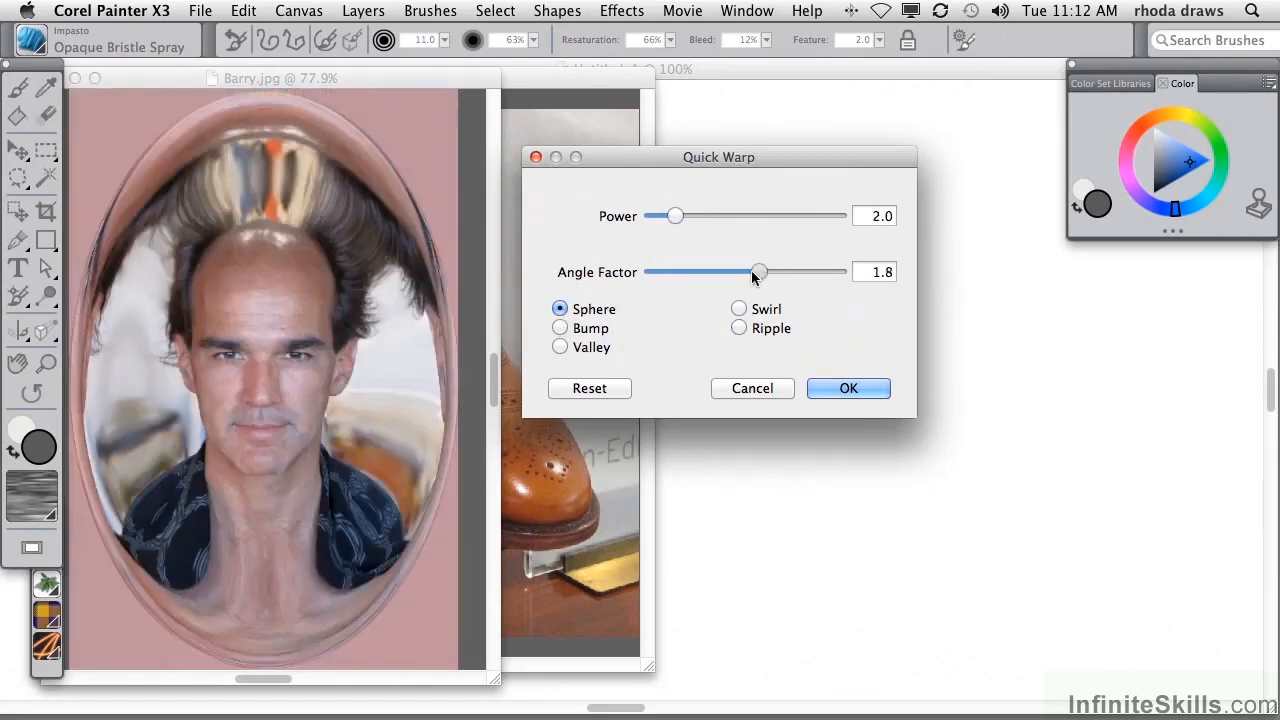
left_click_drag(758, 272, 704, 272)
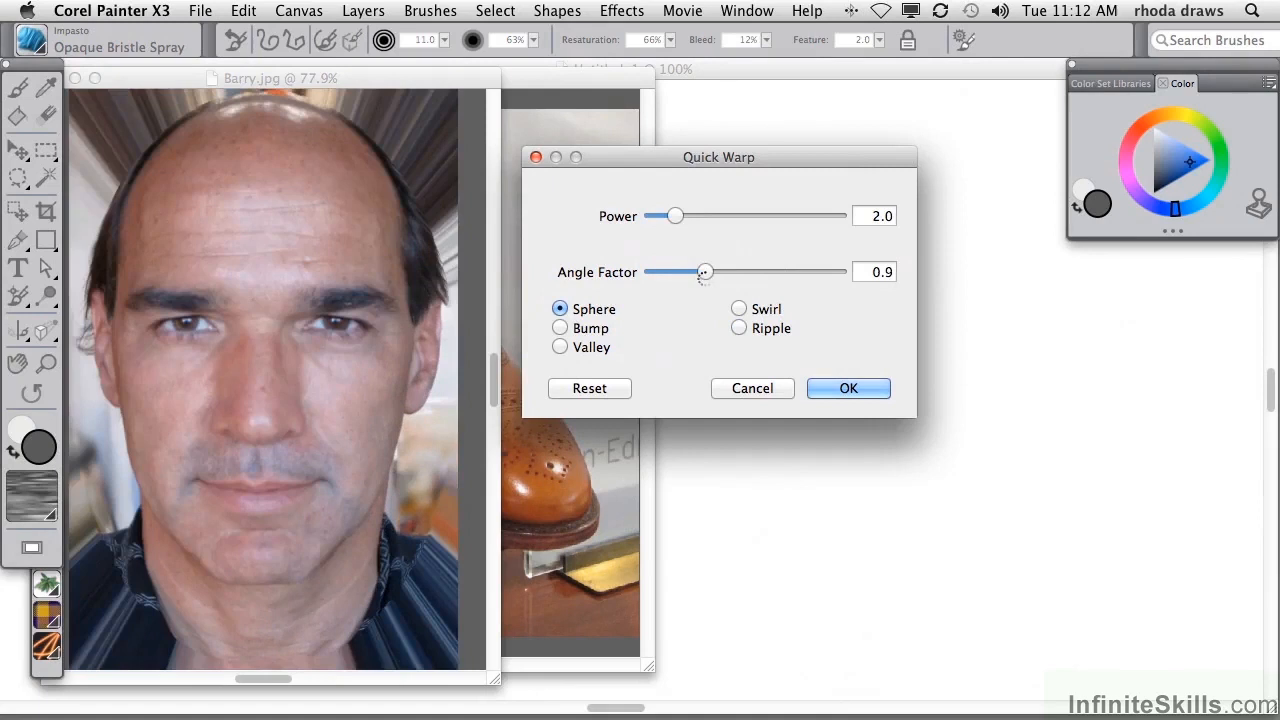
left_click_drag(704, 272, 690, 272)
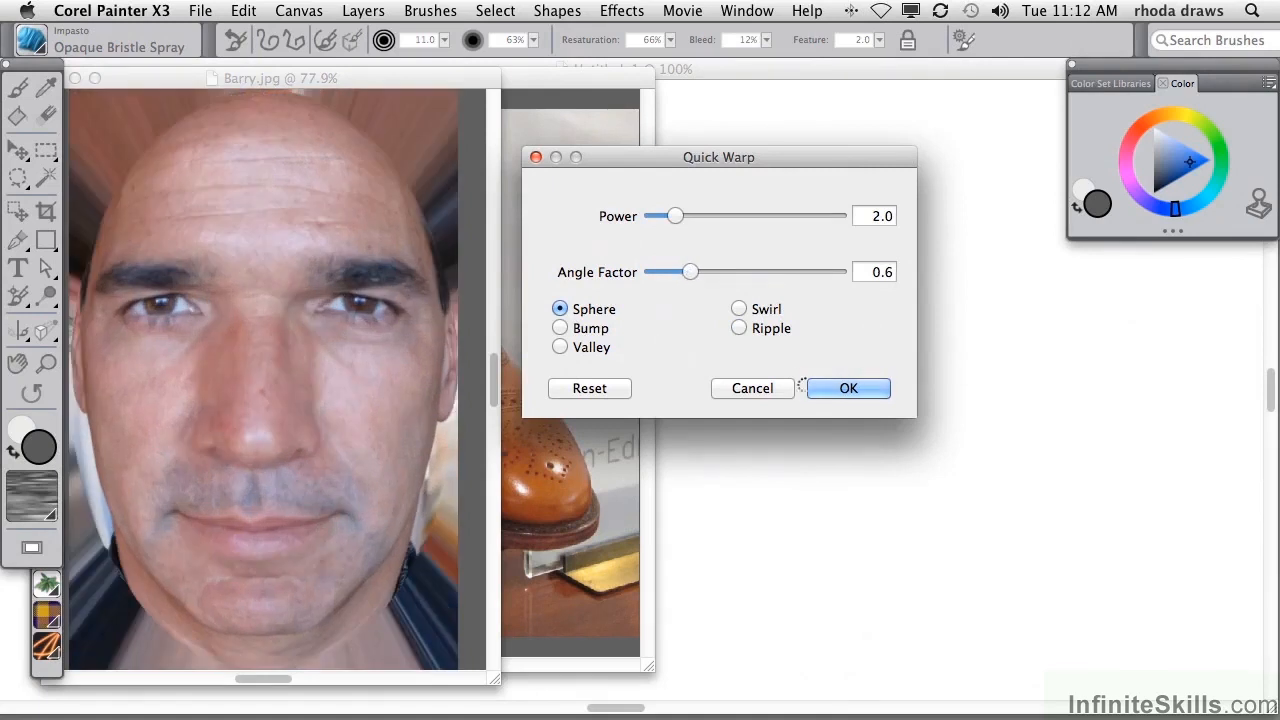
left_click(740, 308)
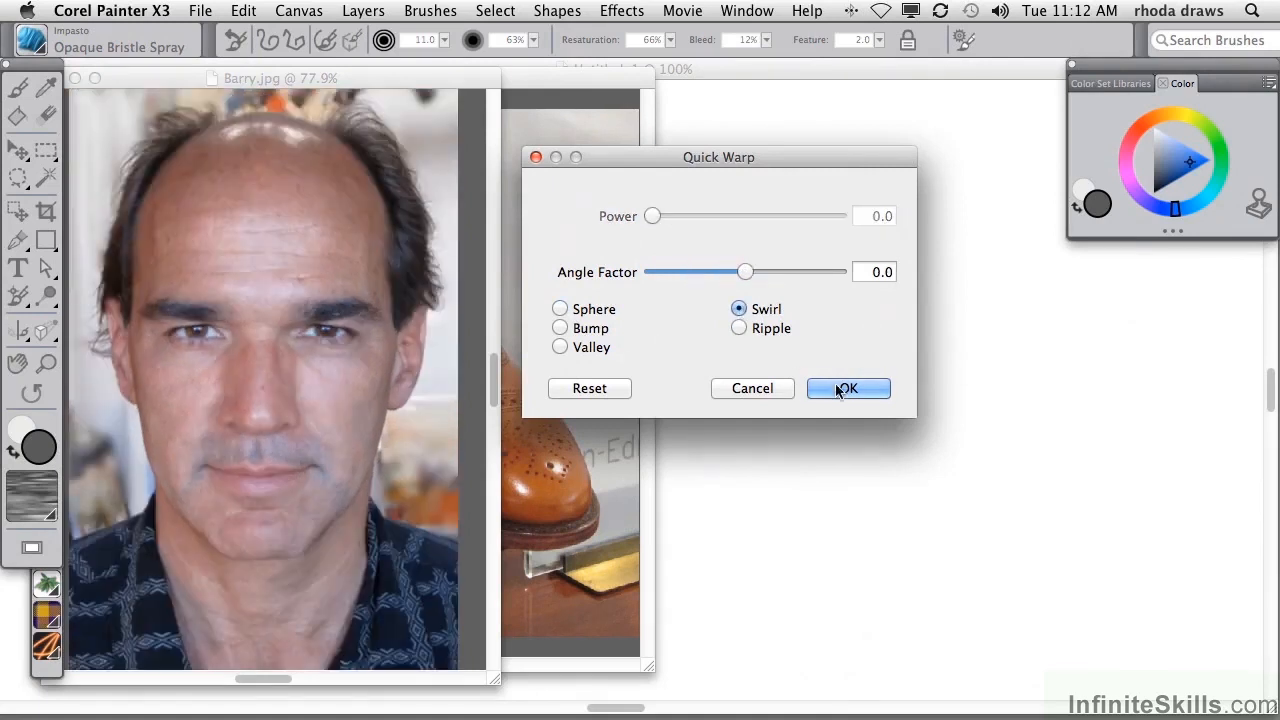
left_click(848, 388)
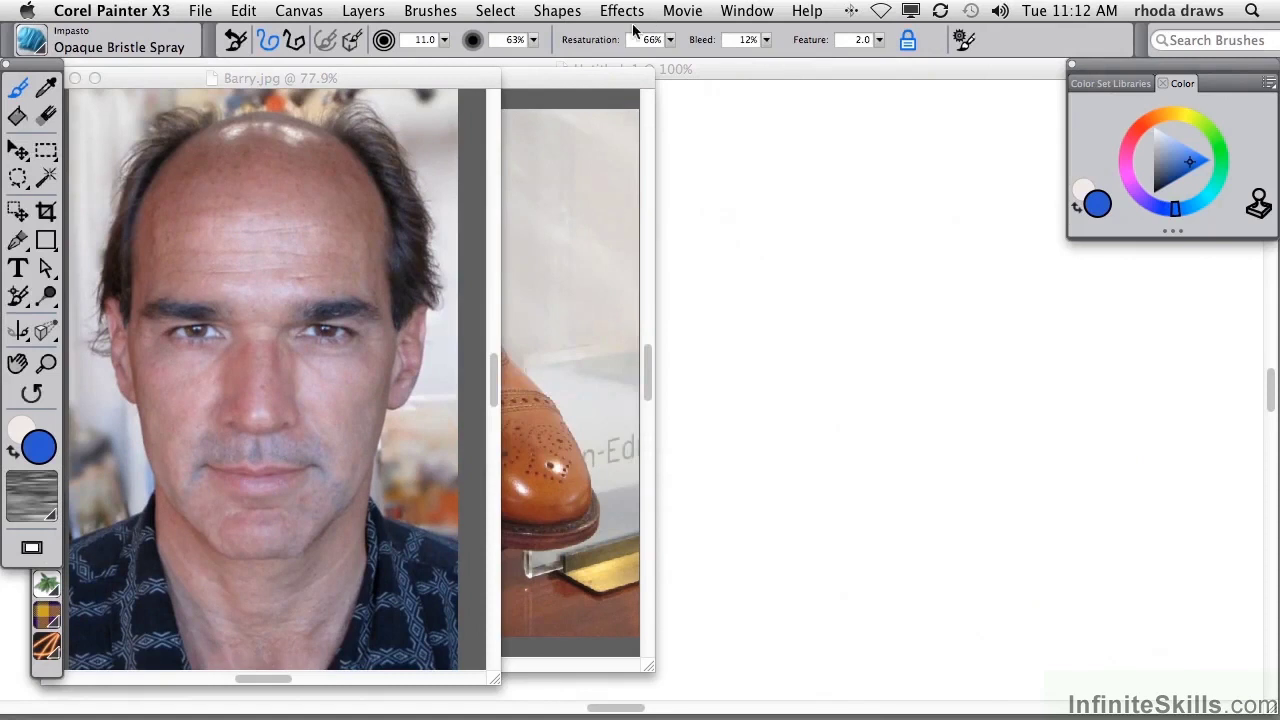
Start the Woodcut effect with colour output and black edges enabled.
left_click(620, 12)
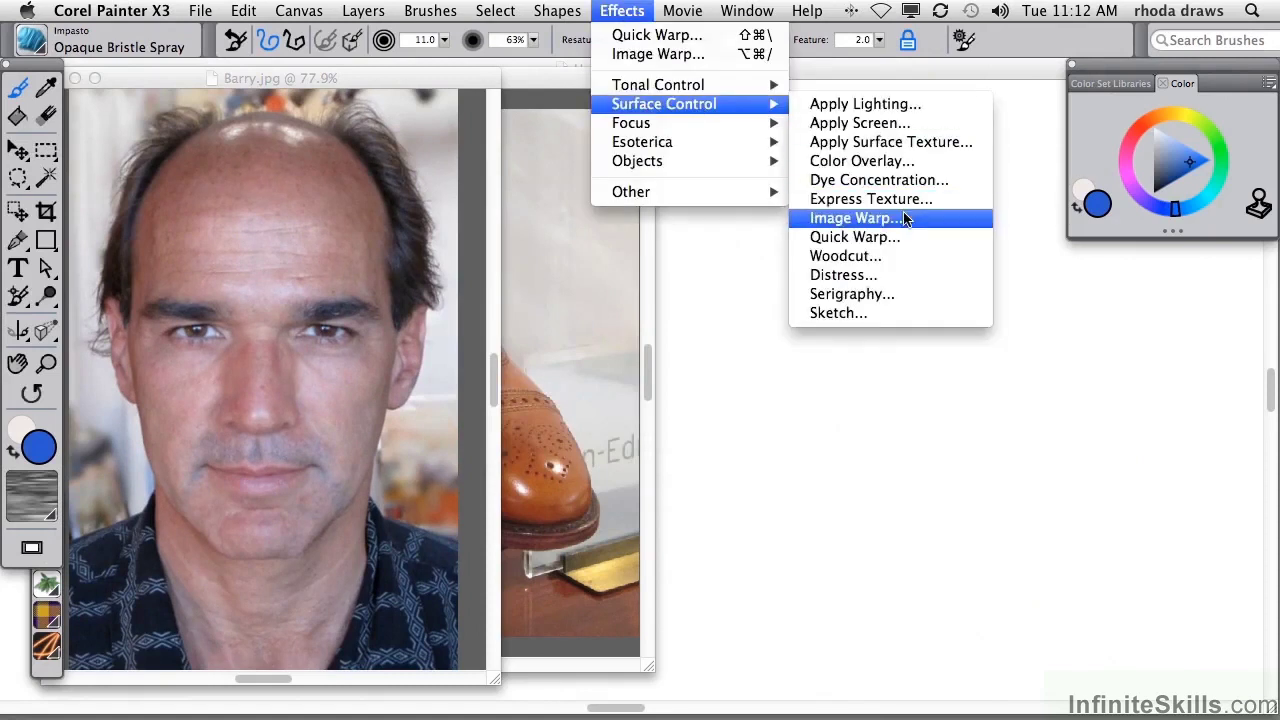
mouse_move(882, 256)
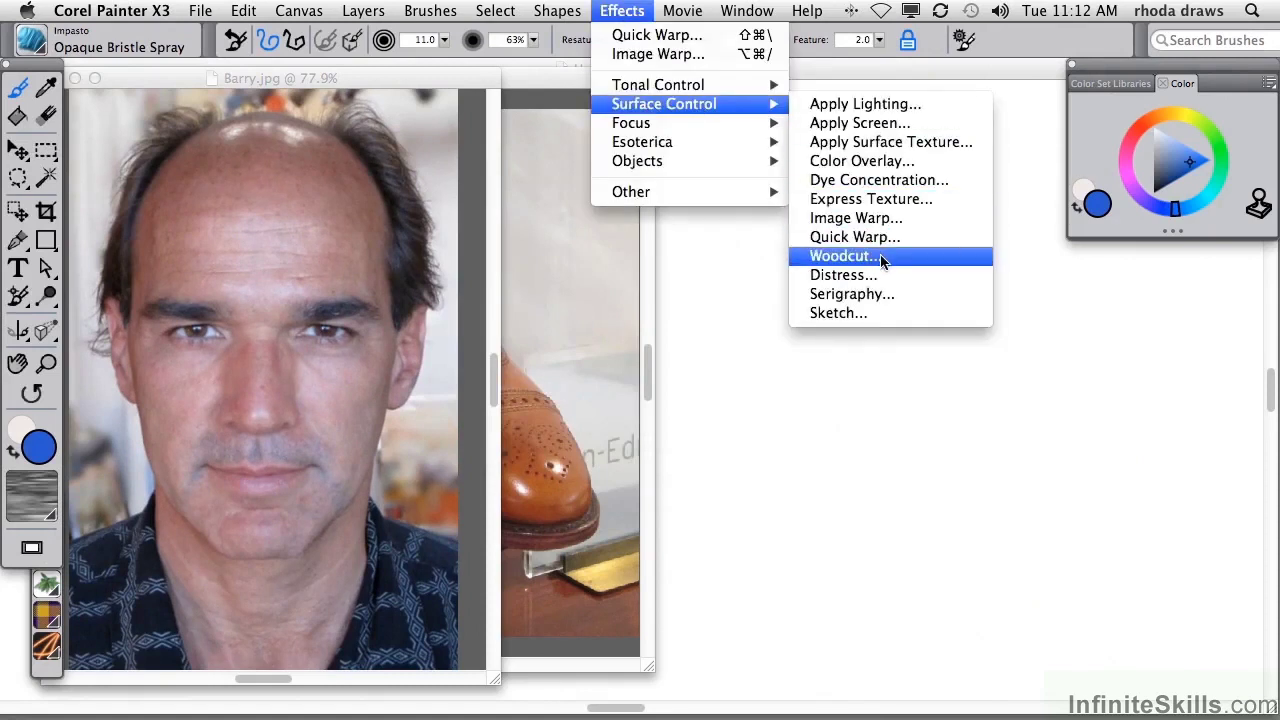
left_click(844, 256)
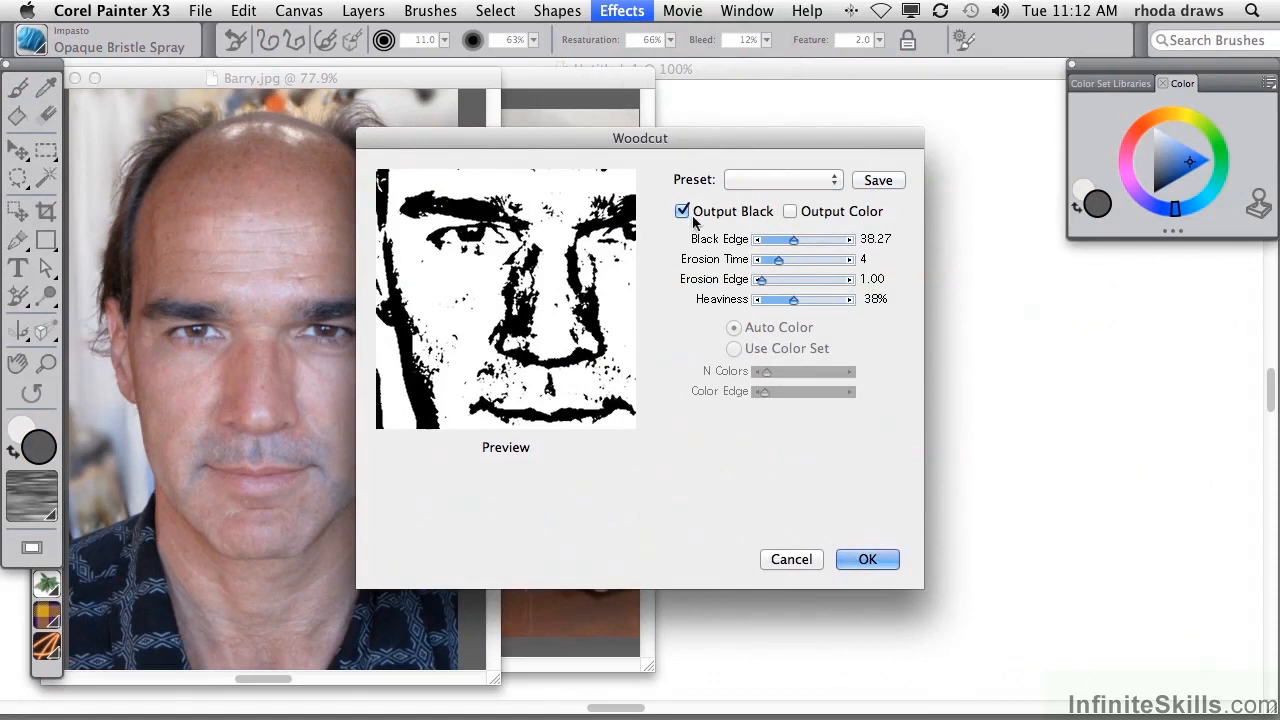
left_click(790, 212)
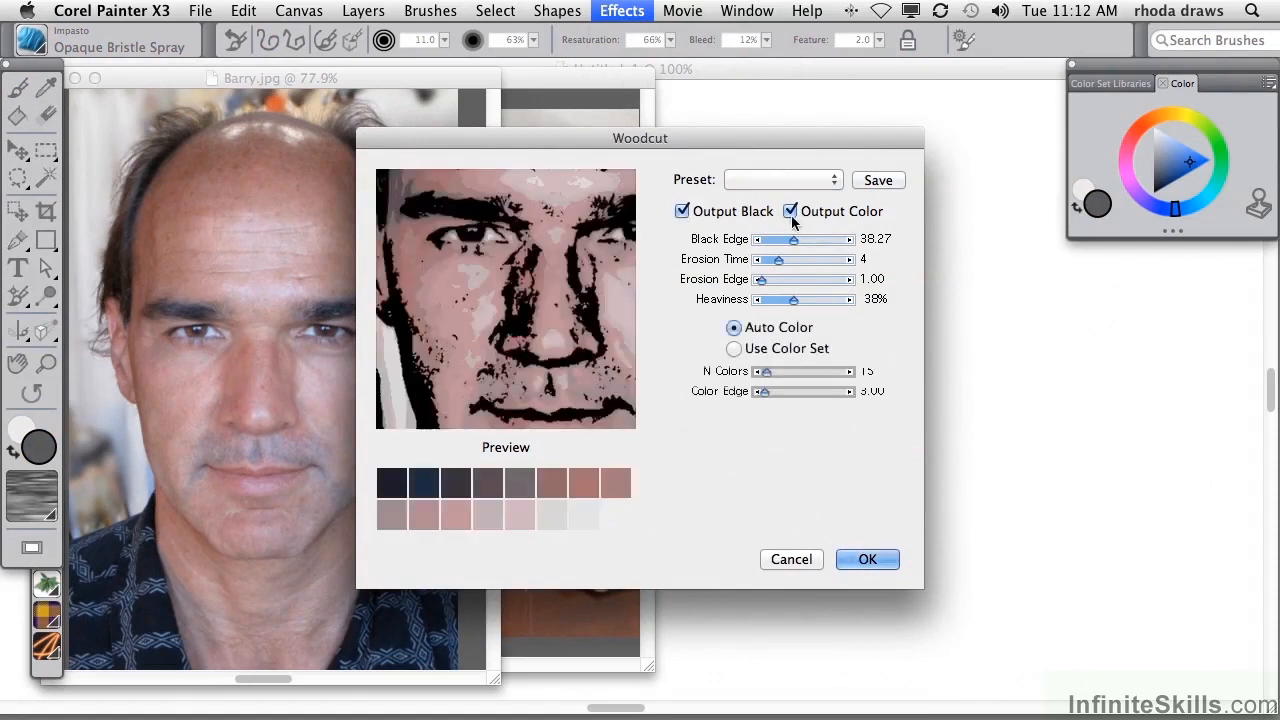
left_click(682, 212)
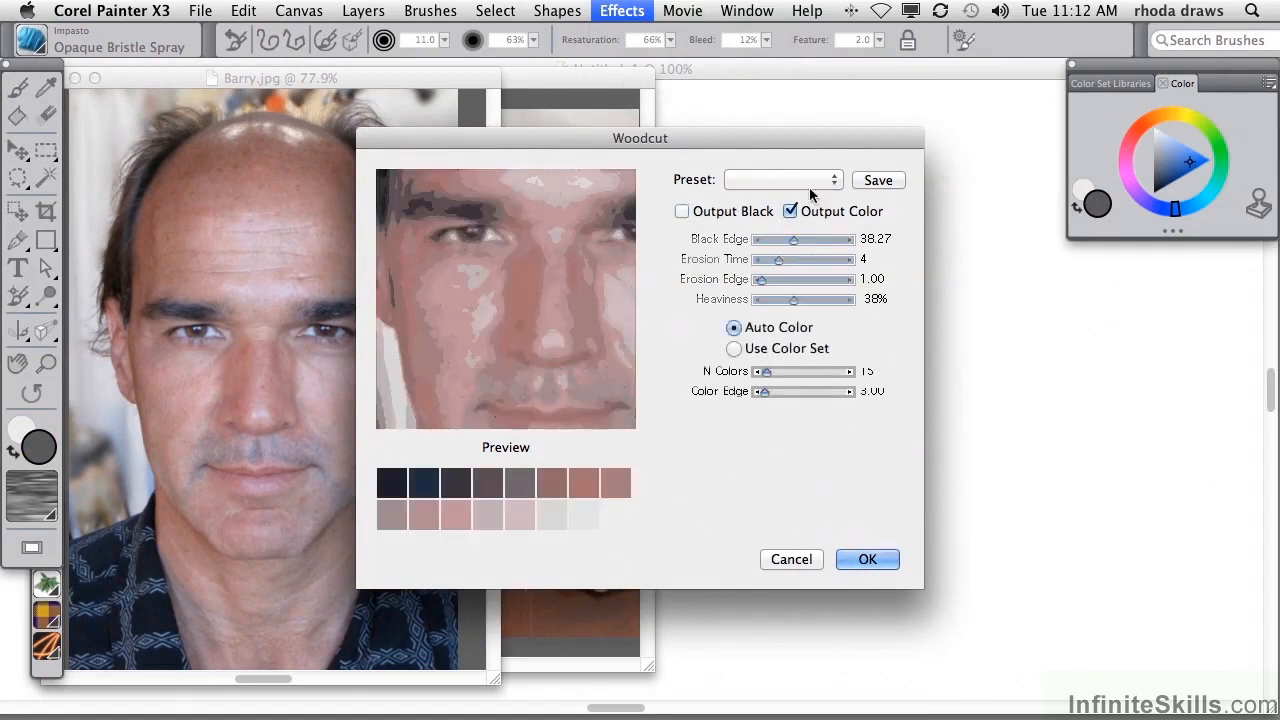
left_click(682, 212)
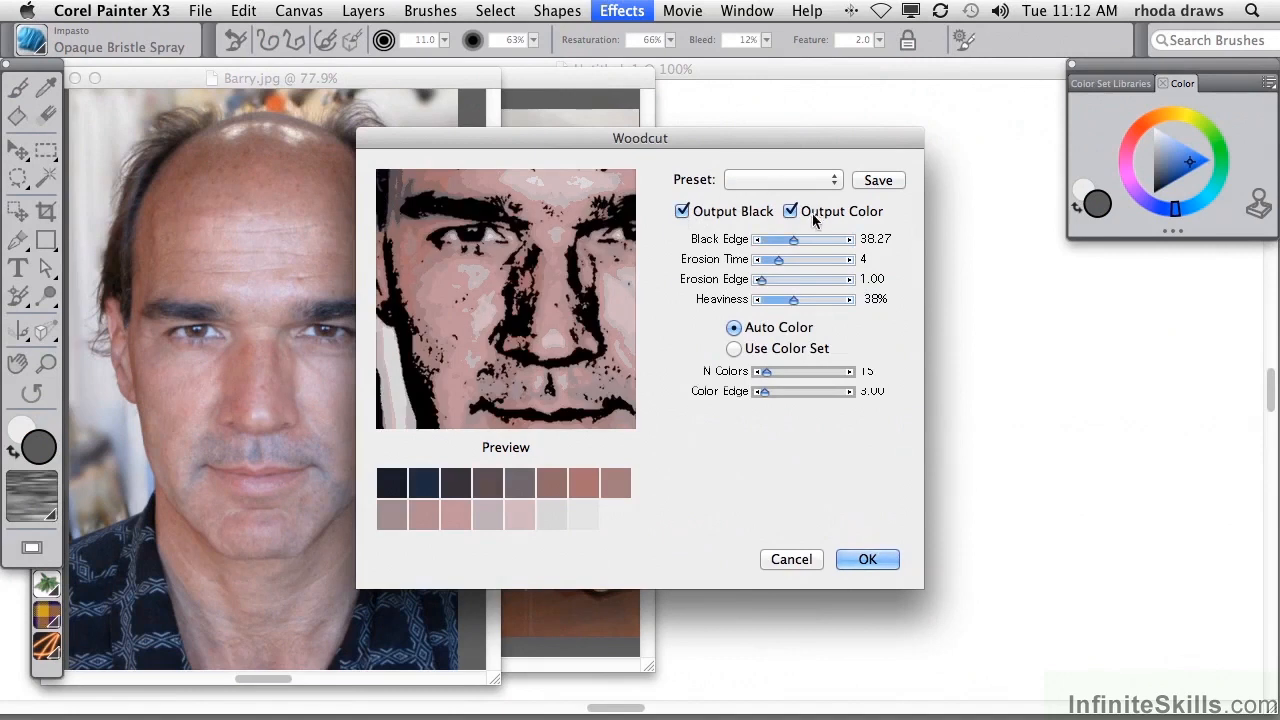
mouse_move(794, 244)
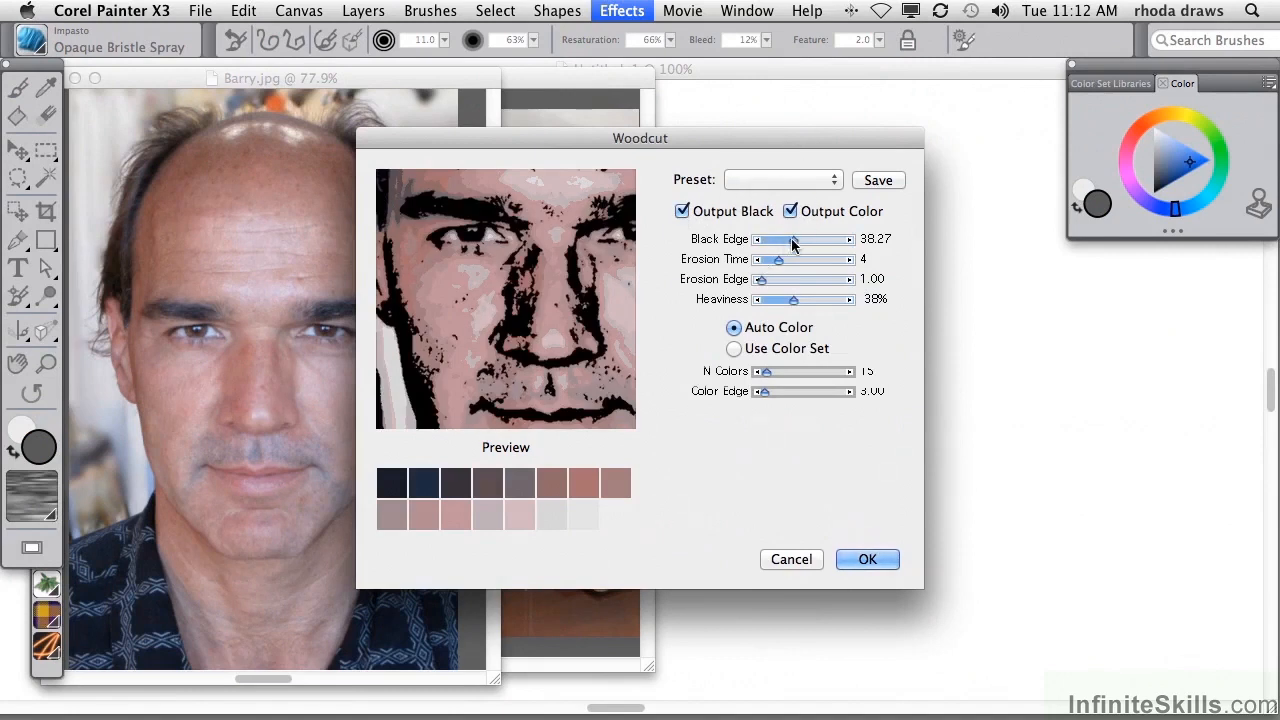
Lower black edge, raise erosion edge, adjust heaviness, reduce N Colors and apply the woodcut.
left_click_drag(792, 240, 774, 240)
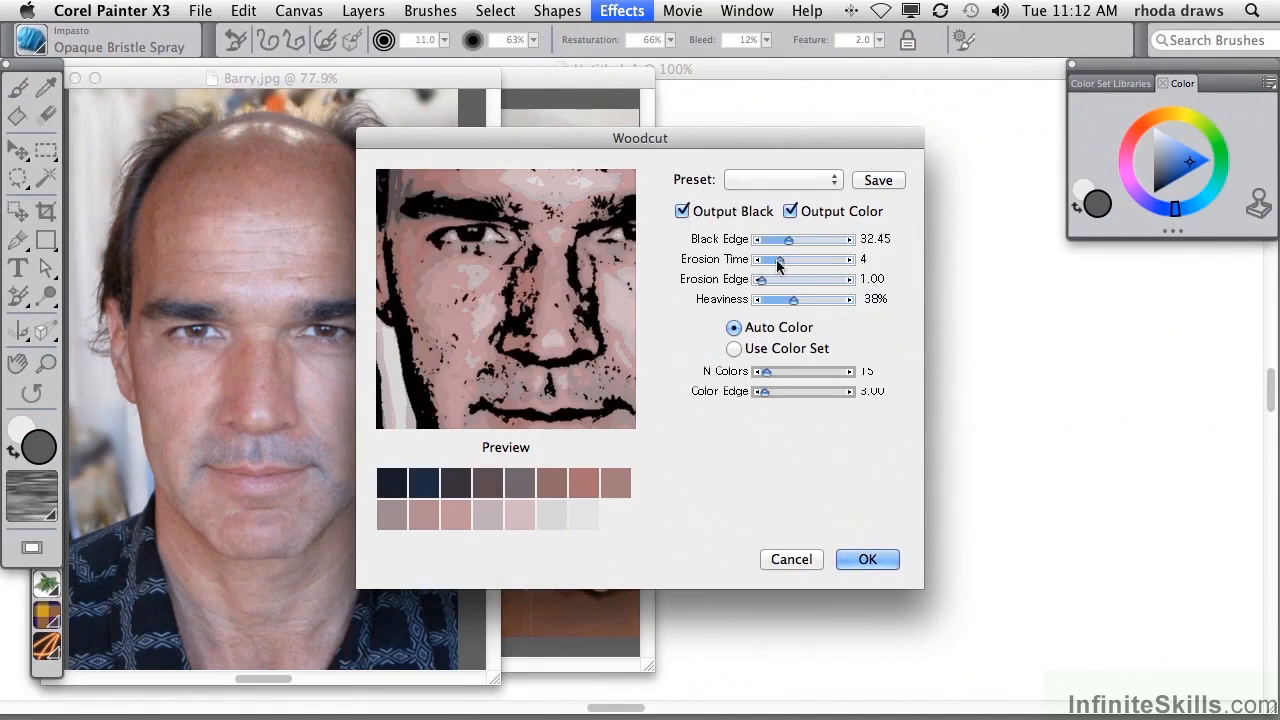
left_click_drag(760, 280, 790, 280)
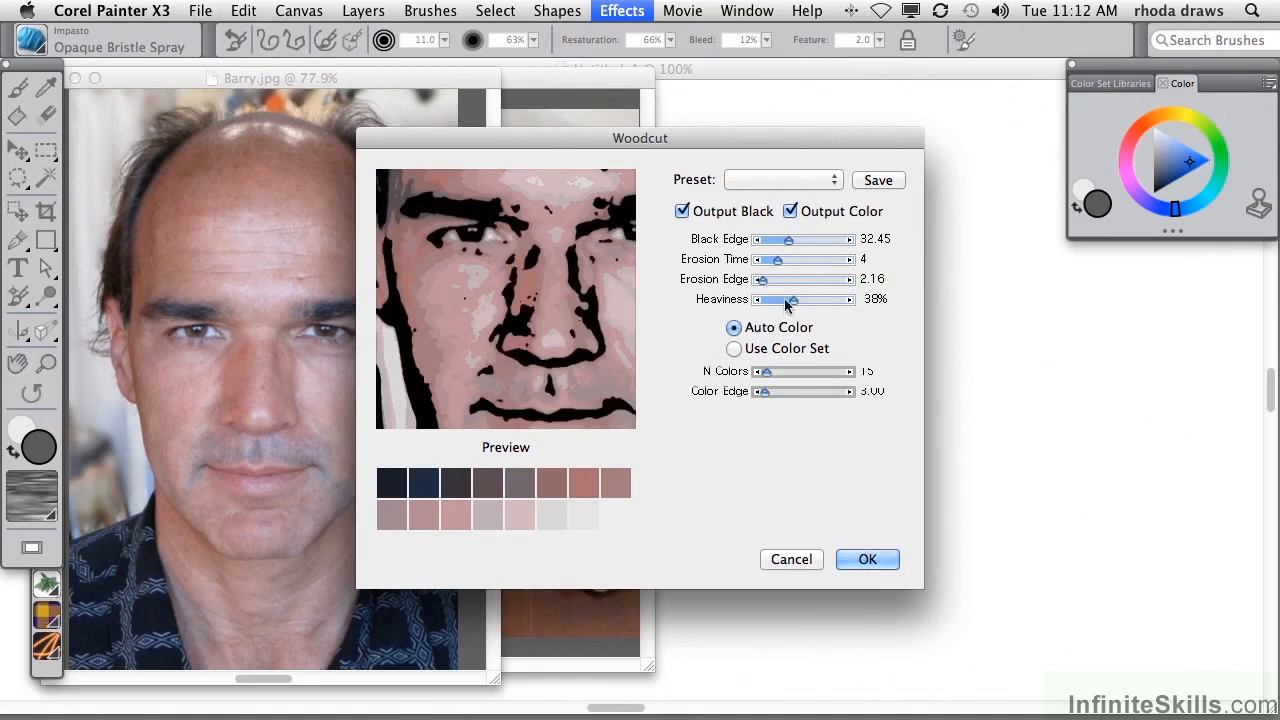
left_click_drag(782, 300, 798, 300)
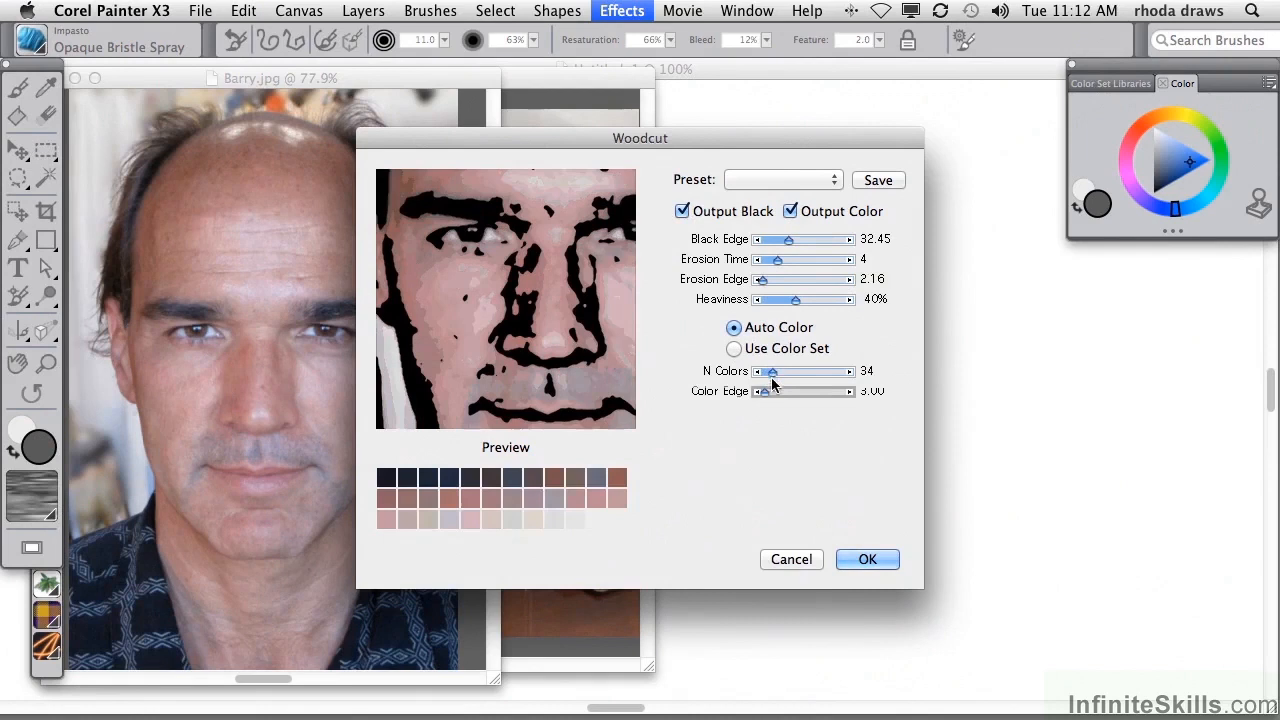
left_click_drag(768, 390, 772, 400)
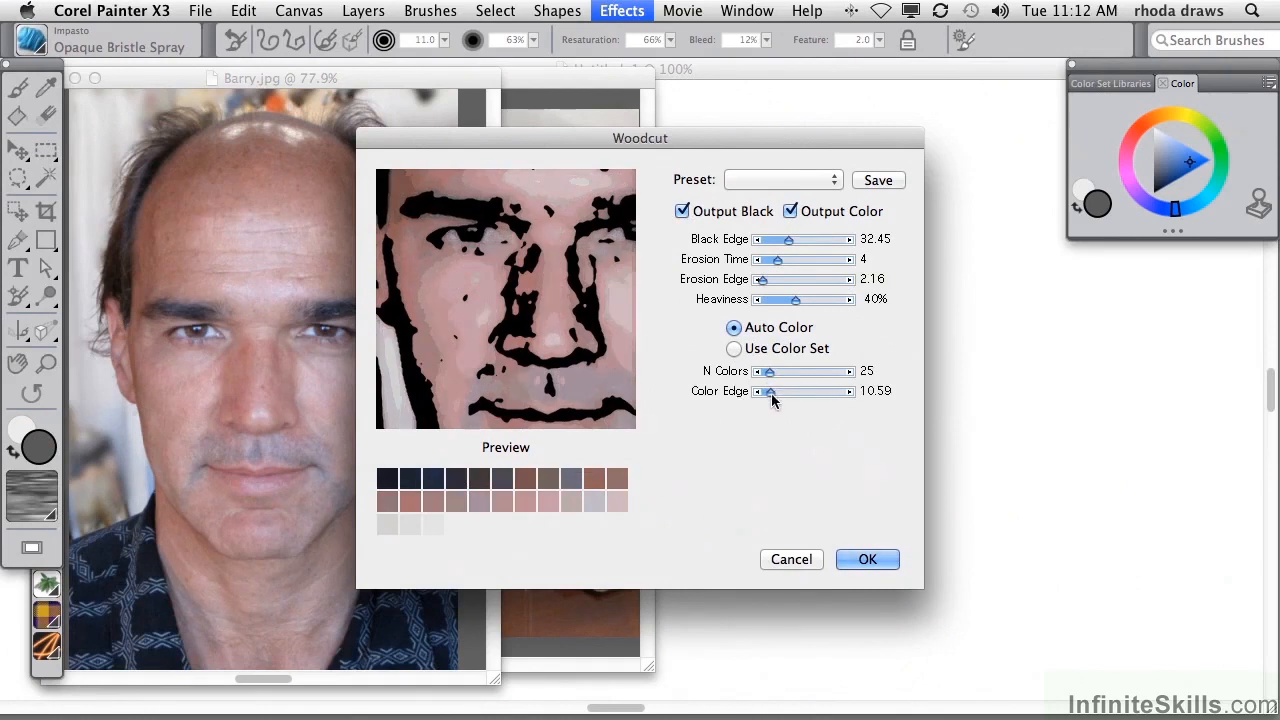
left_click(868, 560)
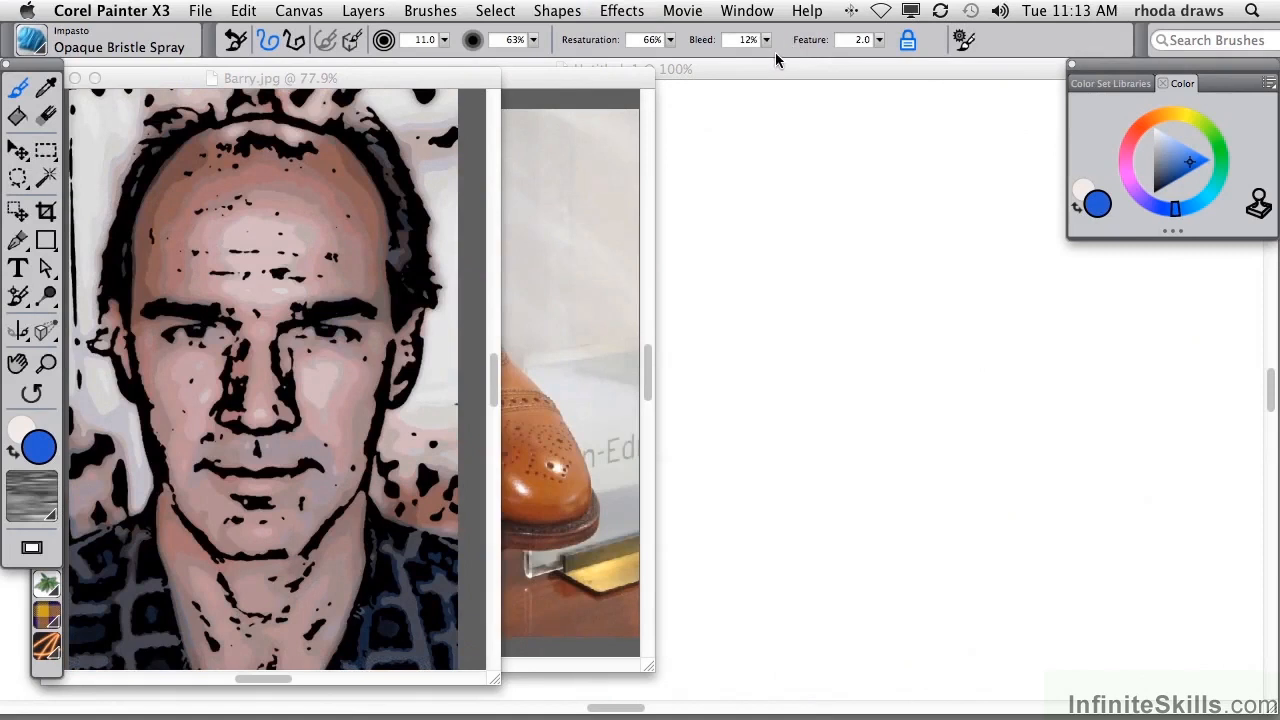
mouse_move(634, 8)
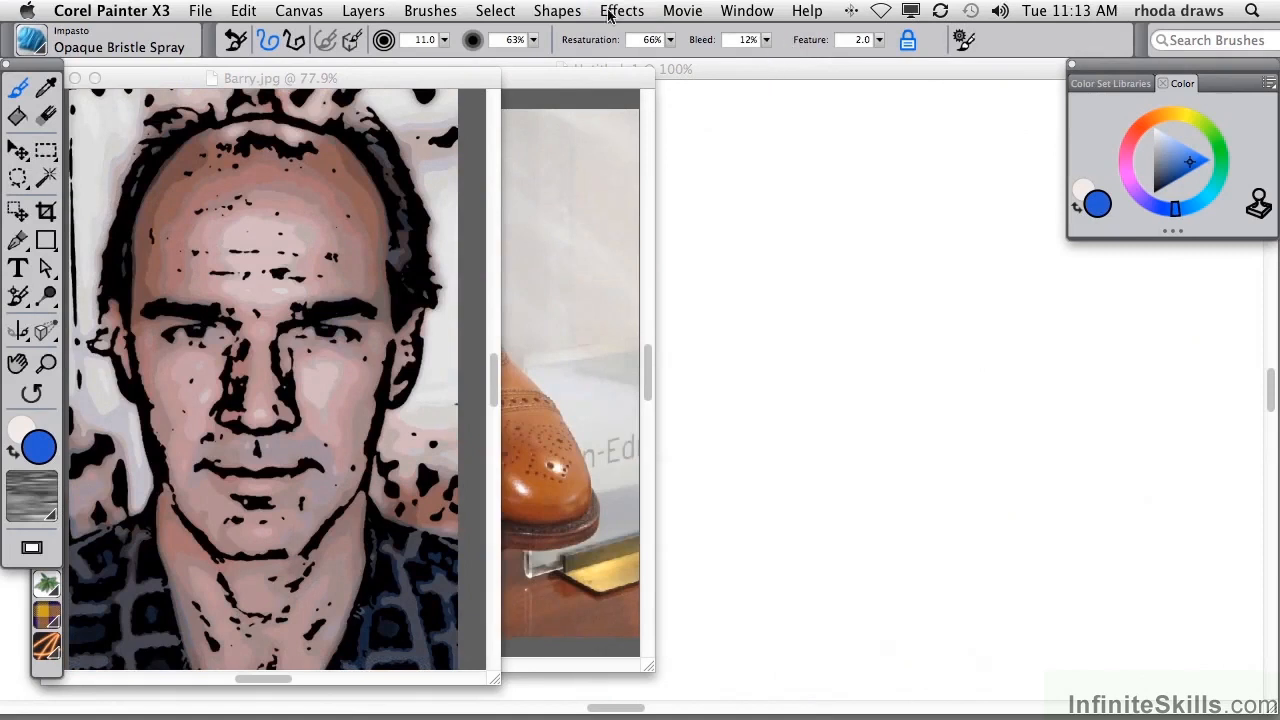
Undo the woodcut and set up Distress with smaller edge size, higher edge amount, using Paper grain.
left_click(620, 12)
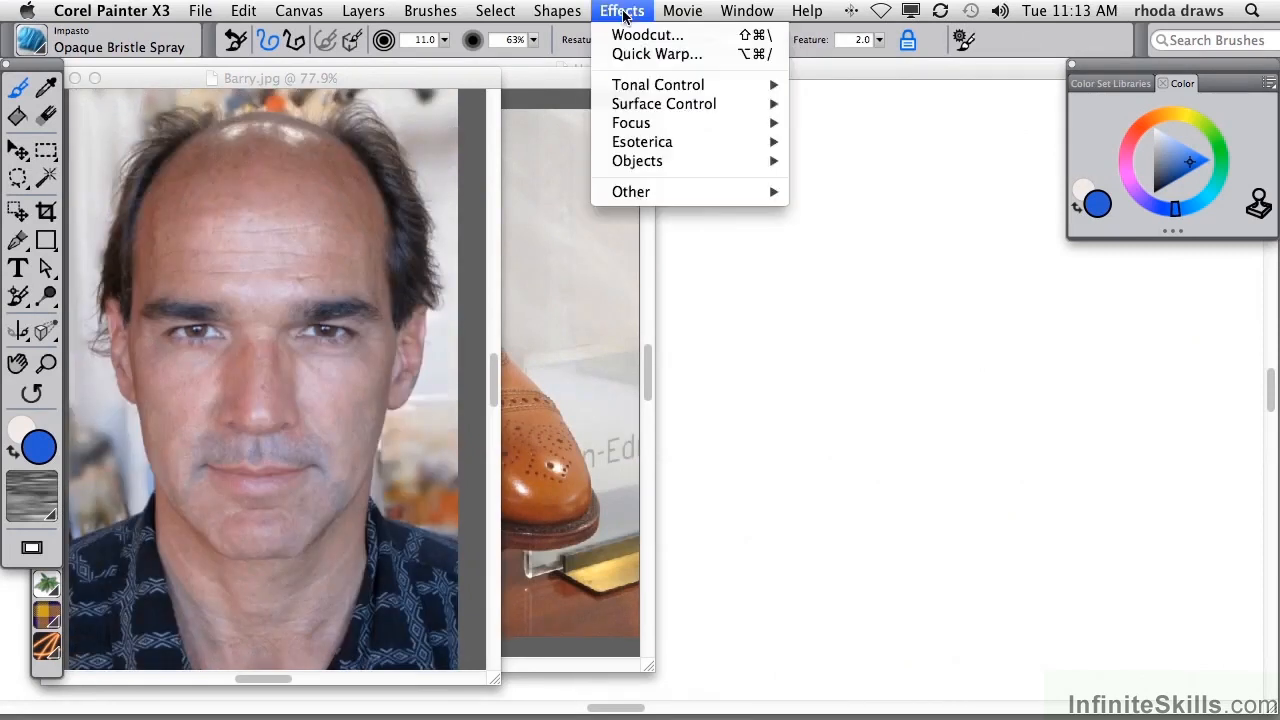
mouse_move(664, 104)
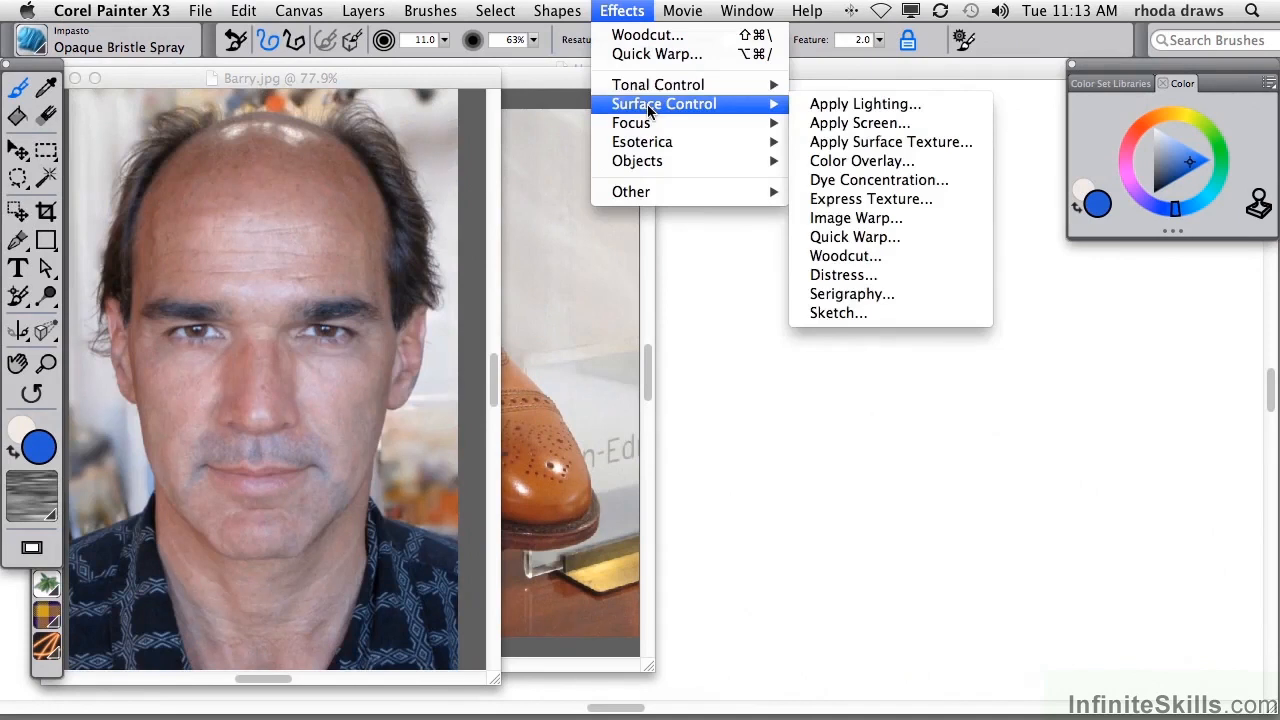
mouse_move(856, 218)
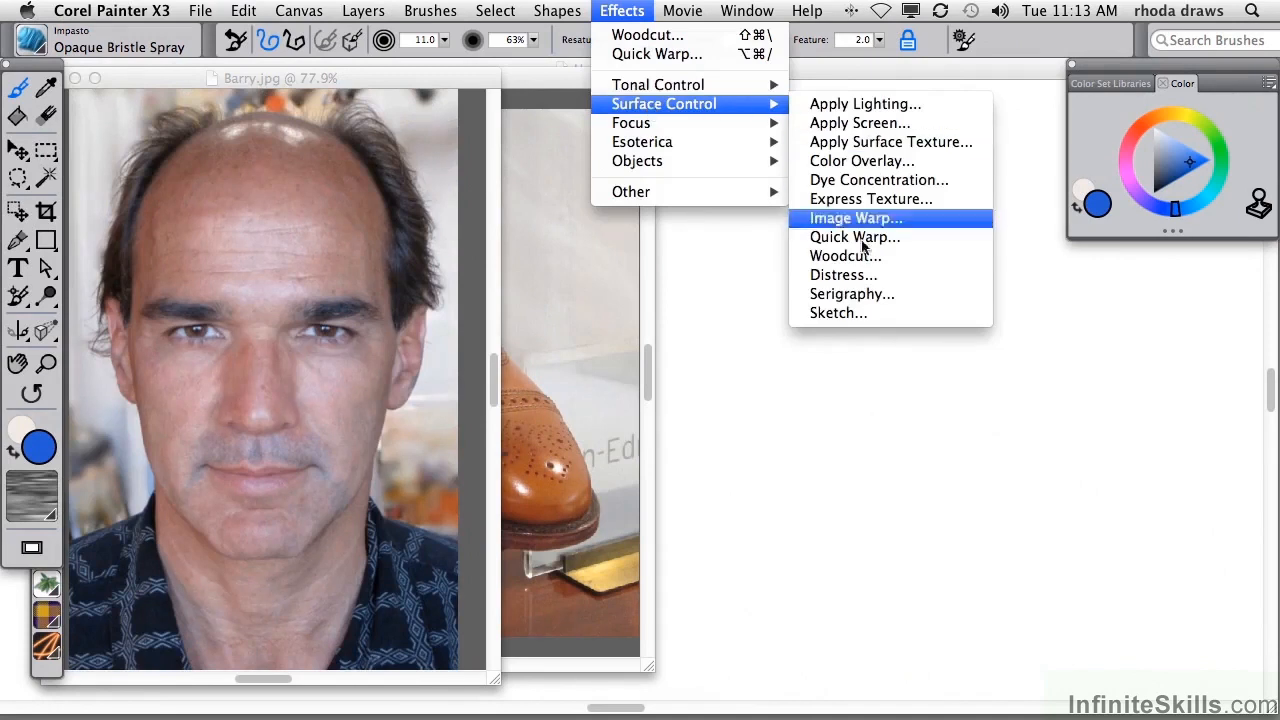
left_click(844, 276)
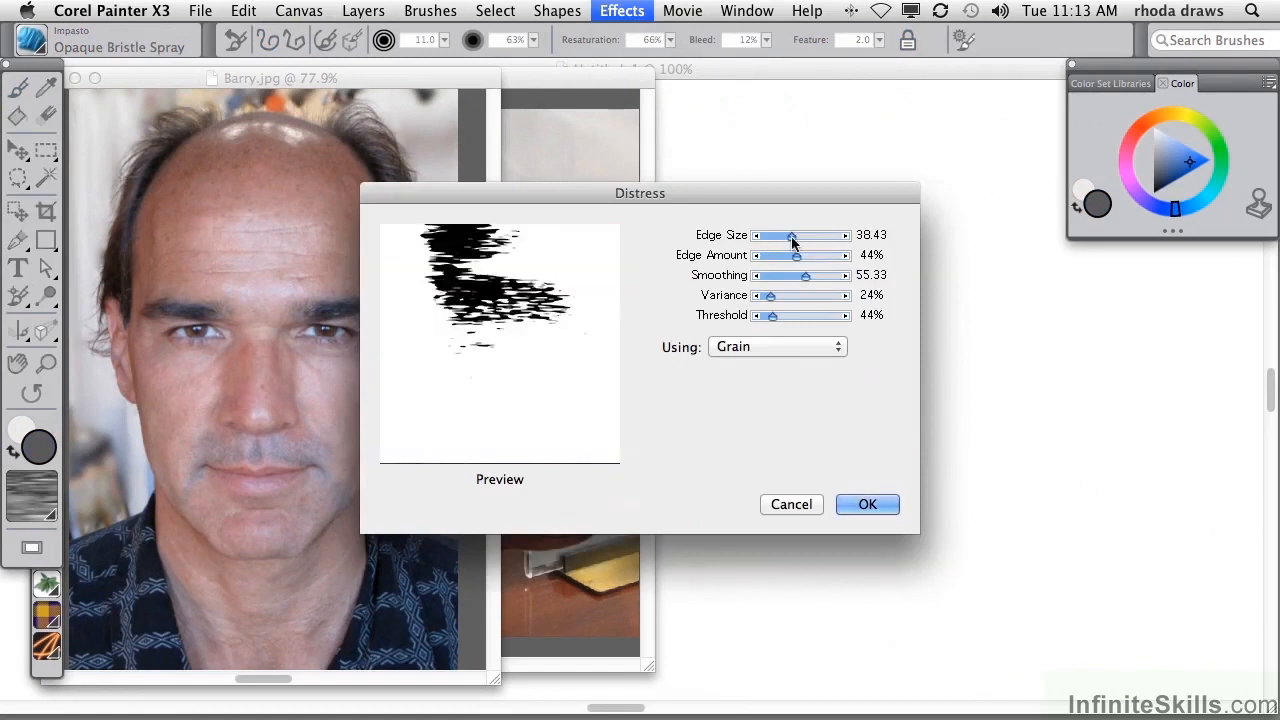
left_click_drag(792, 236, 764, 256)
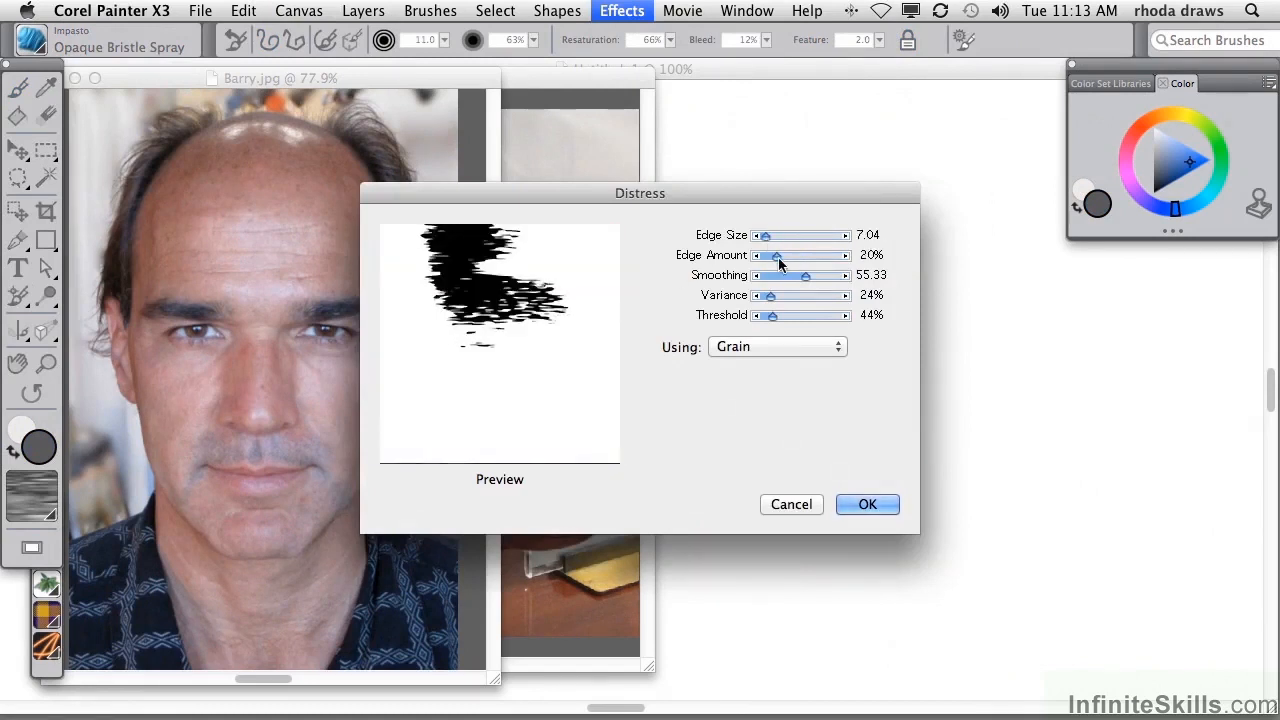
left_click_drag(780, 256, 810, 256)
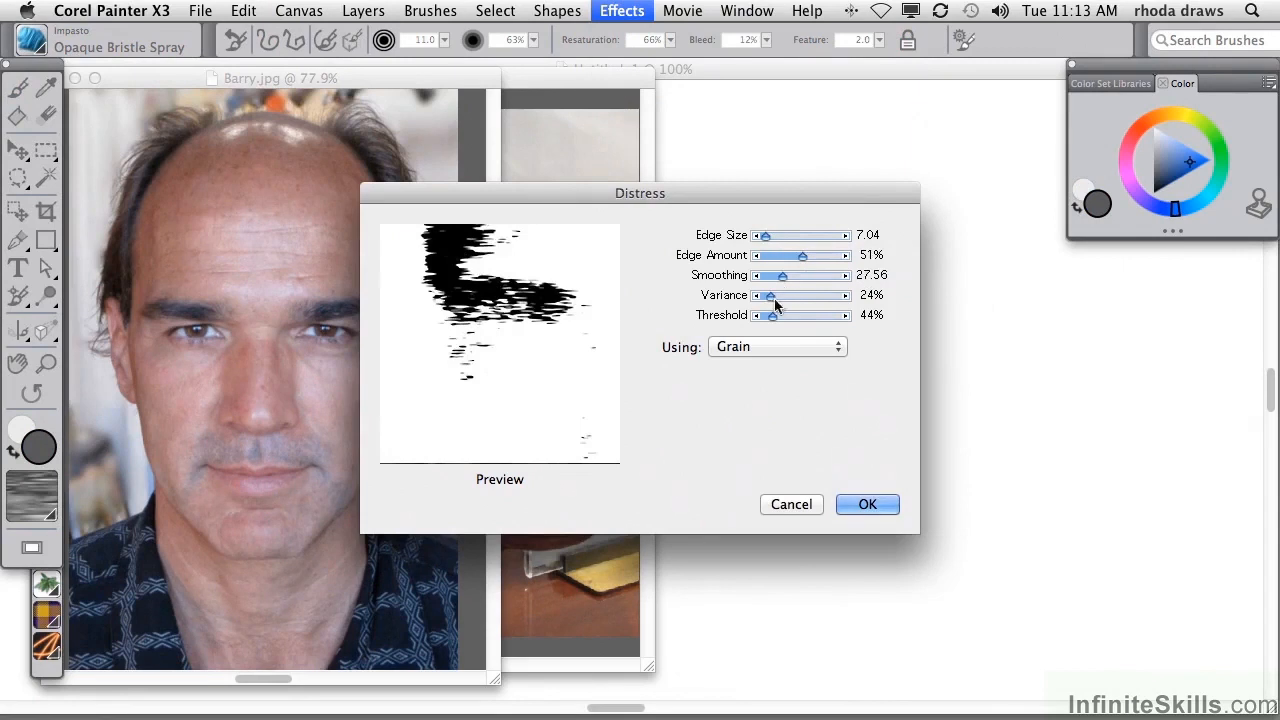
left_click(776, 346)
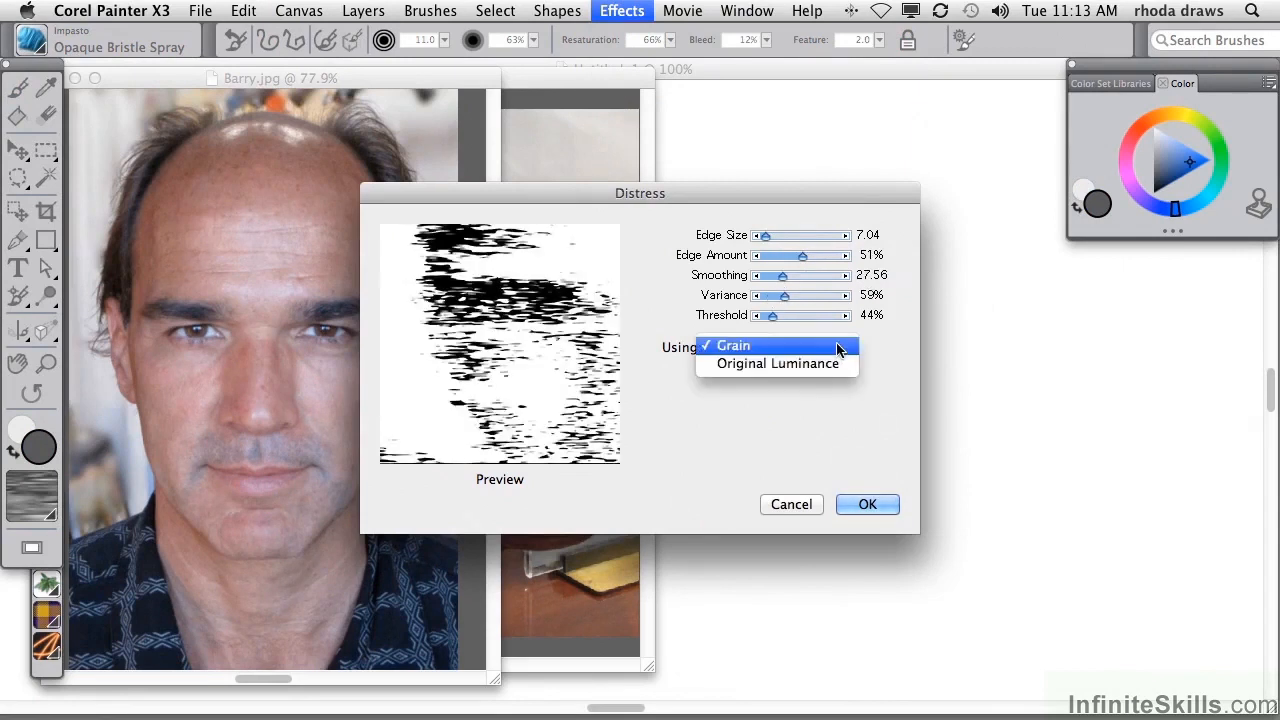
left_click(776, 364)
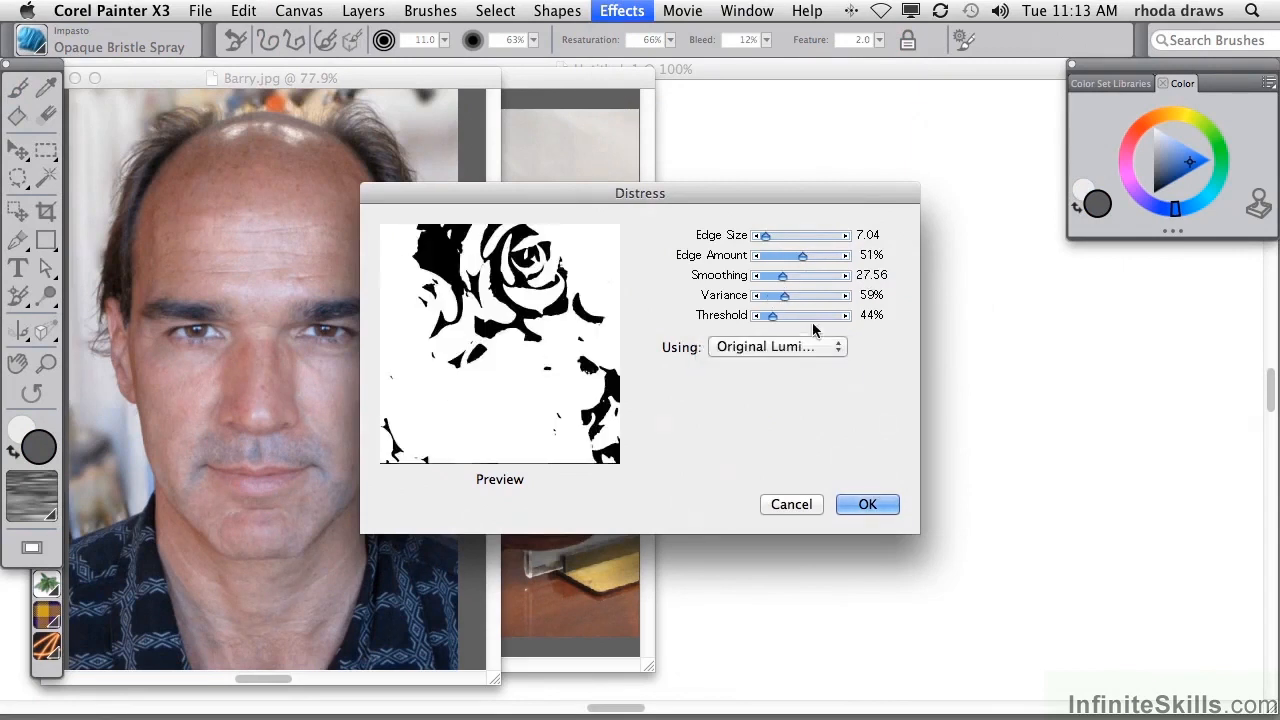
left_click(776, 346)
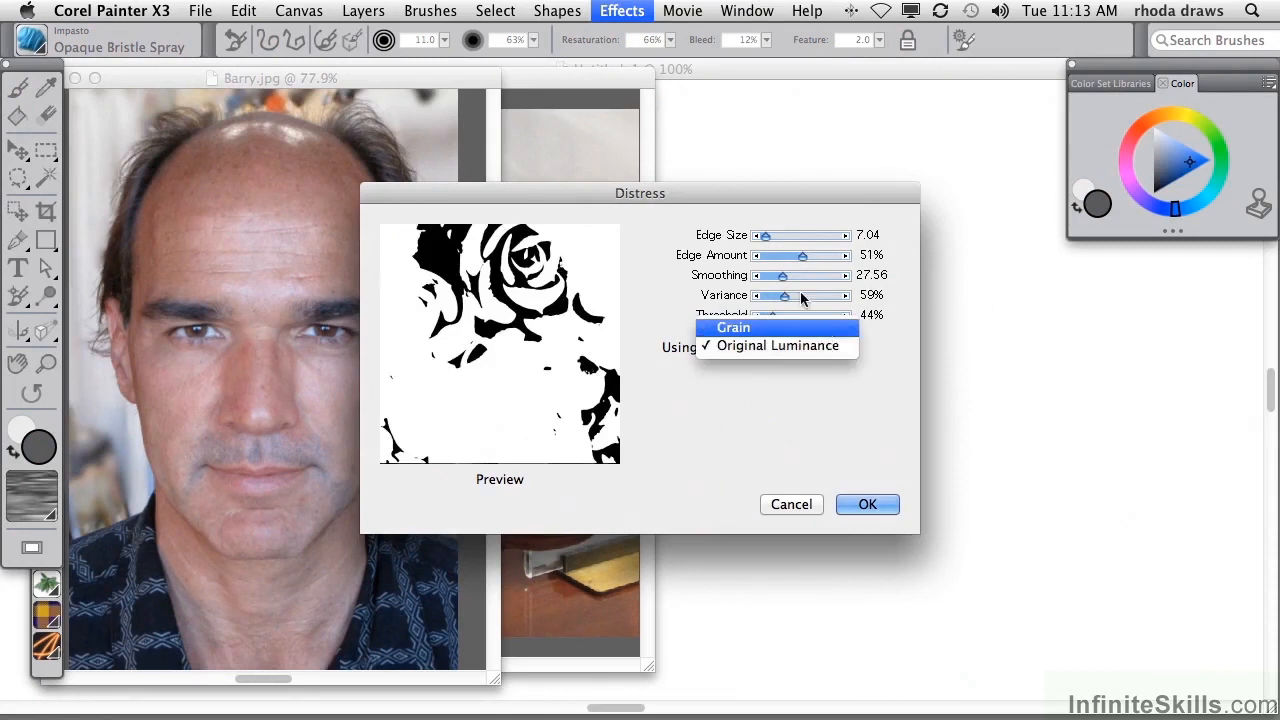
left_click(732, 328)
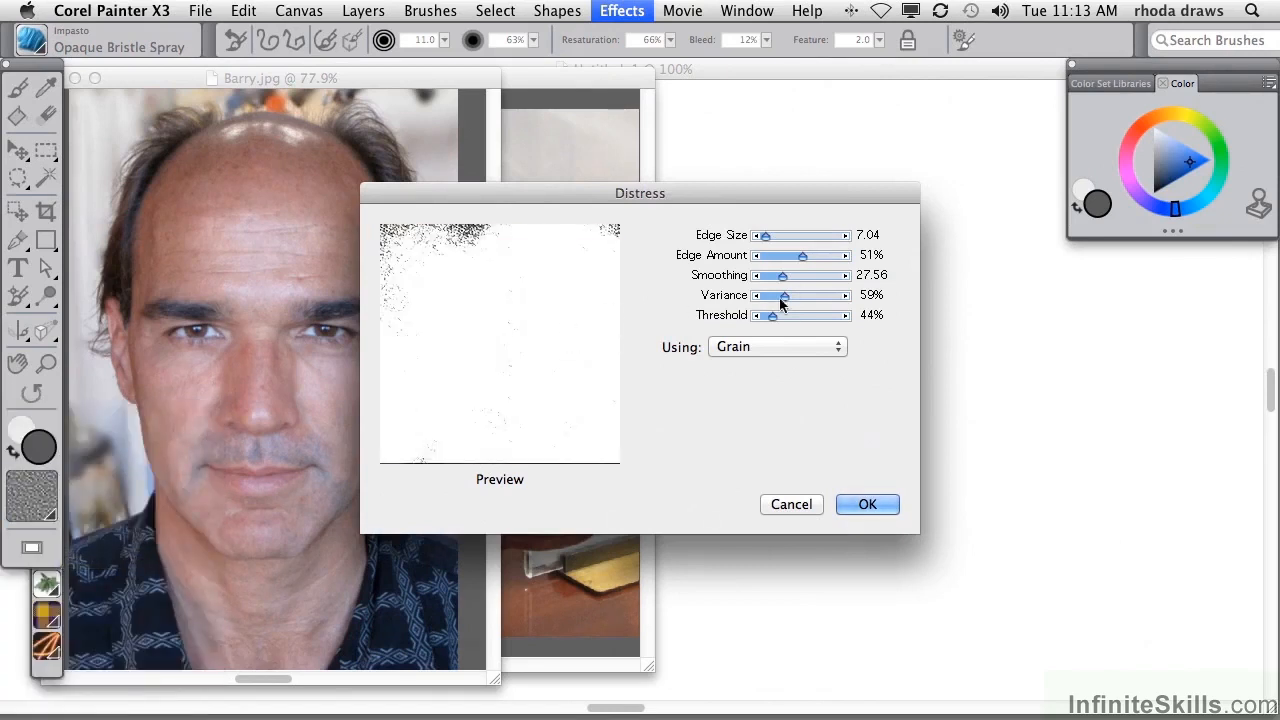
Raise the Distress threshold, apply it to the portrait, then fade it away to restore the photo.
left_click_drag(768, 314, 778, 314)
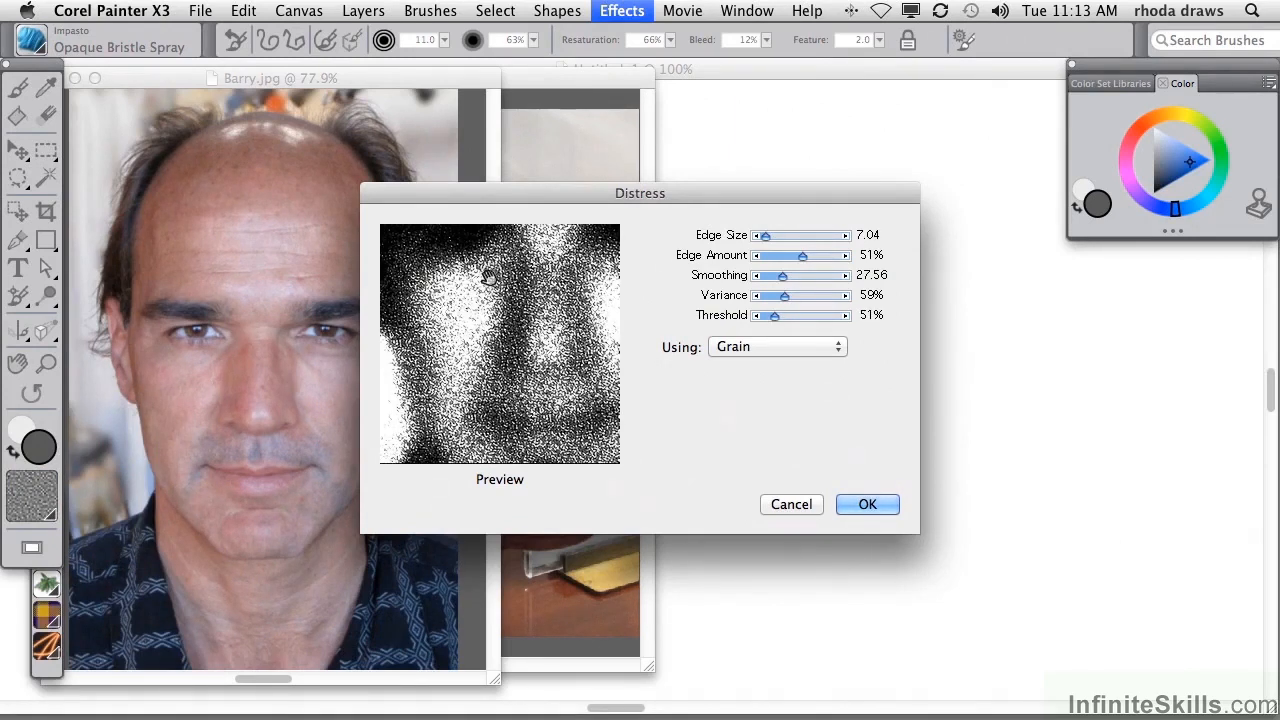
left_click(868, 504)
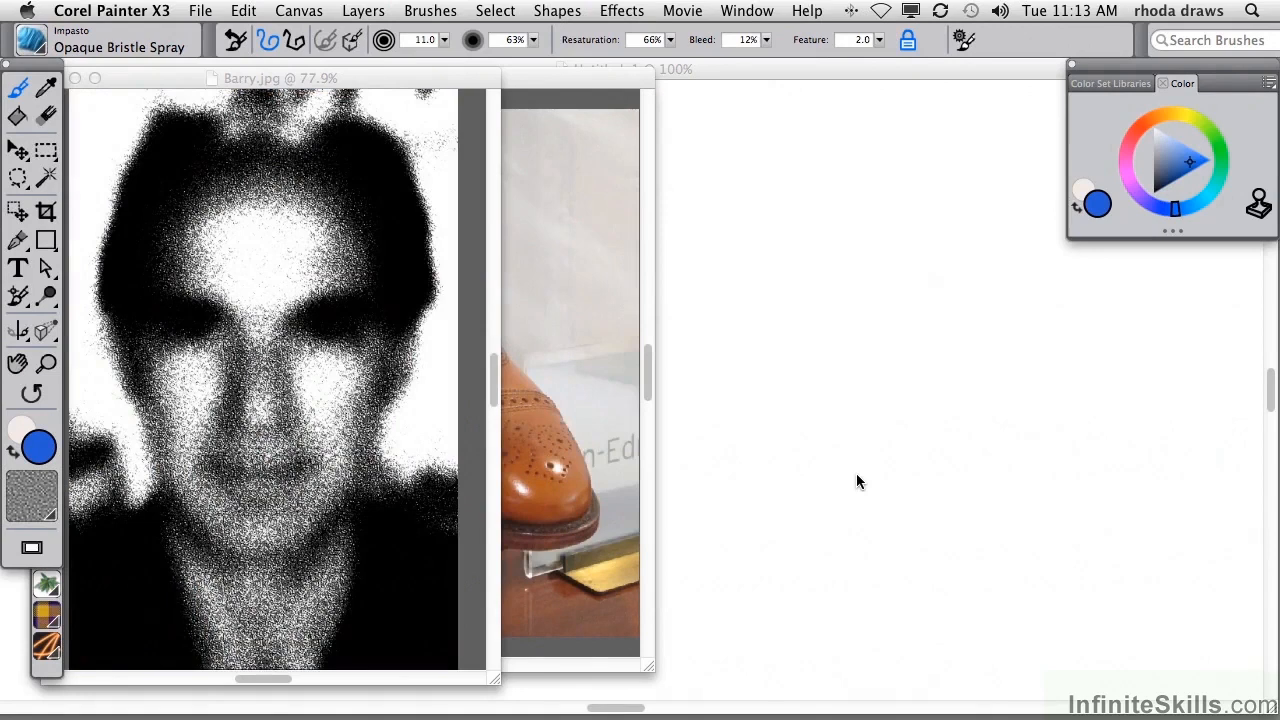
mouse_move(234, 36)
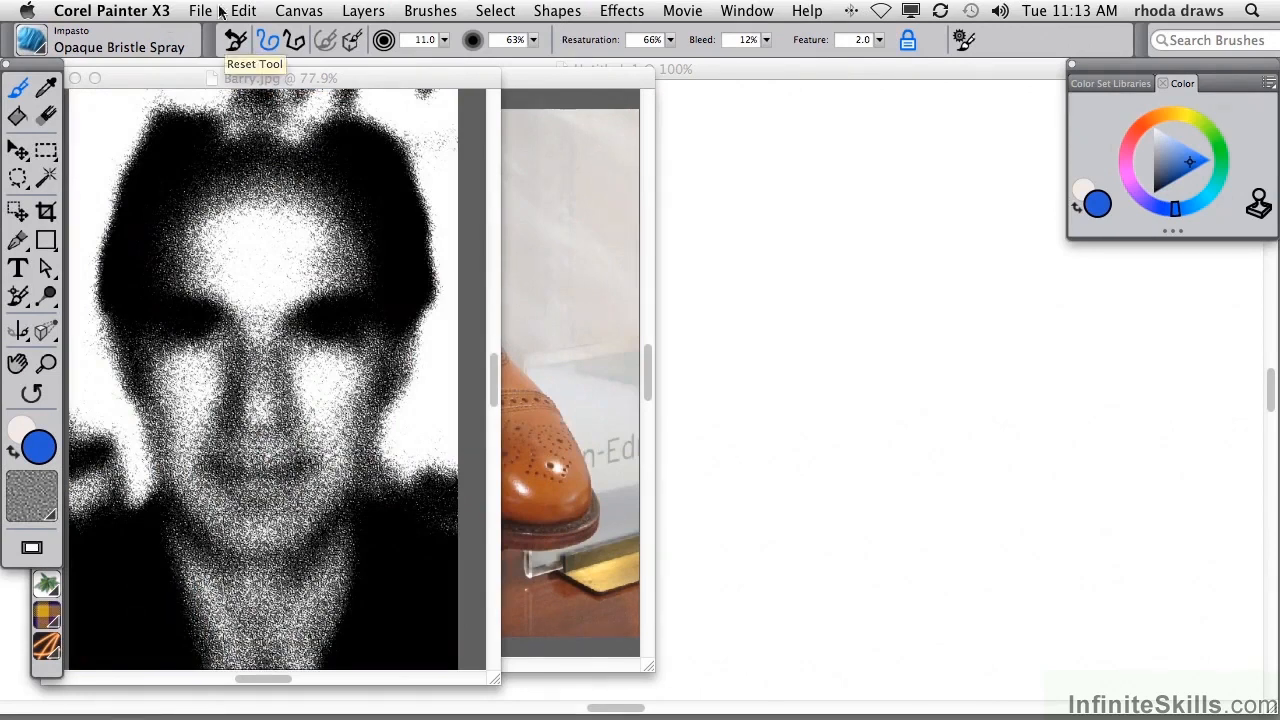
left_click(256, 12)
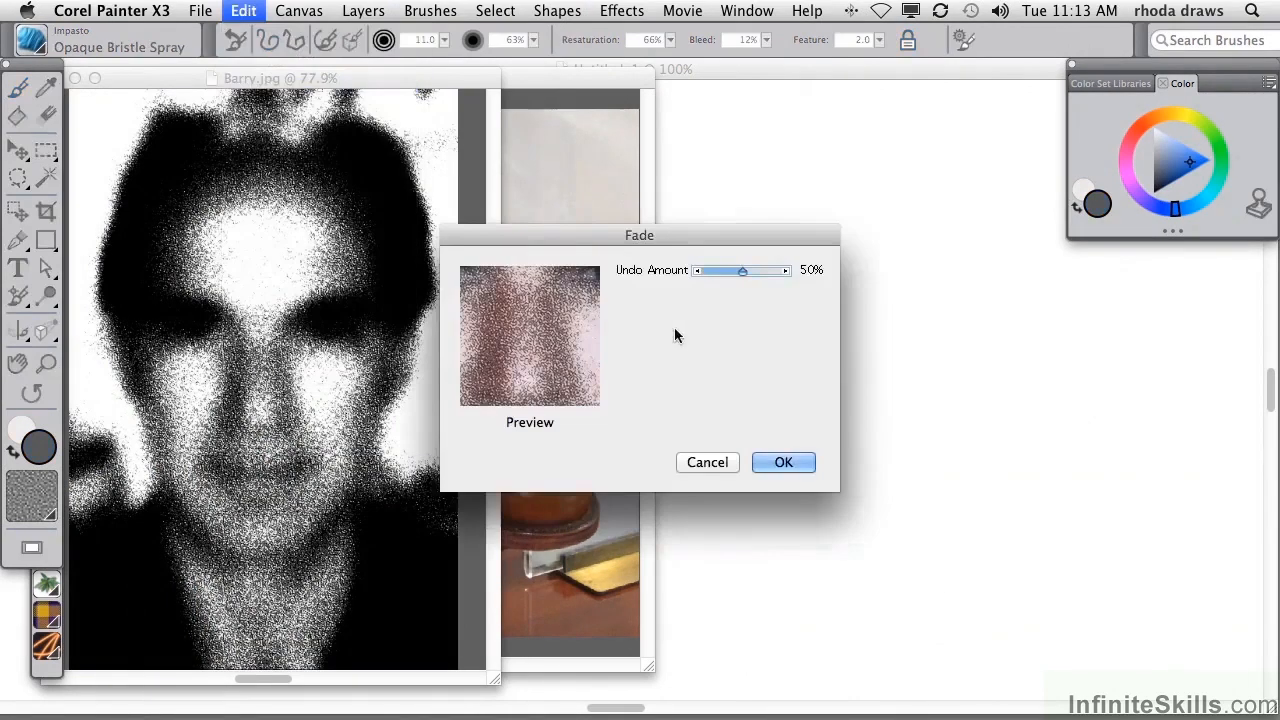
left_click(784, 462)
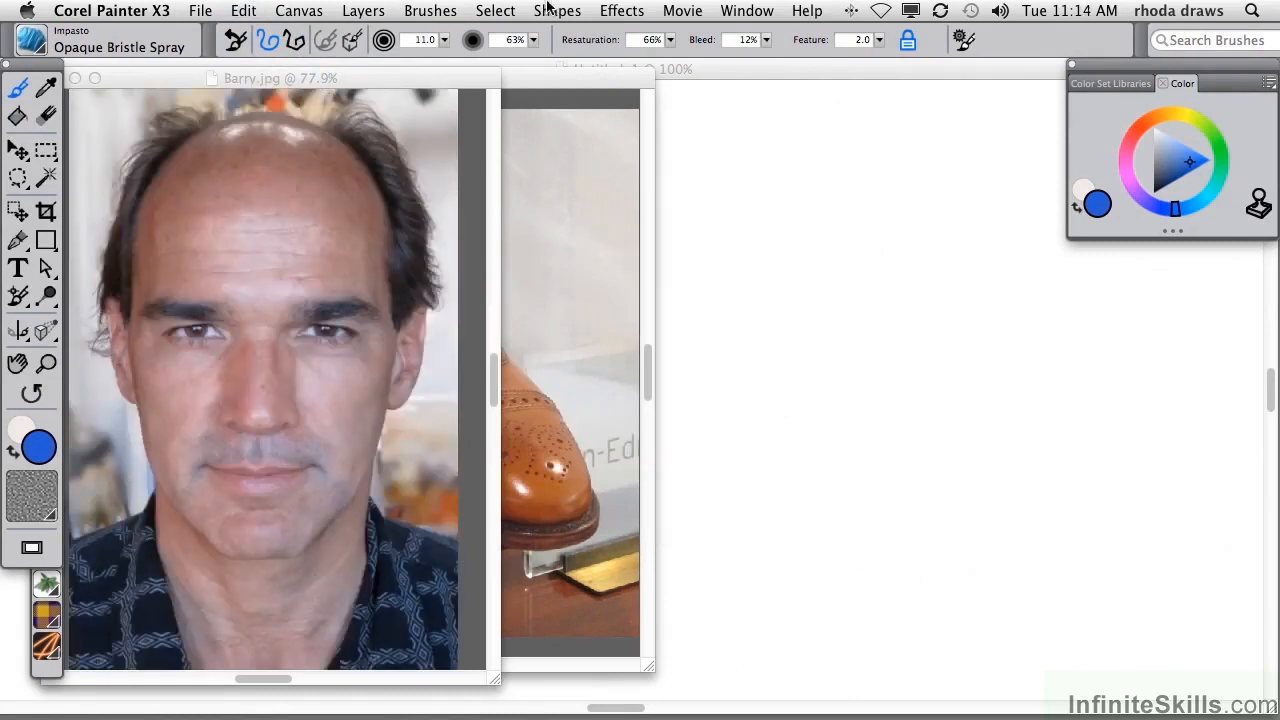
Apply the Sketch effect with low smoothing and a lowered high threshold.
left_click(620, 10)
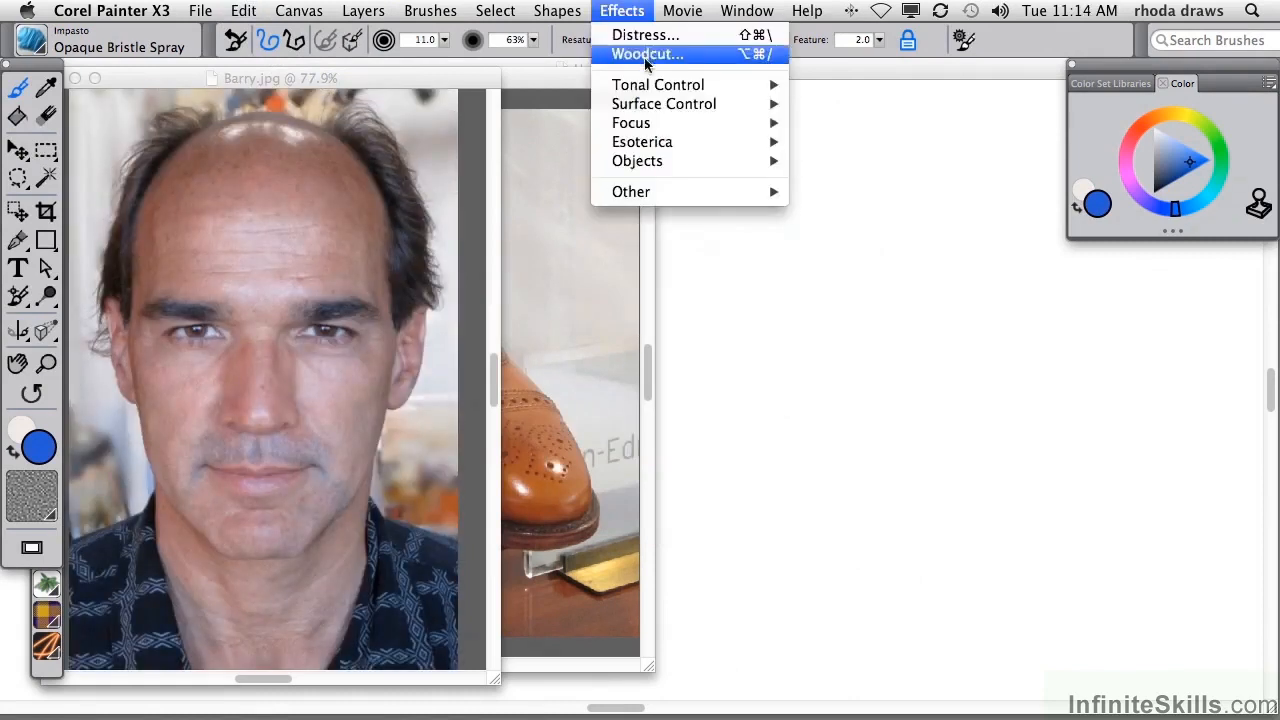
mouse_move(664, 104)
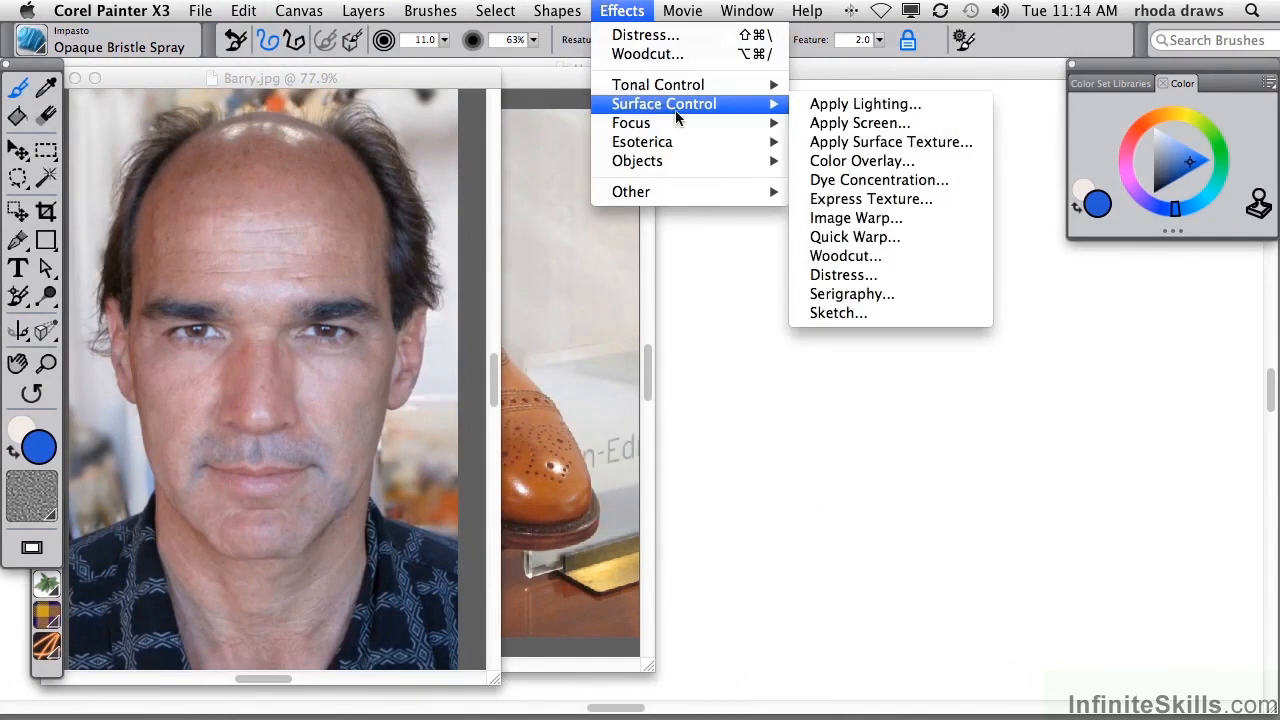
left_click(836, 312)
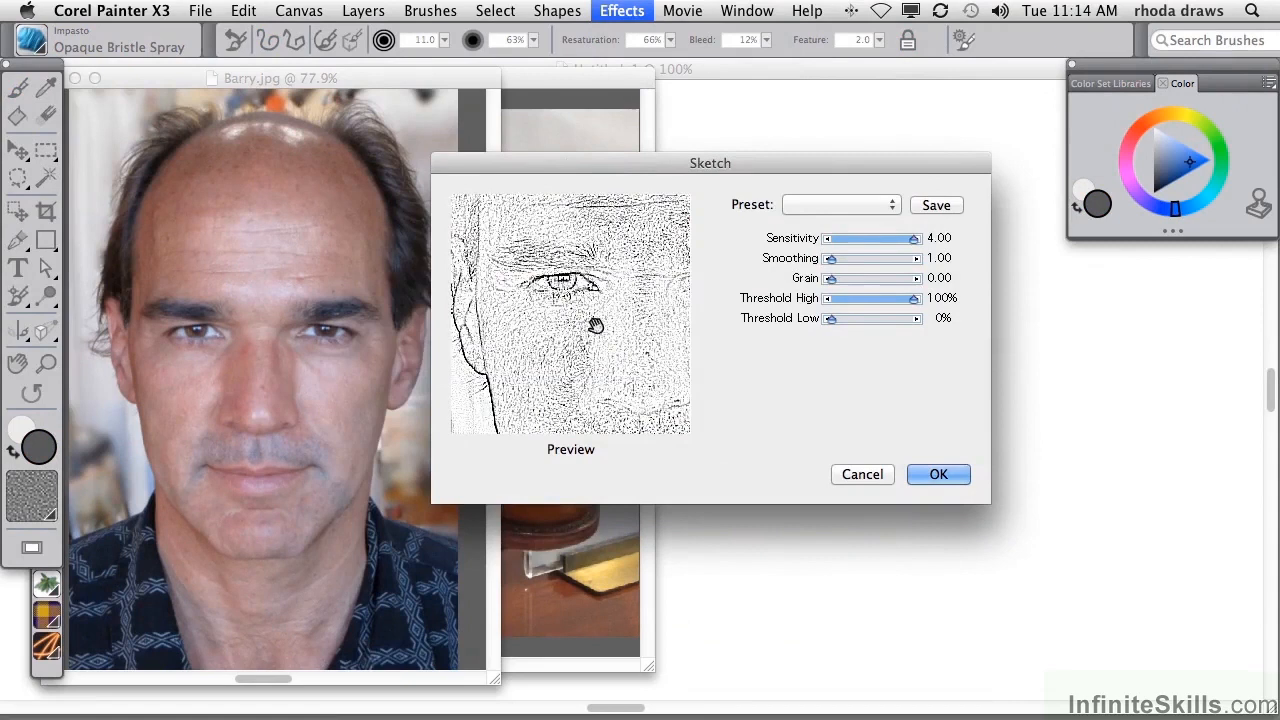
left_click_drag(912, 238, 888, 238)
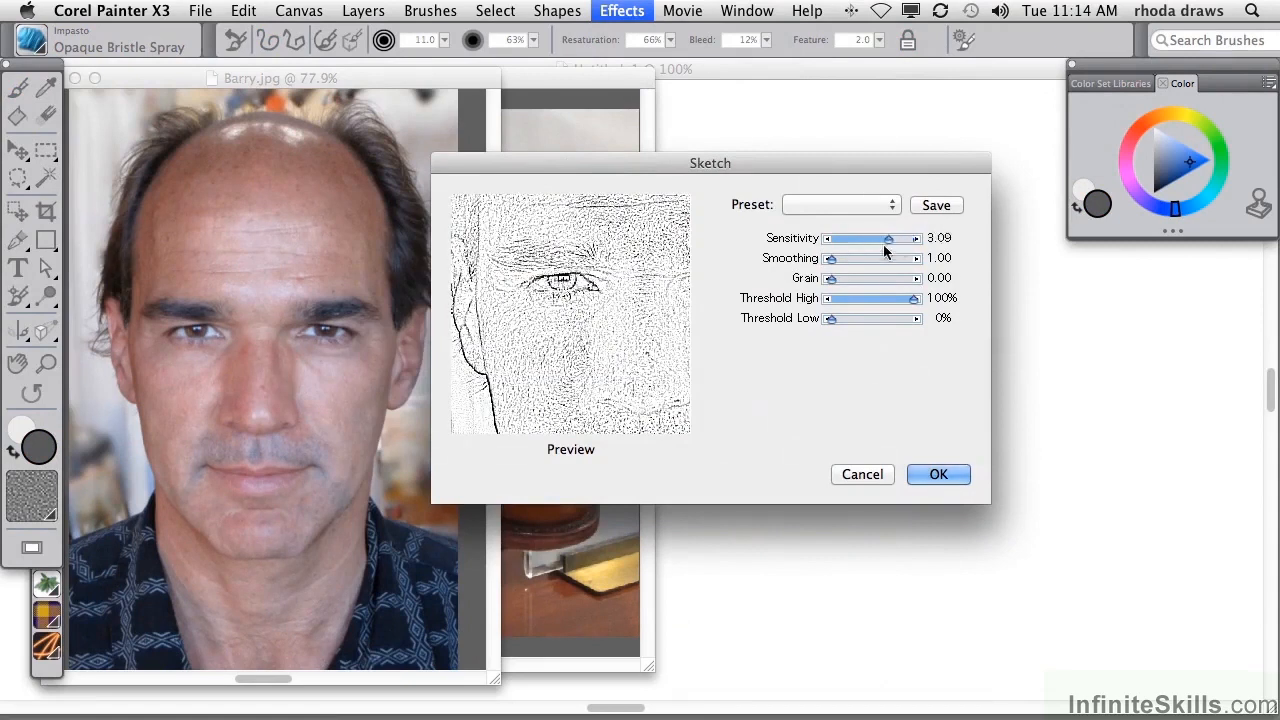
left_click_drag(832, 256, 846, 256)
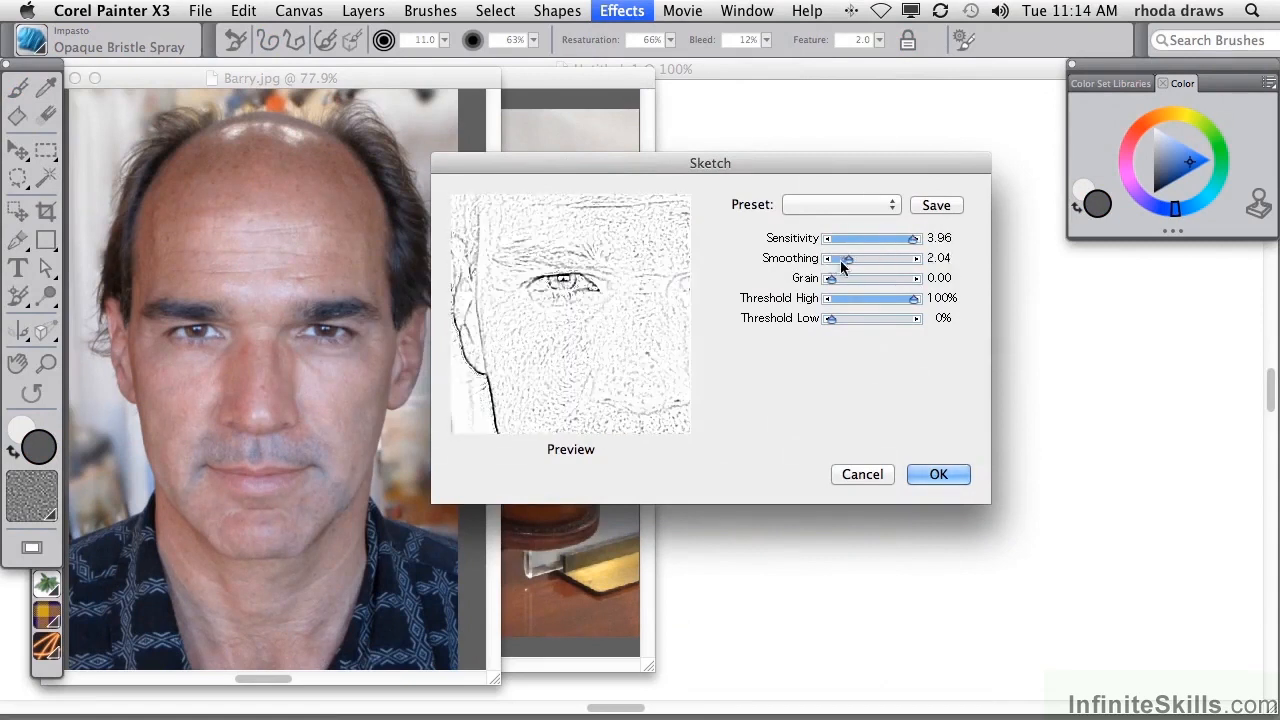
left_click_drag(848, 258, 832, 258)
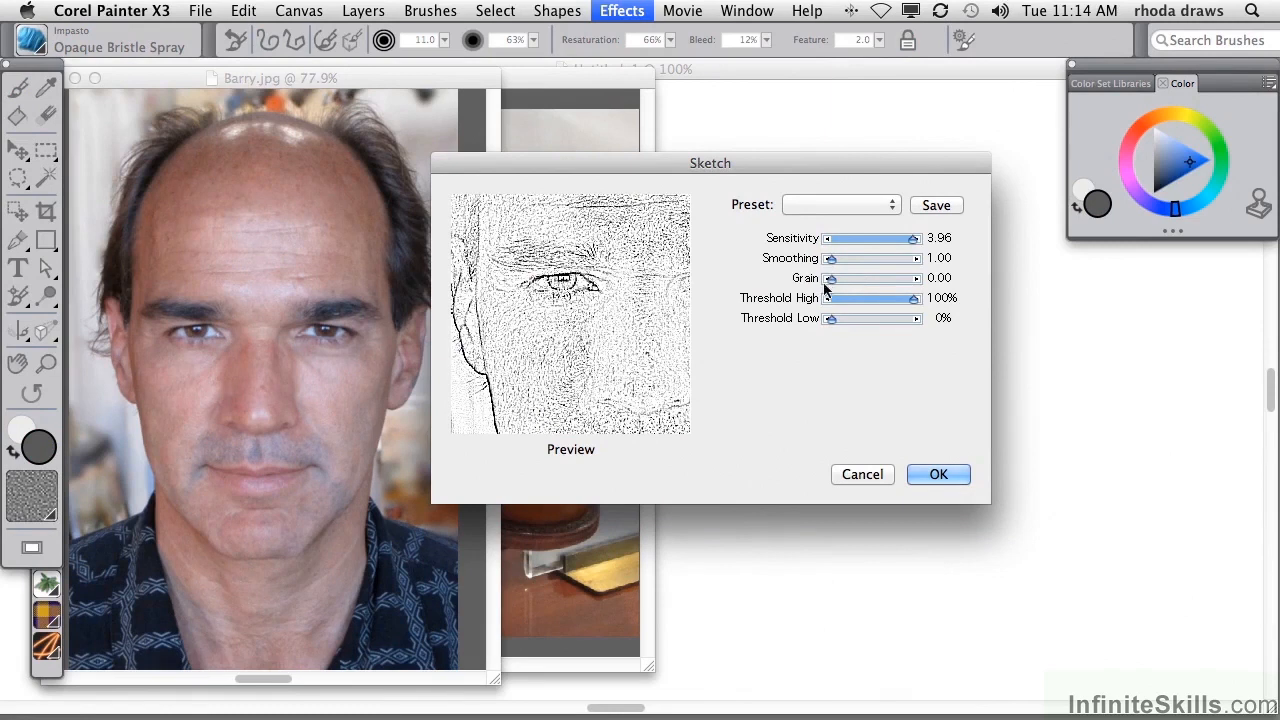
left_click_drag(910, 296, 848, 296)
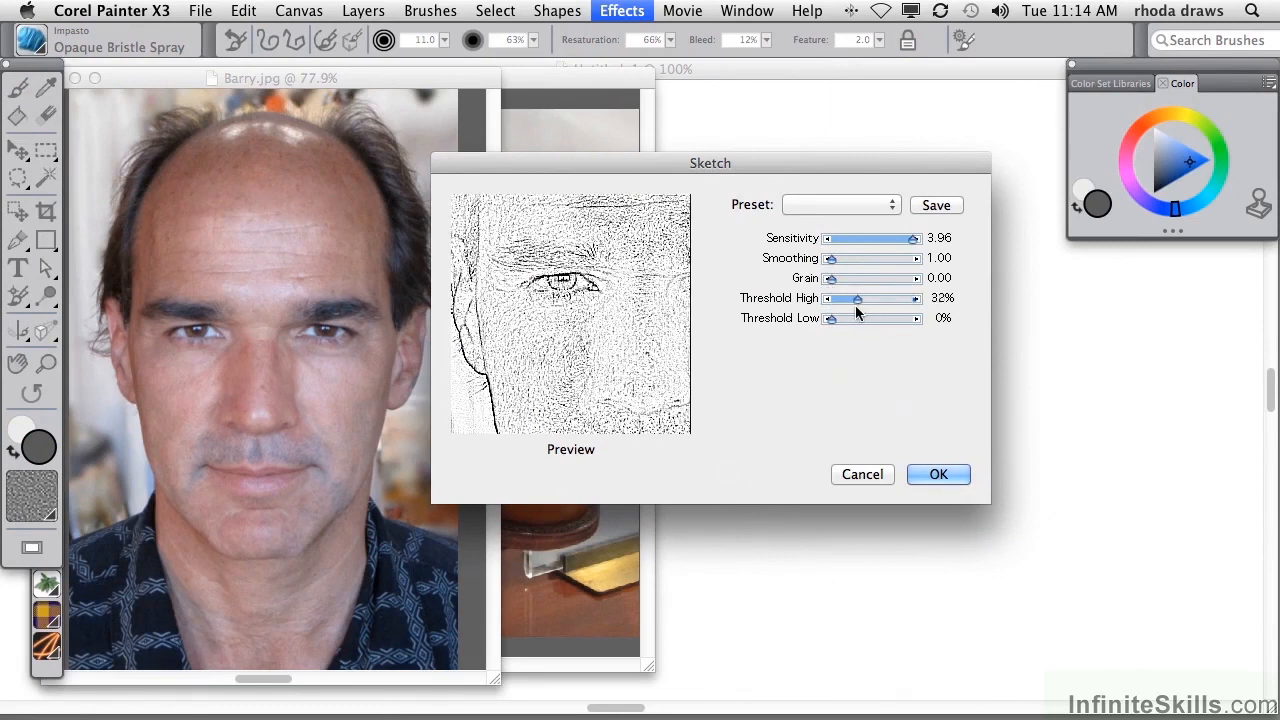
mouse_move(840, 210)
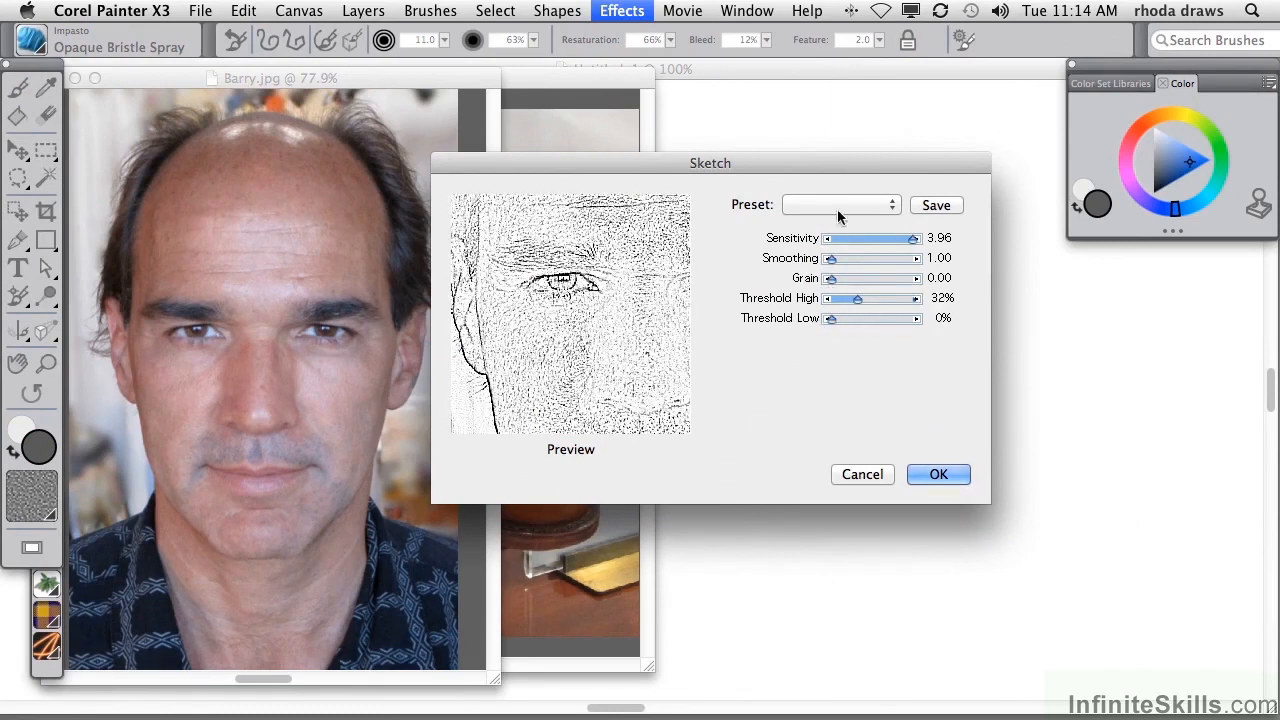
left_click(938, 474)
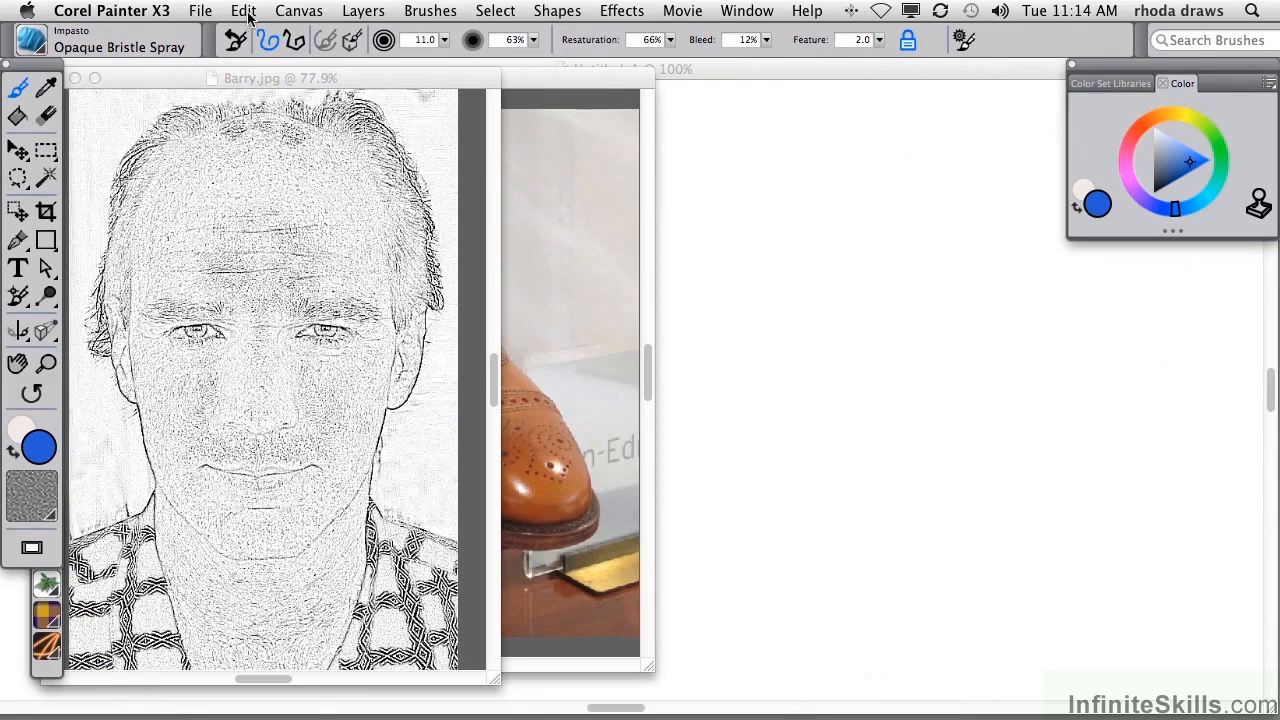
Fade the sketch effect by 50% so the original photo shows through.
left_click(248, 12)
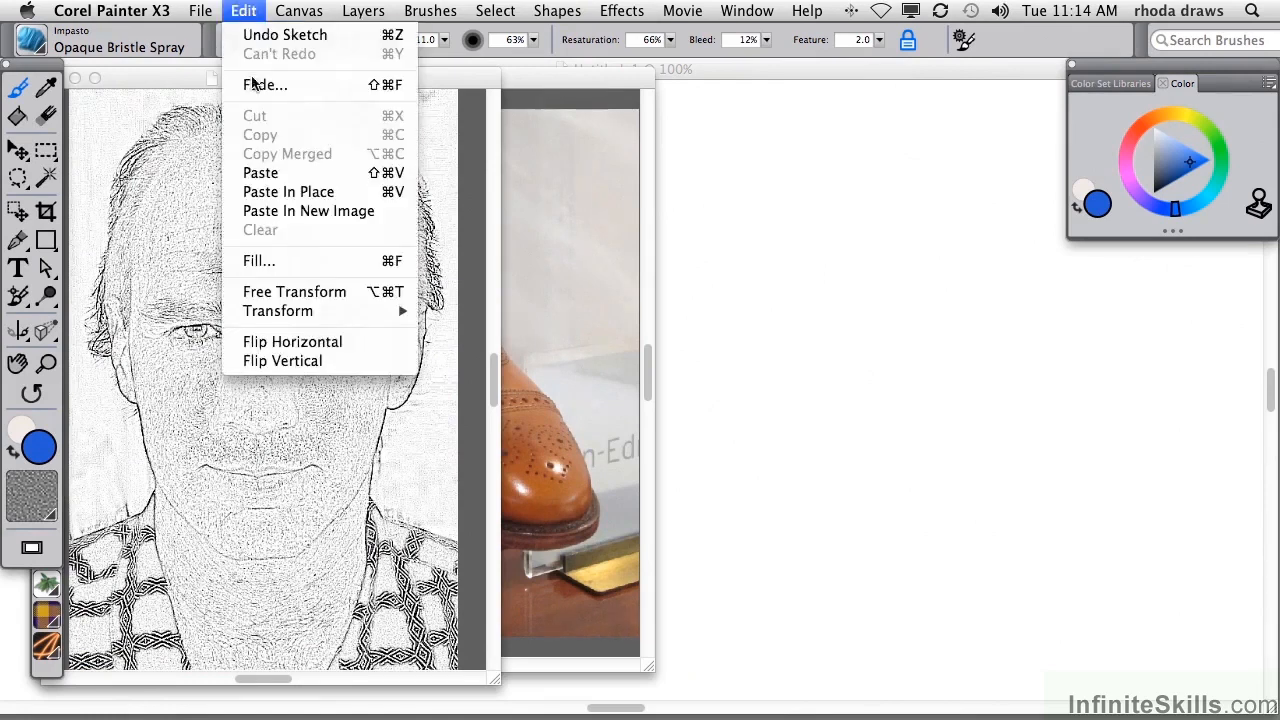
left_click(264, 84)
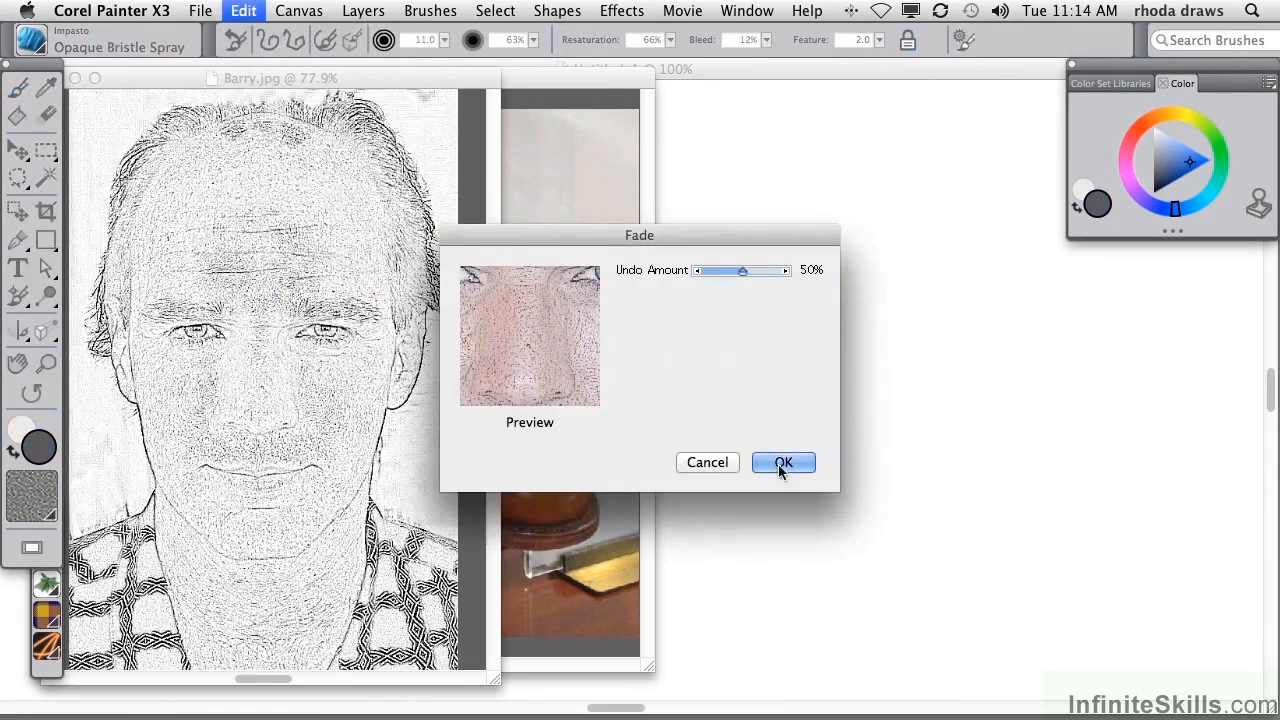
left_click(784, 462)
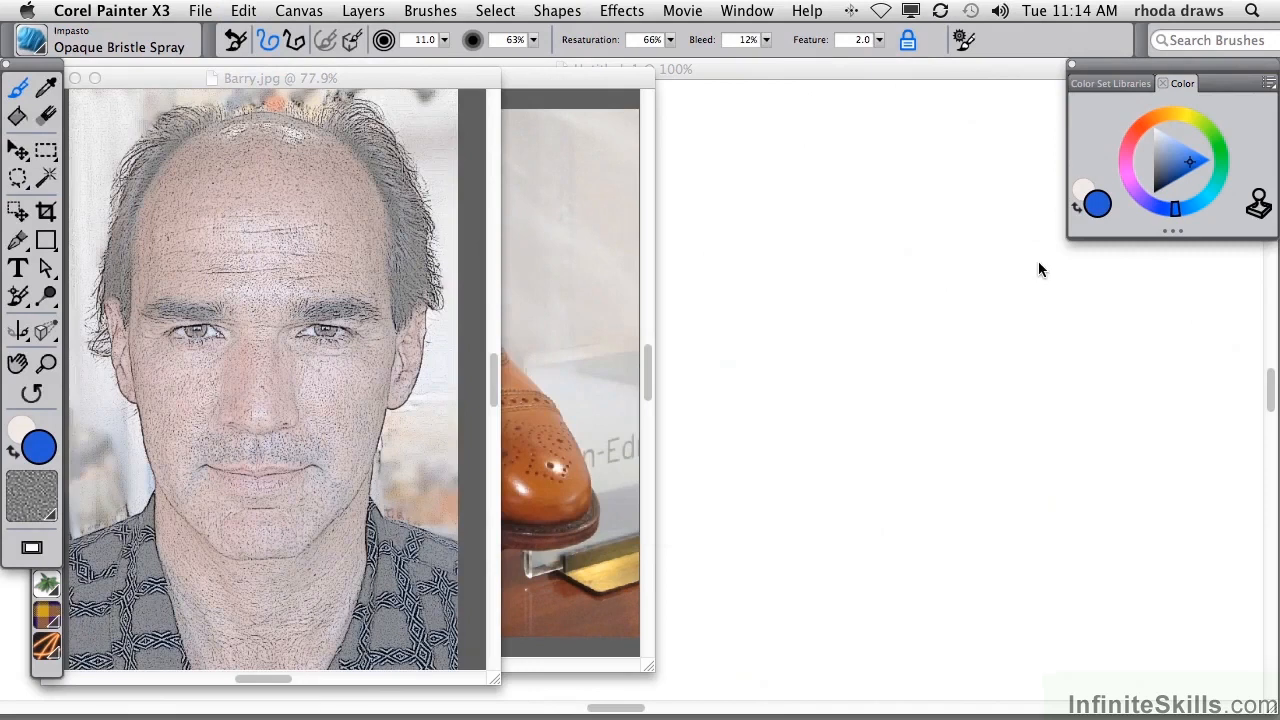
mouse_move(778, 432)
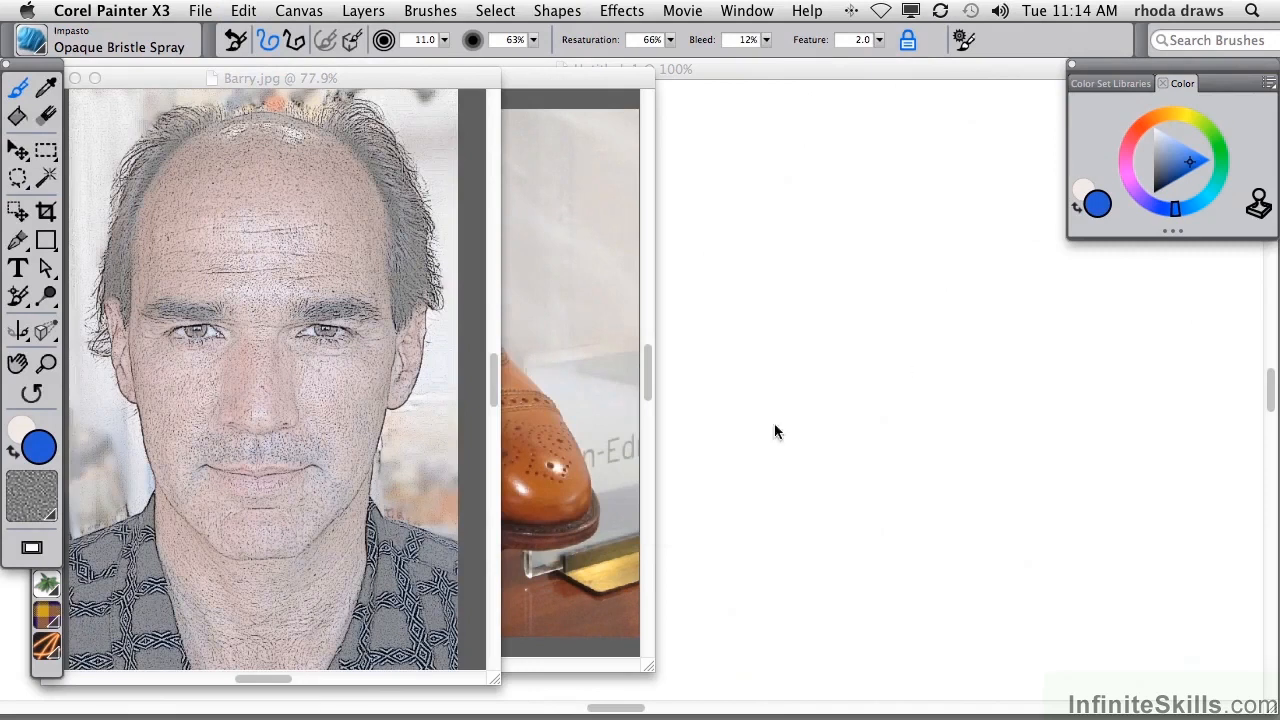
mouse_move(572, 90)
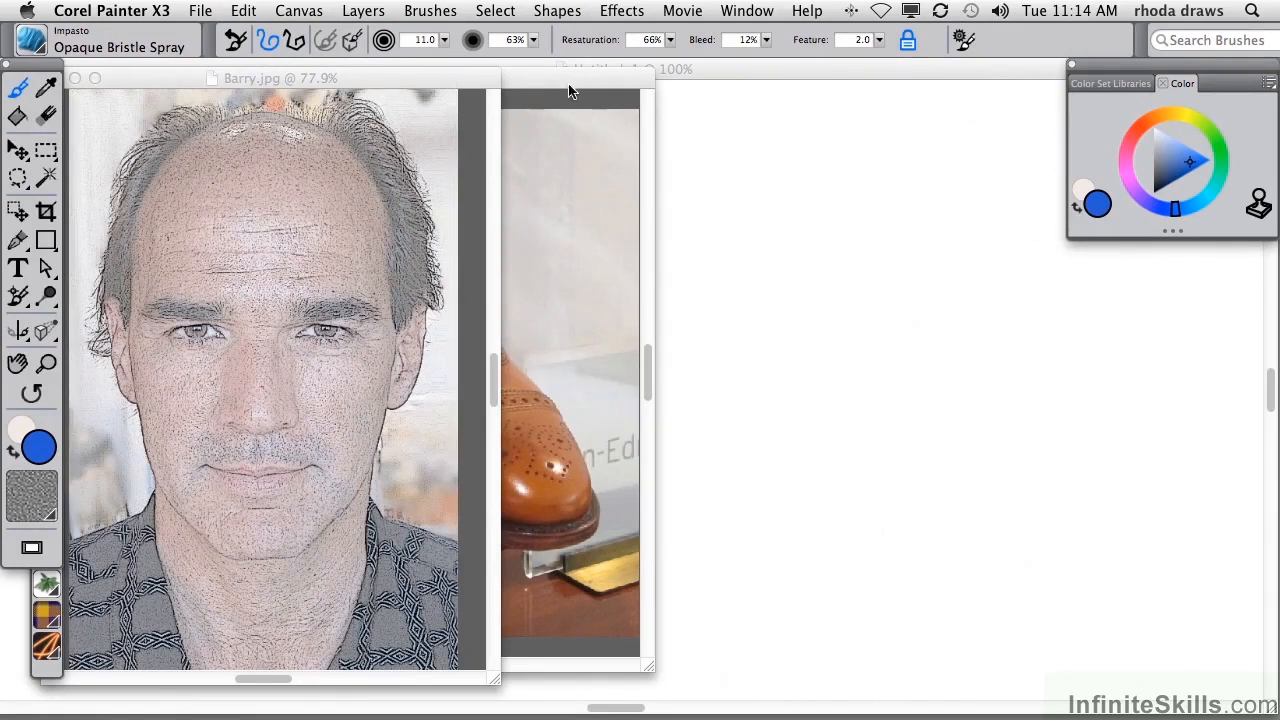
left_click(620, 12)
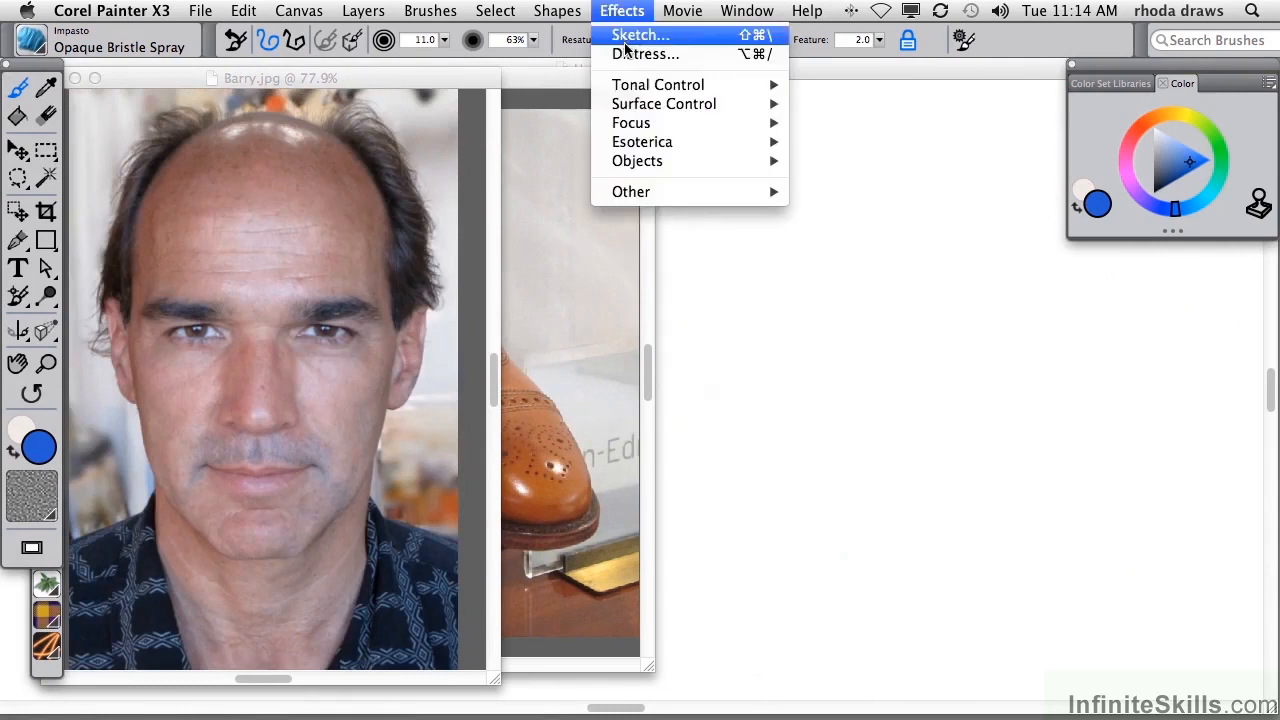
mouse_move(632, 122)
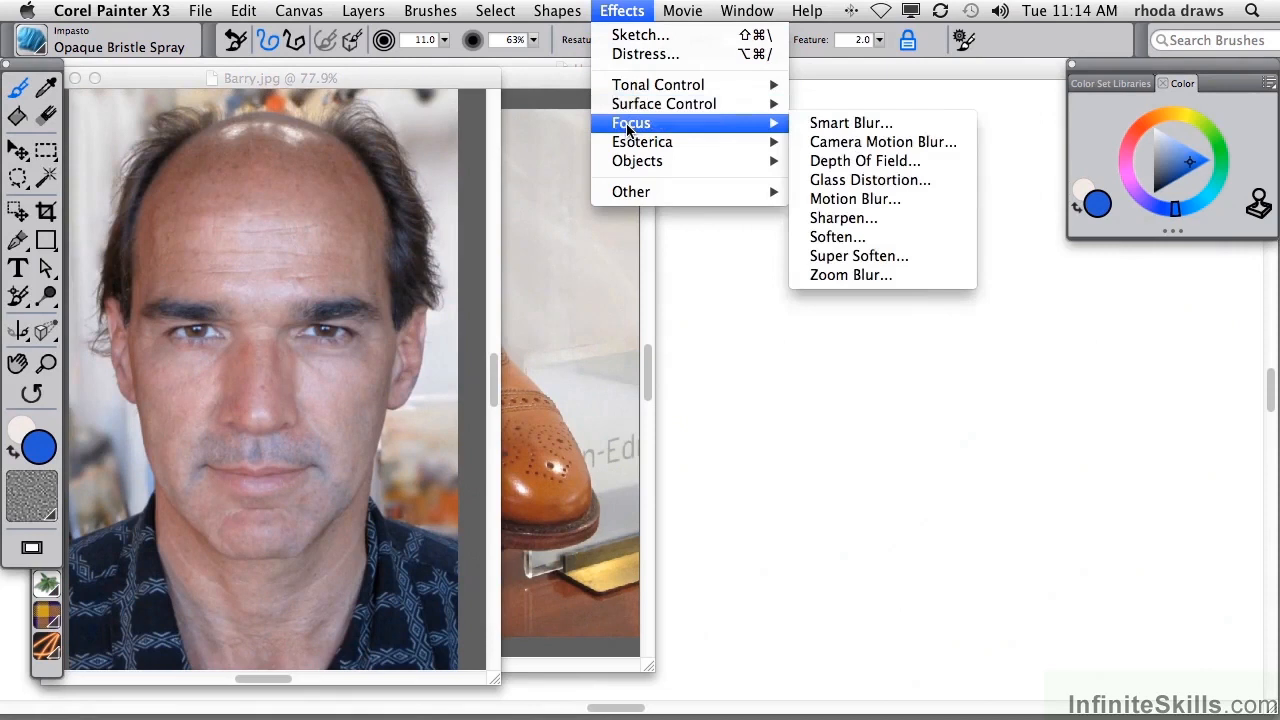
mouse_move(688, 132)
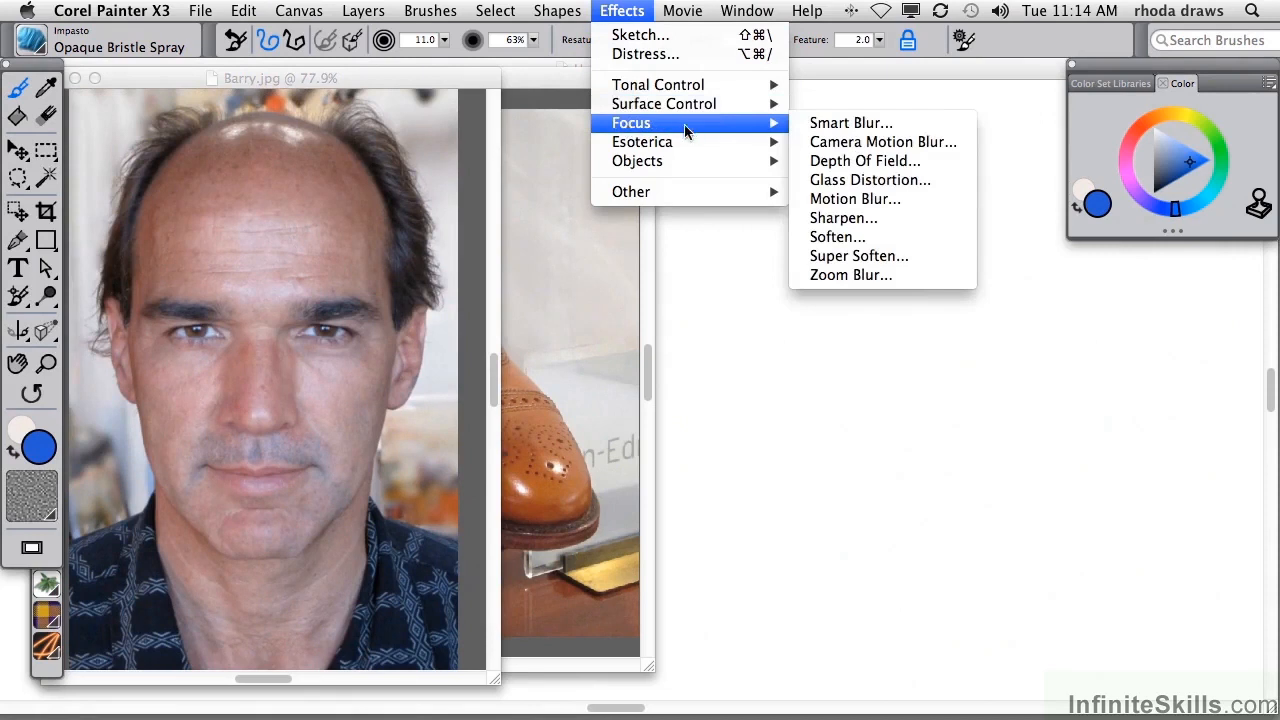
mouse_move(748, 128)
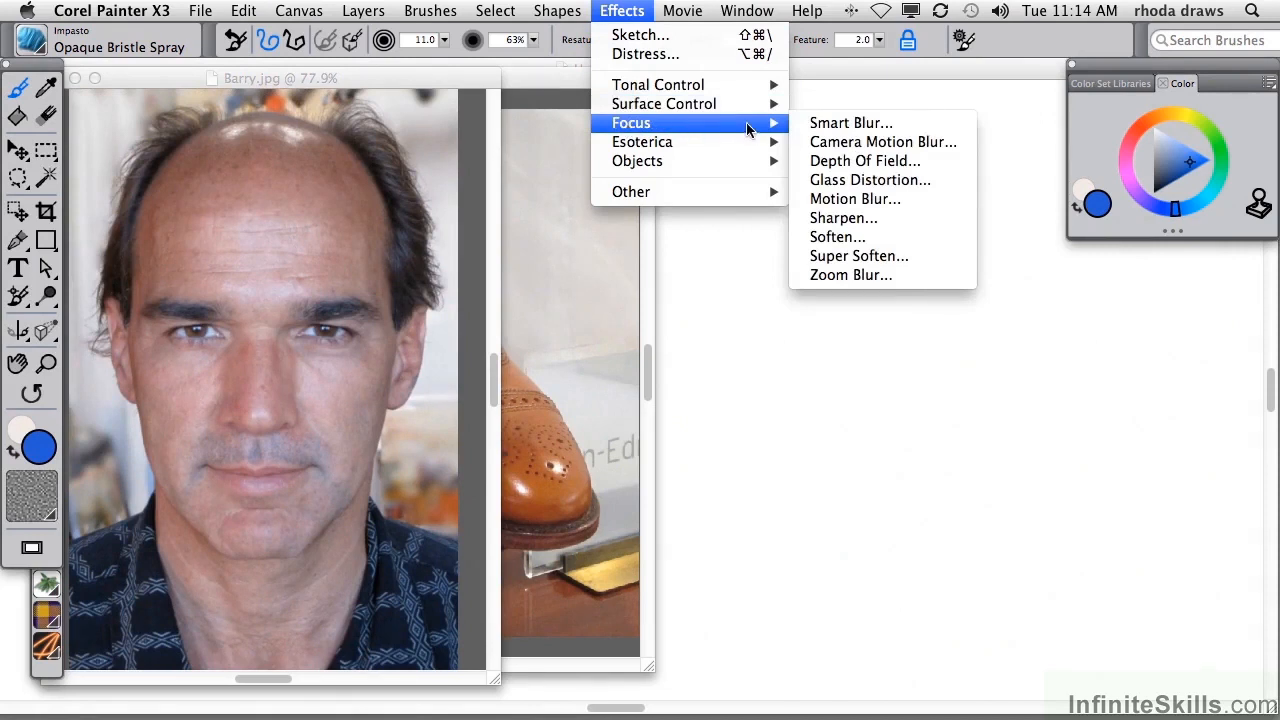
left_click(882, 140)
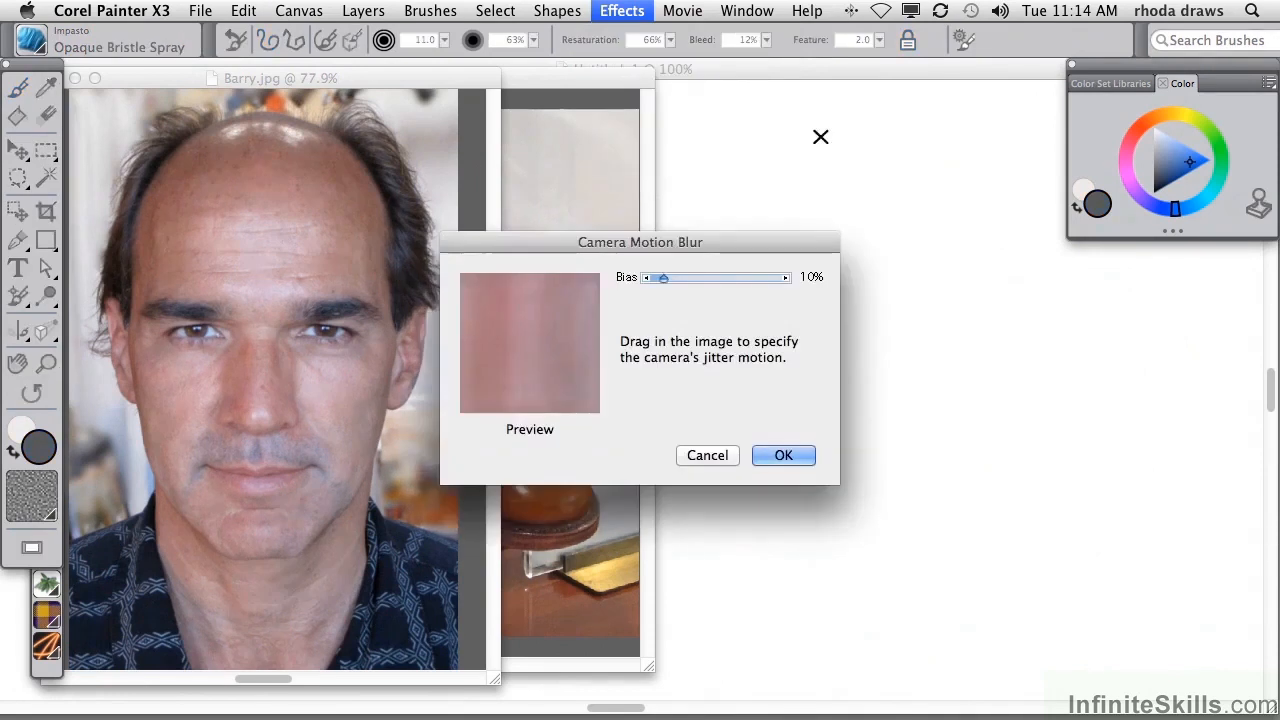
left_click_drag(660, 276, 678, 276)
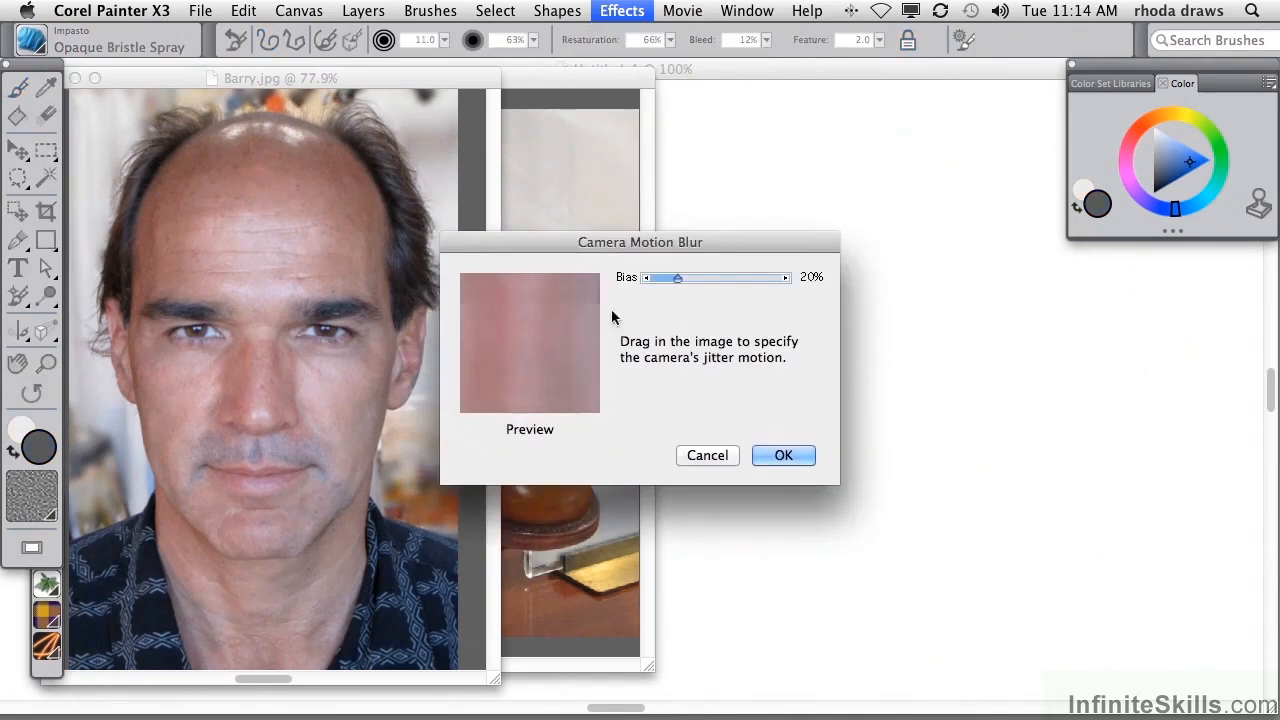
left_click_drag(678, 276, 658, 276)
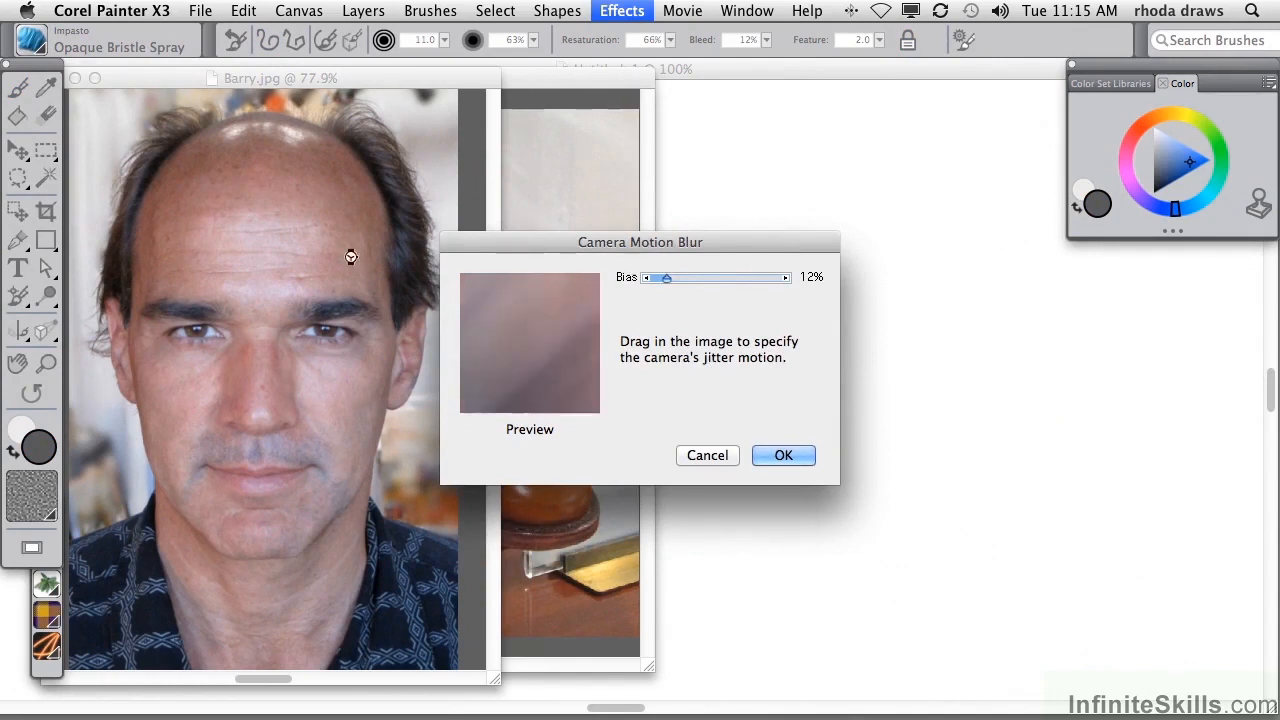
left_click(784, 456)
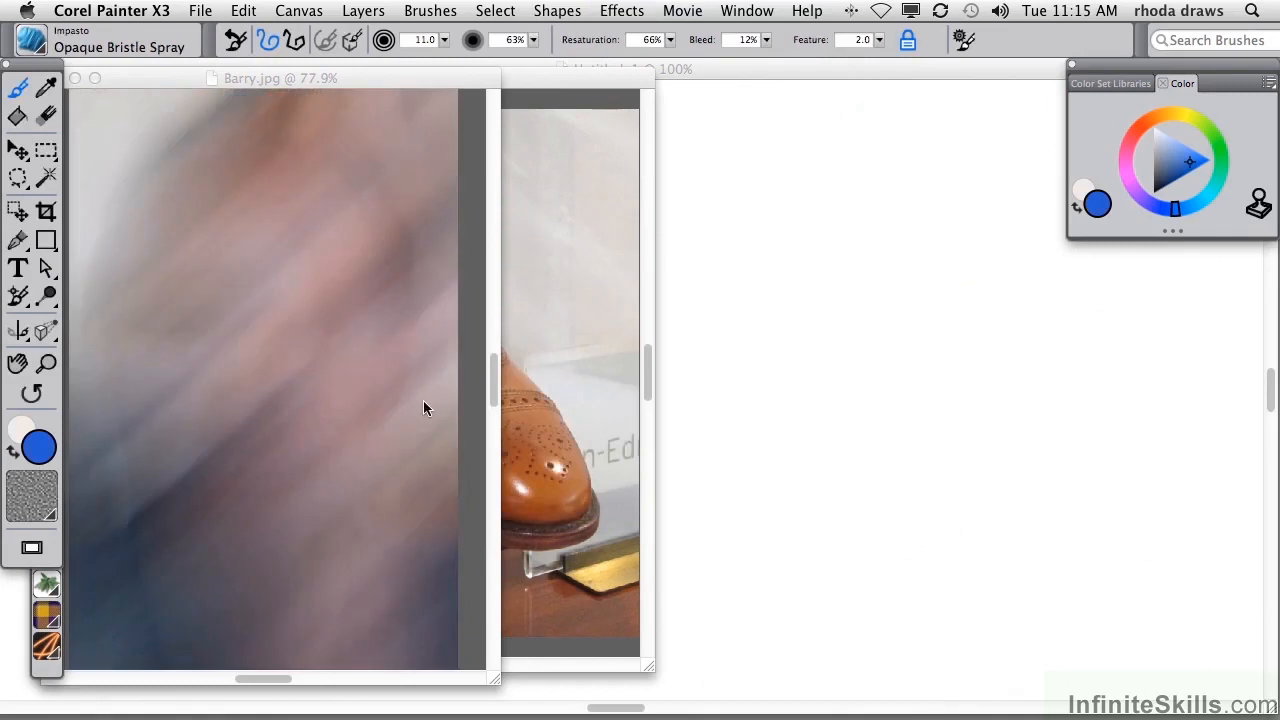
mouse_move(456, 412)
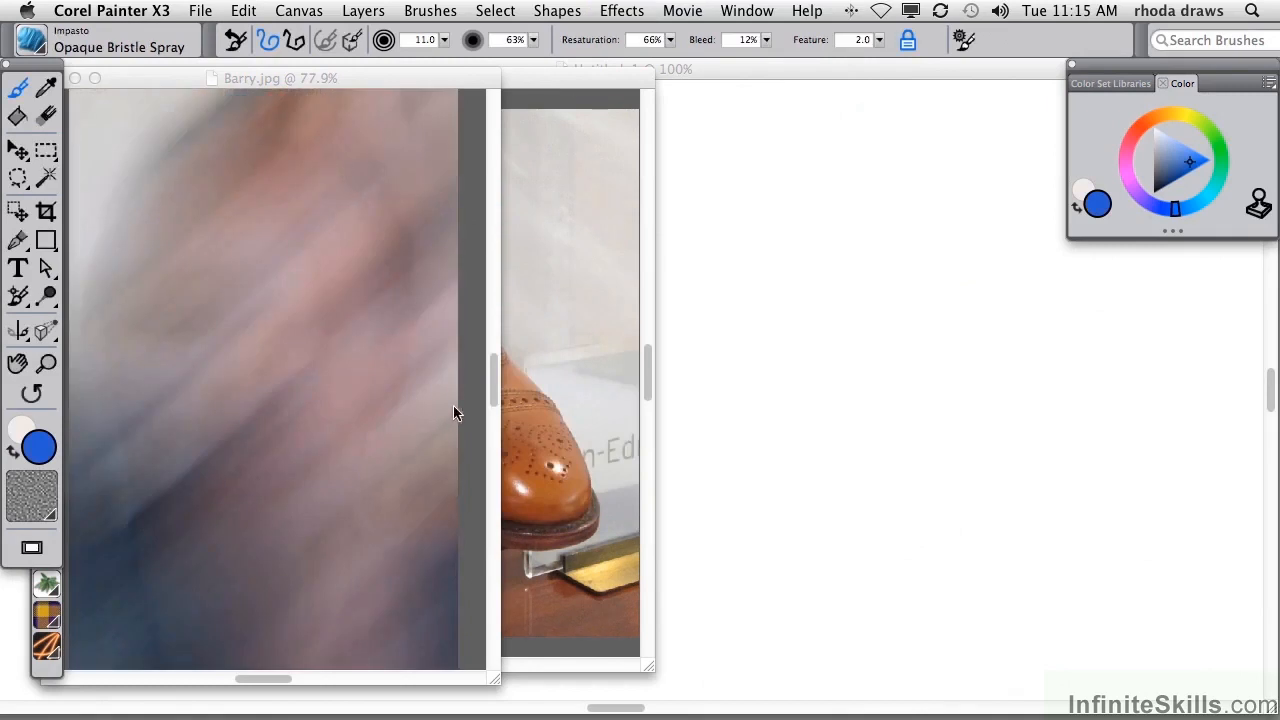
left_click(620, 12)
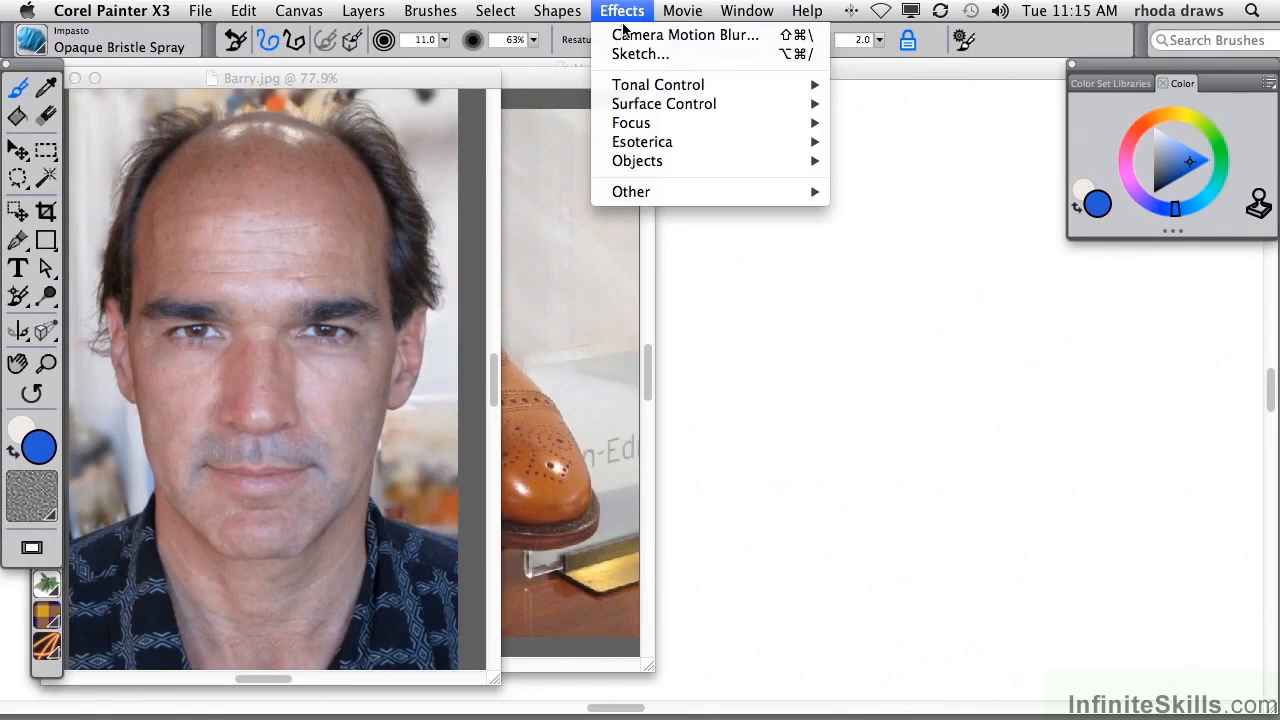
left_click(670, 36)
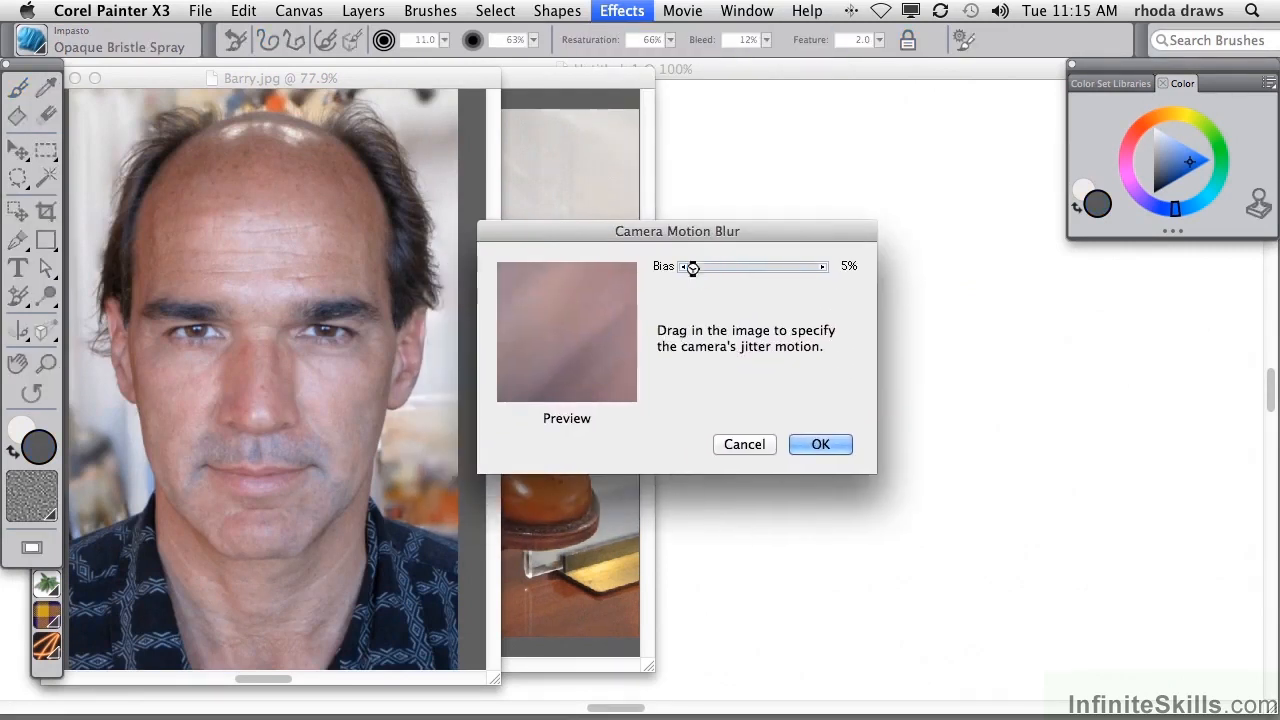
left_click_drag(692, 266, 688, 266)
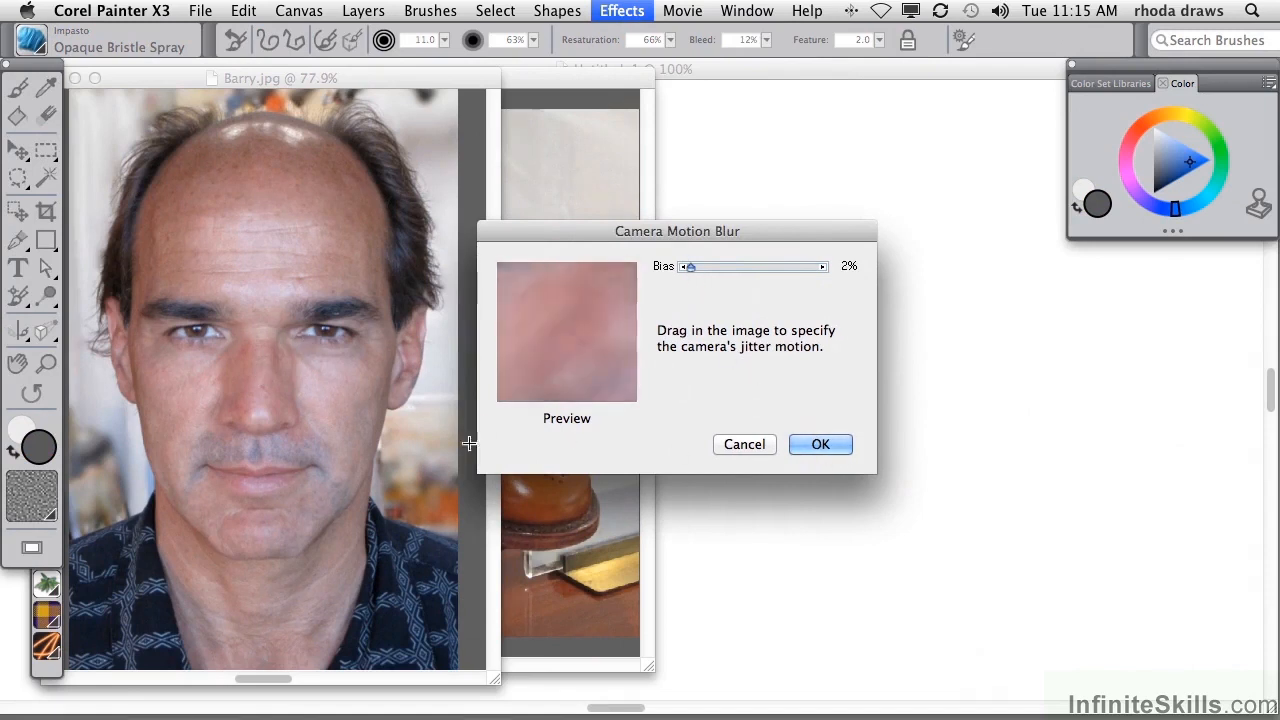
left_click(820, 444)
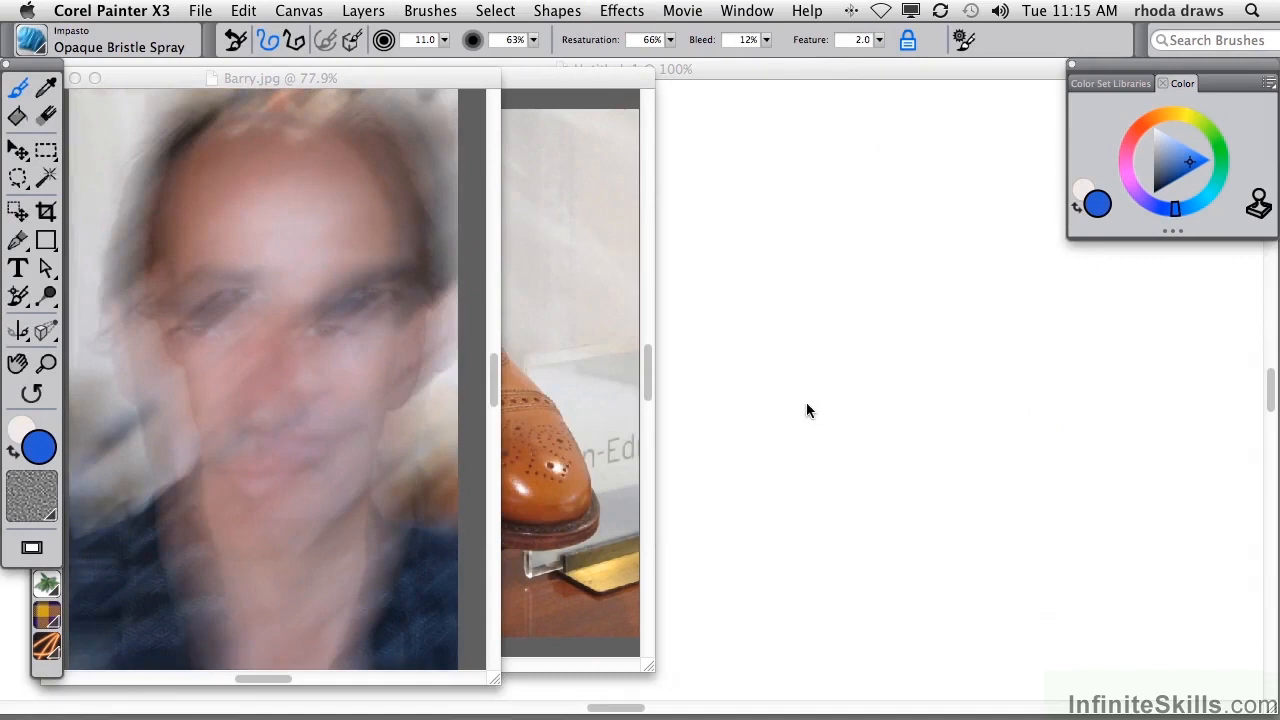
mouse_move(768, 348)
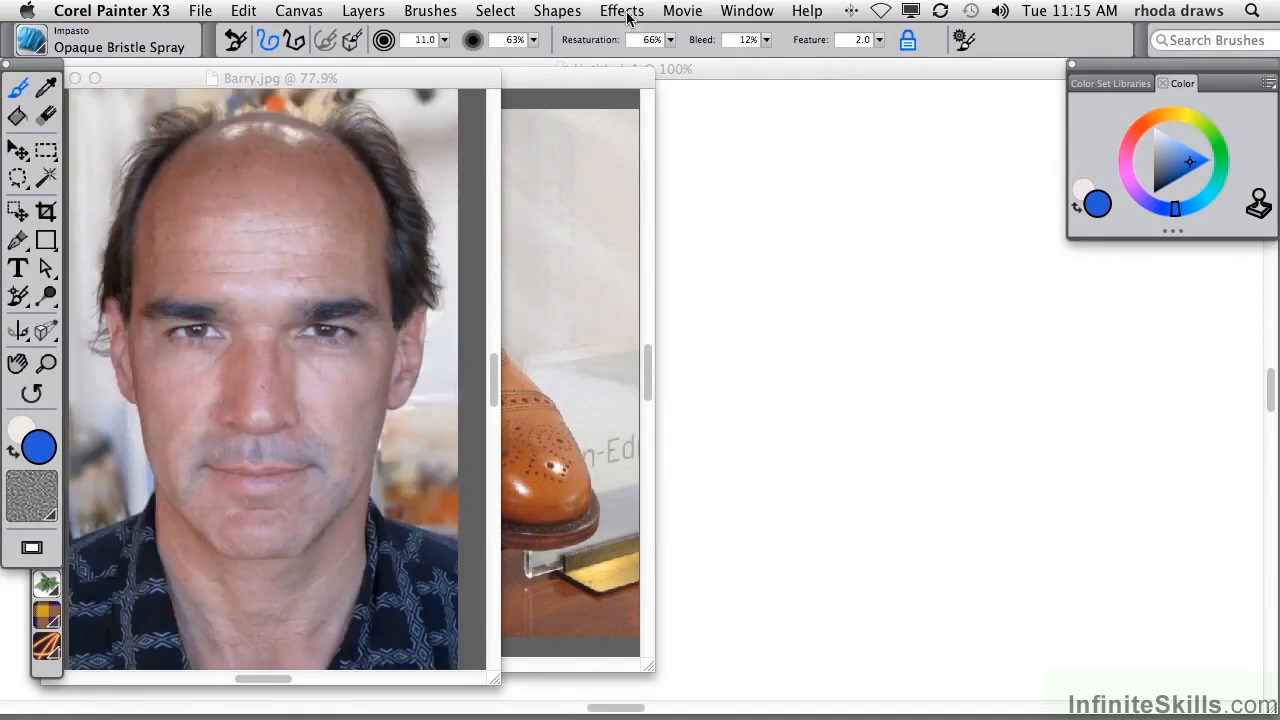
left_click(620, 12)
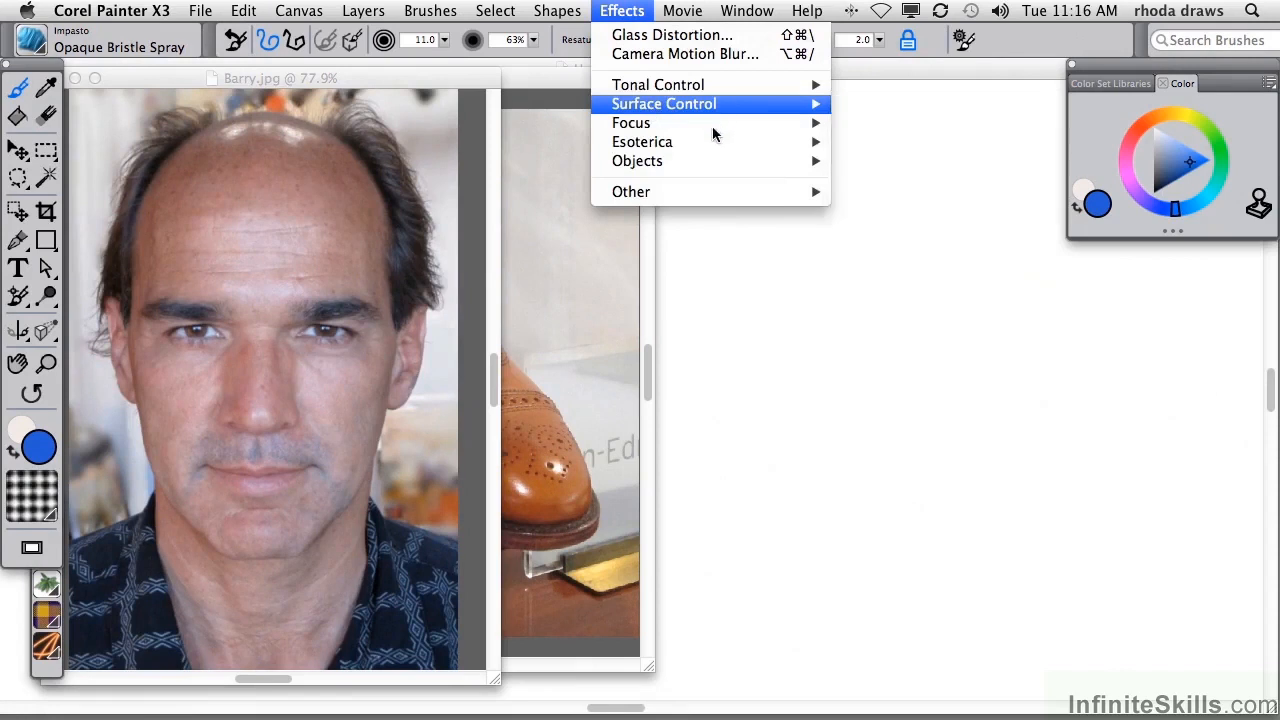
mouse_move(632, 122)
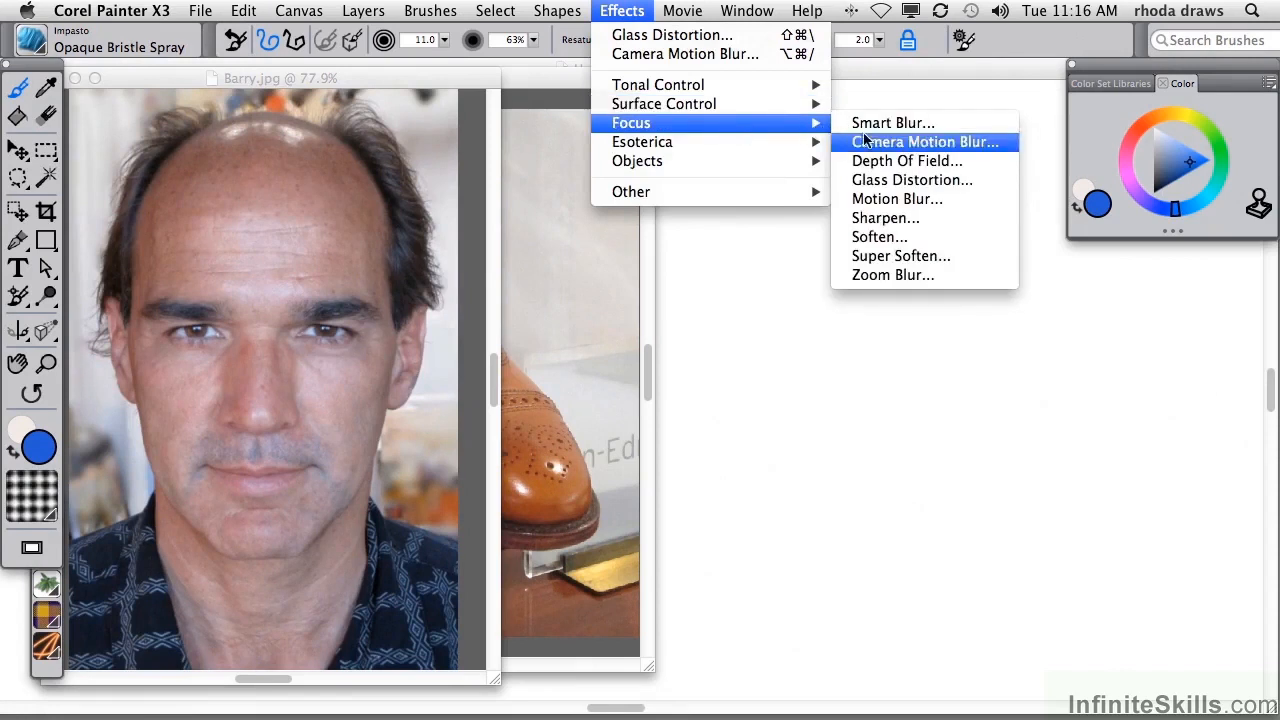
left_click(912, 180)
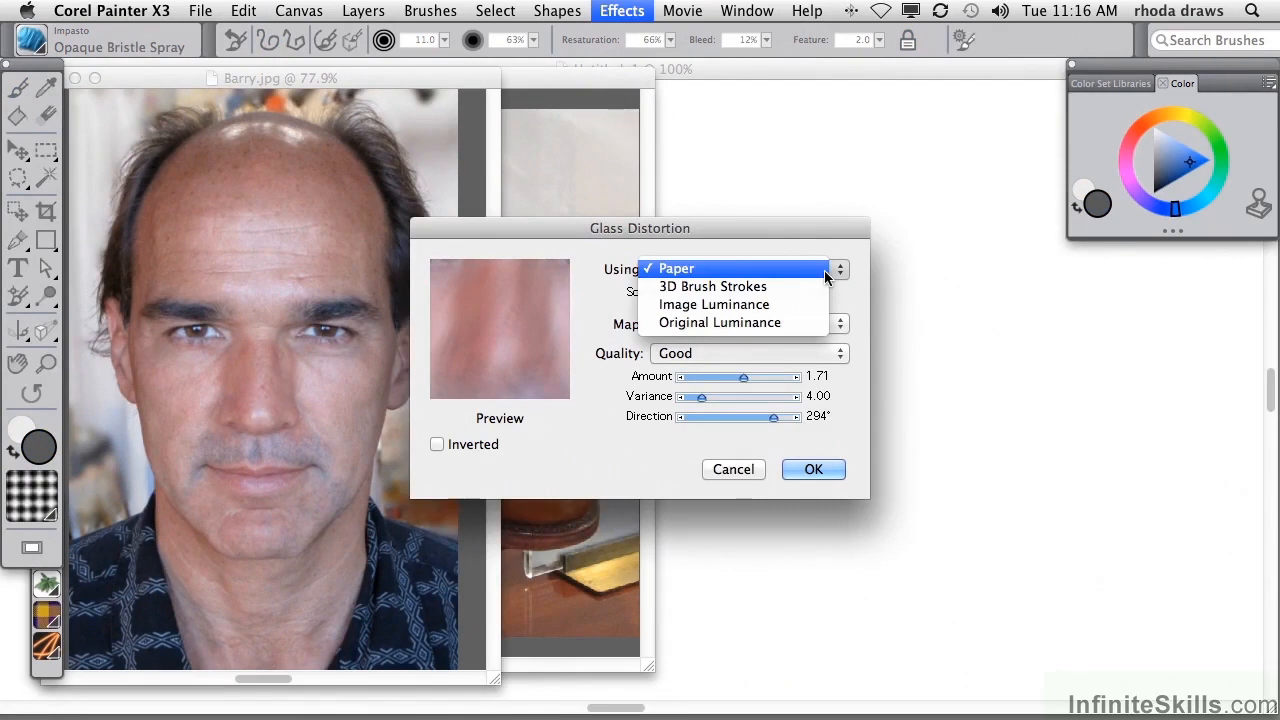
left_click(676, 268)
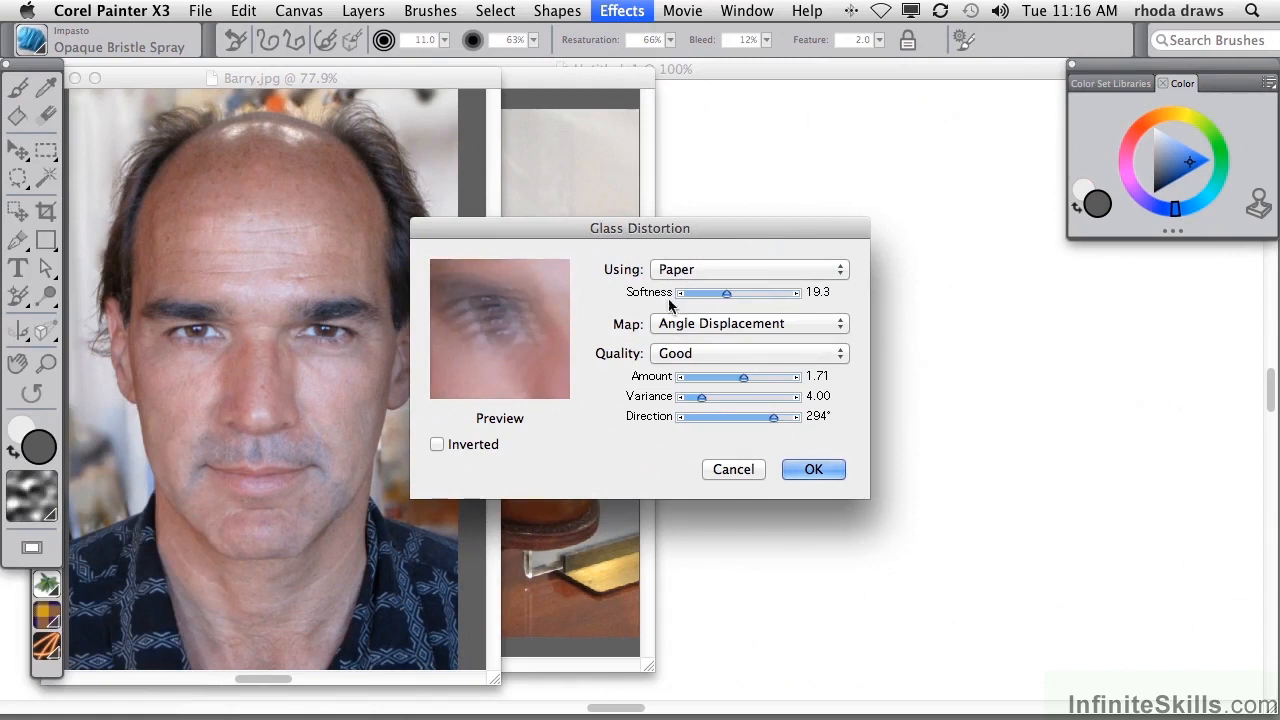
left_click_drag(728, 292, 692, 292)
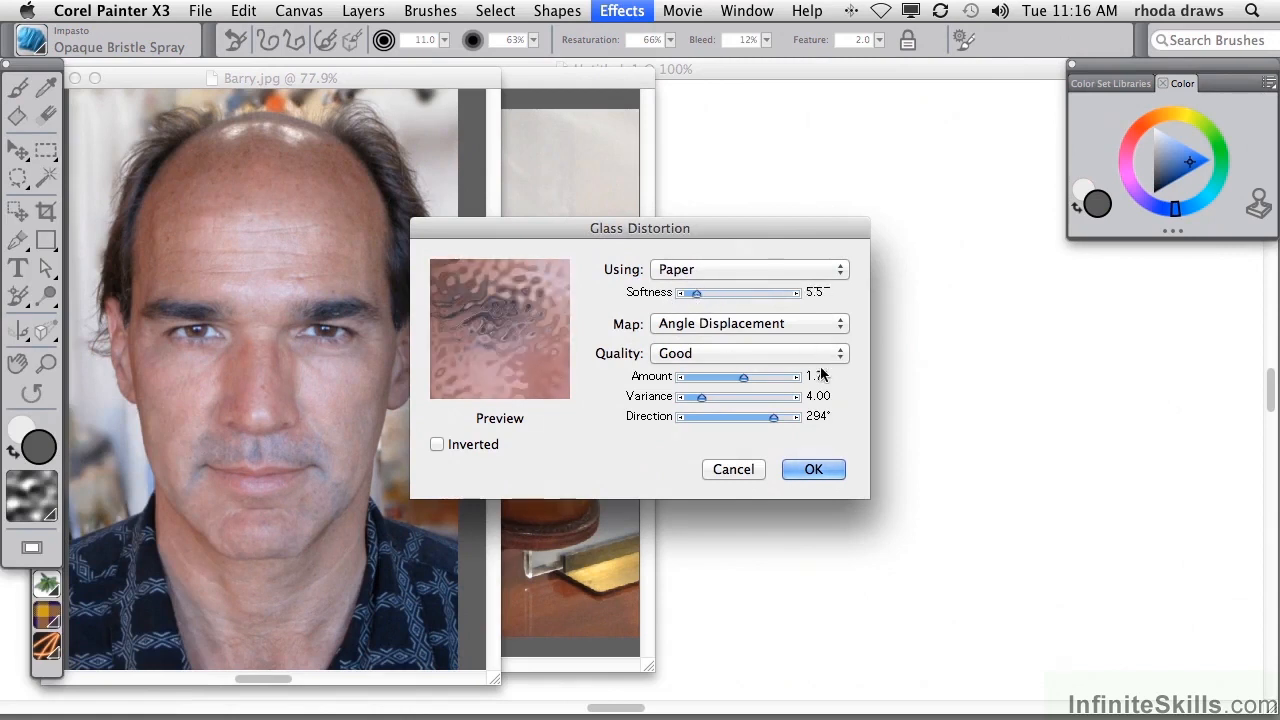
left_click_drag(690, 396, 710, 396)
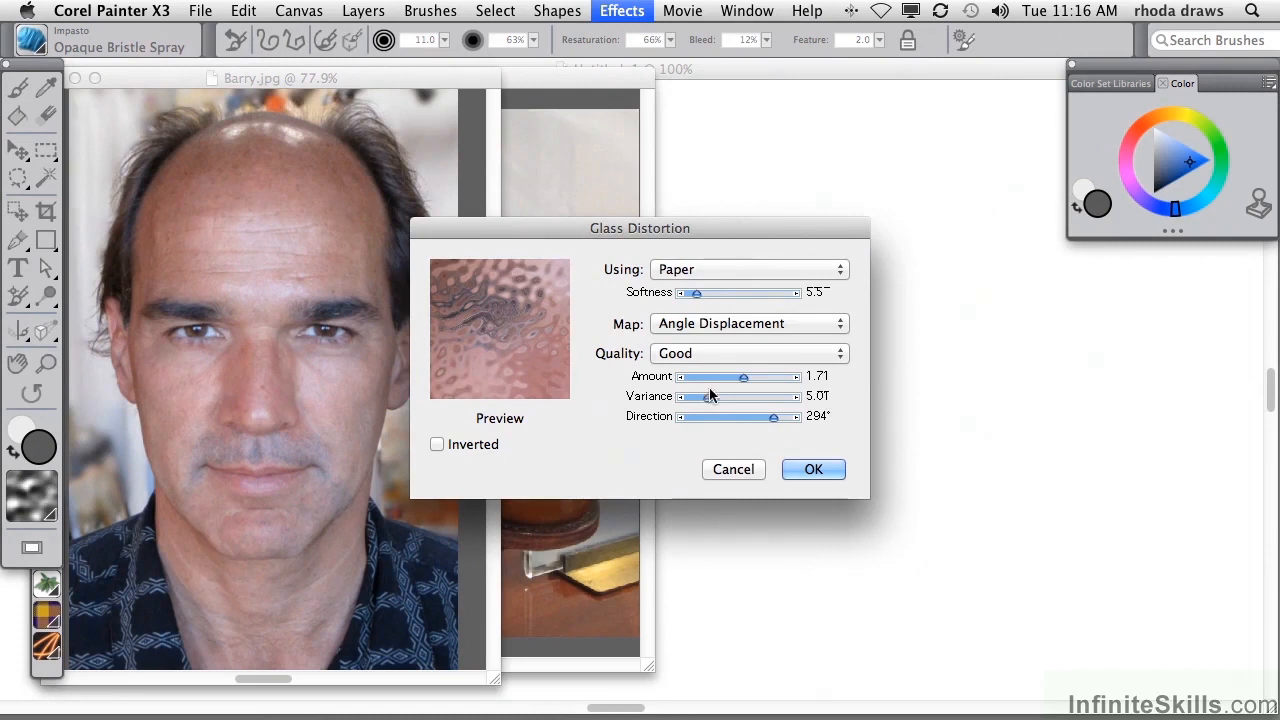
left_click_drag(742, 376, 748, 376)
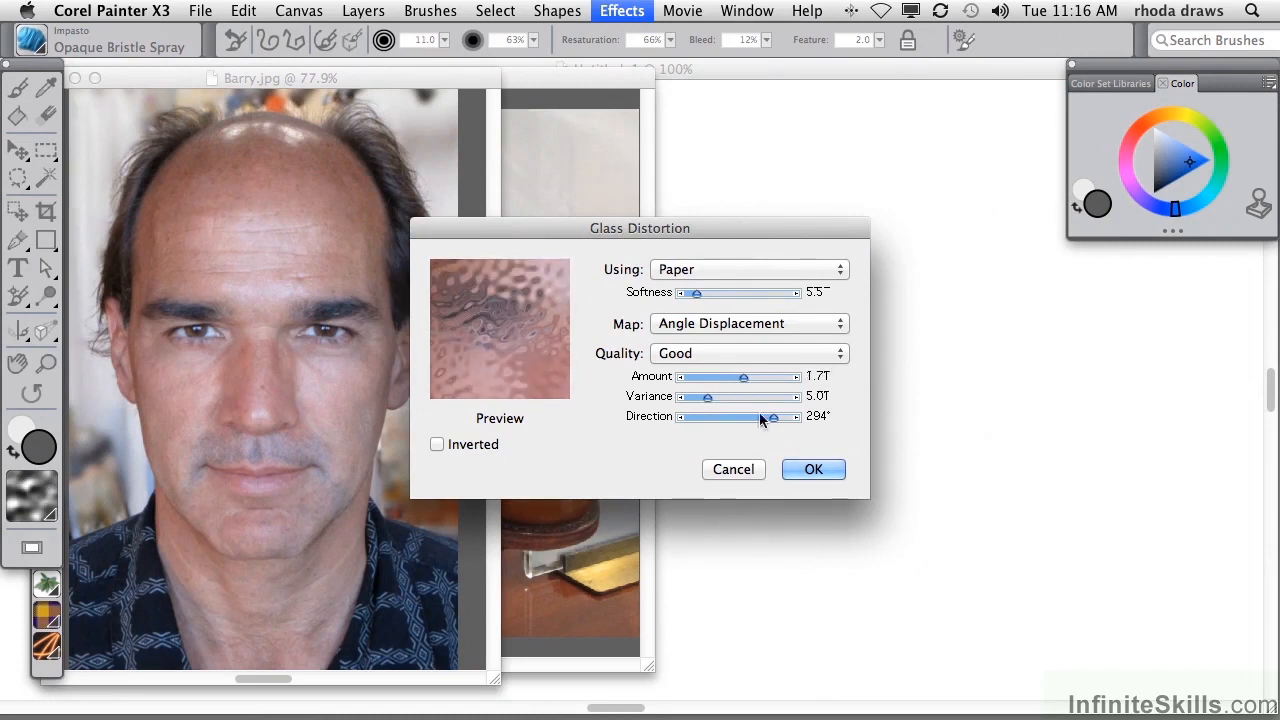
left_click(812, 470)
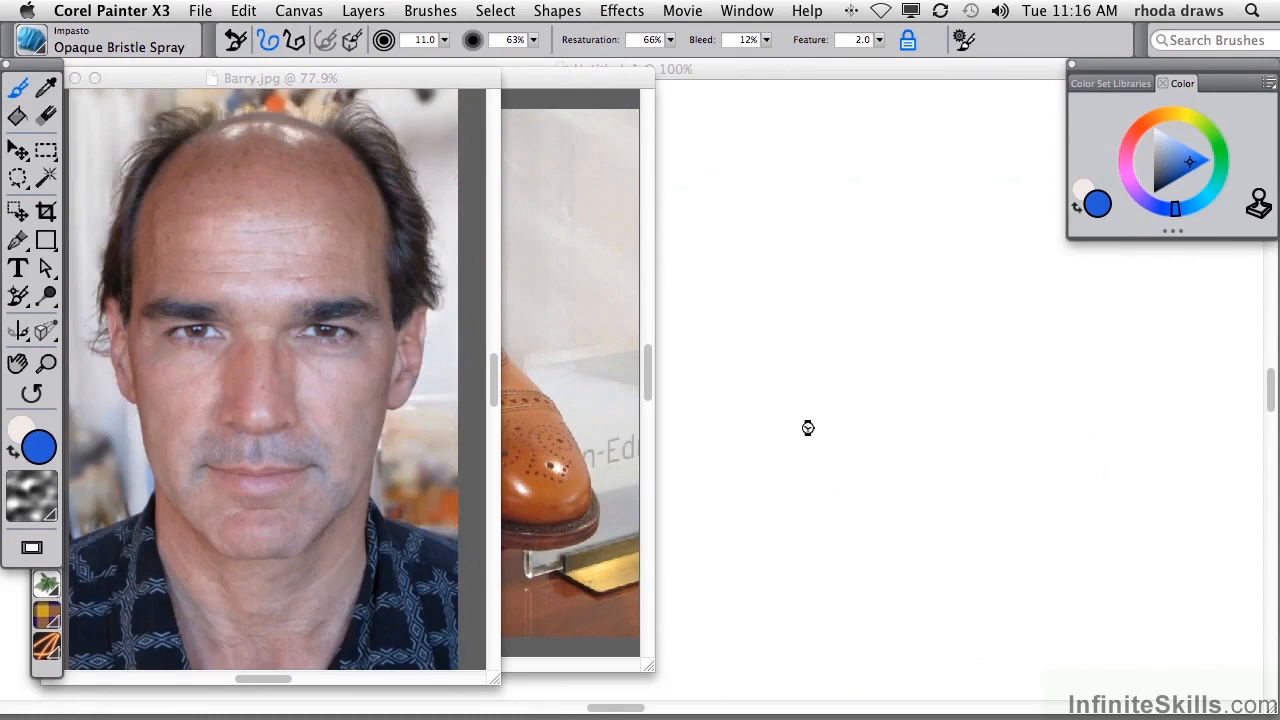
left_click(620, 12)
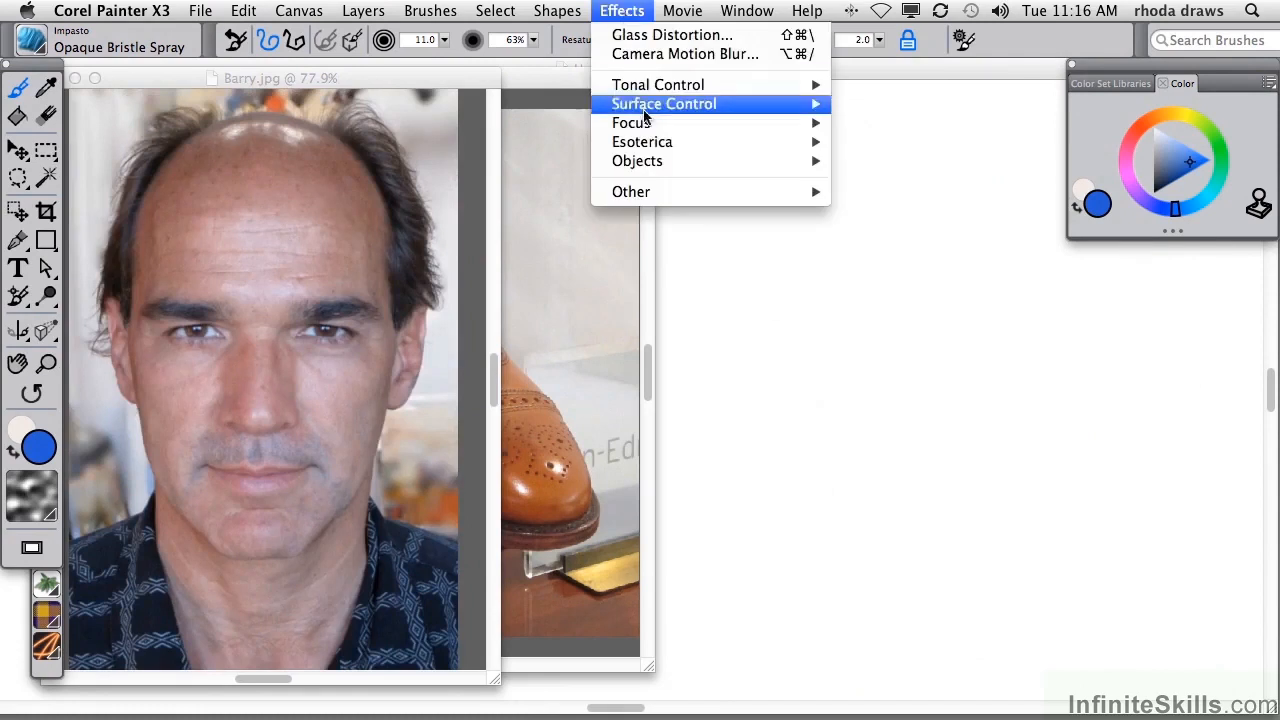
Apply a Smart Blur at 52% amount to soften the Barry portrait.
left_click(664, 104)
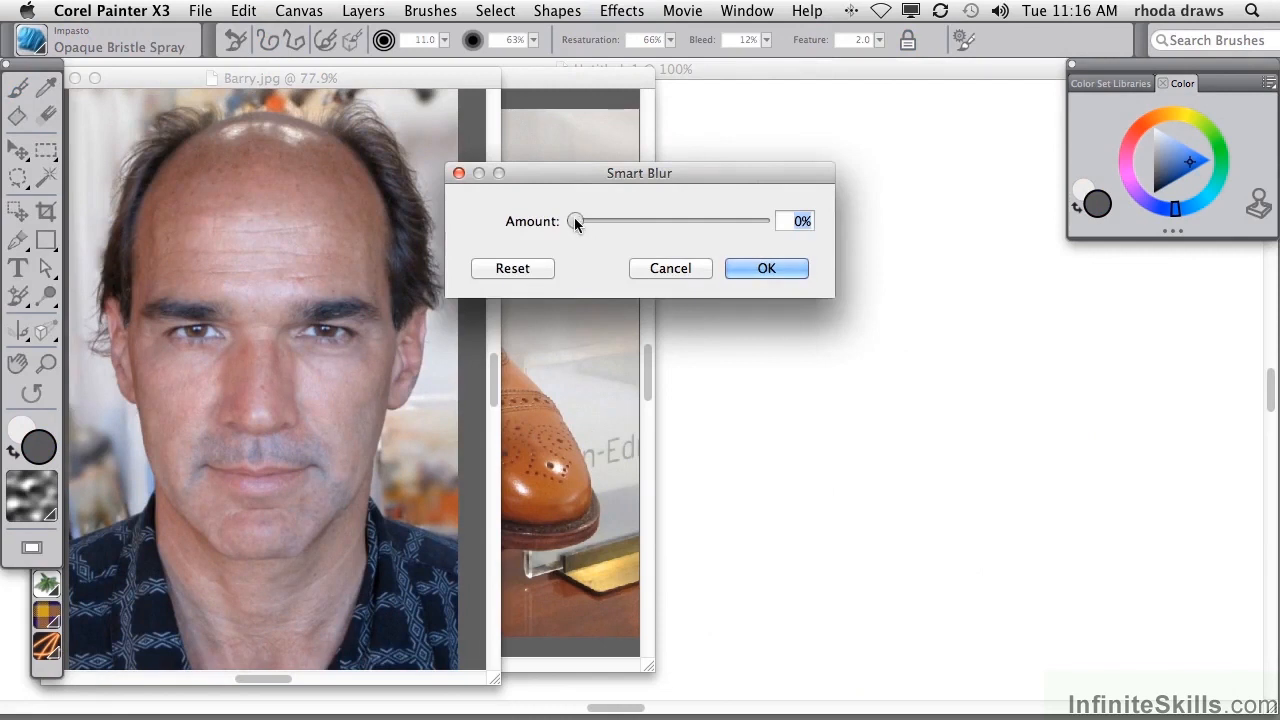
left_click_drag(576, 220, 596, 220)
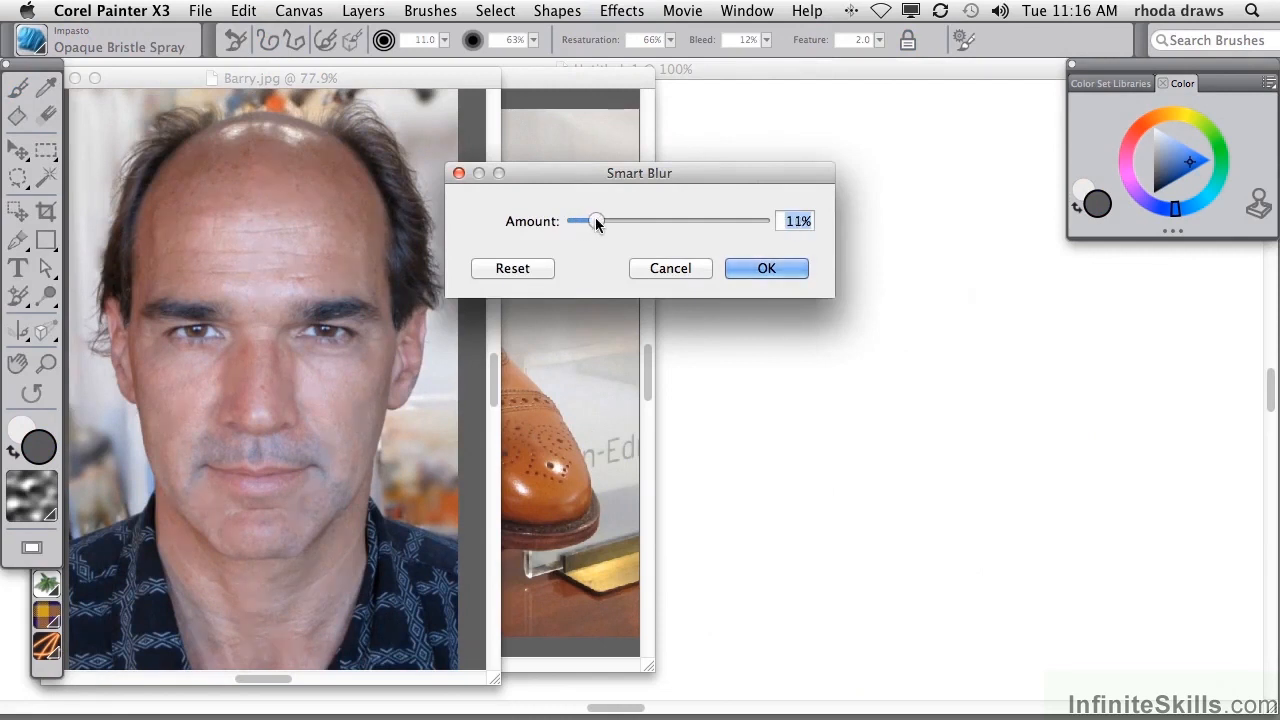
left_click_drag(596, 220, 608, 220)
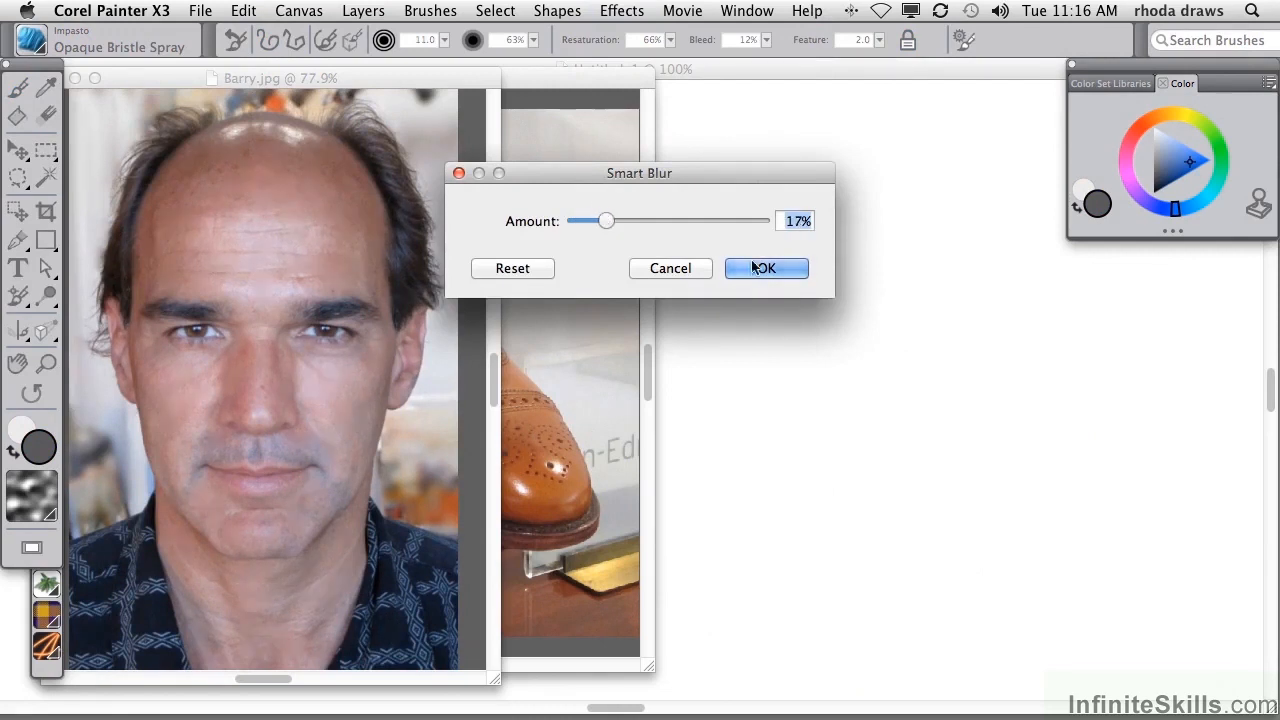
left_click_drag(606, 220, 616, 220)
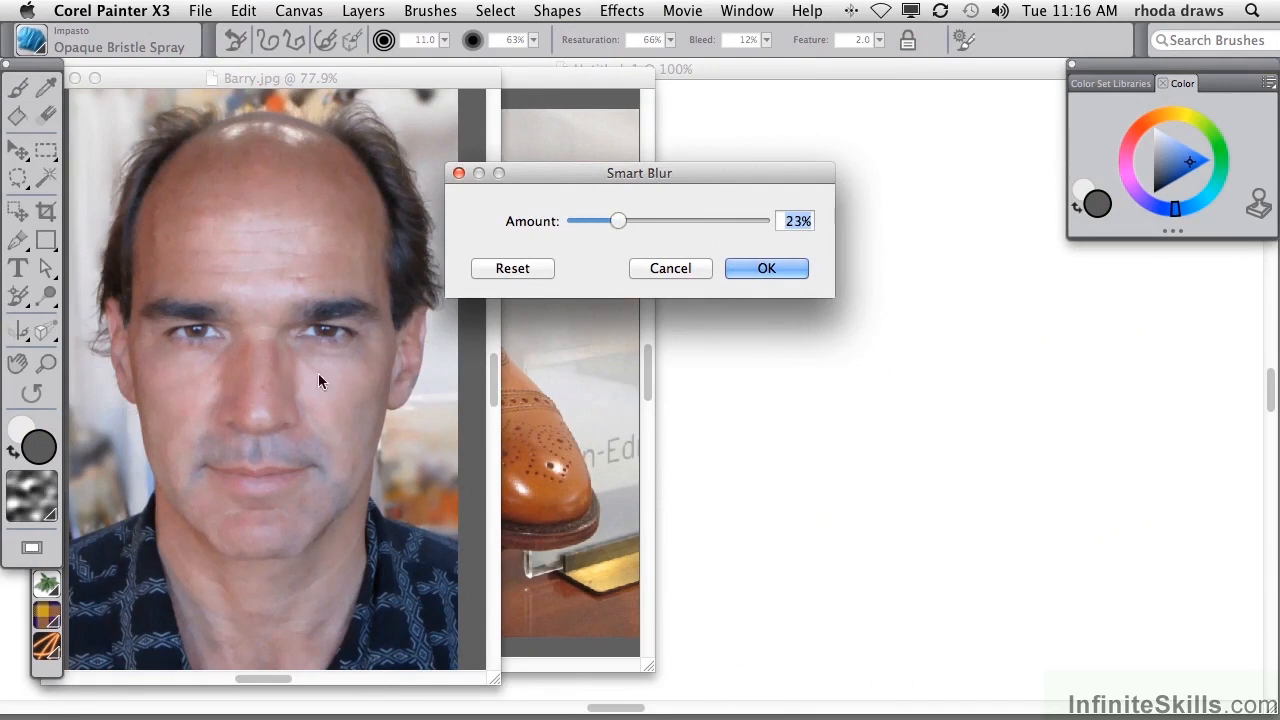
left_click_drag(618, 220, 642, 220)
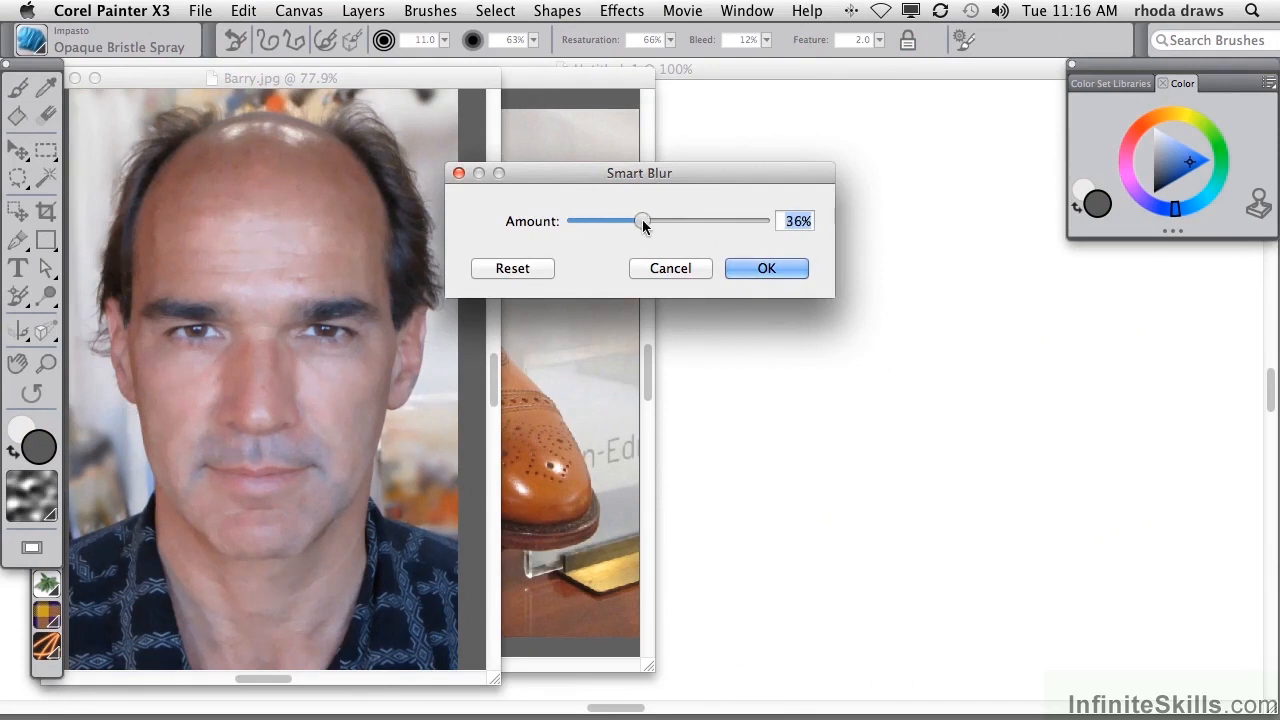
left_click_drag(642, 220, 672, 220)
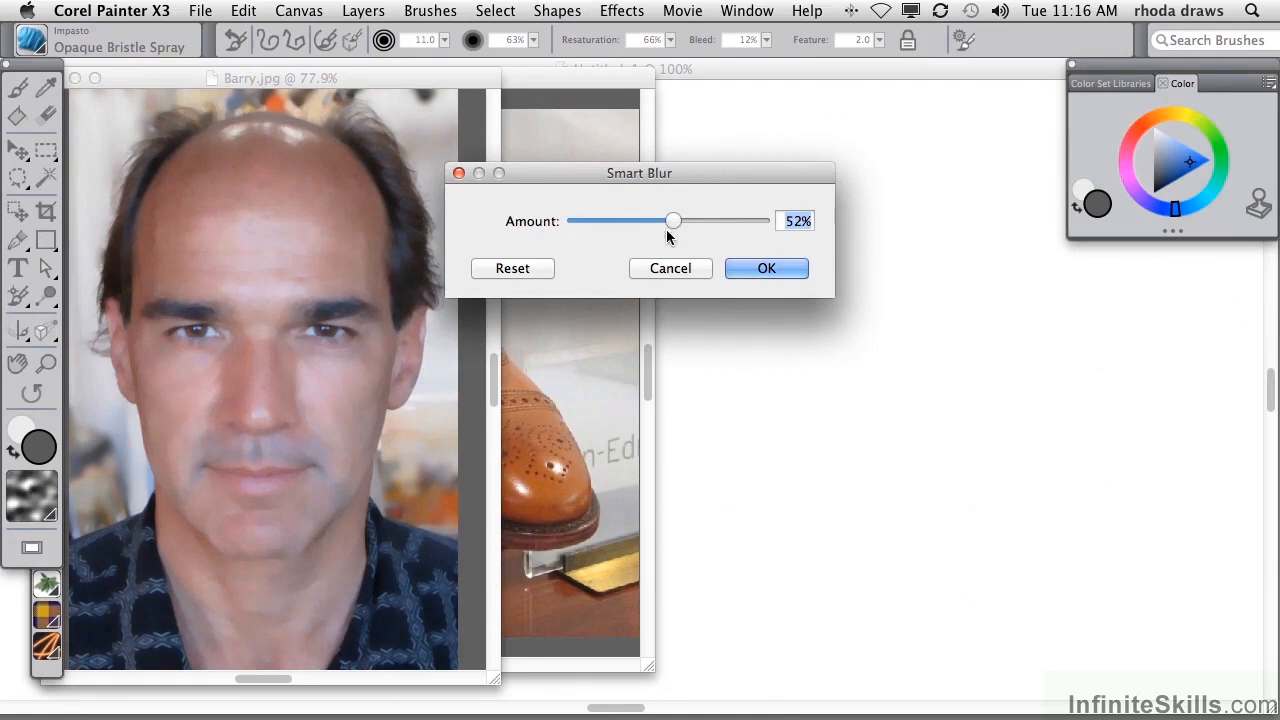
left_click(766, 268)
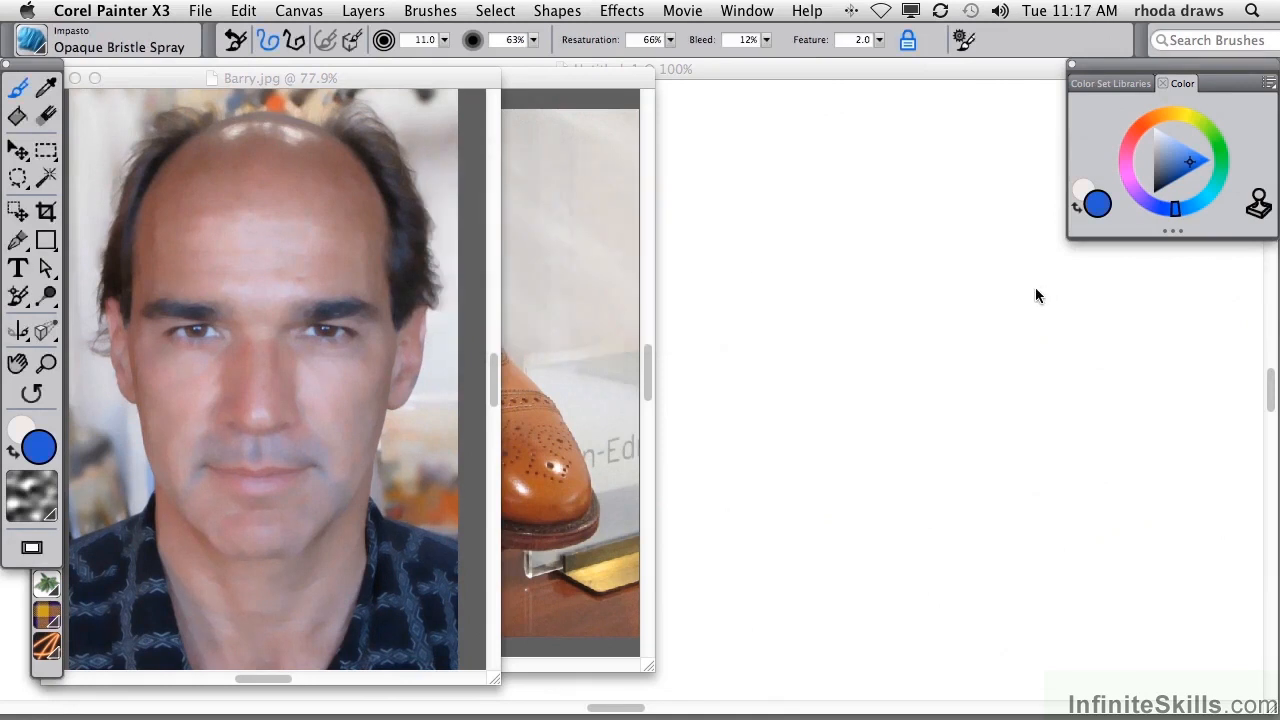
mouse_move(1040, 302)
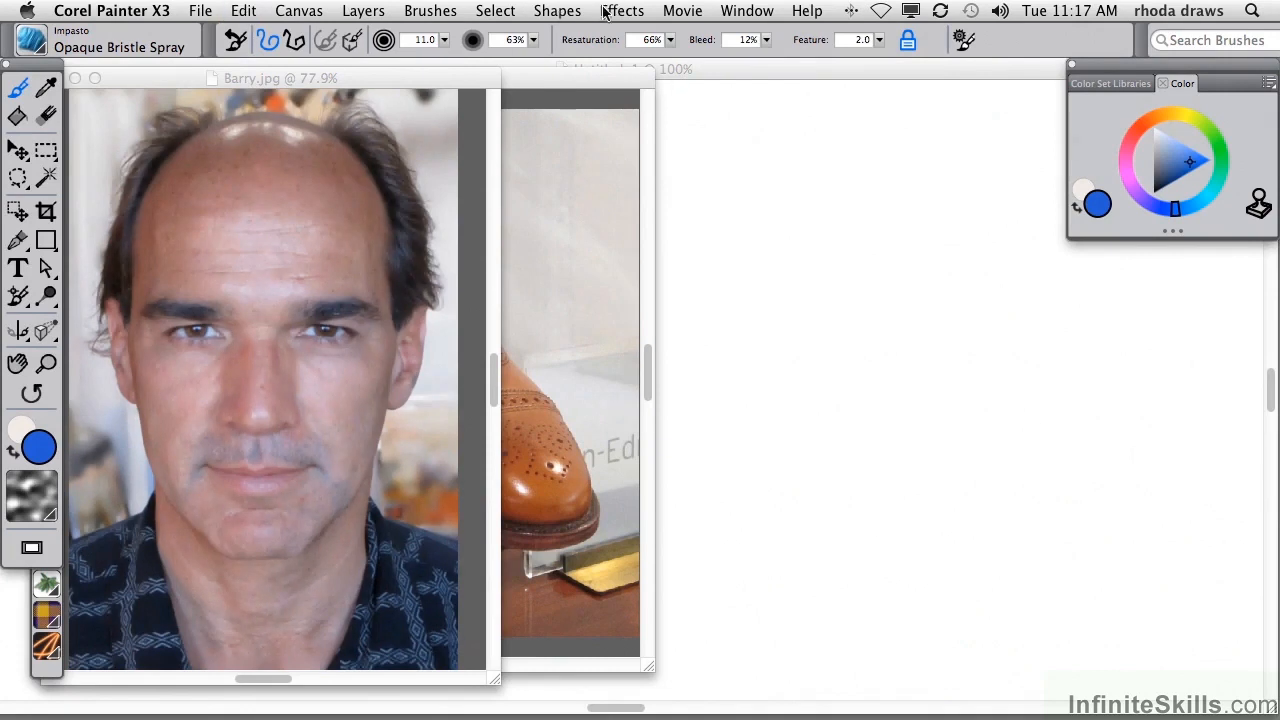
left_click(620, 12)
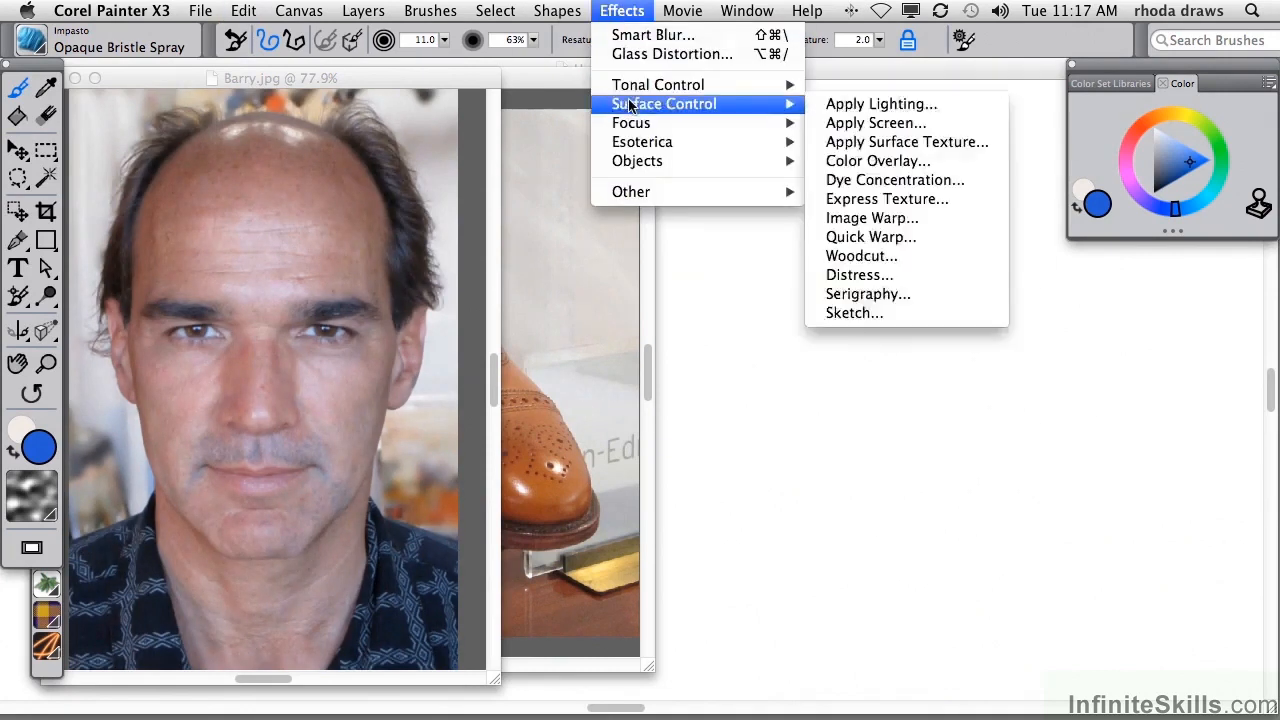
mouse_move(632, 122)
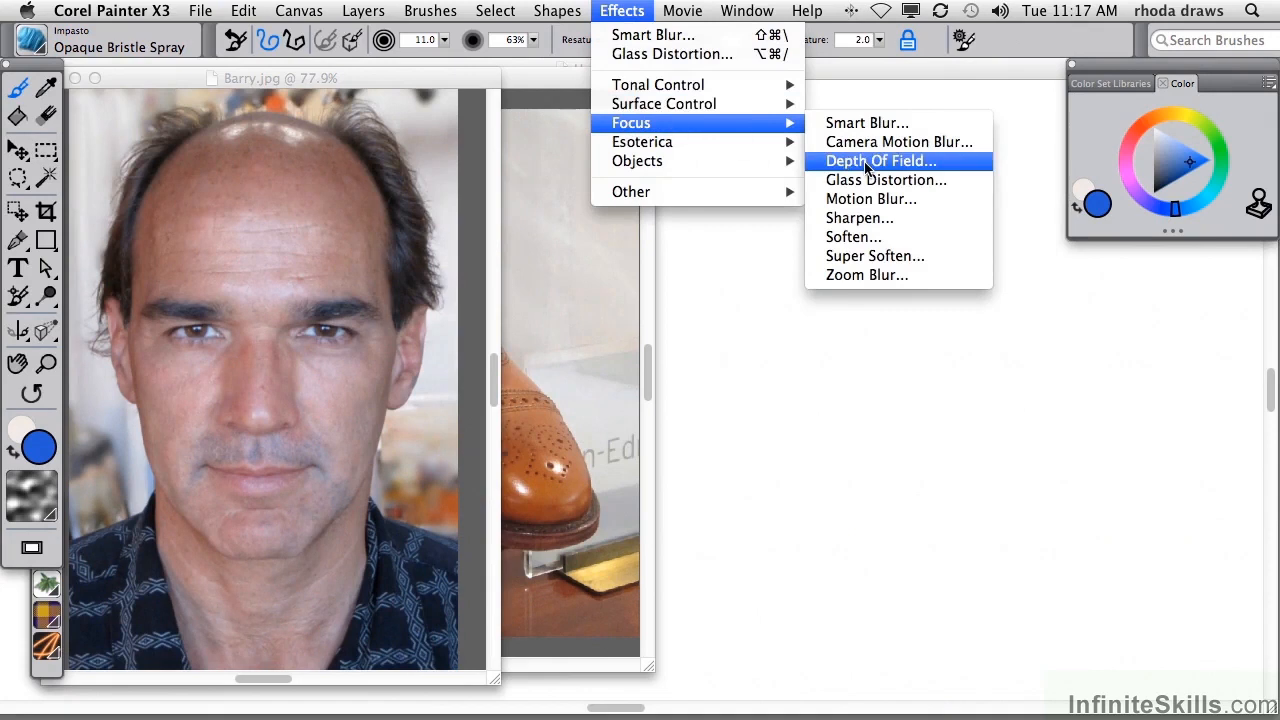
mouse_move(868, 176)
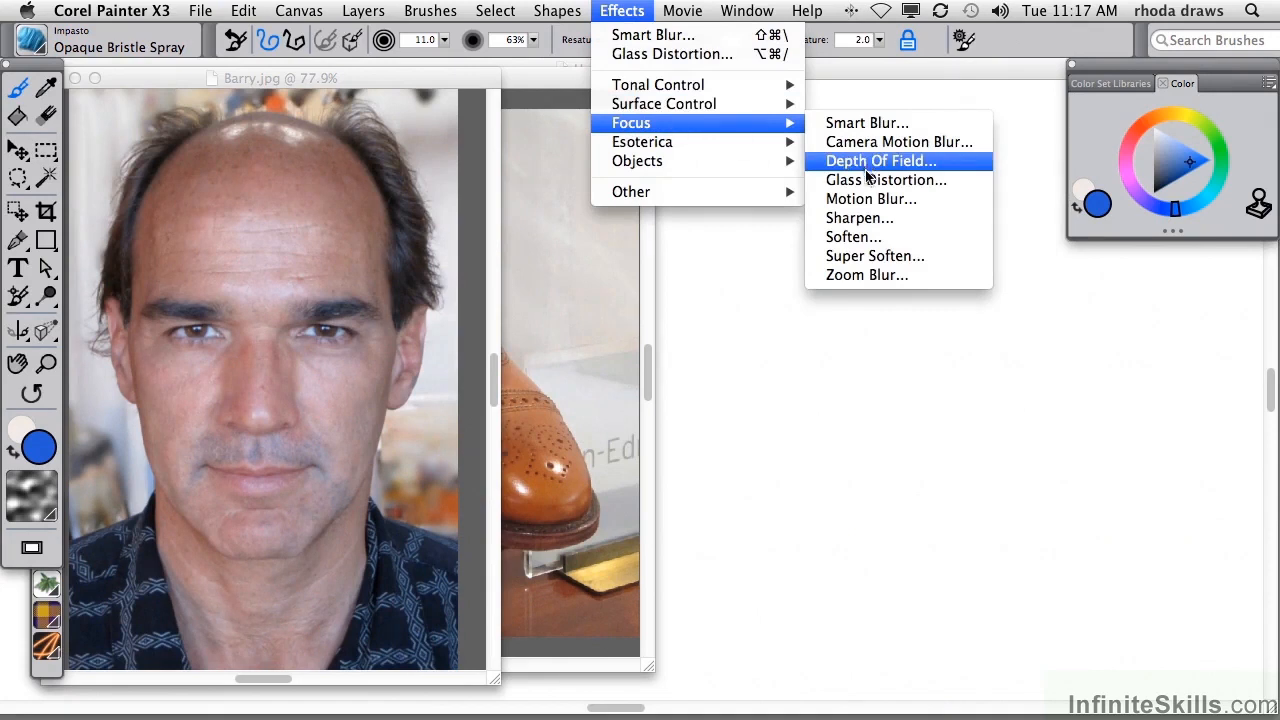
Apply a Motion Blur with adjusted radius and a 129-degree angle to the portrait.
left_click(872, 198)
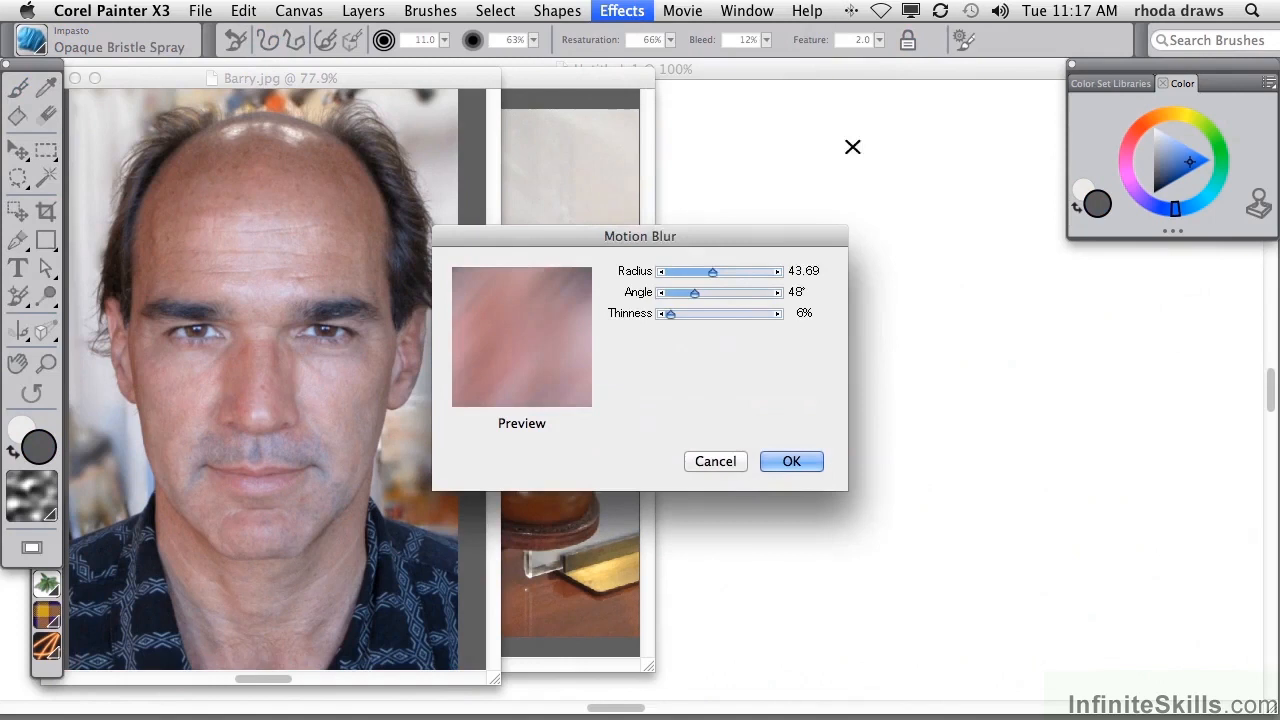
left_click_drag(680, 292, 662, 292)
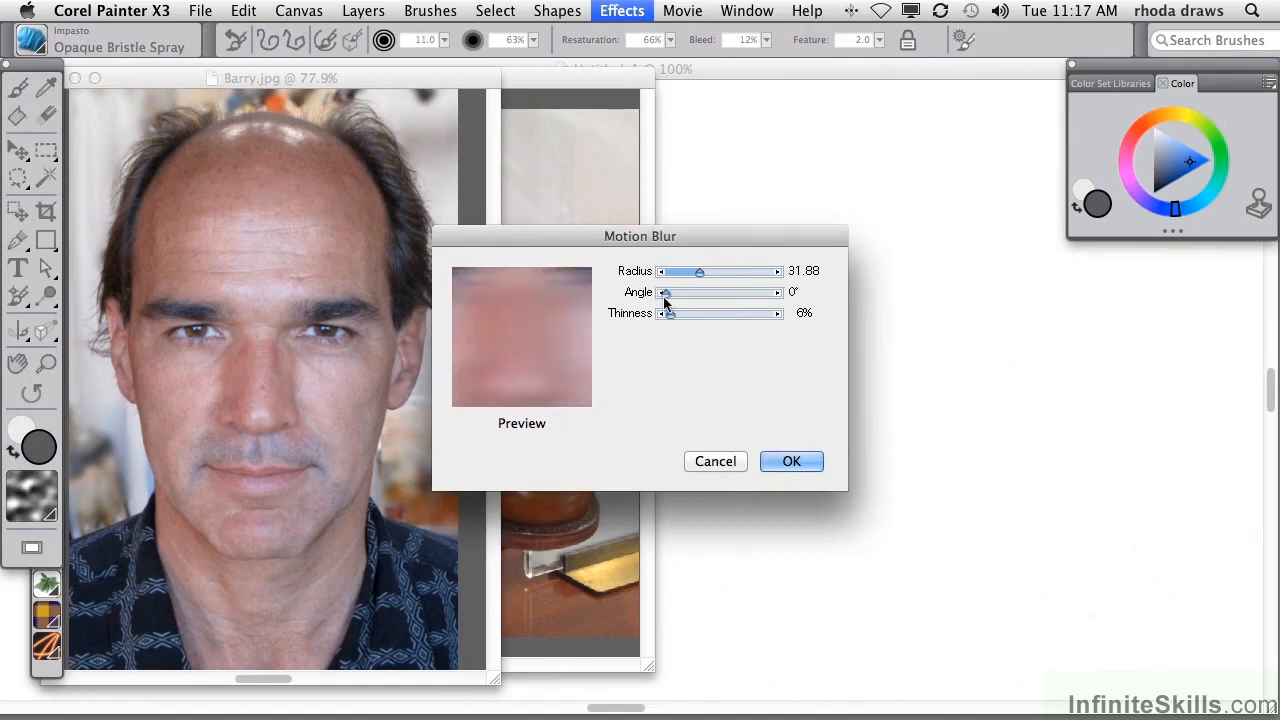
left_click_drag(664, 292, 744, 292)
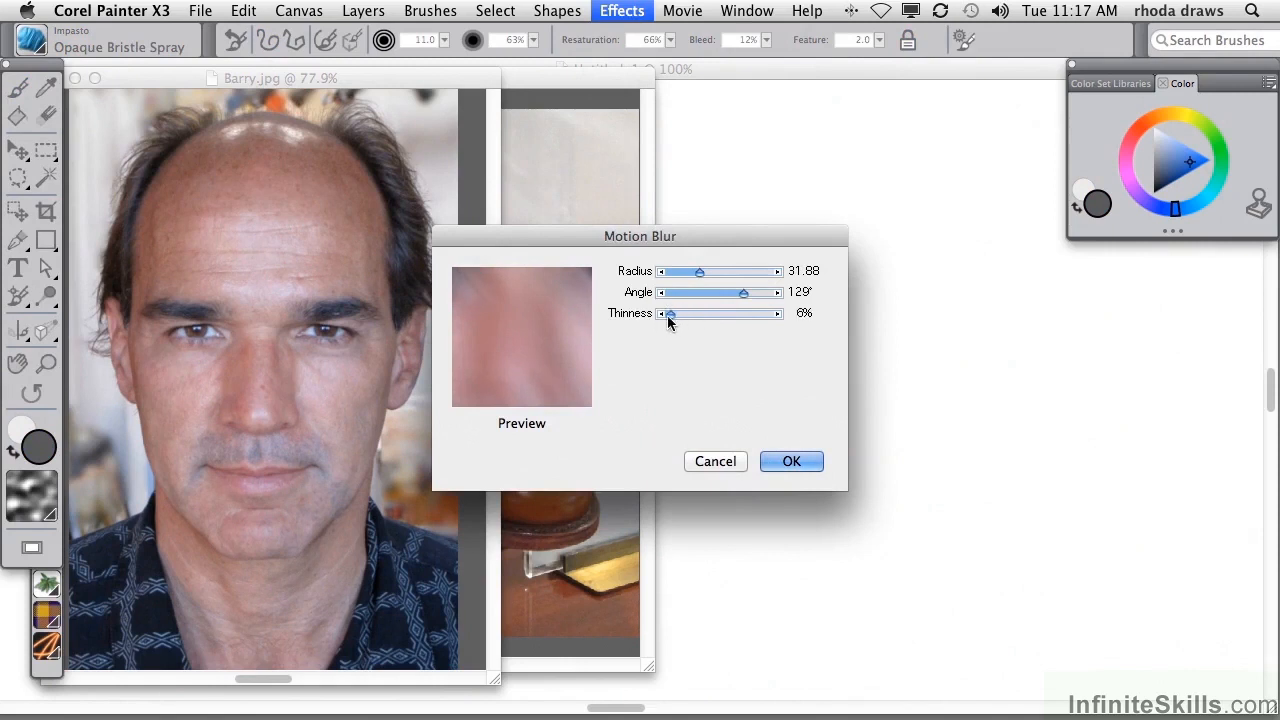
left_click(792, 460)
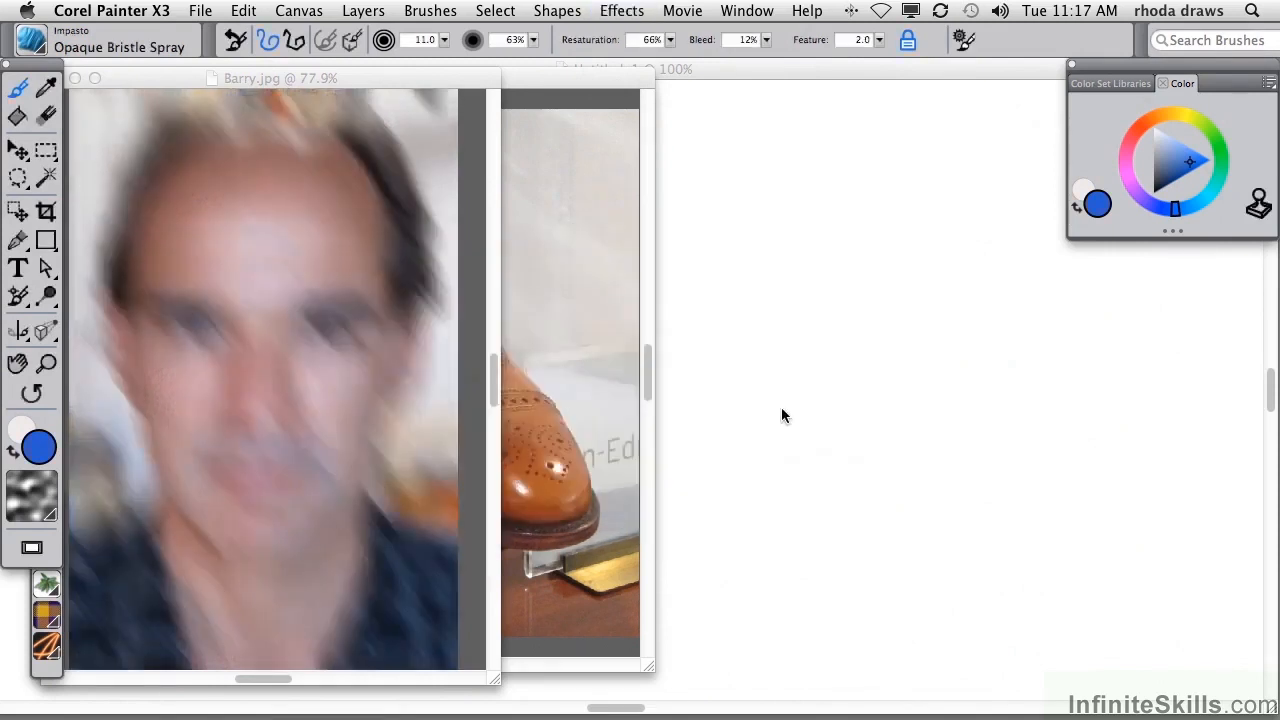
mouse_move(788, 350)
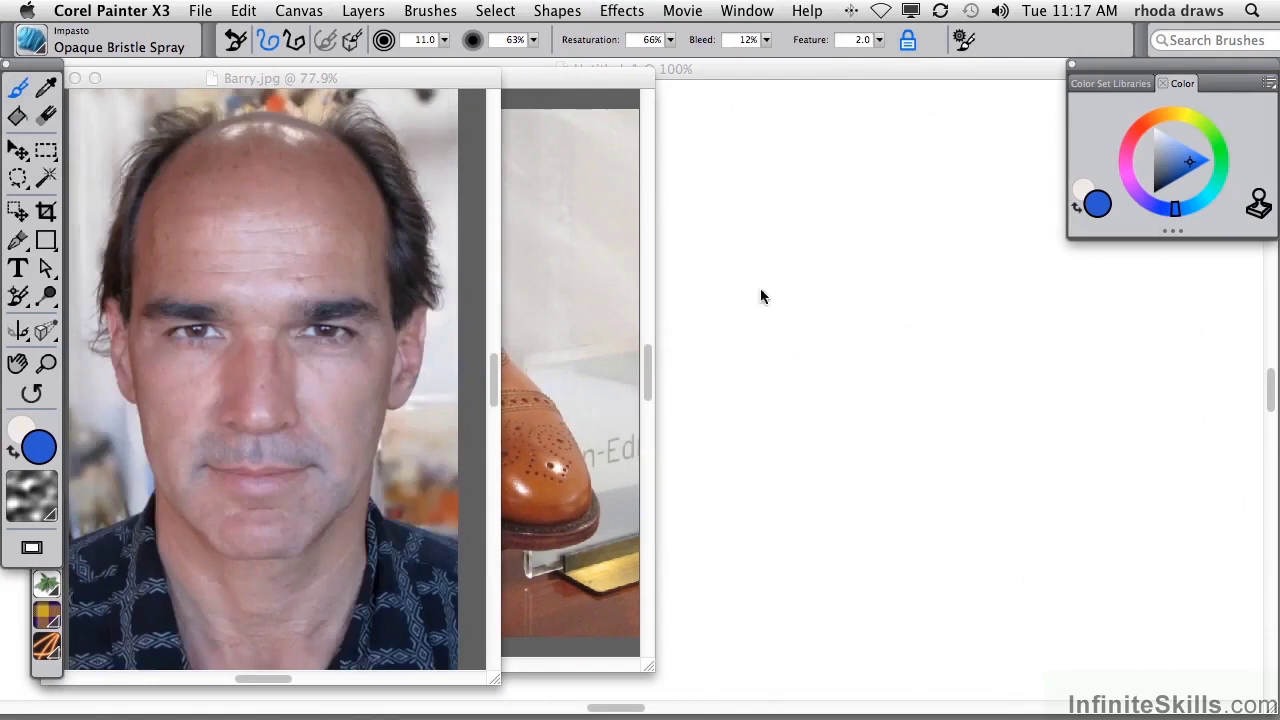
left_click(622, 12)
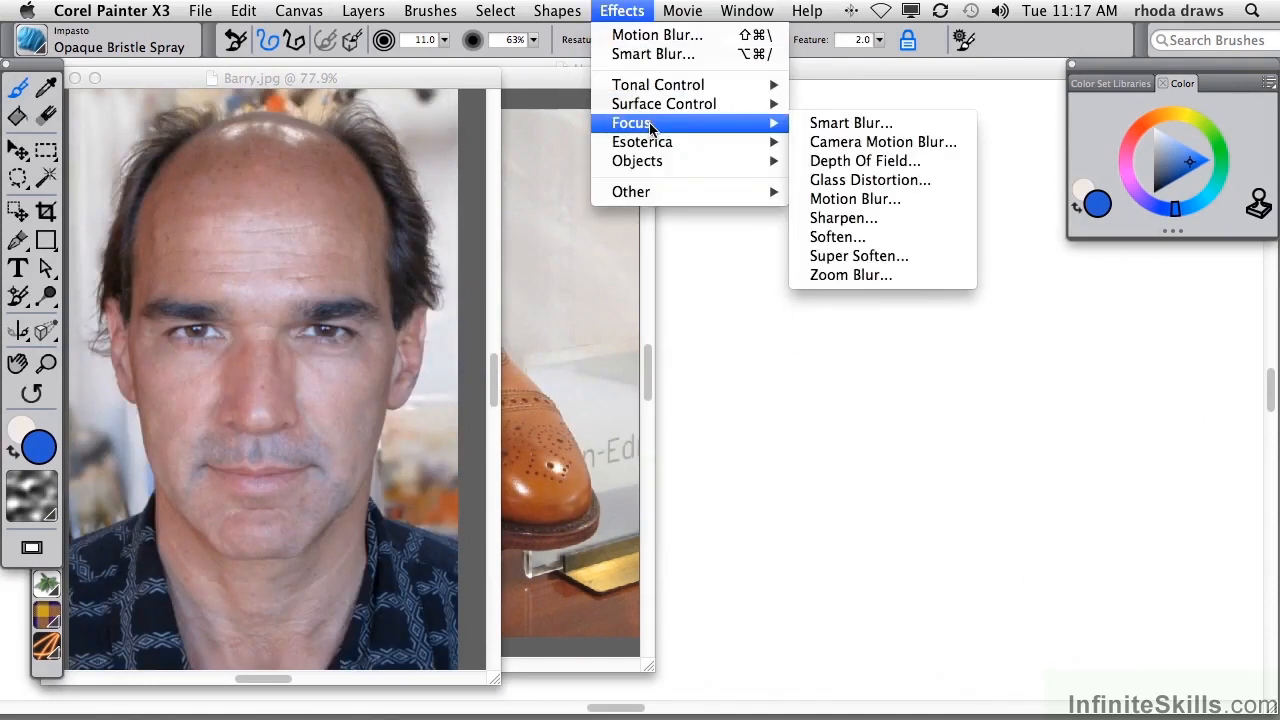
Apply a Zoom Blur at 40% amount radiating from the face.
left_click(852, 276)
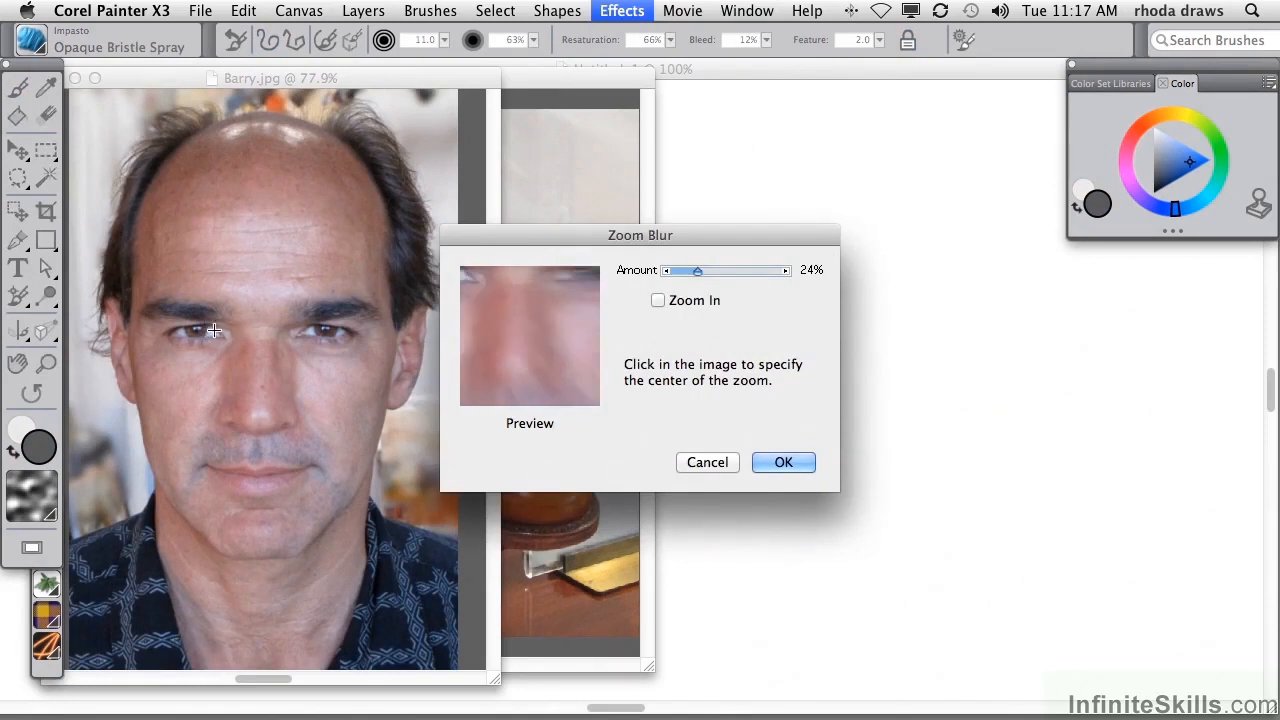
mouse_move(700, 392)
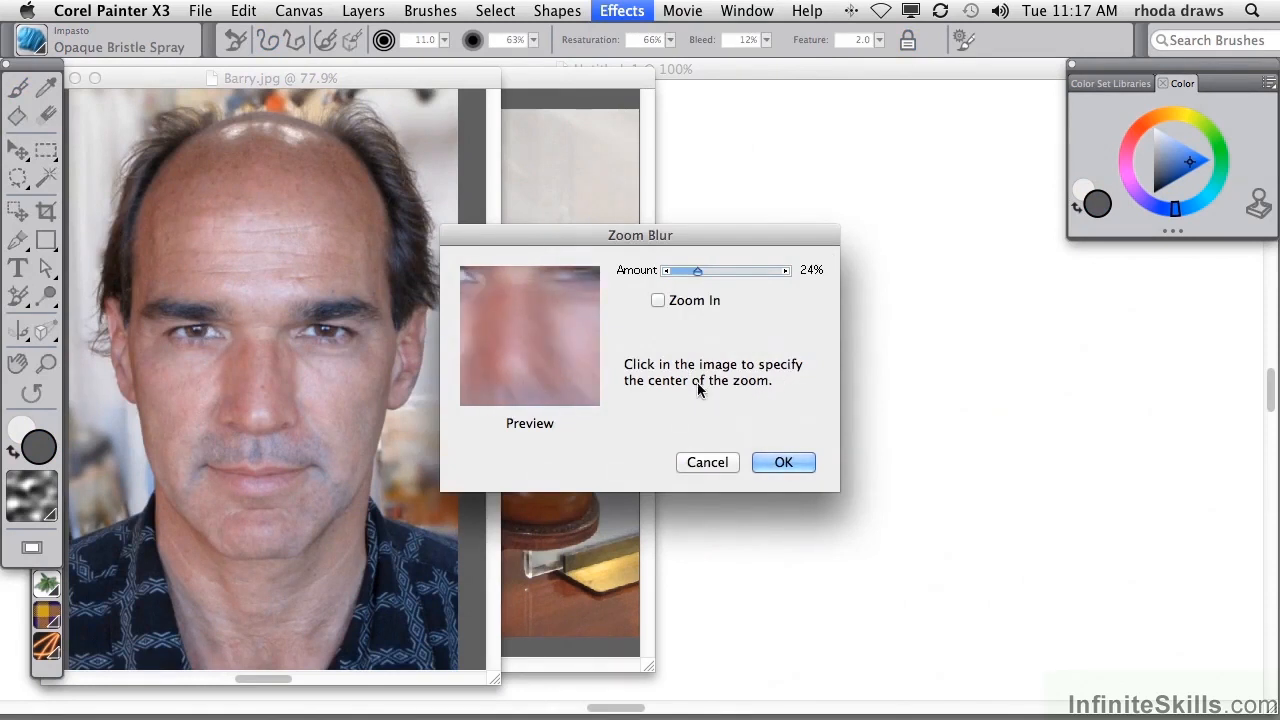
left_click(232, 396)
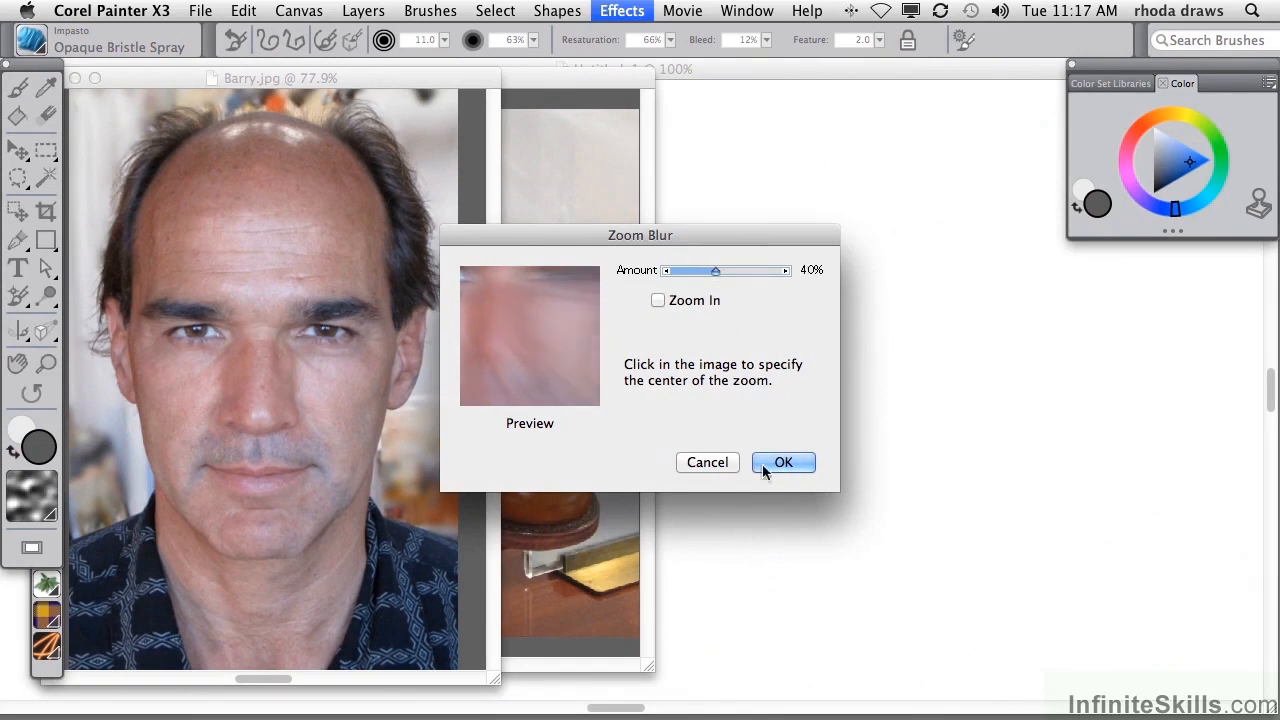
left_click(784, 462)
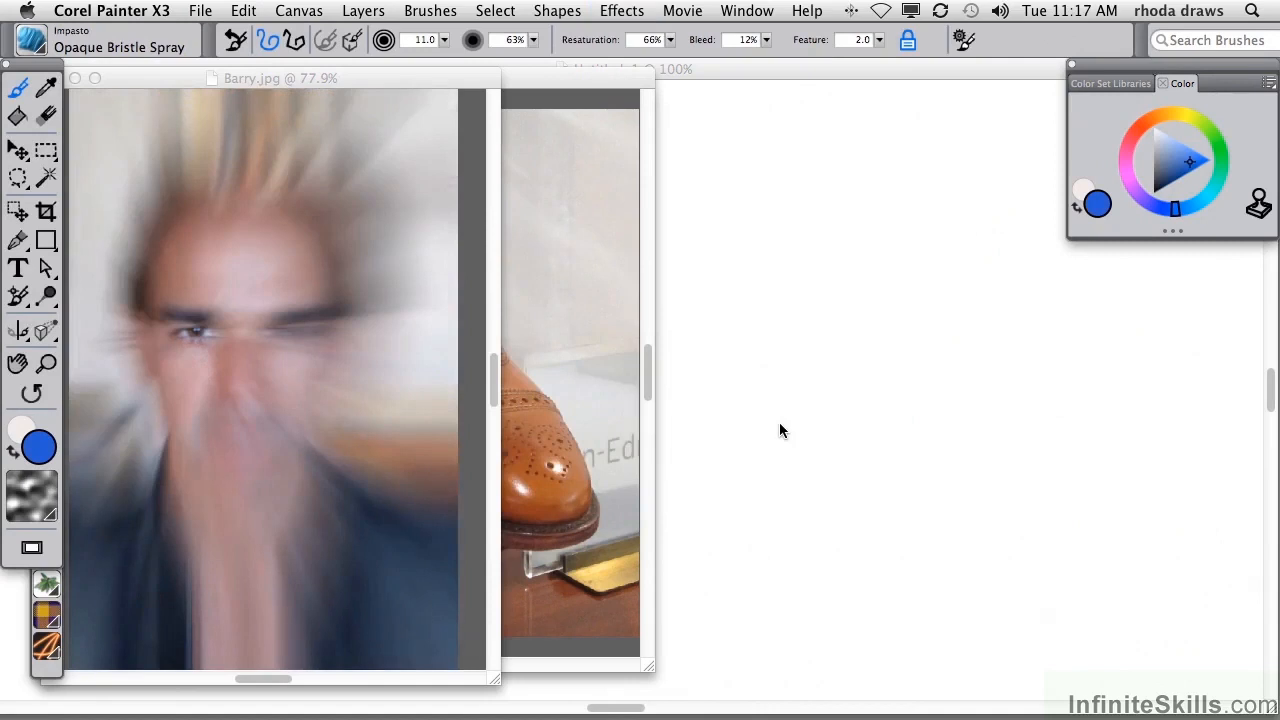
mouse_move(814, 368)
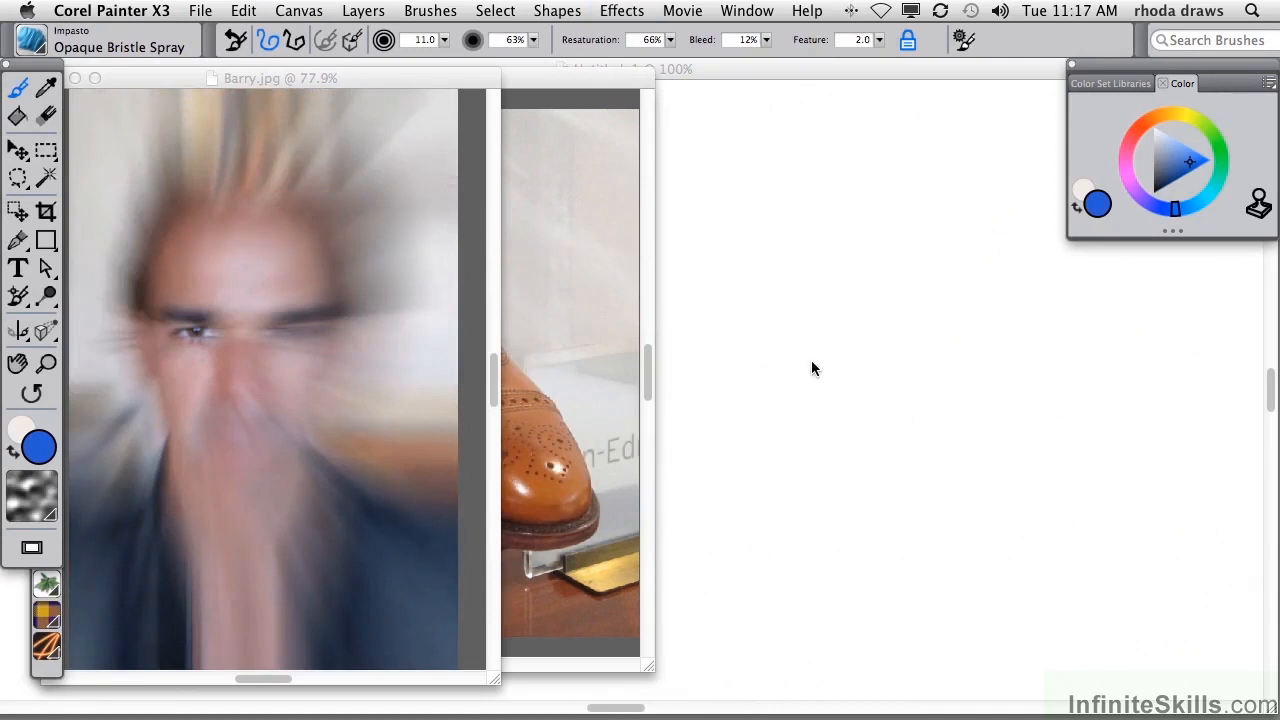
mouse_move(200, 338)
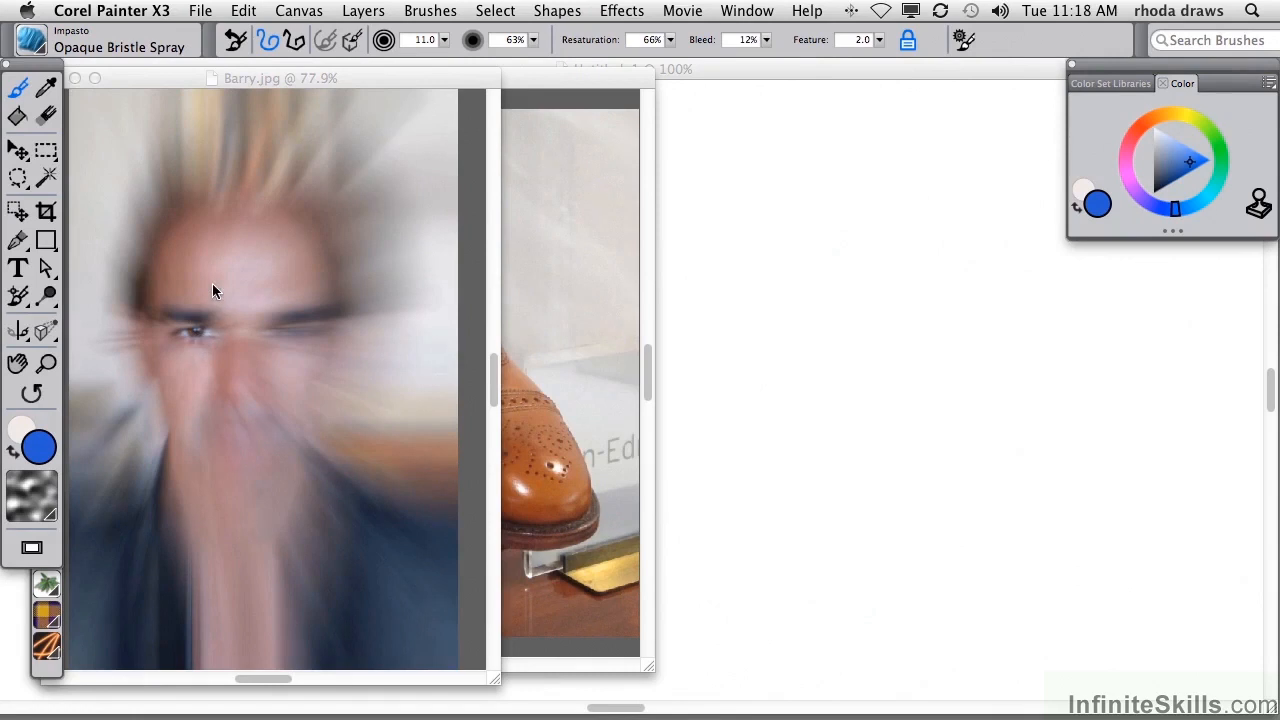
Undo the zoom blur and browse the Effects menu toward Esoterica.
left_click(620, 12)
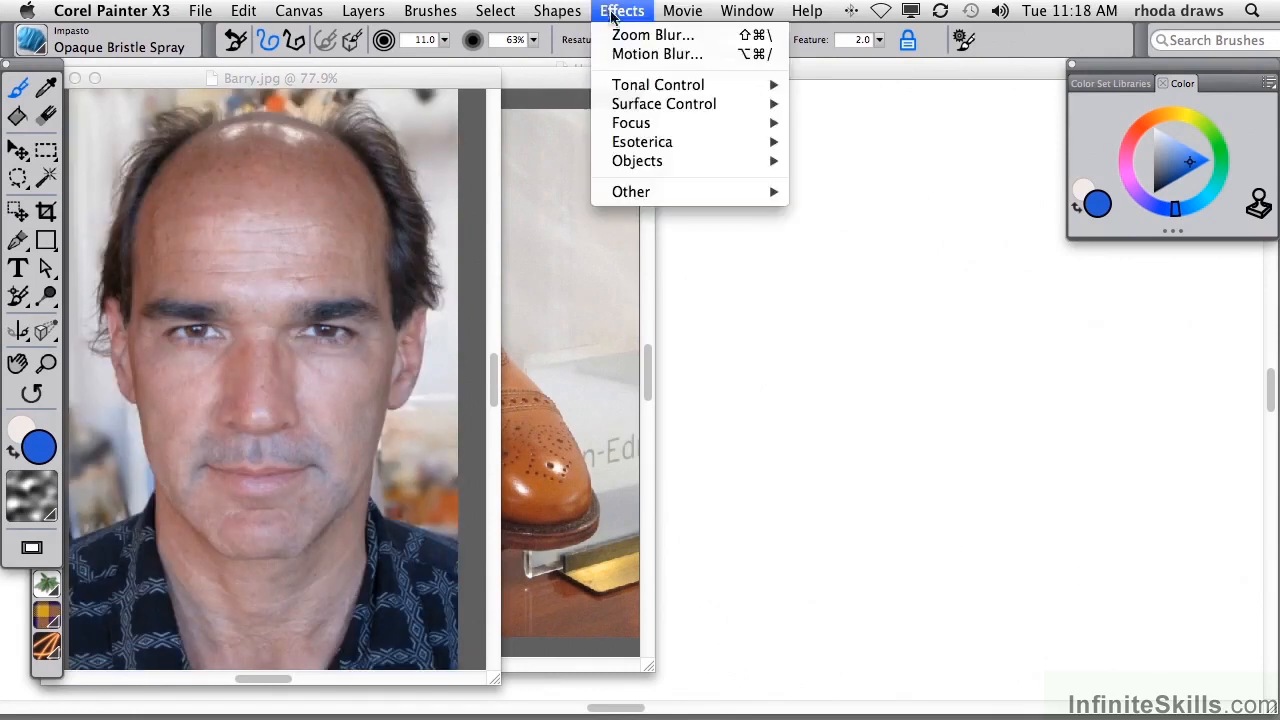
mouse_move(664, 104)
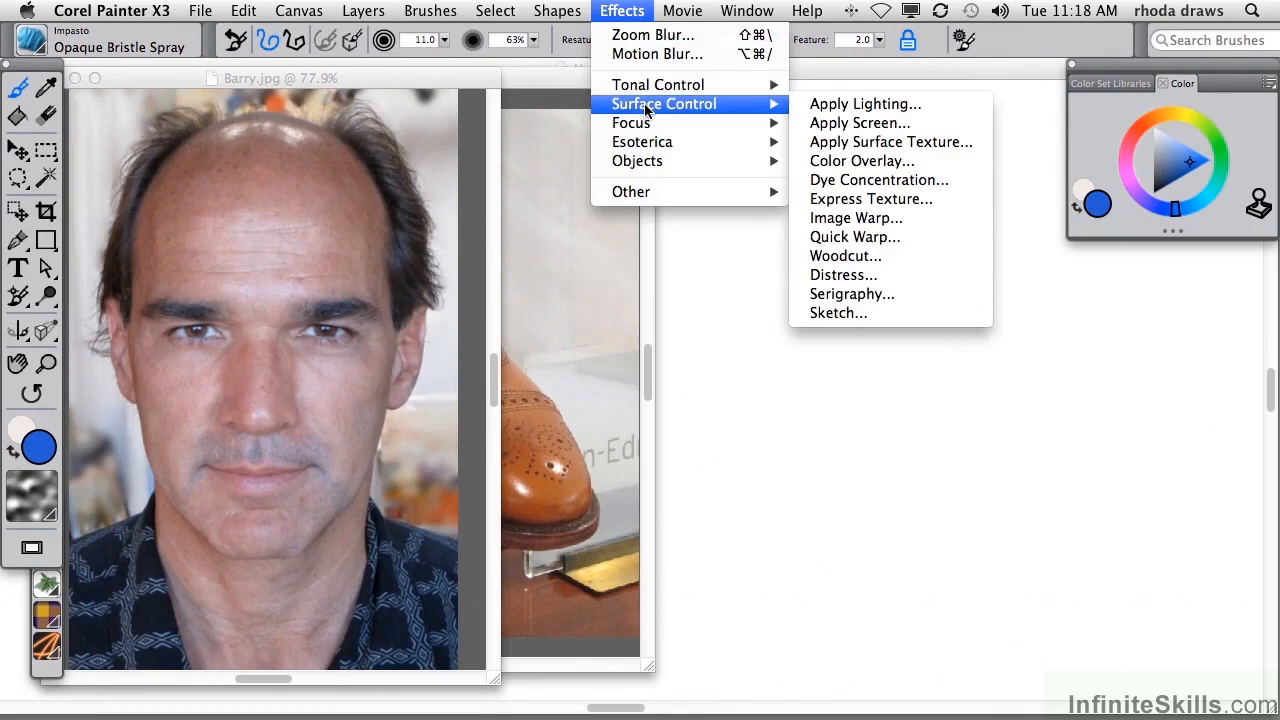
mouse_move(632, 124)
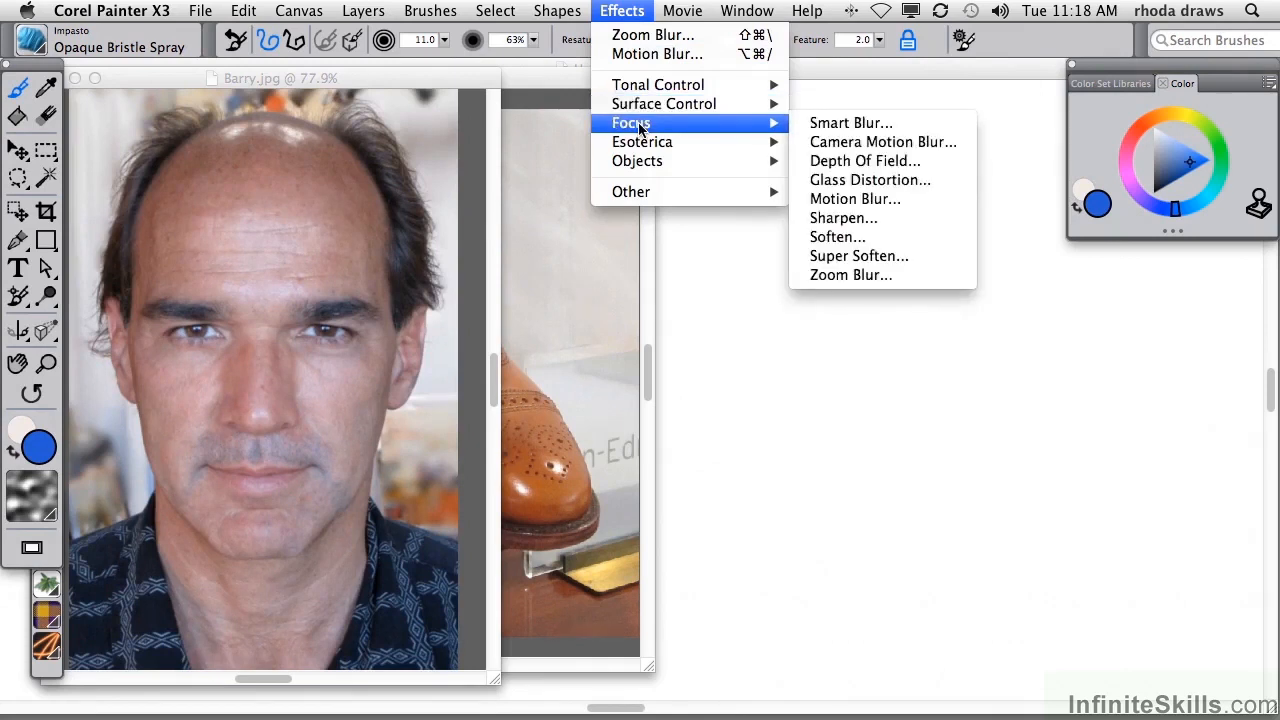
mouse_move(642, 140)
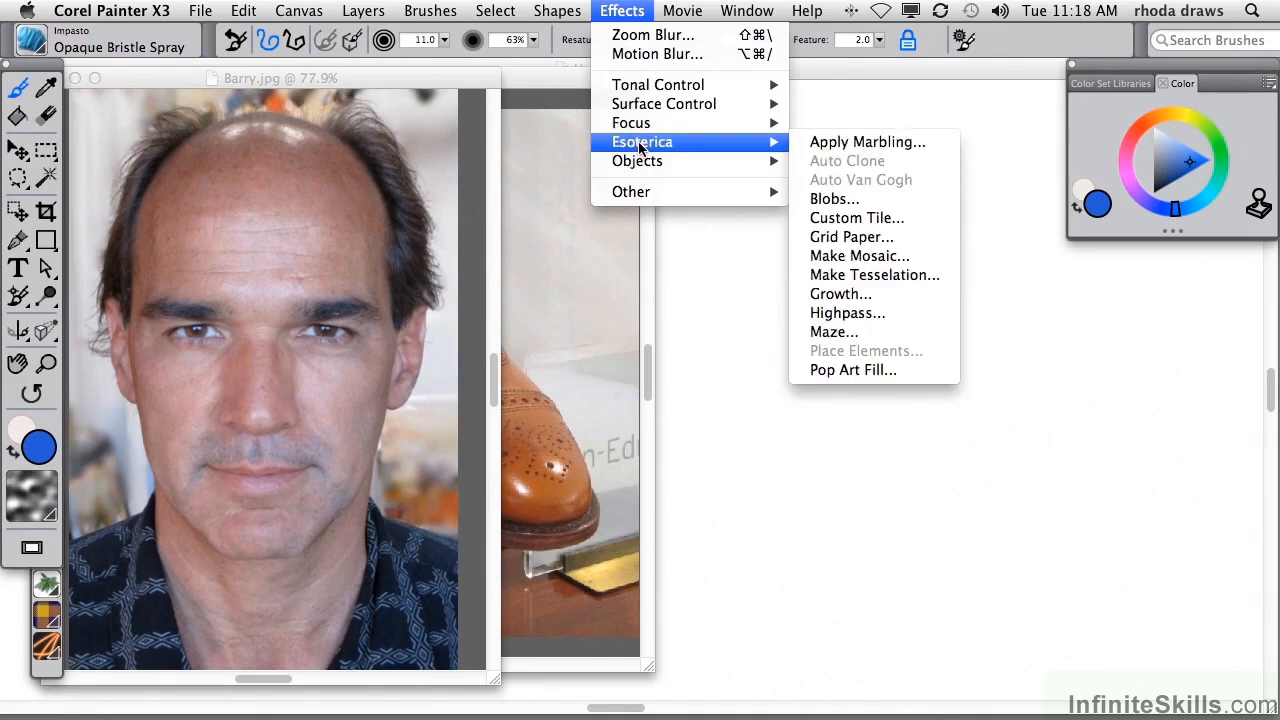